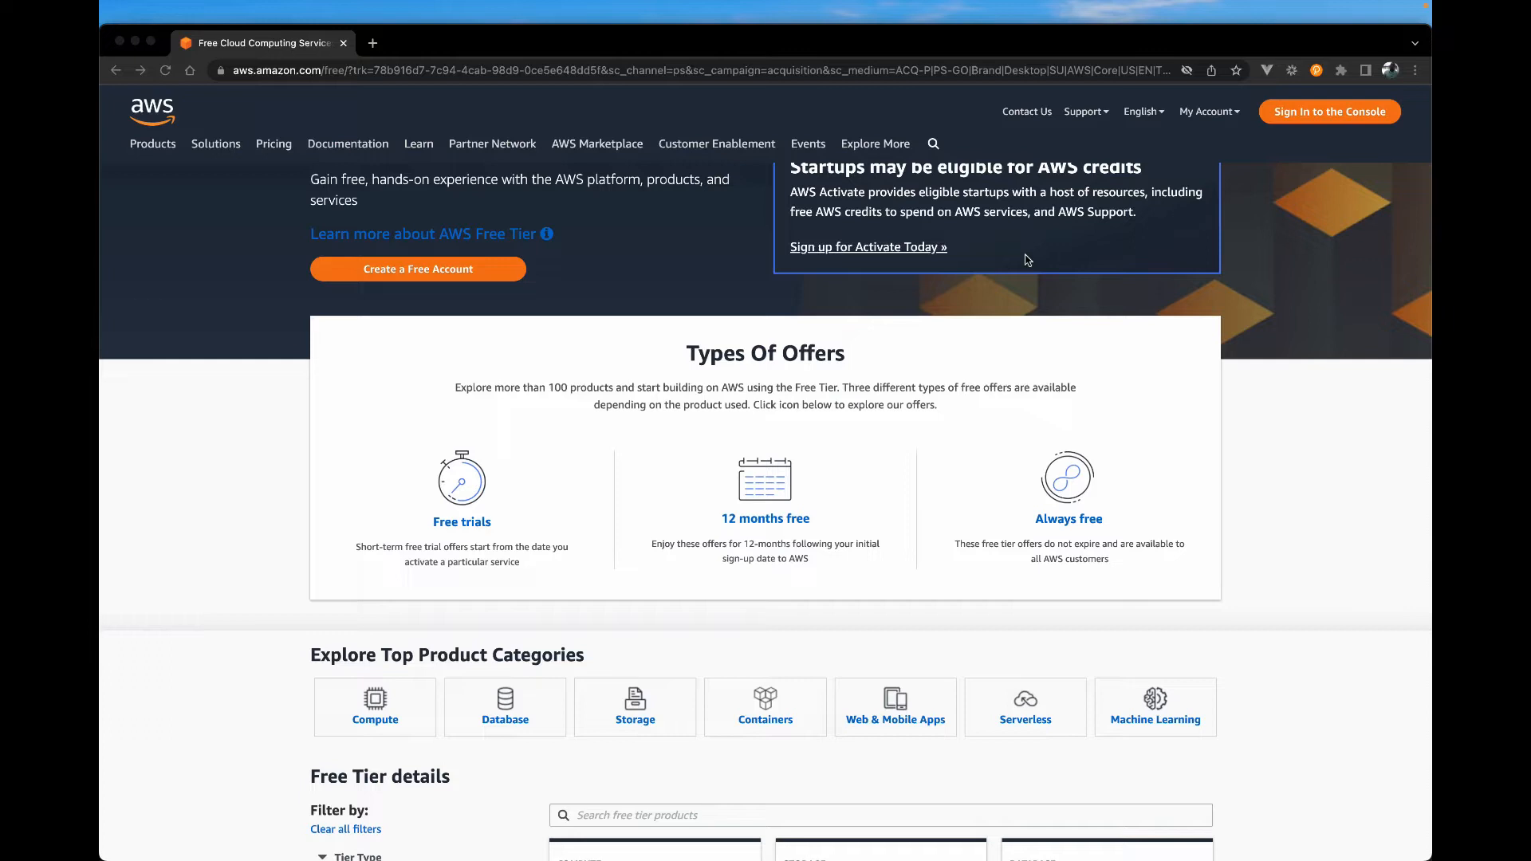
mouse_move(350, 123)
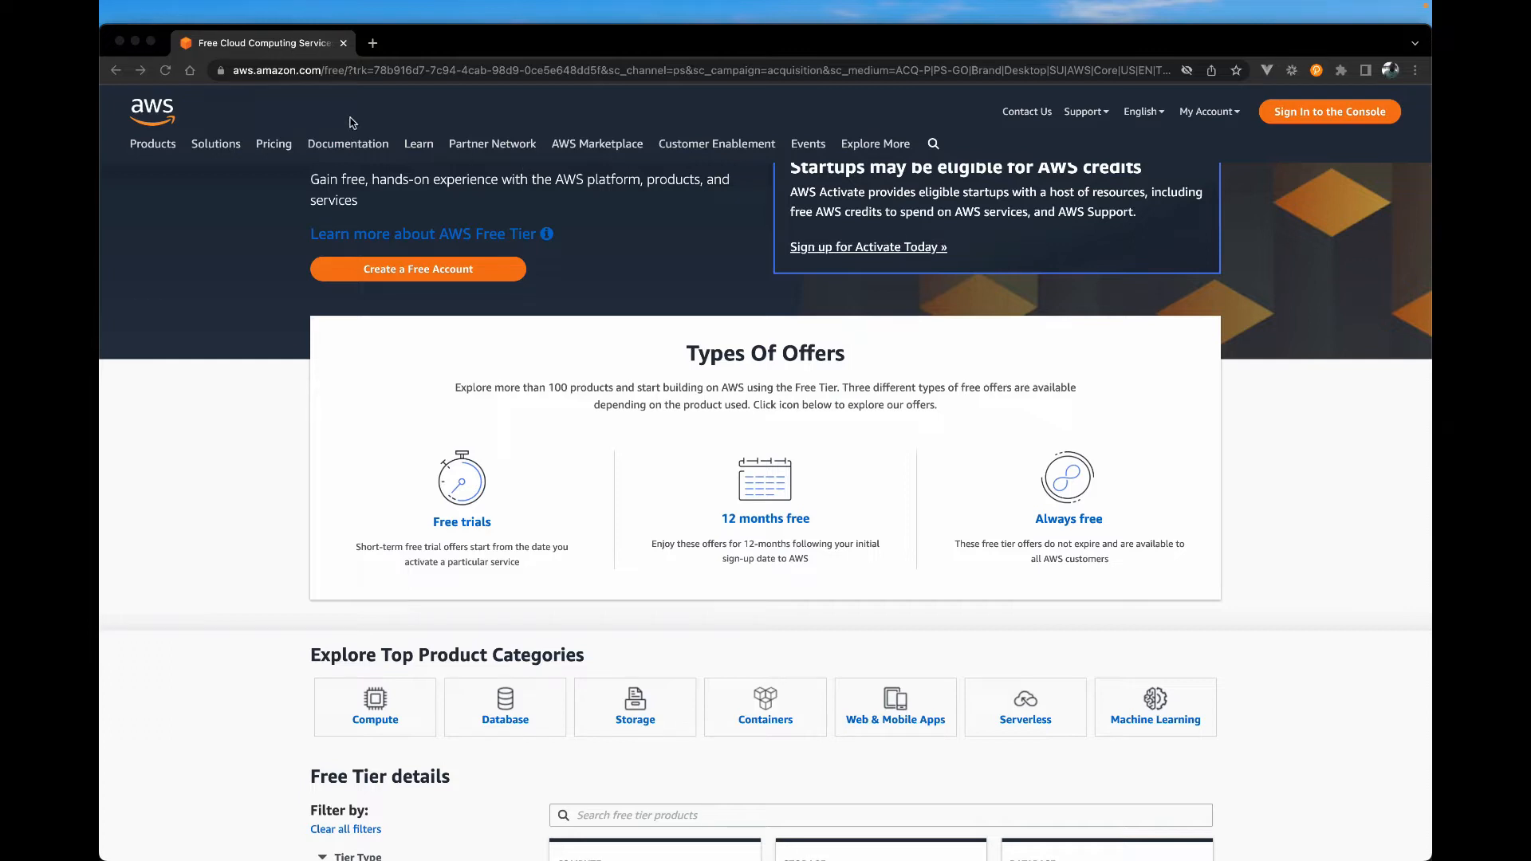
mouse_move(314, 86)
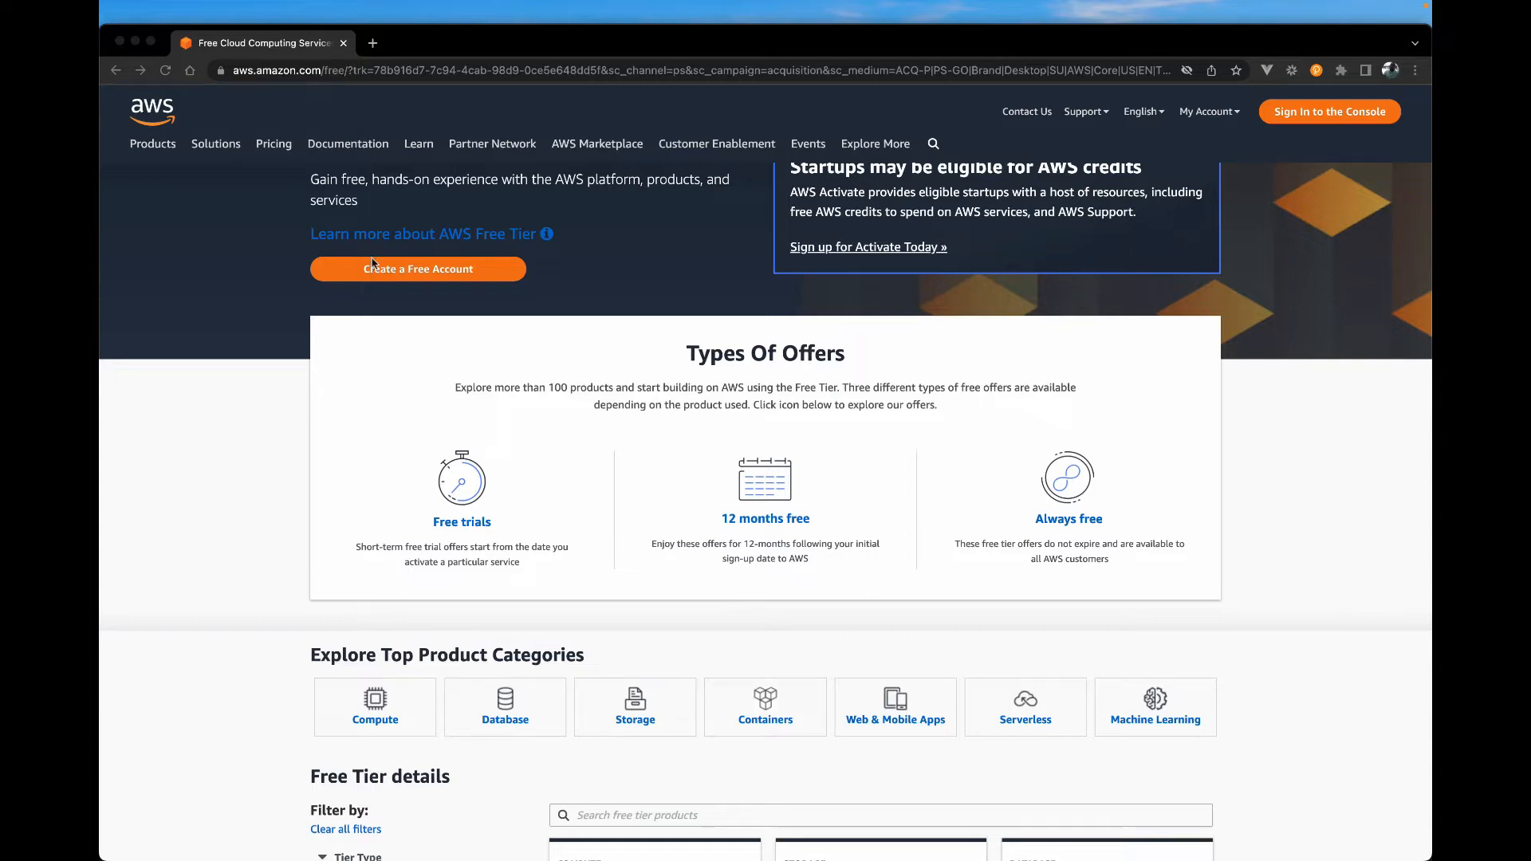
mouse_move(366, 156)
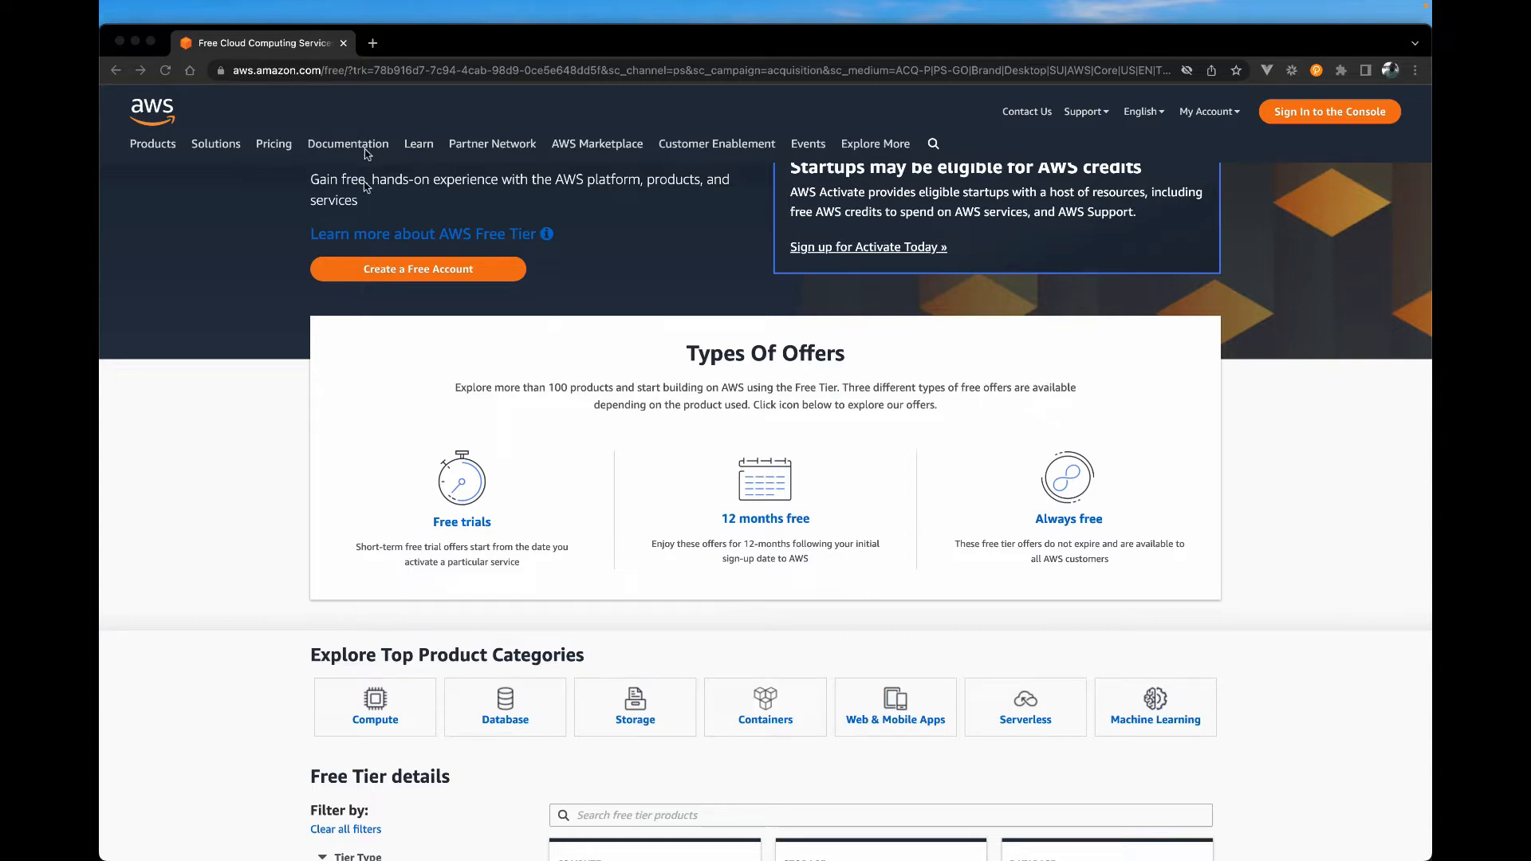
mouse_move(1133, 289)
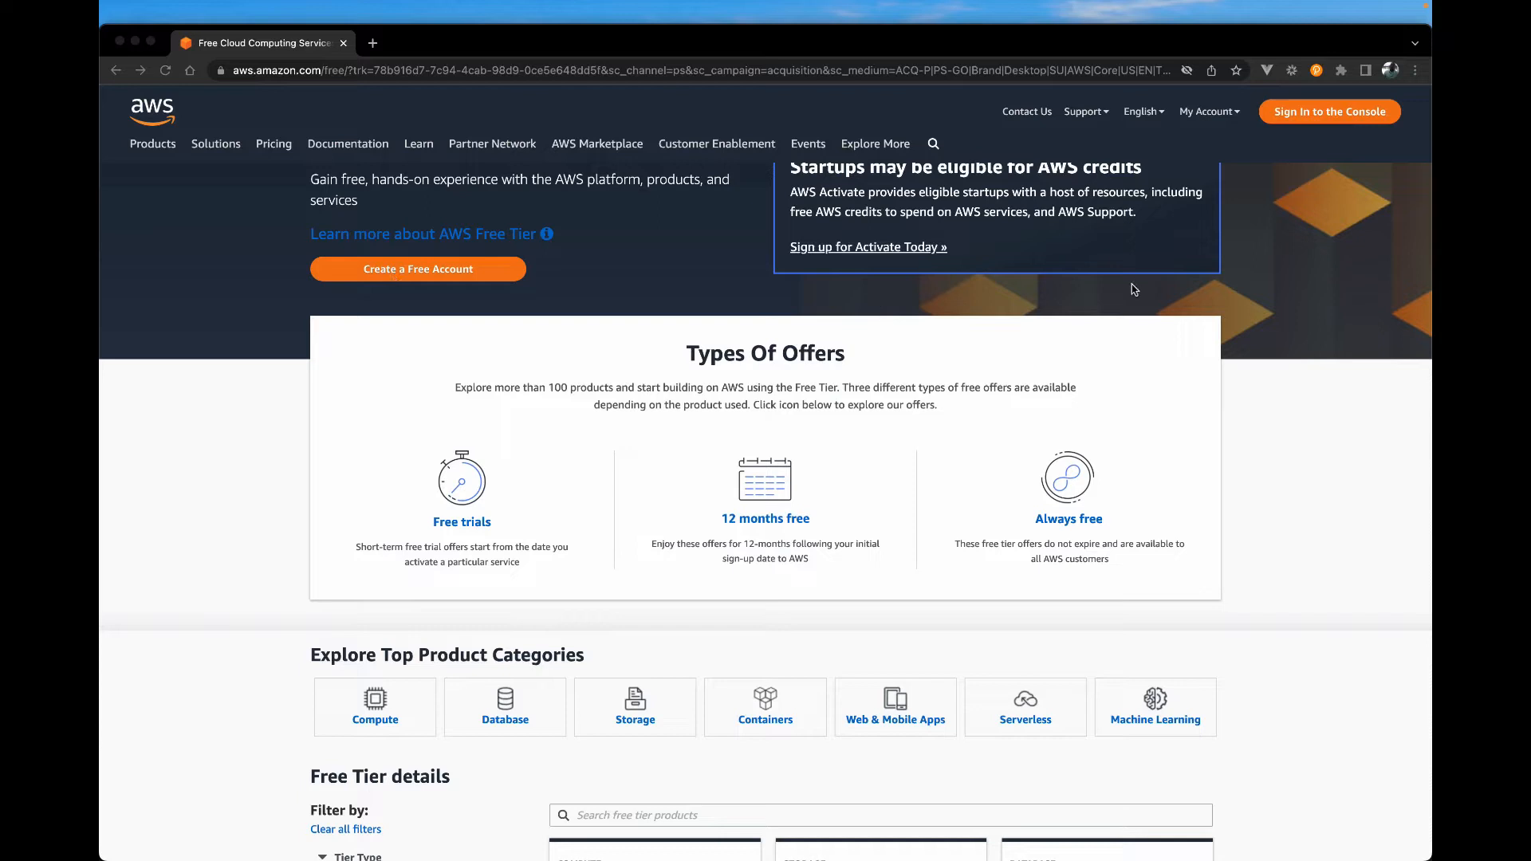
mouse_move(1329, 112)
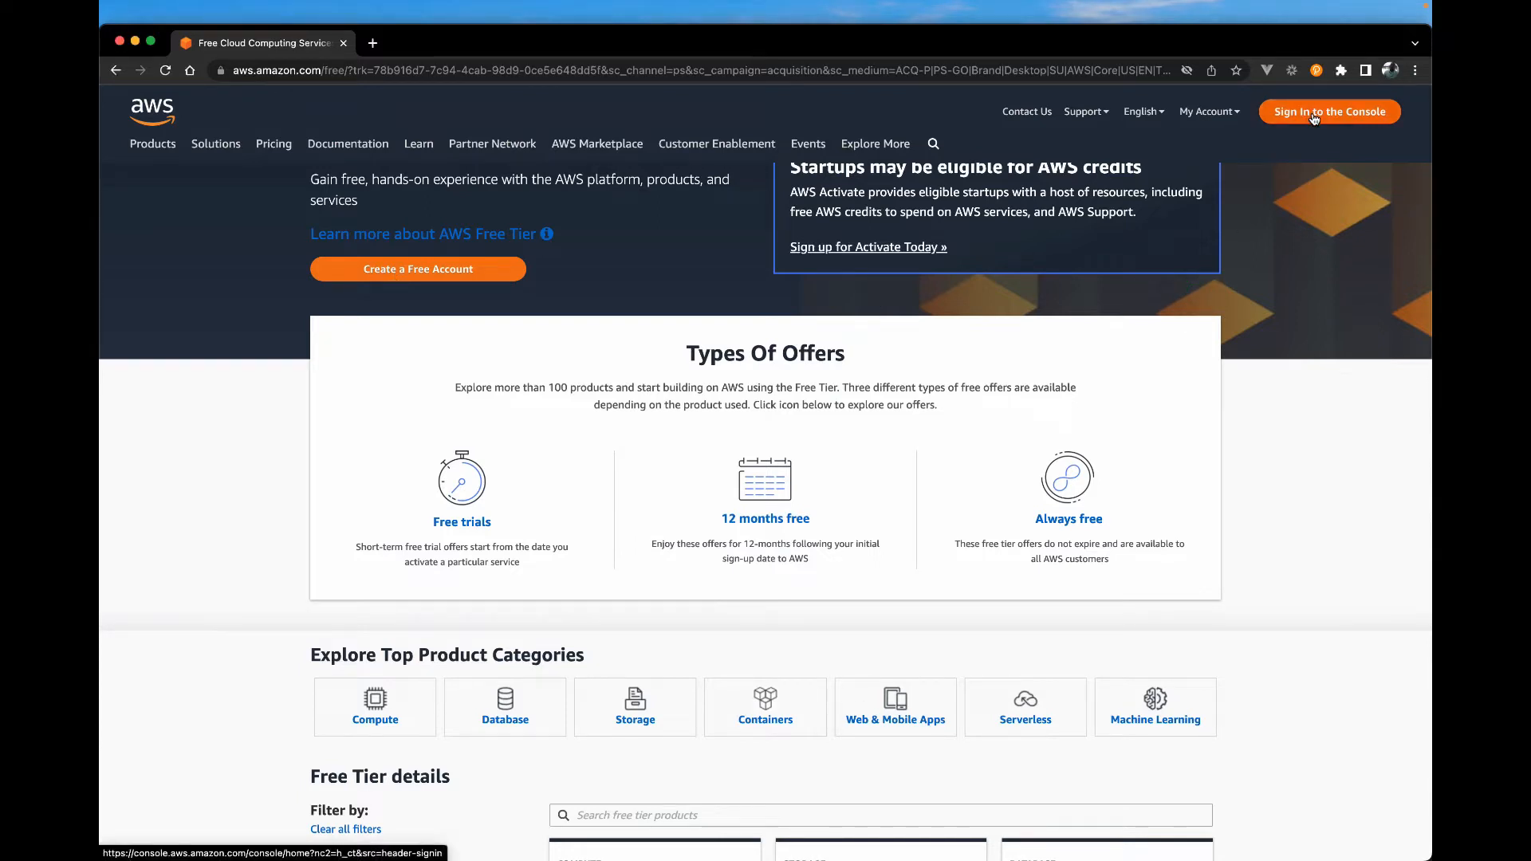
Sign in to the console and open S3 from the services search for s3
left_click(1330, 112)
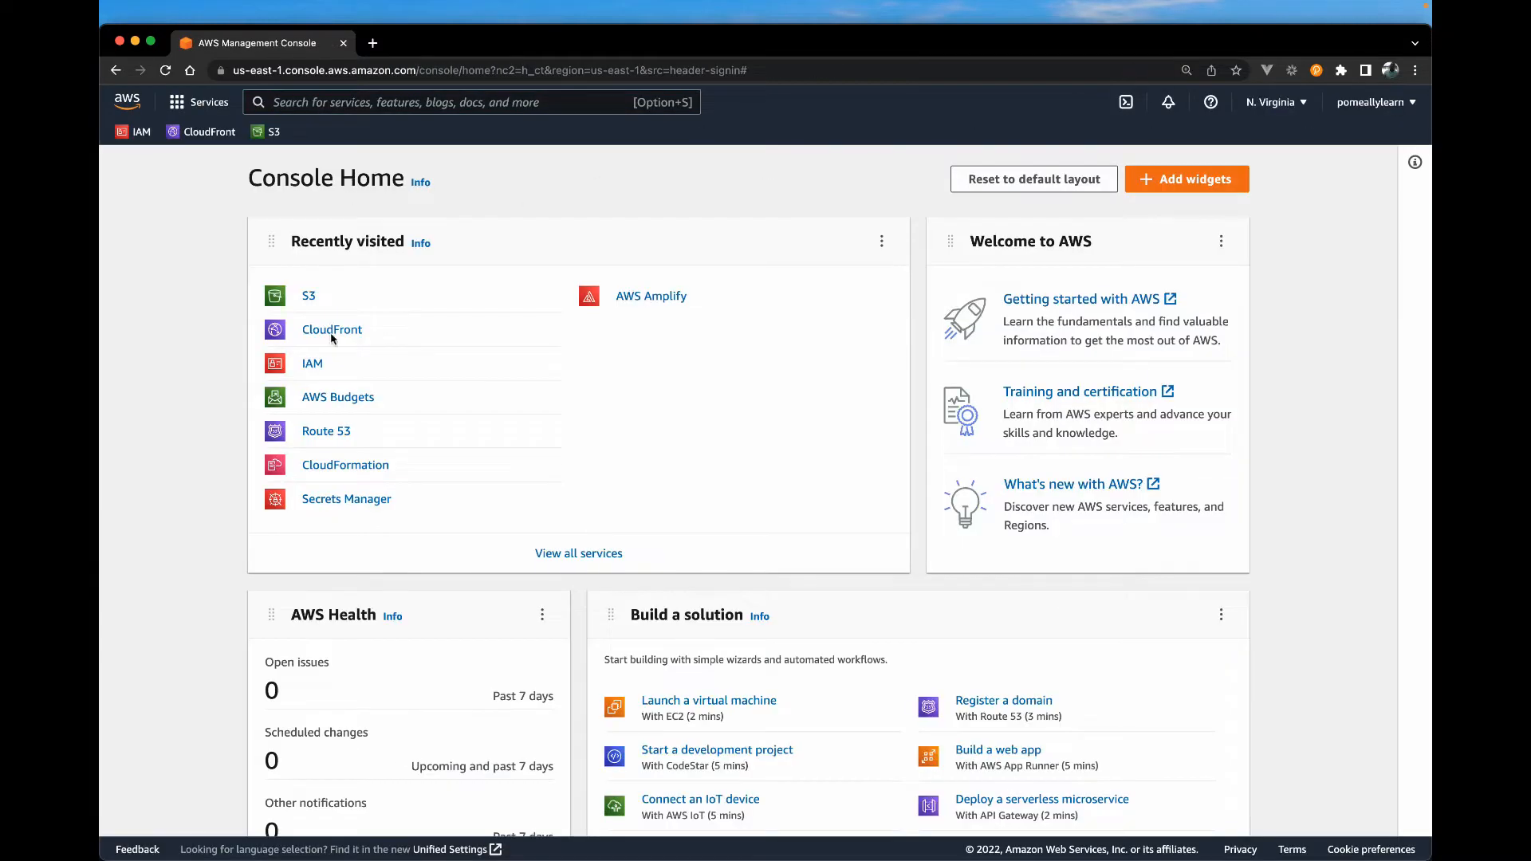
mouse_move(865, 552)
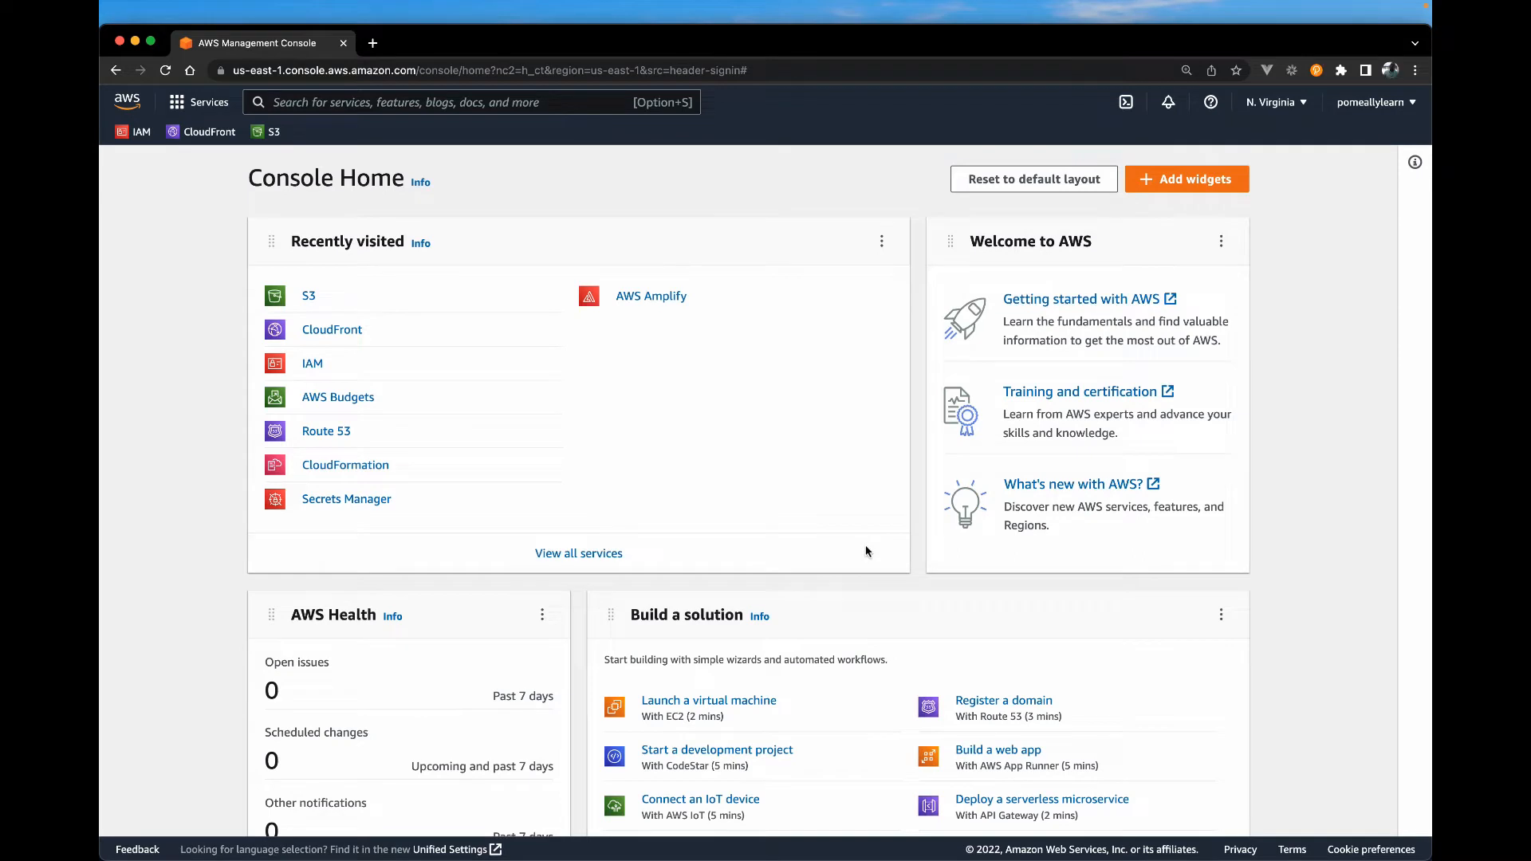
mouse_move(299, 384)
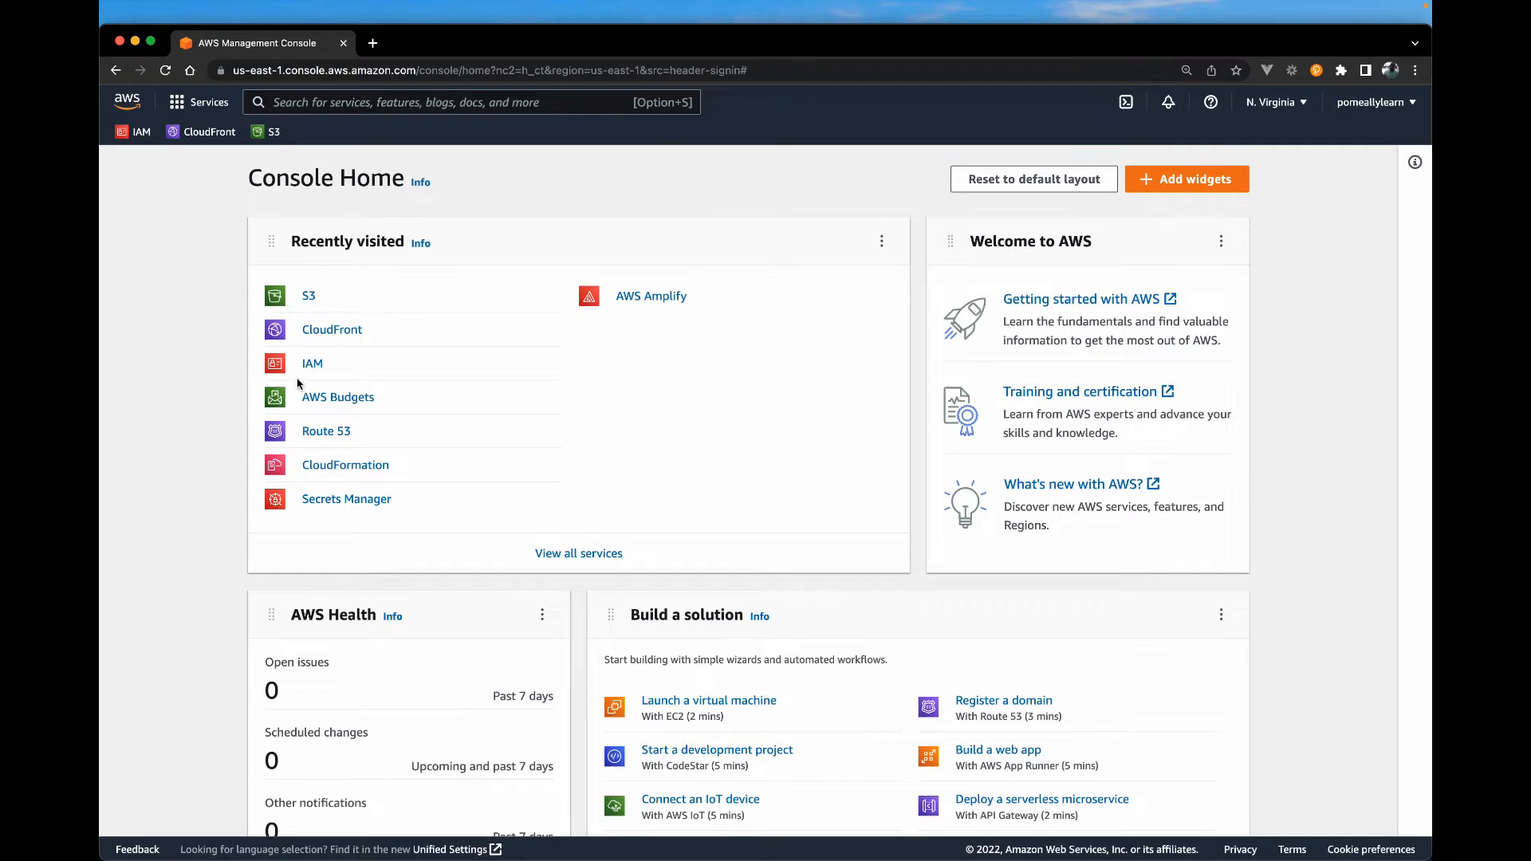
mouse_move(315, 100)
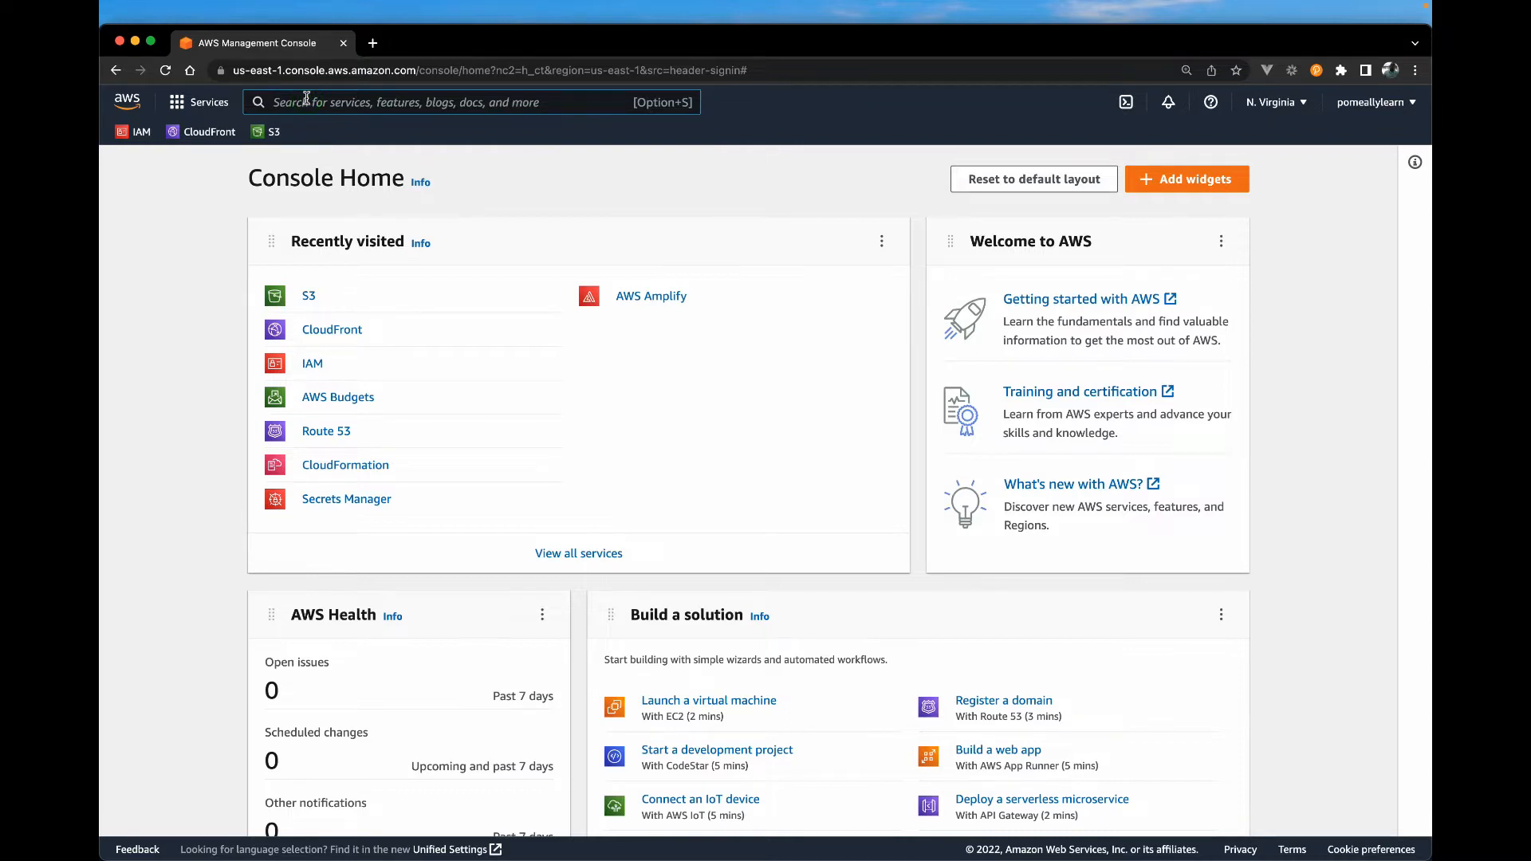
type("s3")
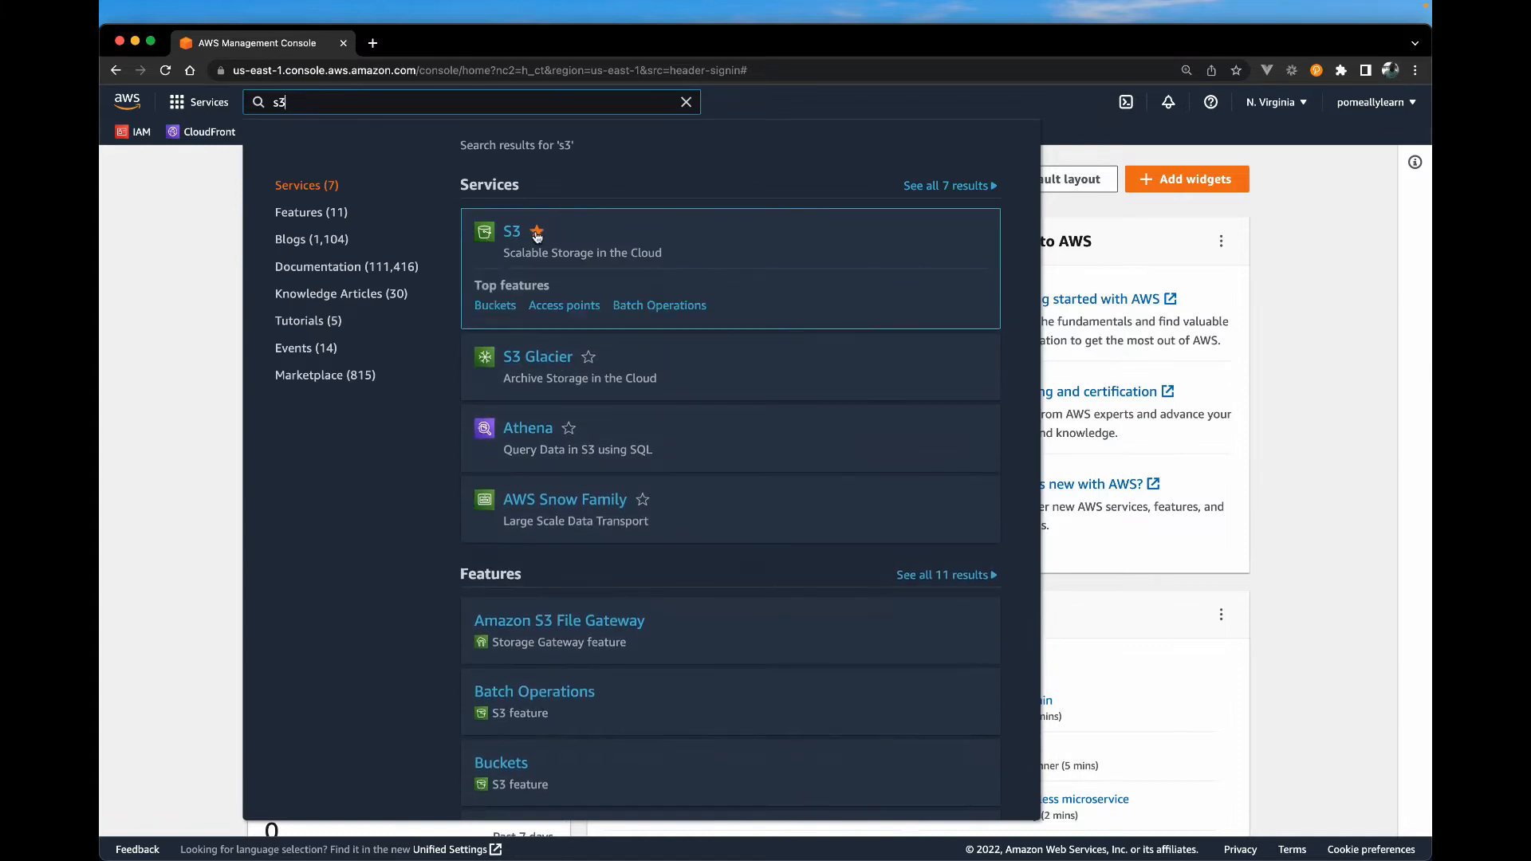
left_click(536, 232)
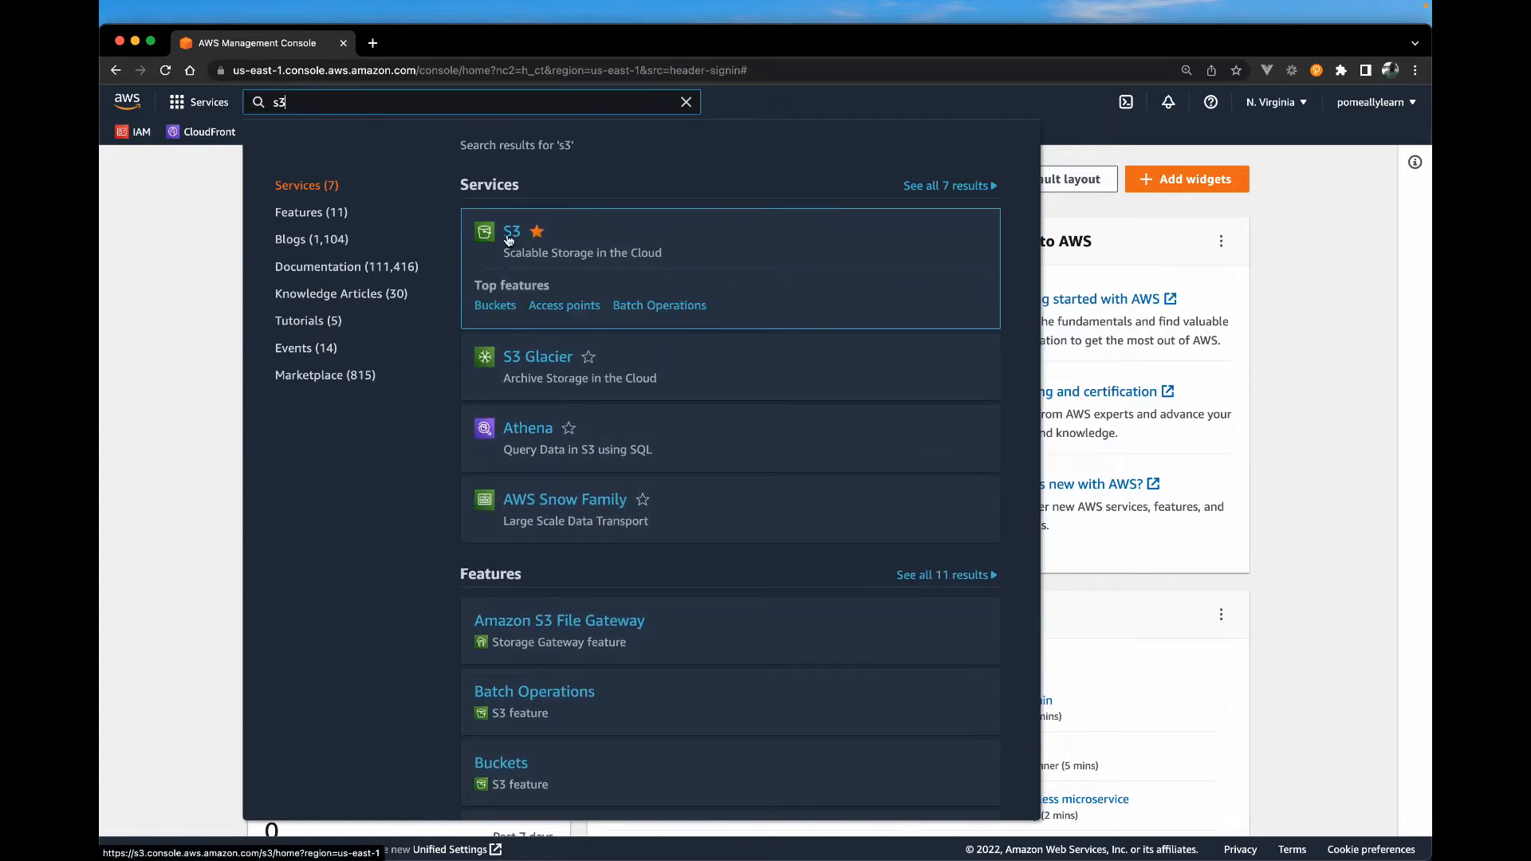
left_click(512, 231)
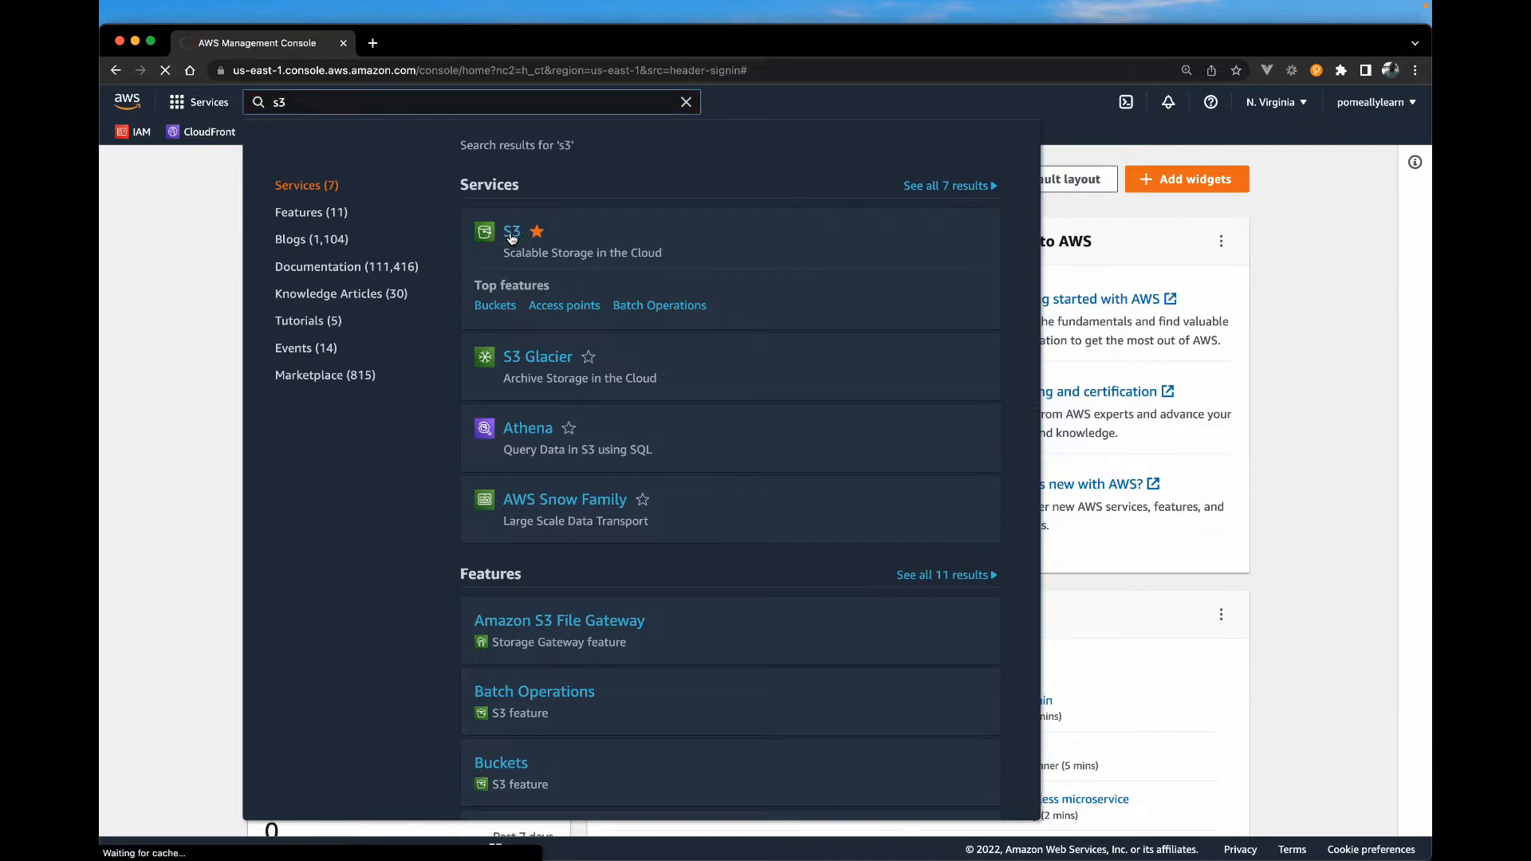
Browse the S3 landing page and go to Buckets through the navigation pane
left_click(512, 231)
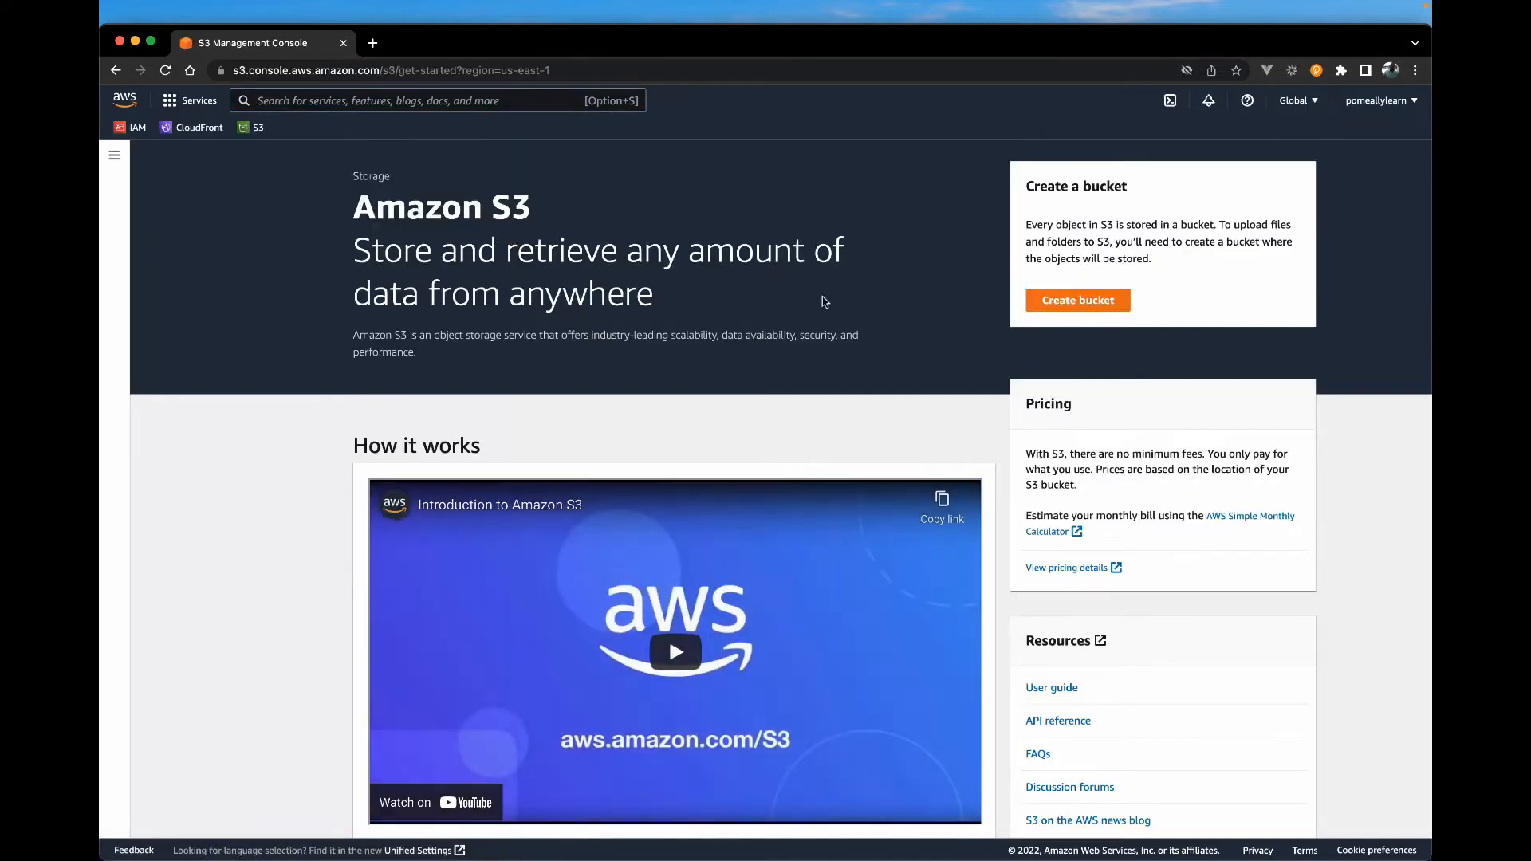
mouse_move(979, 267)
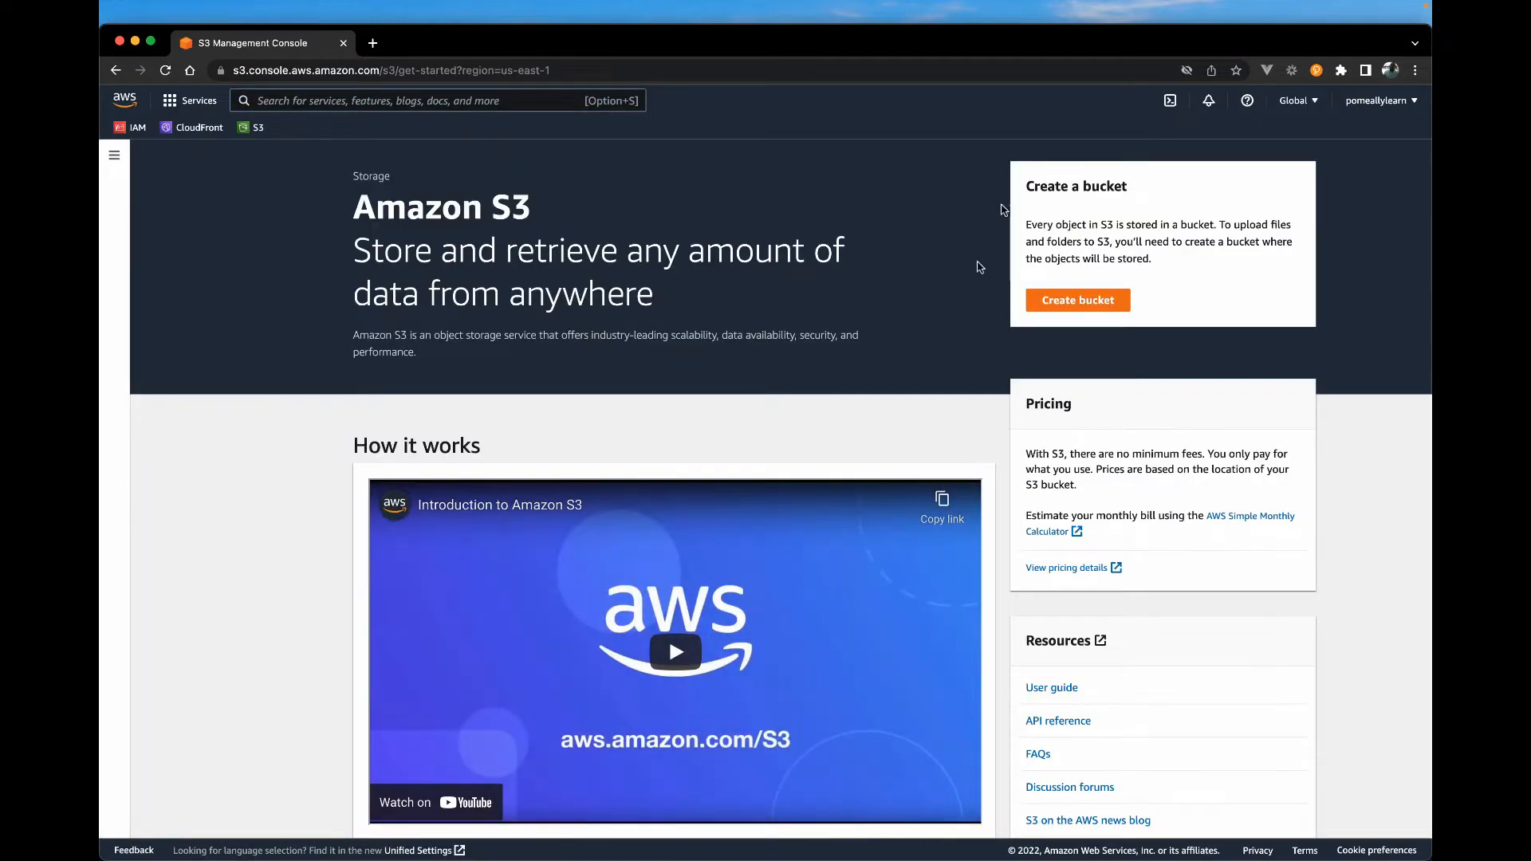
scroll("down", 3)
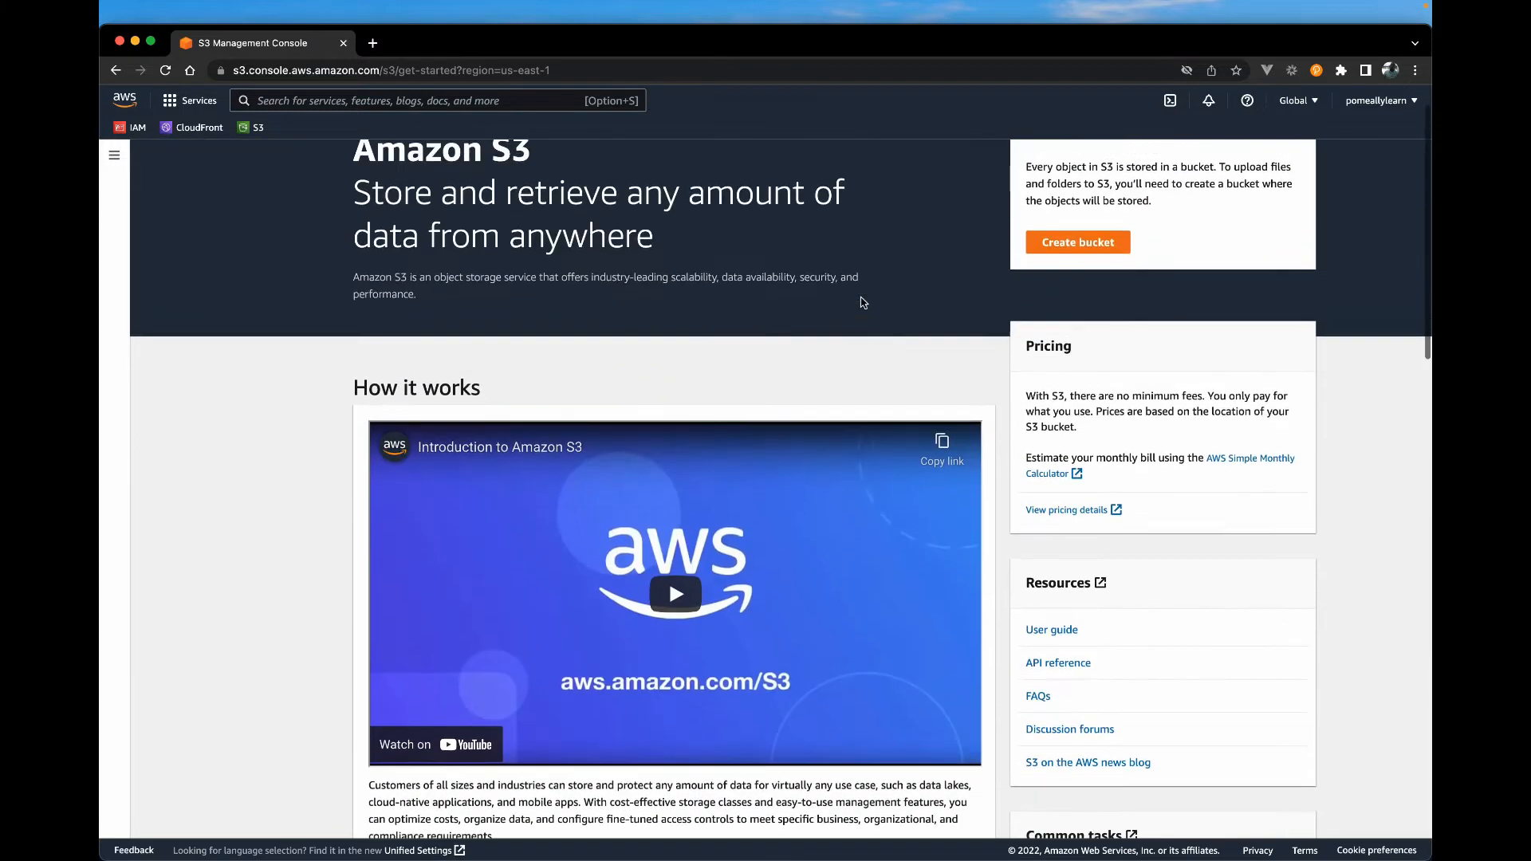
scroll("down", 3)
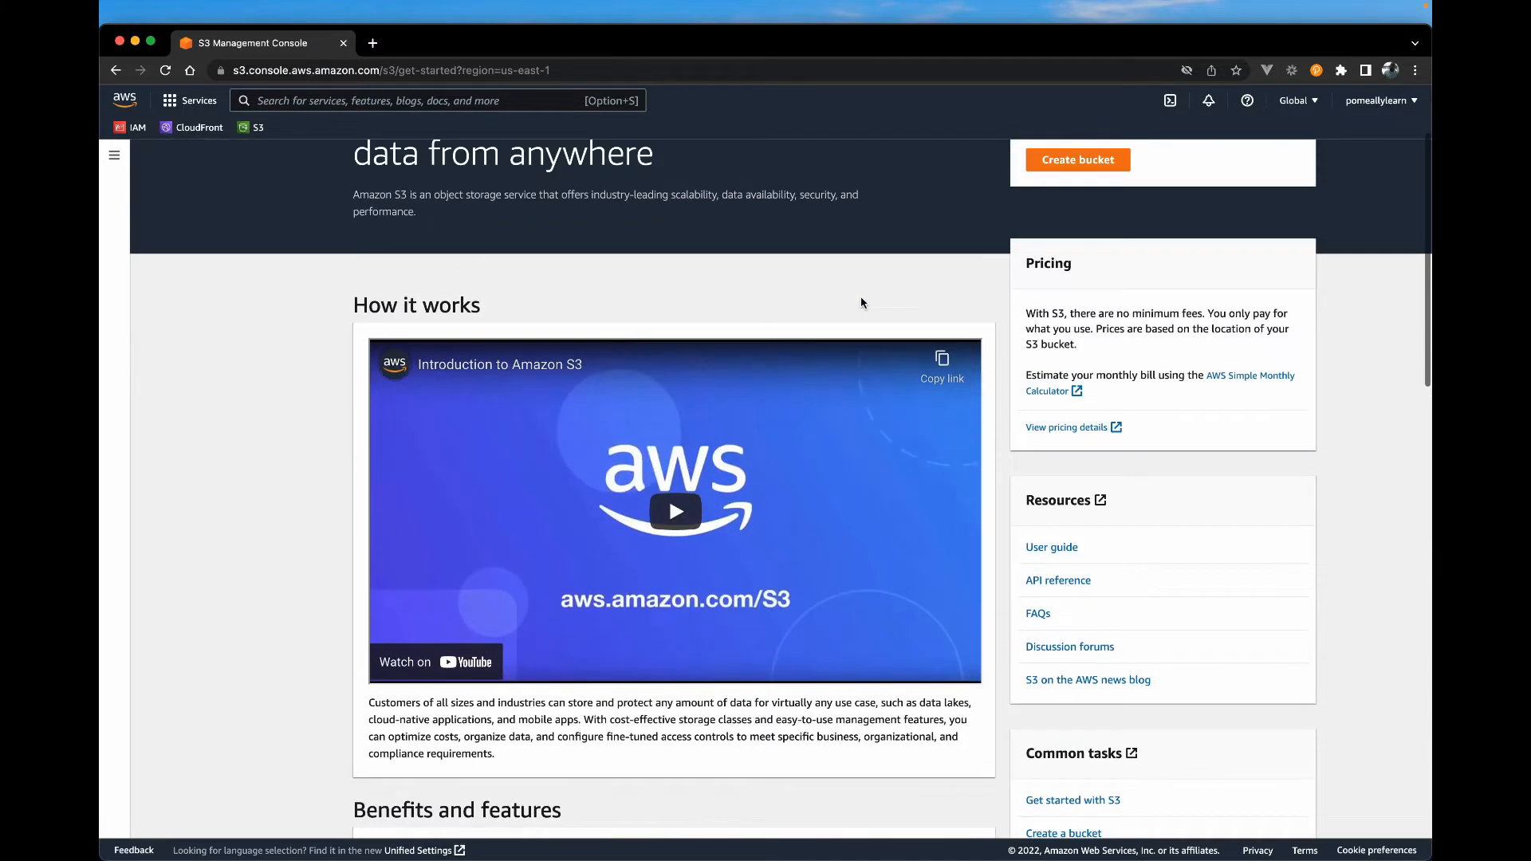
scroll("up", 3)
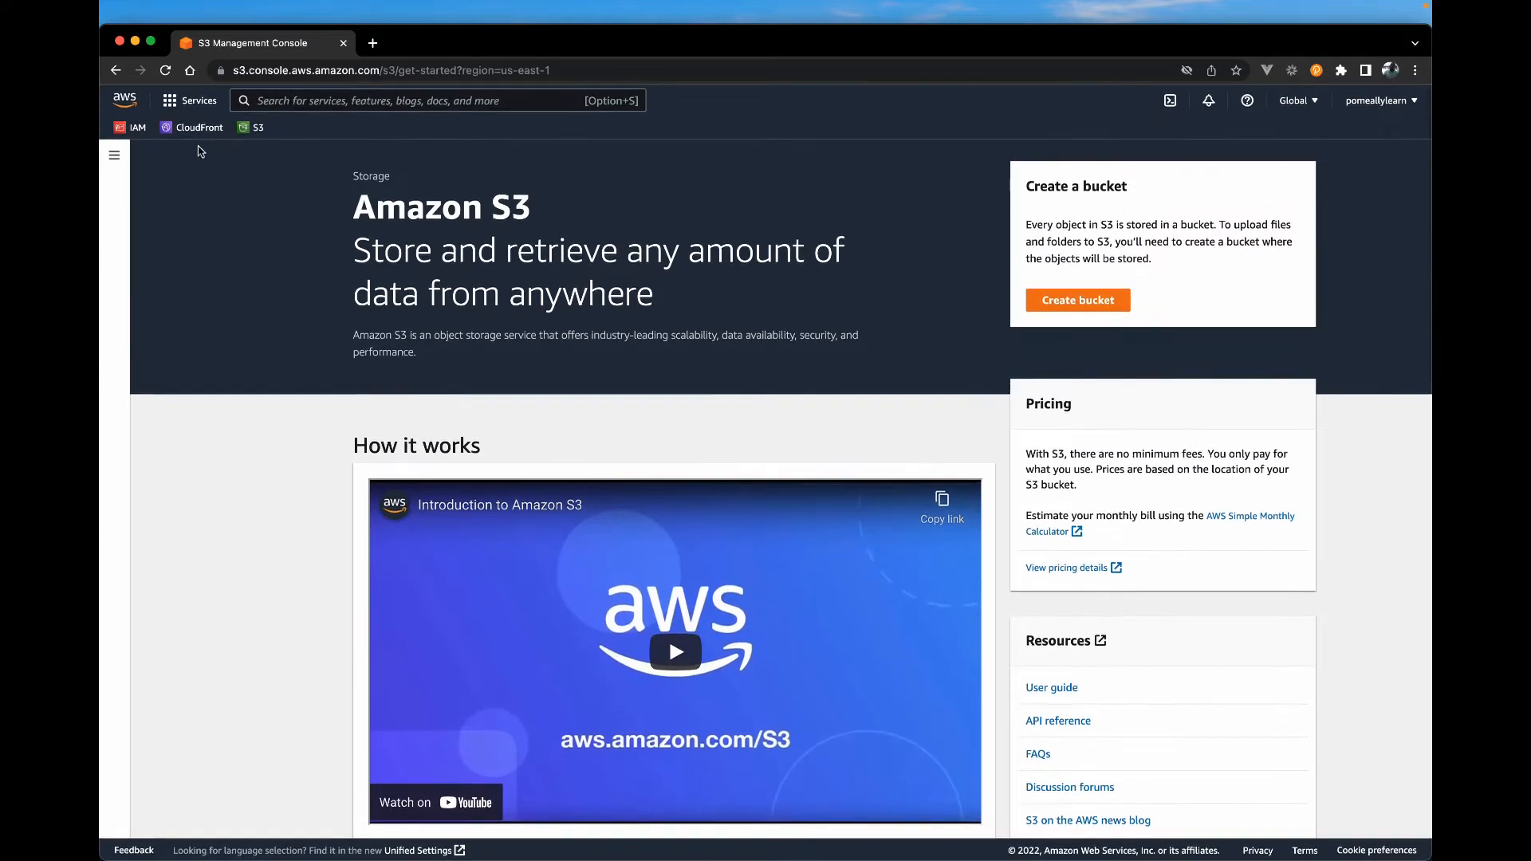
left_click(114, 154)
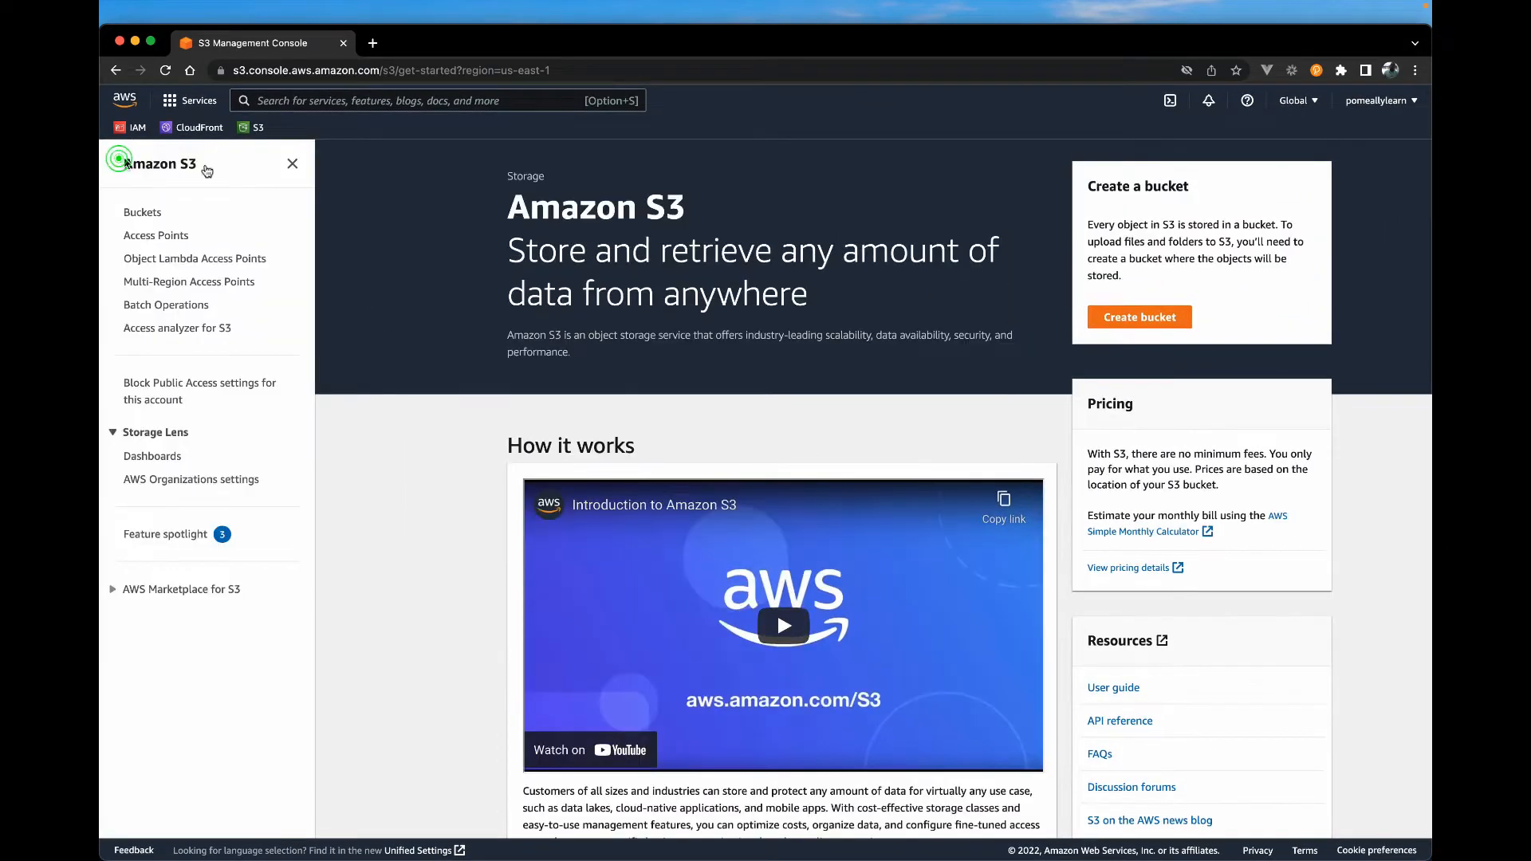
left_click(142, 212)
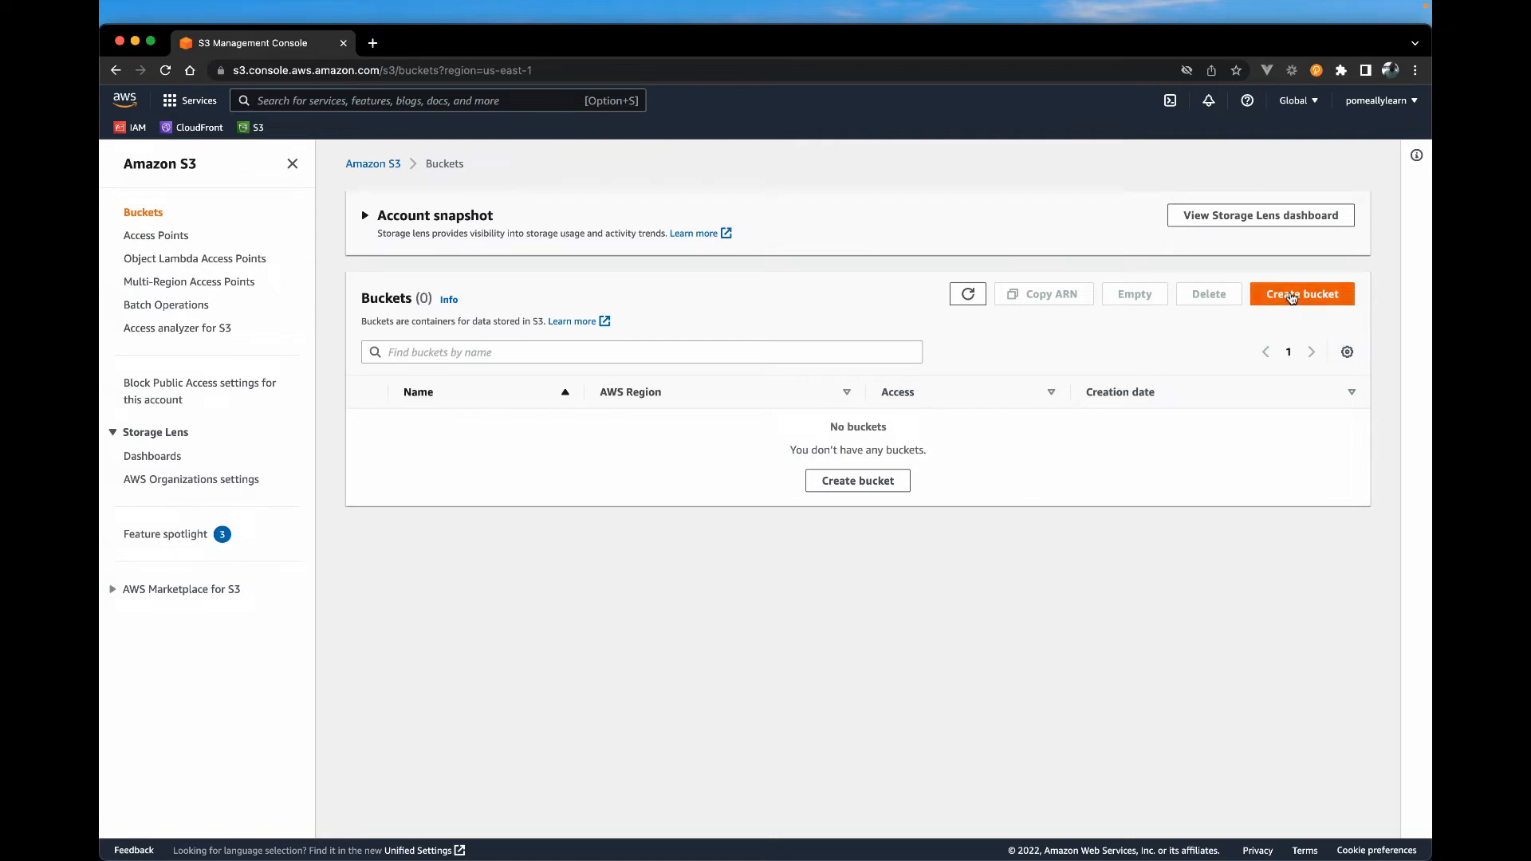
left_click(1302, 295)
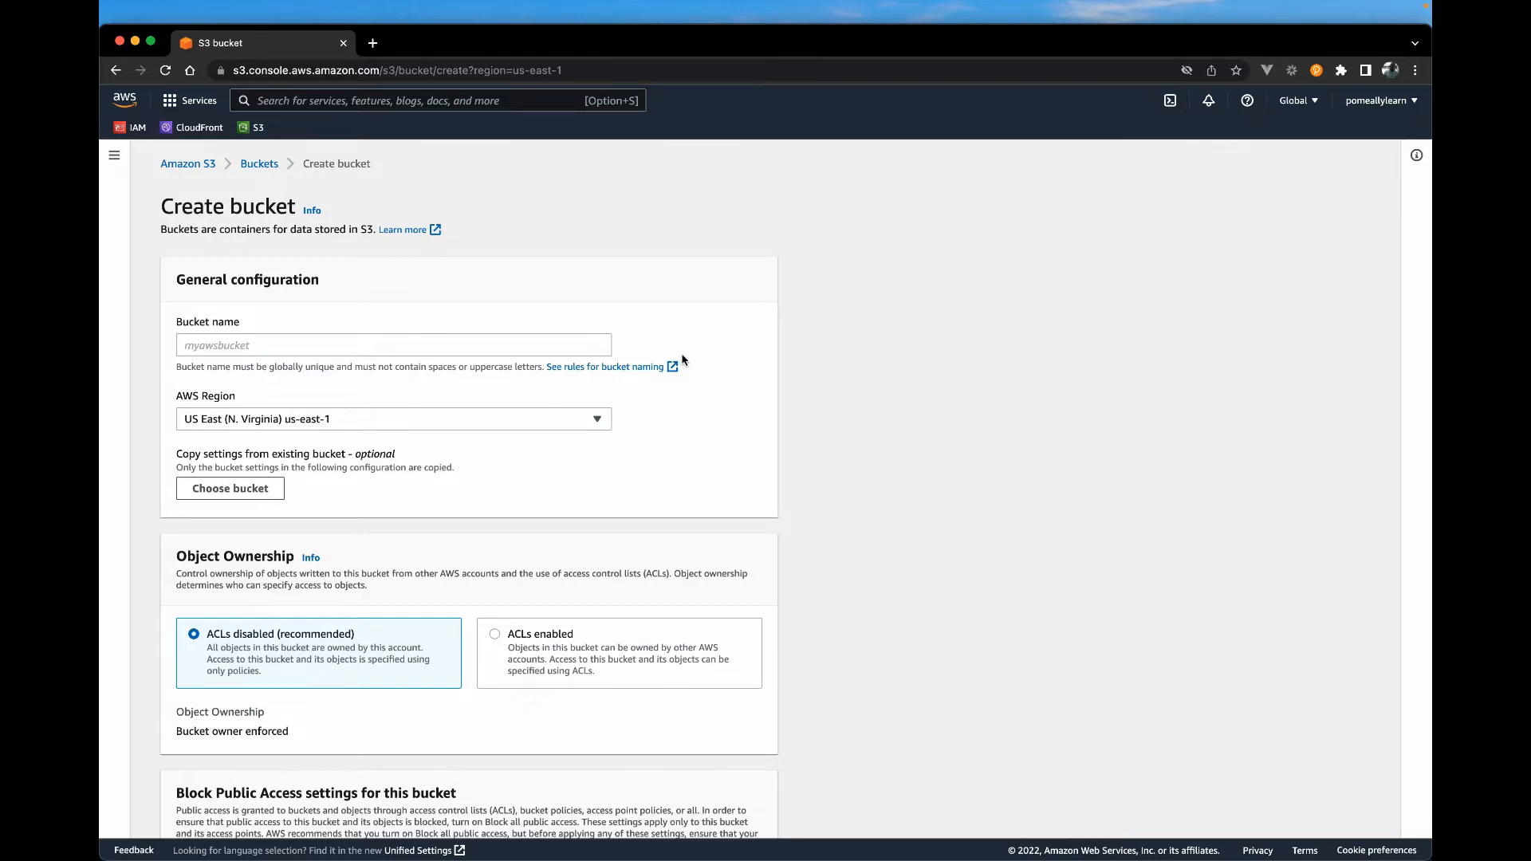
mouse_move(527, 87)
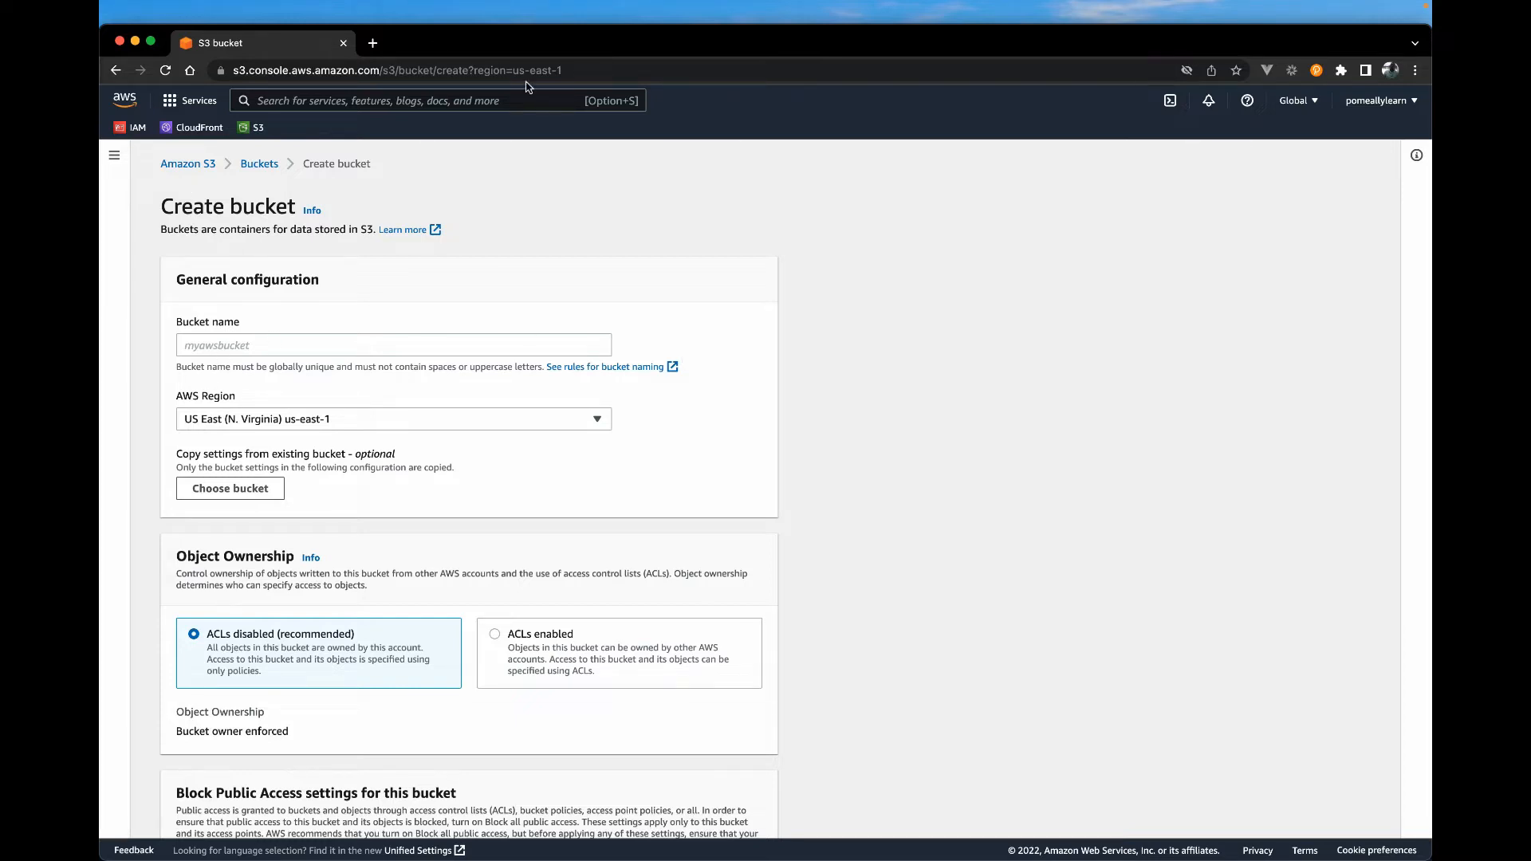
left_click(393, 344)
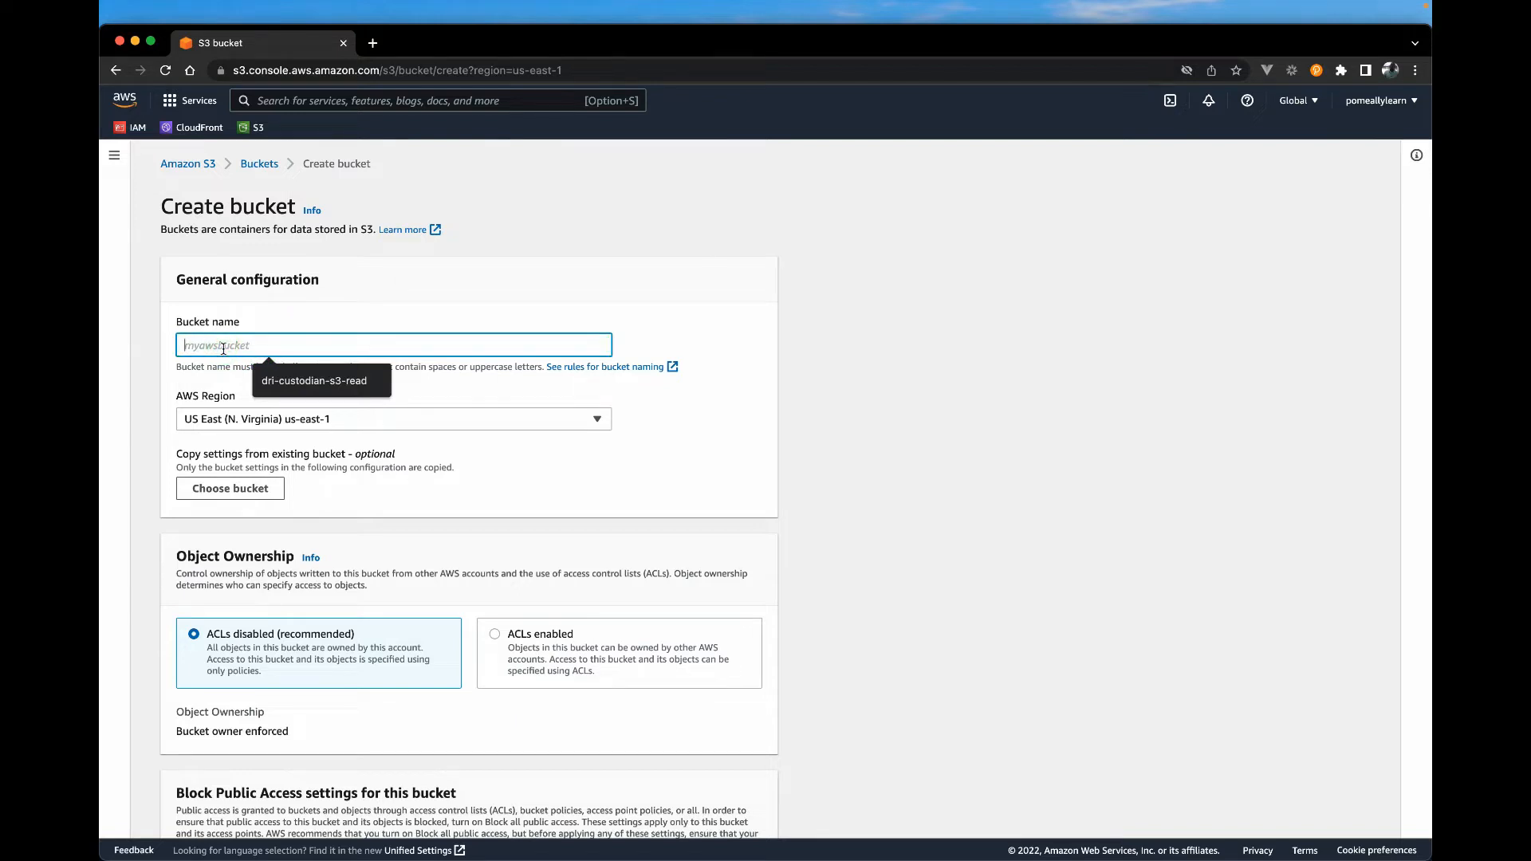
type("www.")
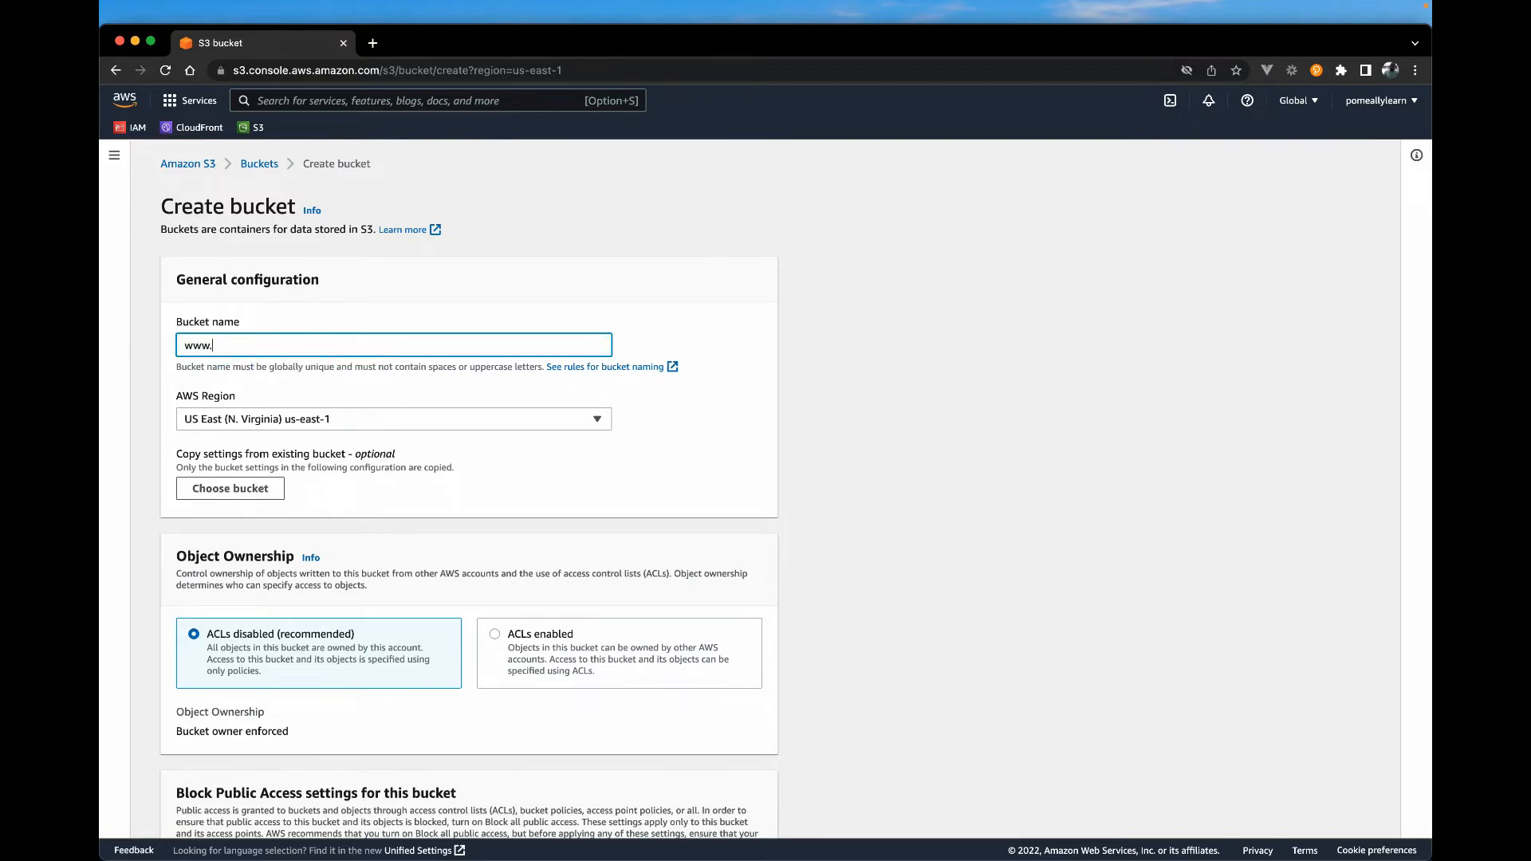
type("oncloud")
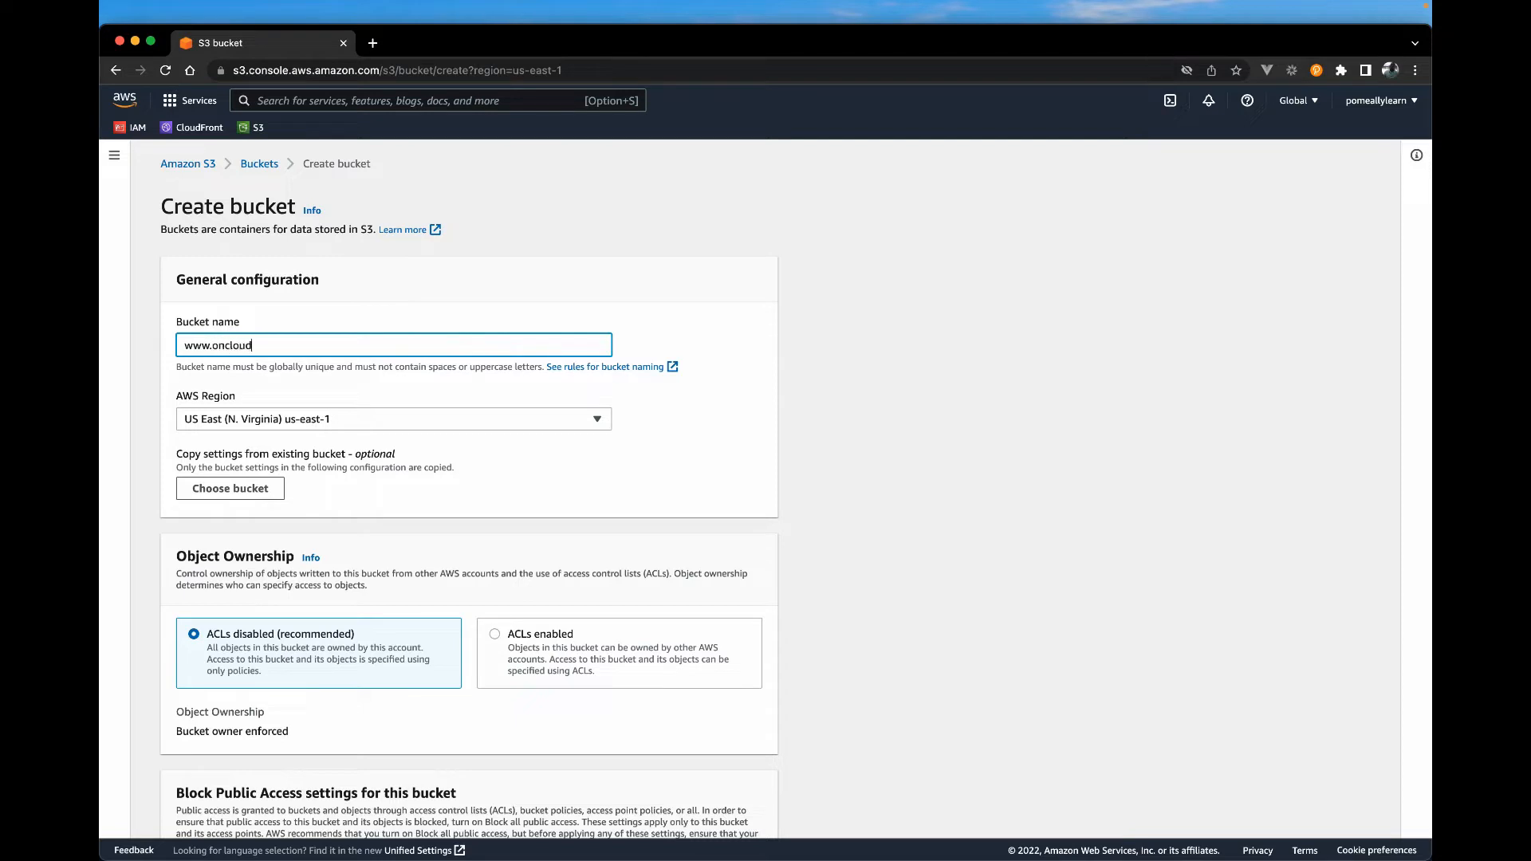
type("consultin")
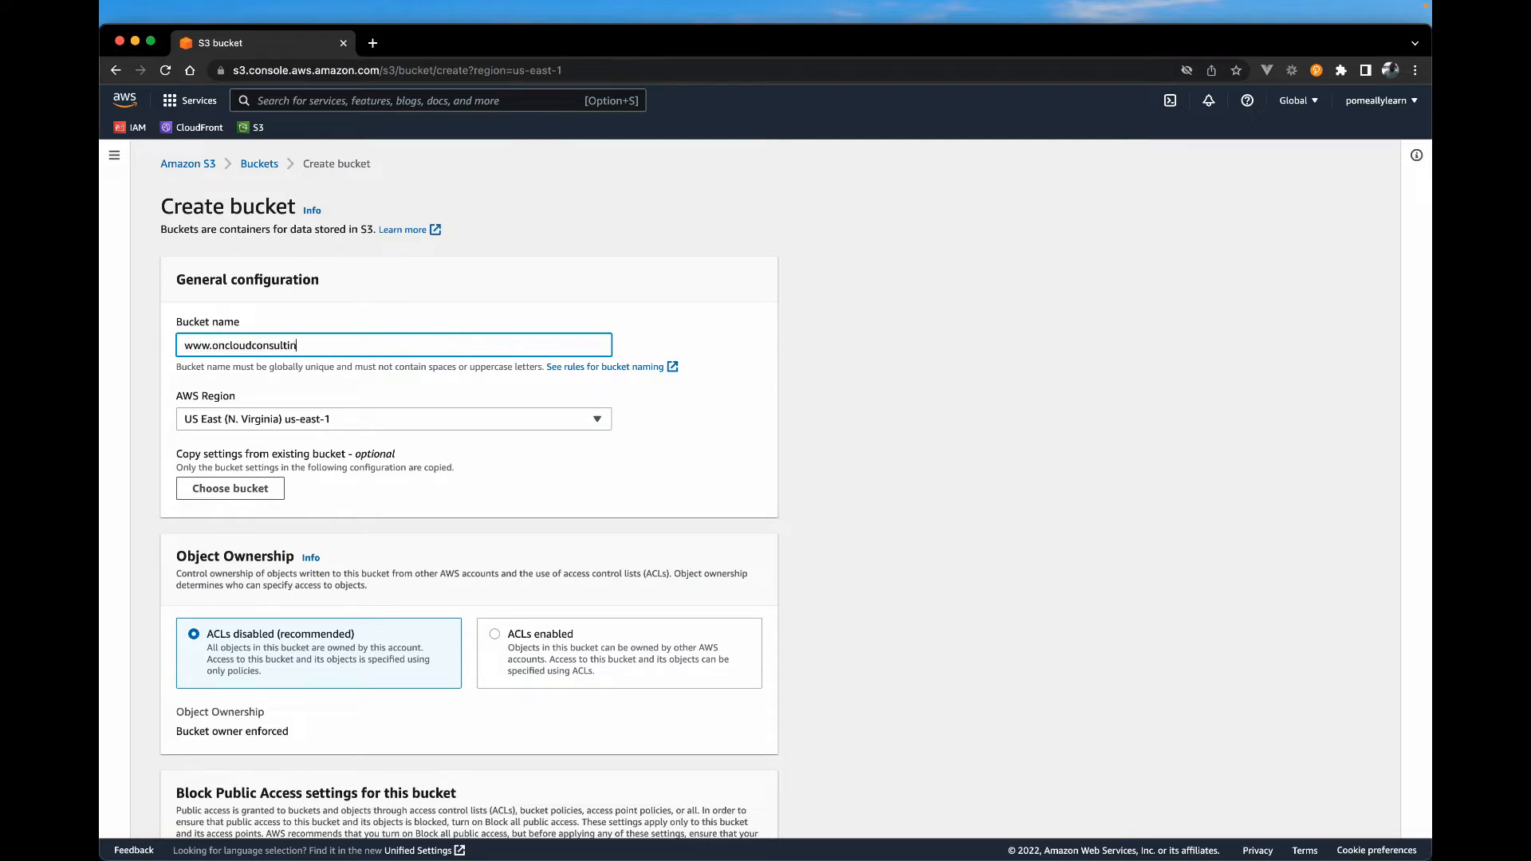
type("g")
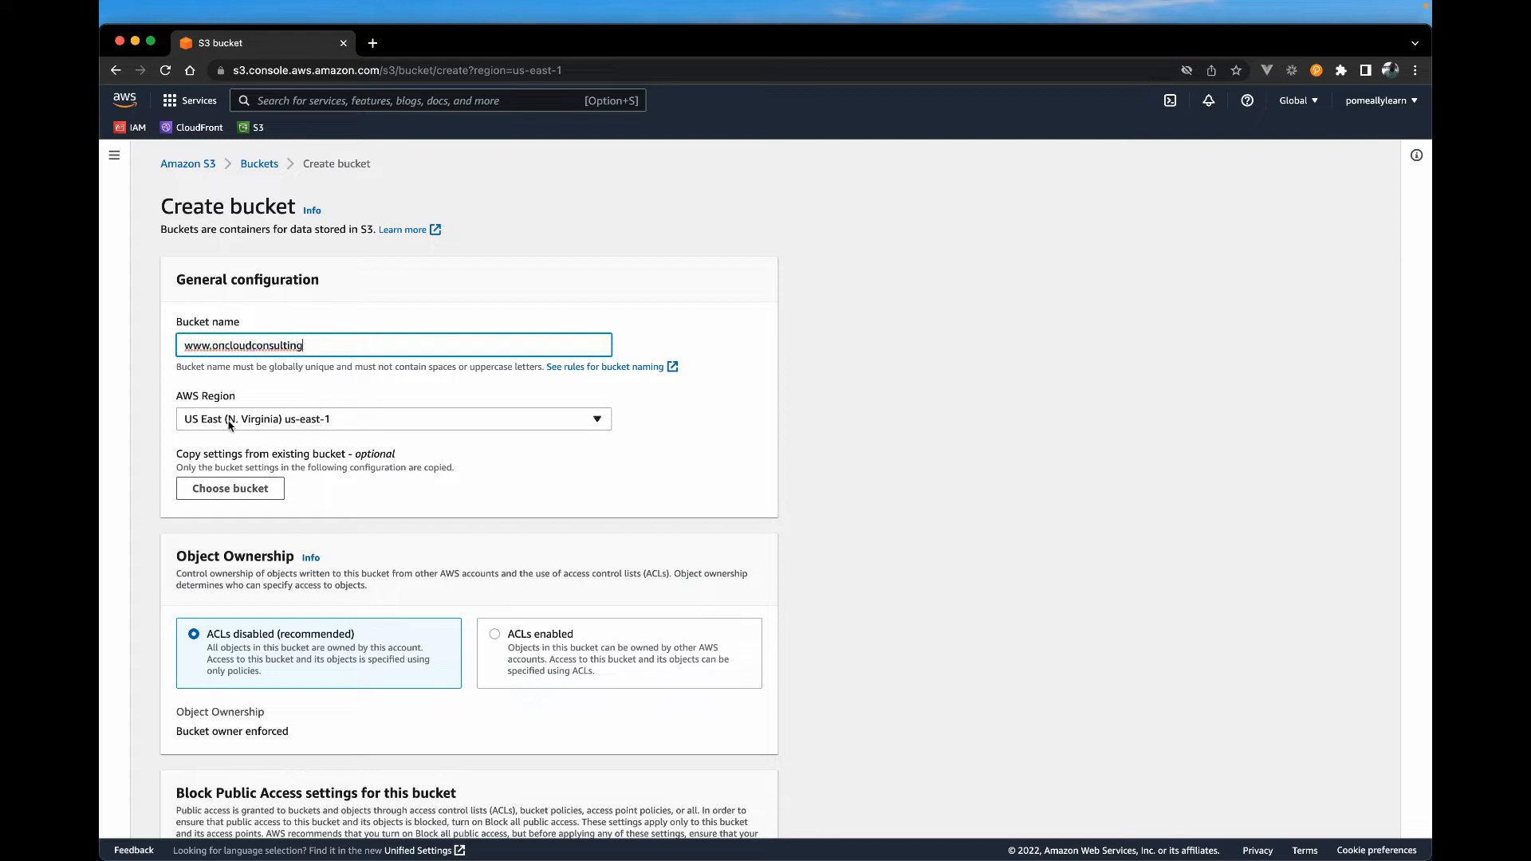
mouse_move(290, 427)
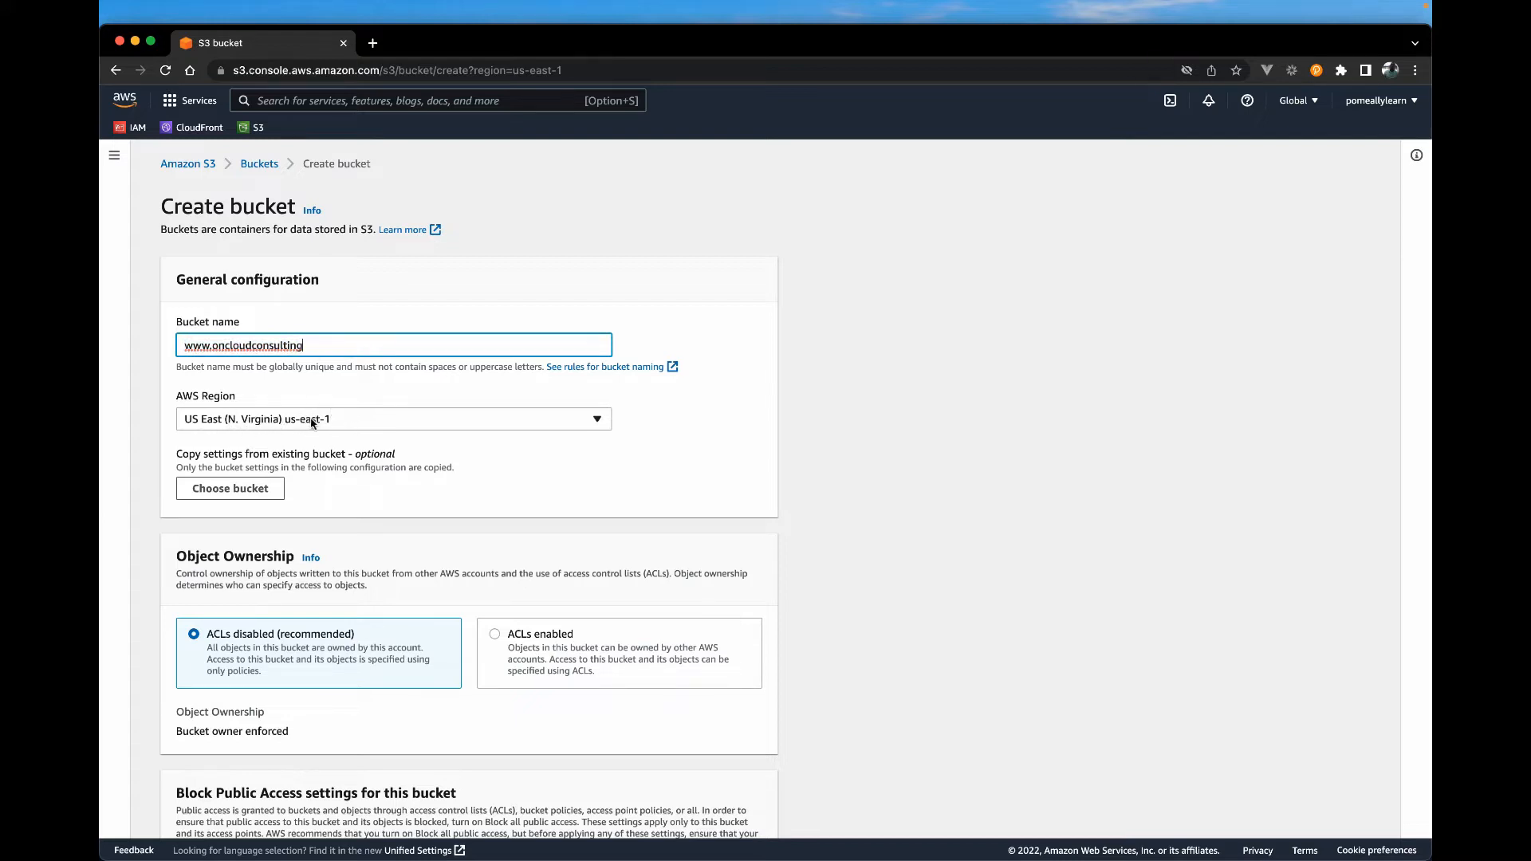
mouse_move(474, 428)
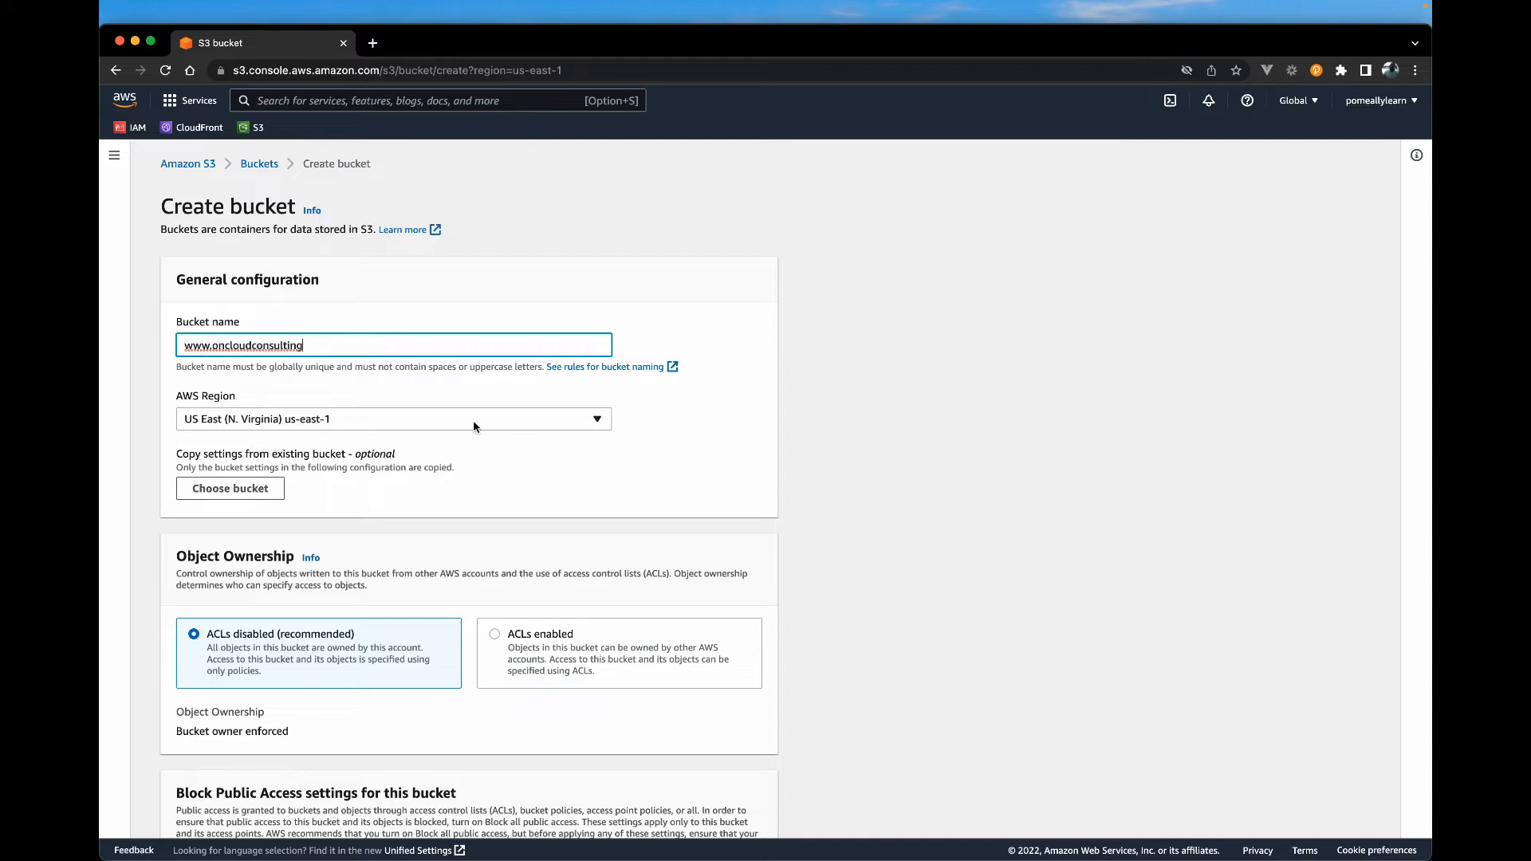
mouse_move(213, 429)
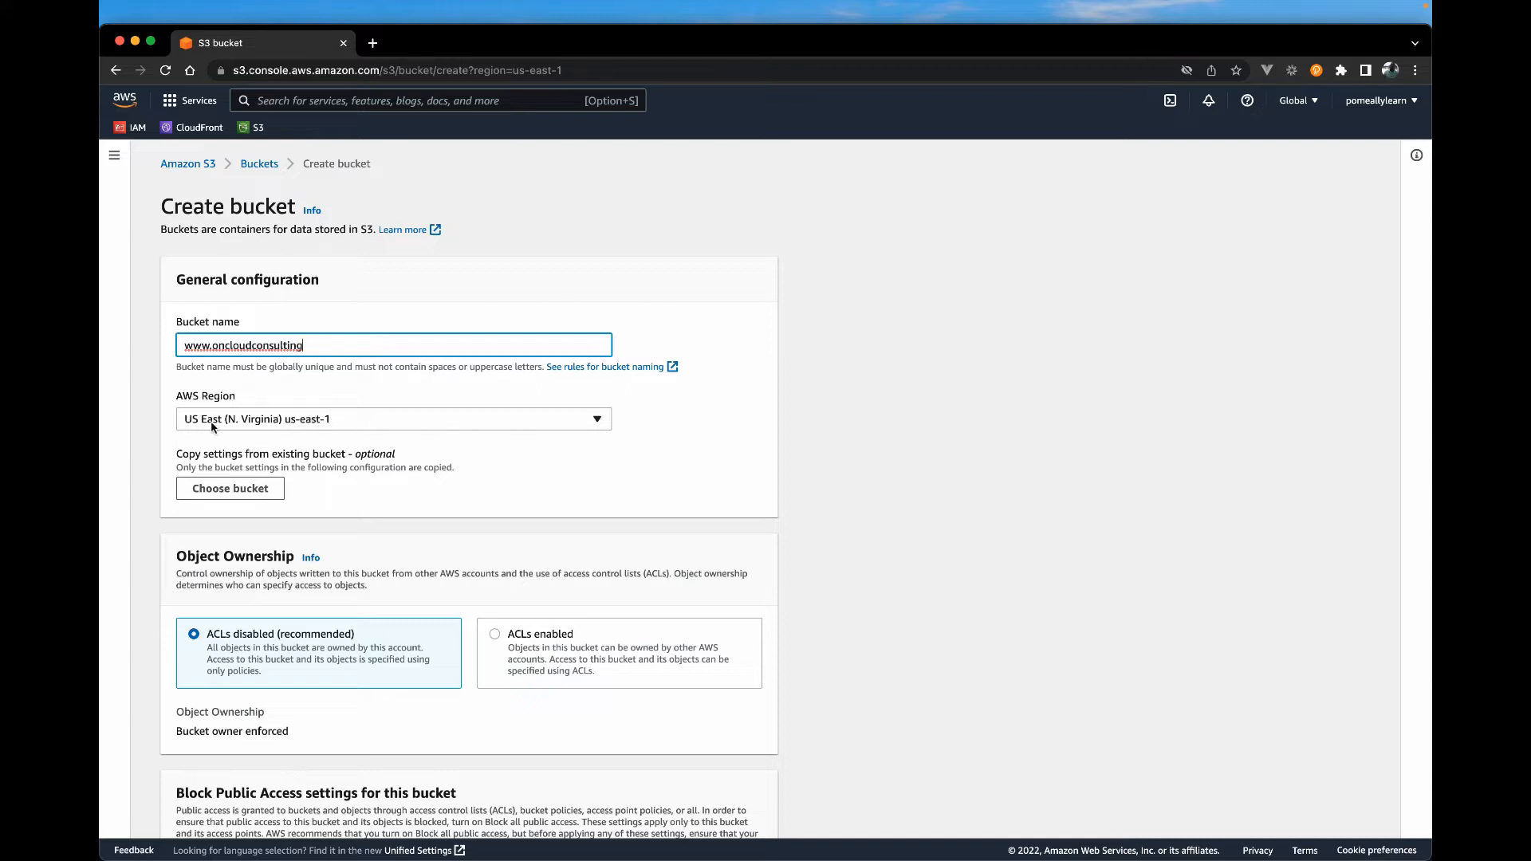
mouse_move(397, 421)
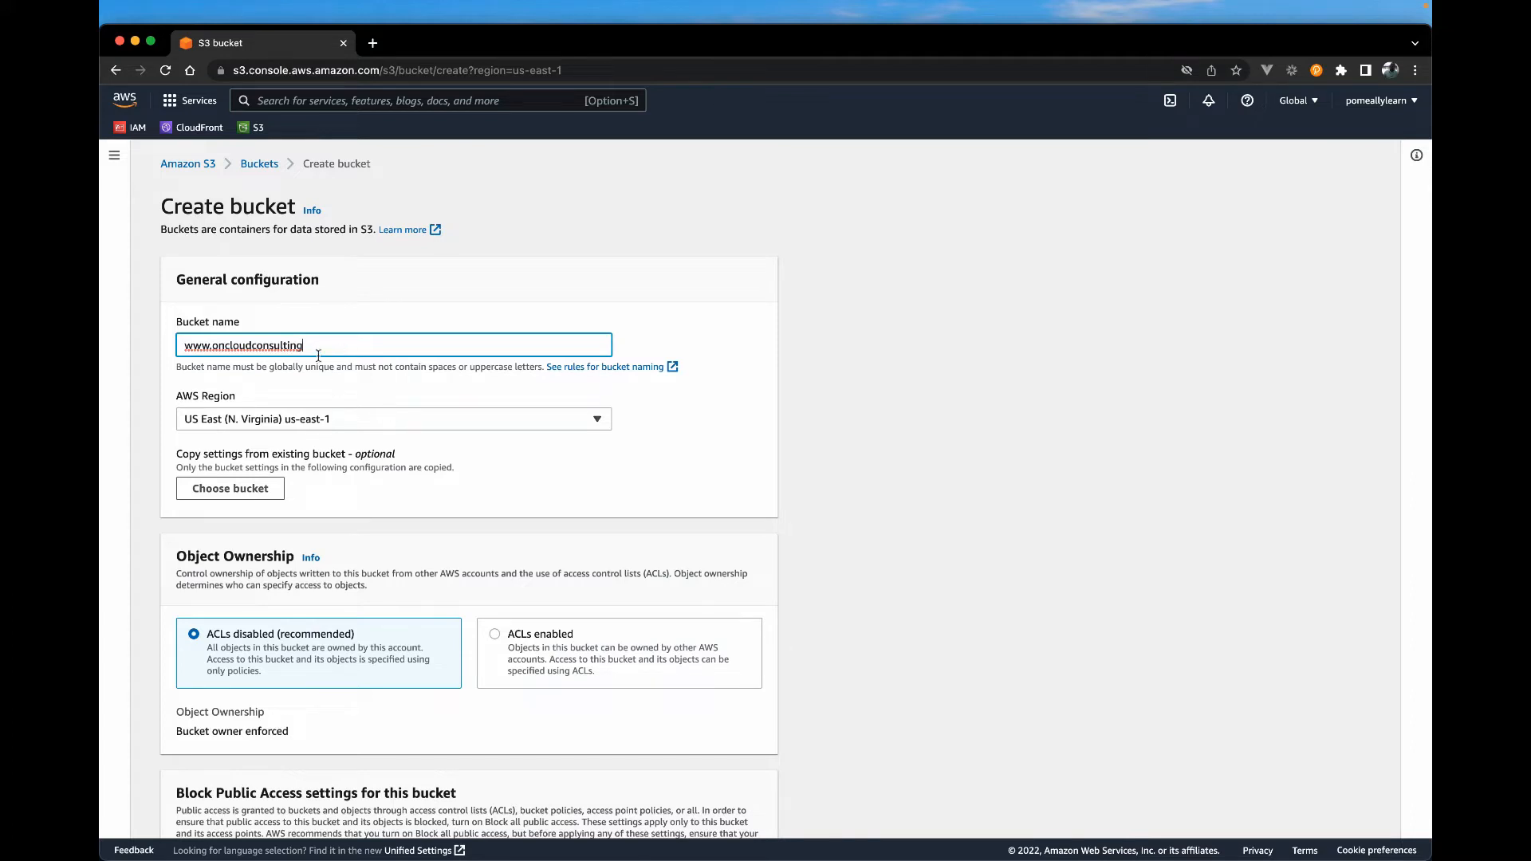
Uncheck Block all public access and acknowledge that the bucket may become public
scroll("down", 3)
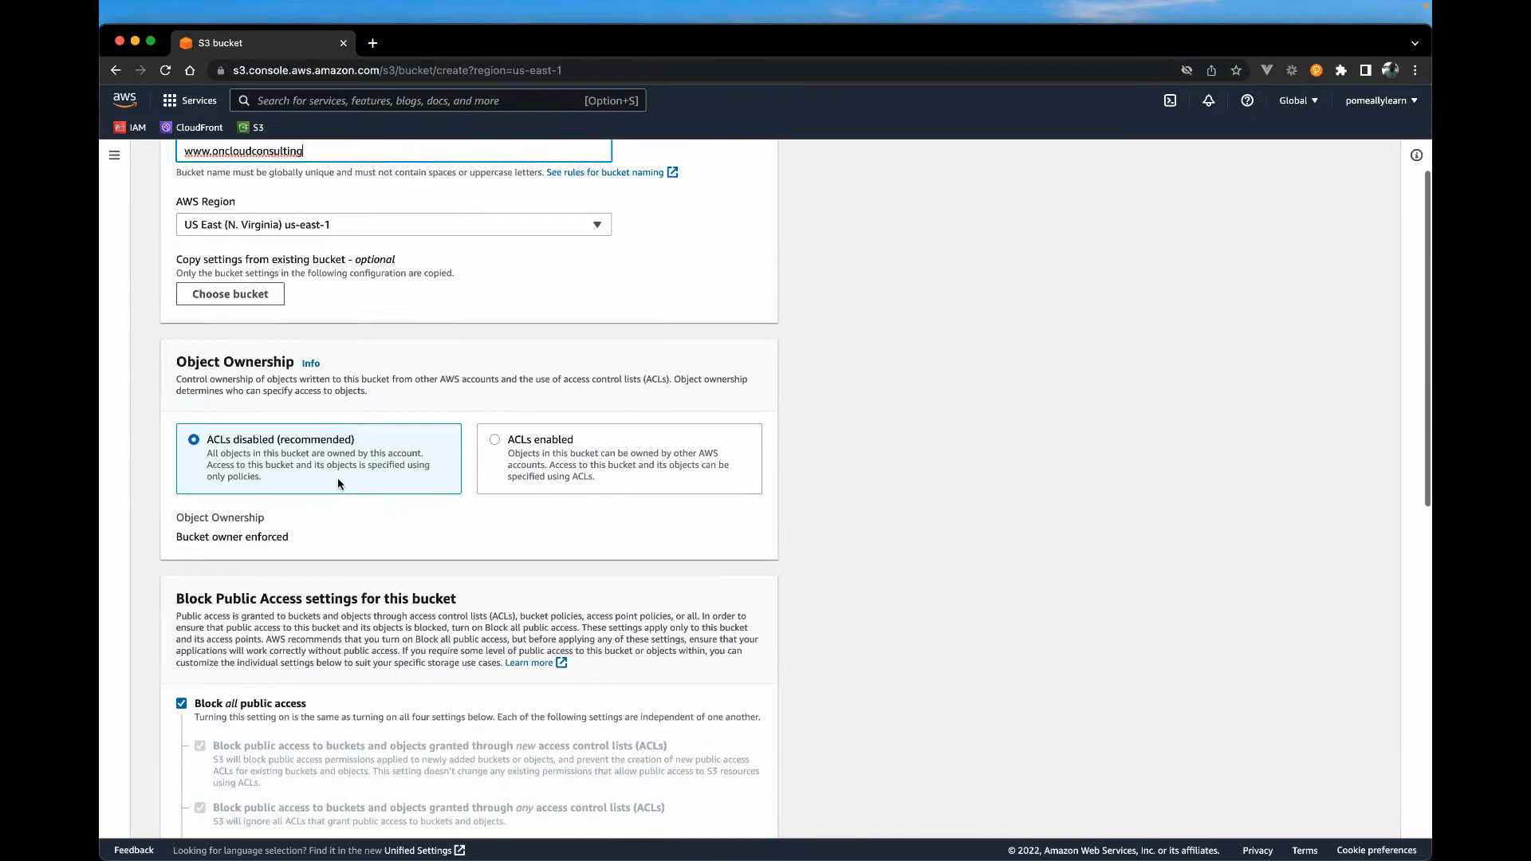
scroll("down", 3)
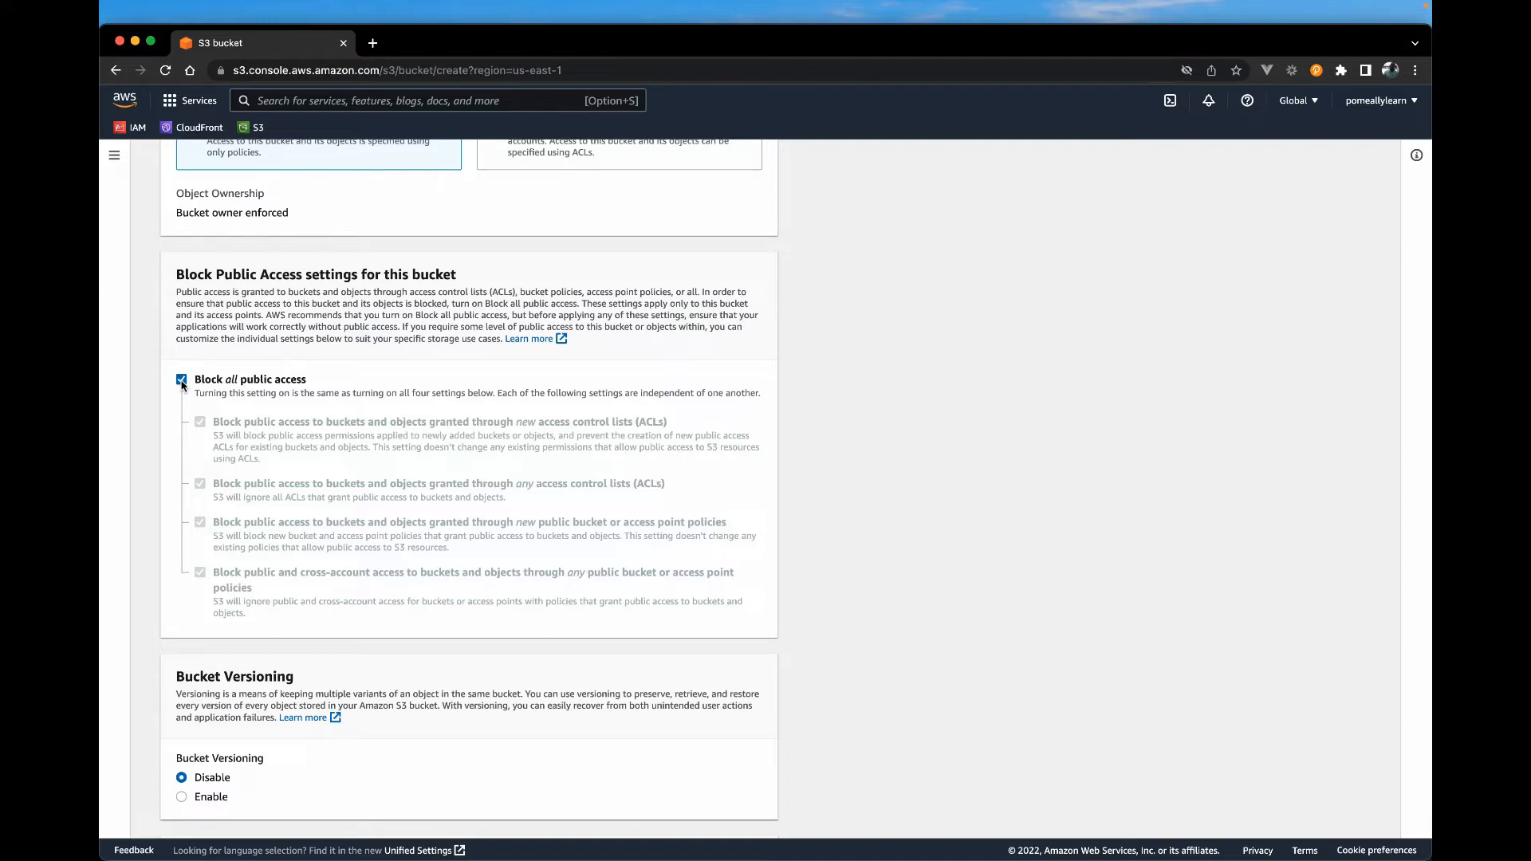
left_click(181, 379)
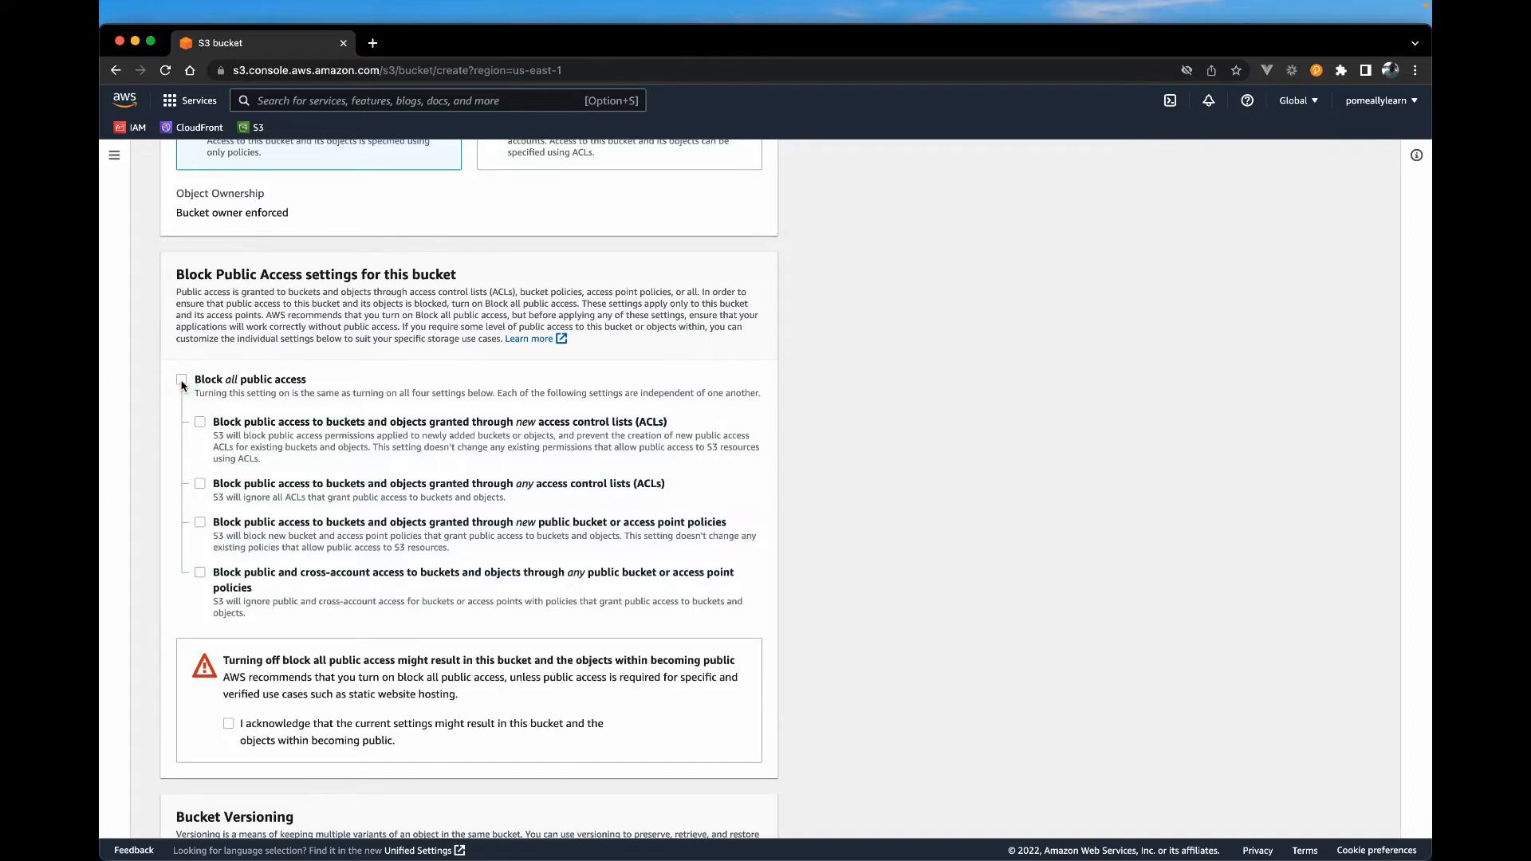
scroll("down", 3)
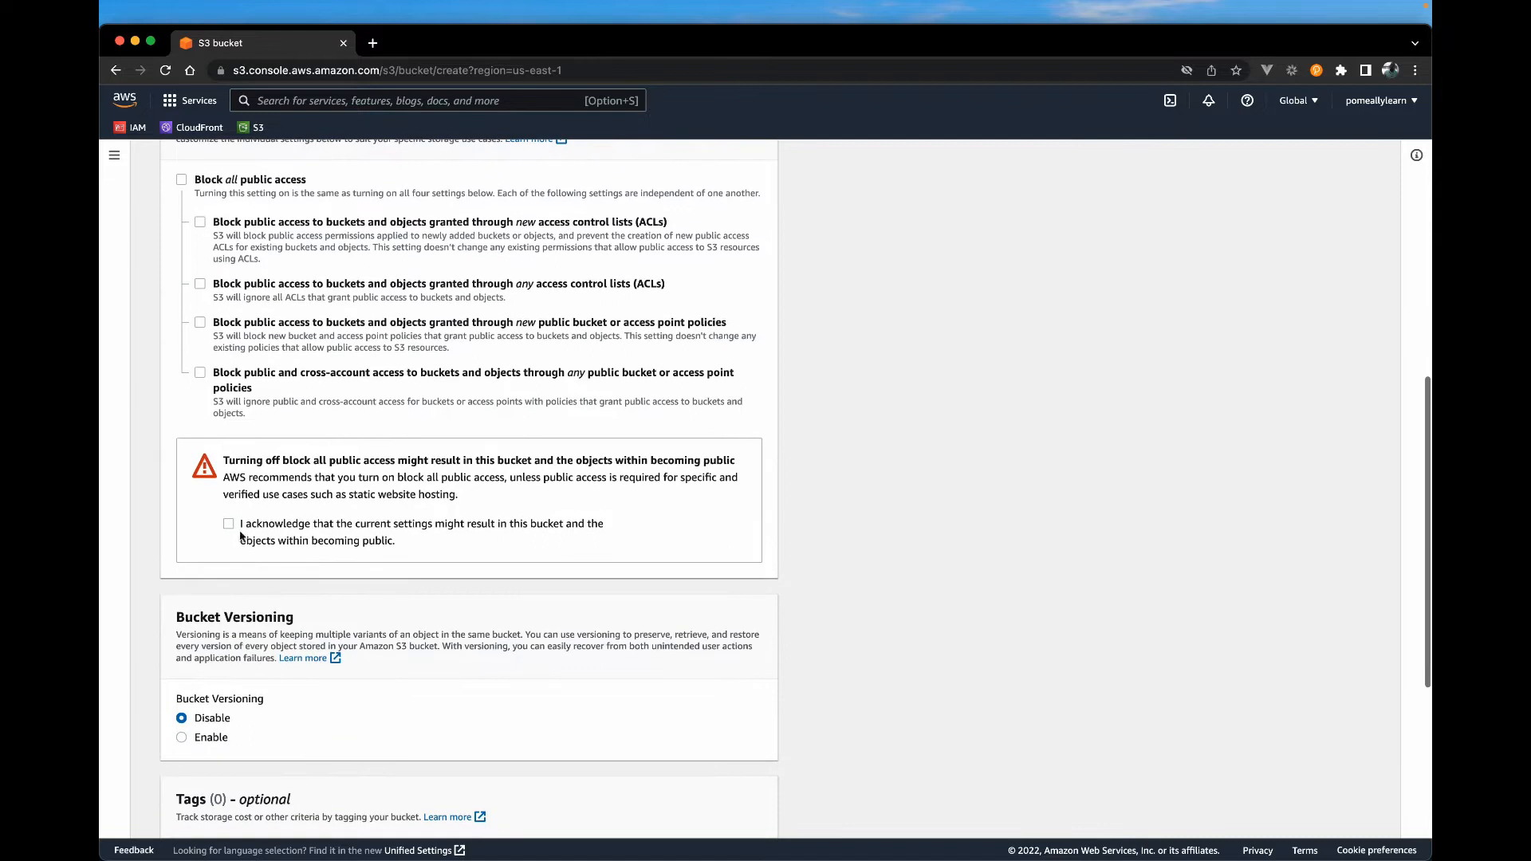
mouse_move(328, 518)
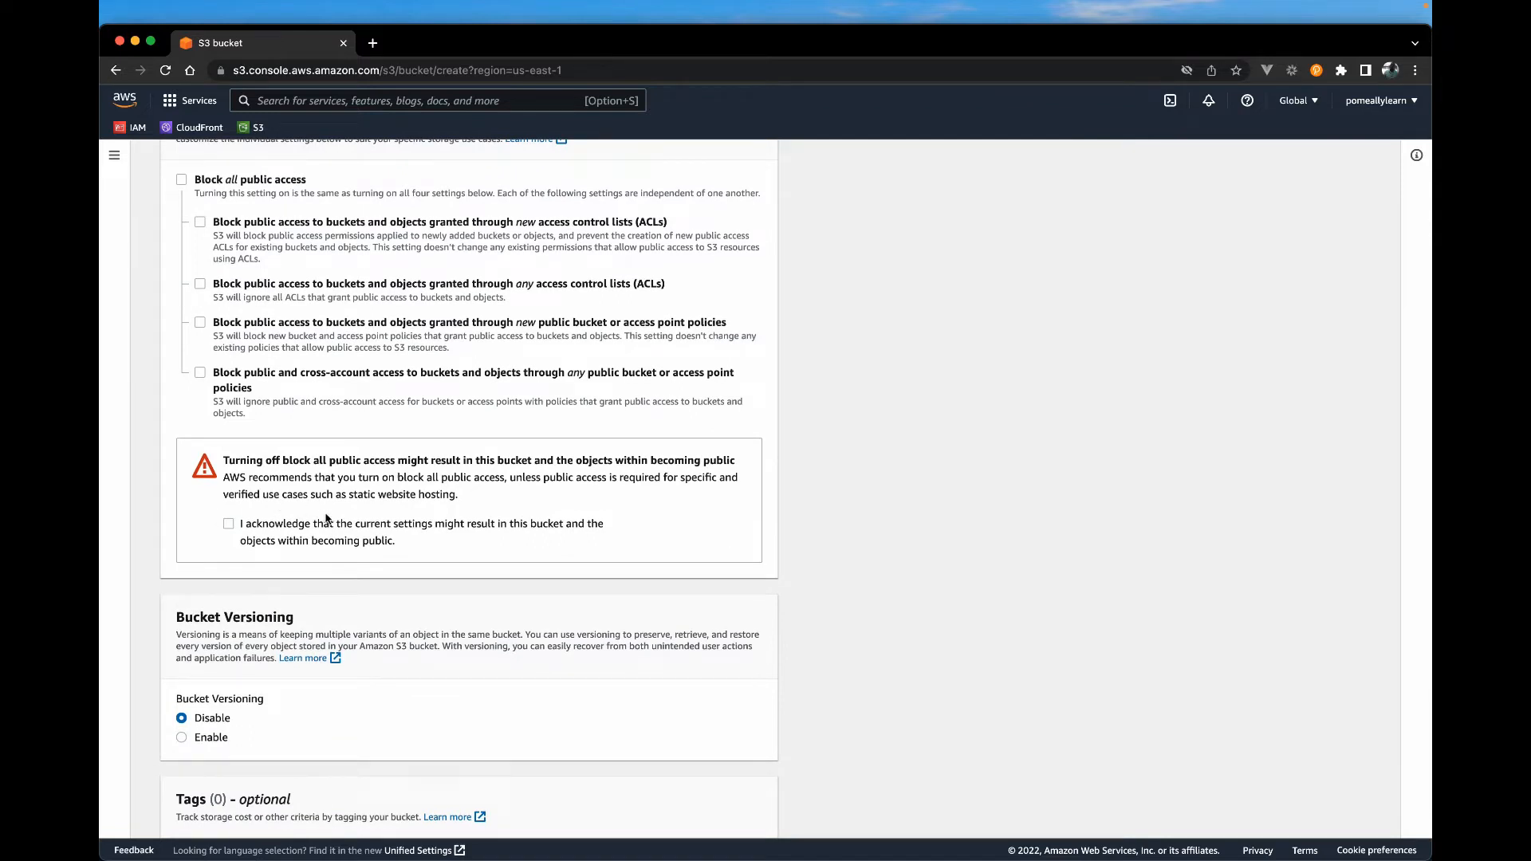
mouse_move(196, 264)
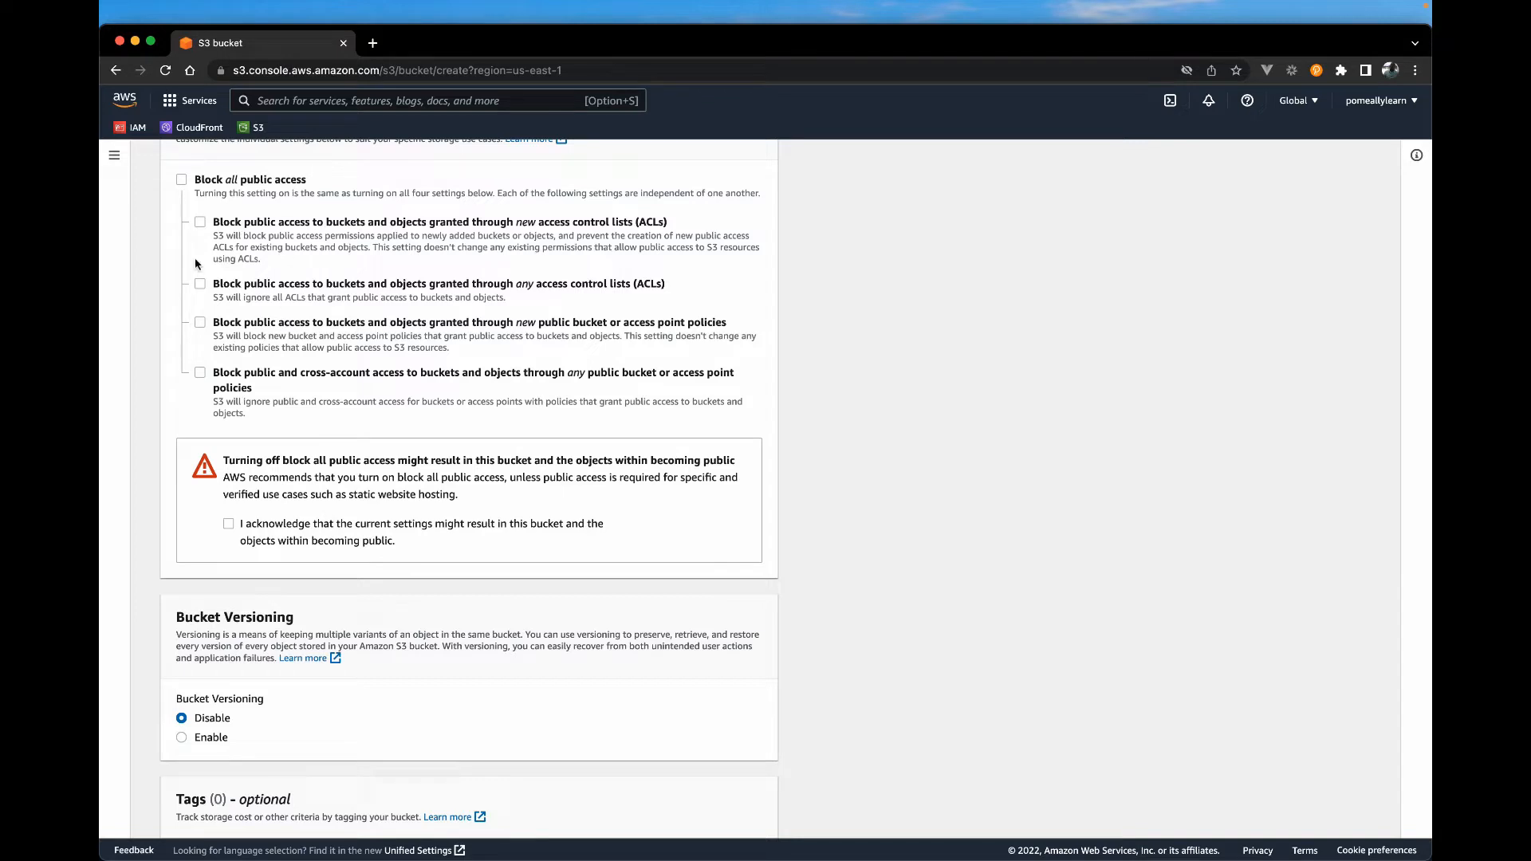
mouse_move(241, 492)
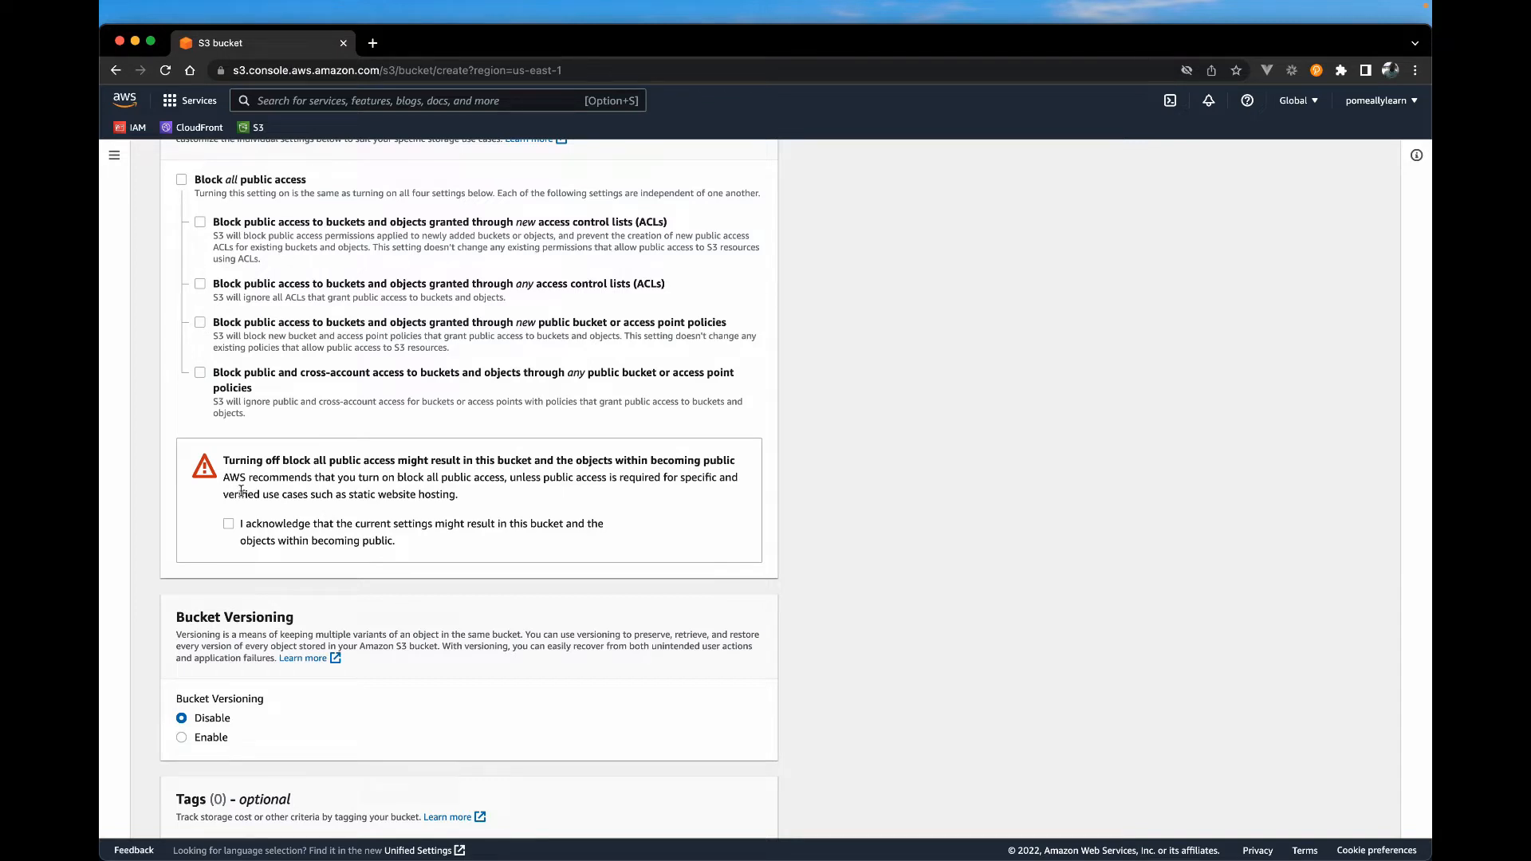
left_click(229, 523)
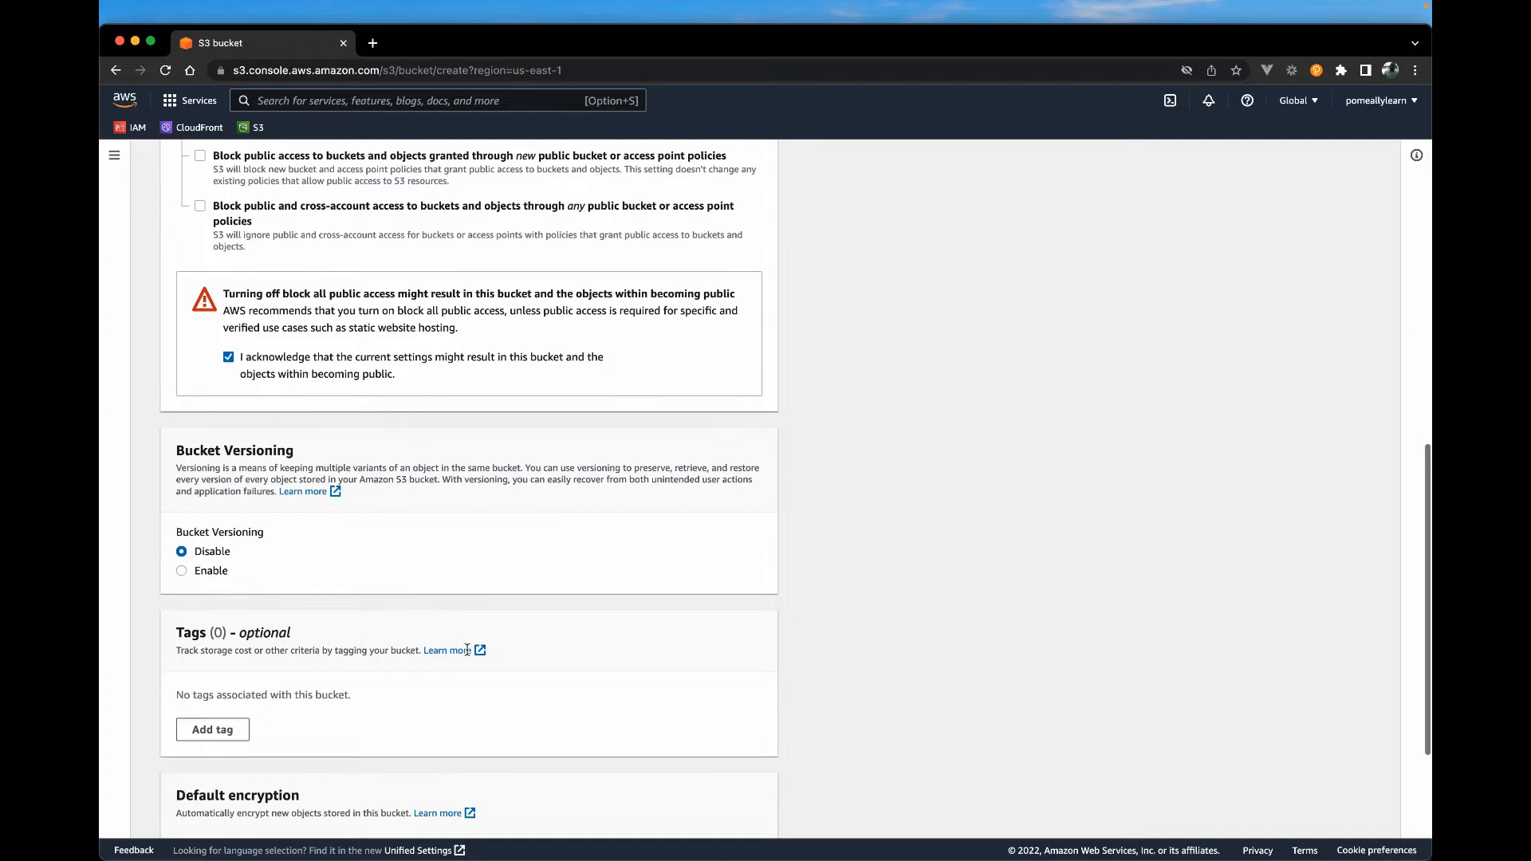
scroll("down", 3)
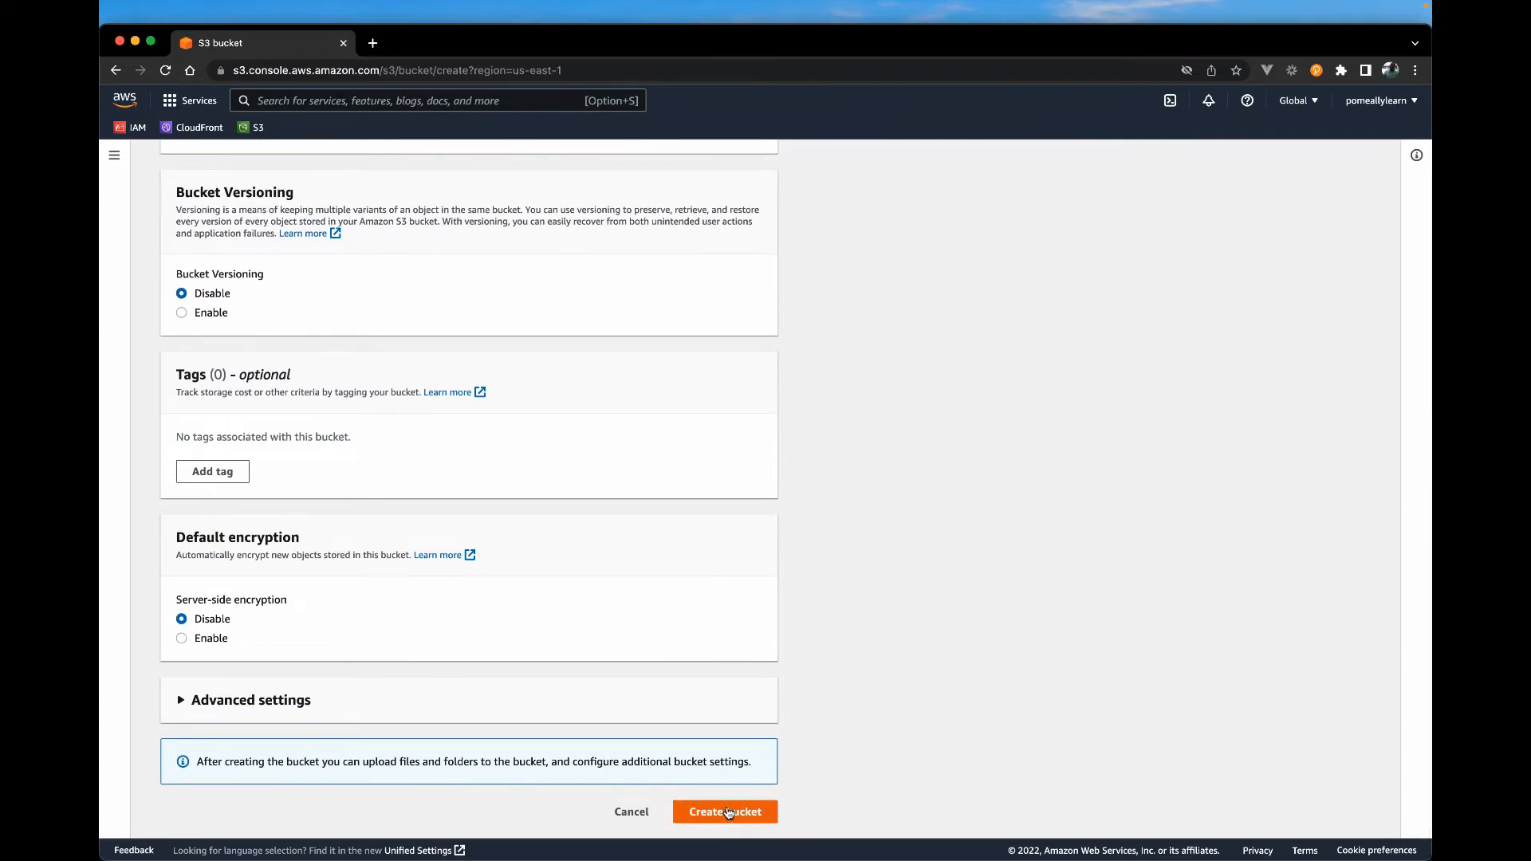
left_click(725, 811)
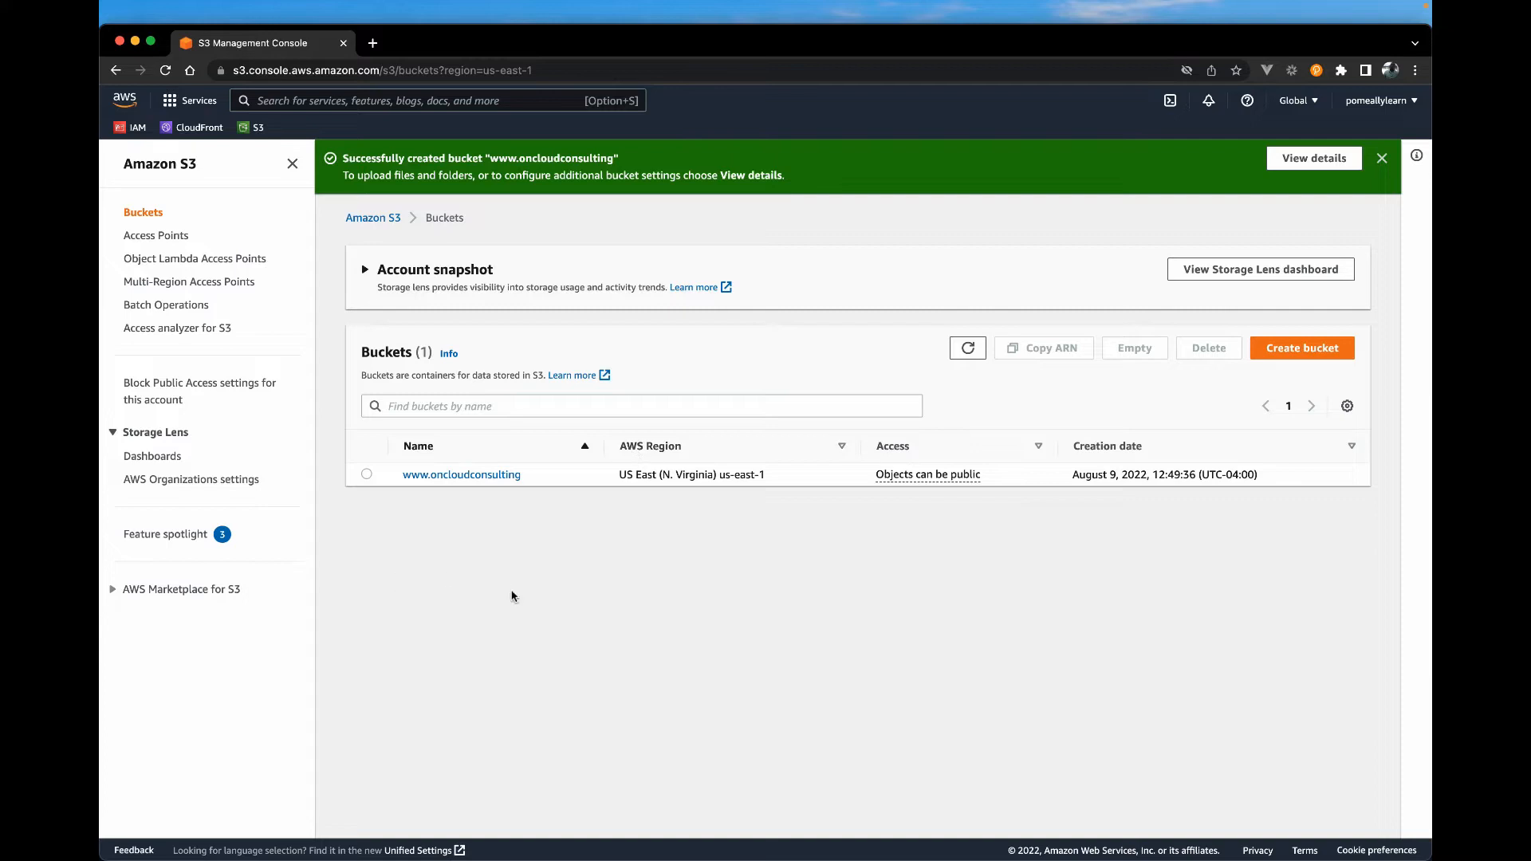
mouse_move(427, 491)
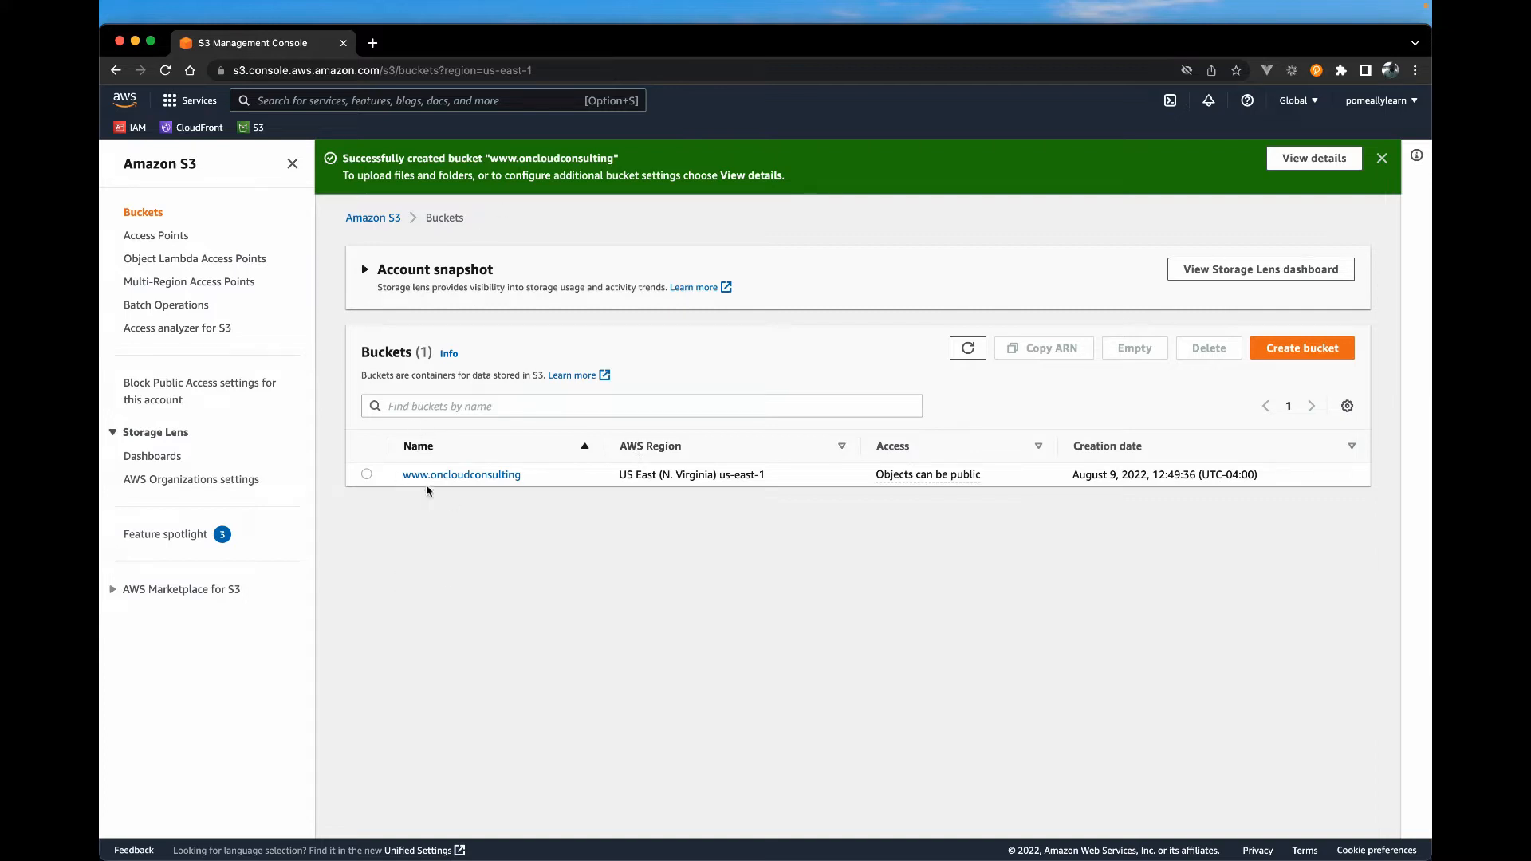
mouse_move(519, 462)
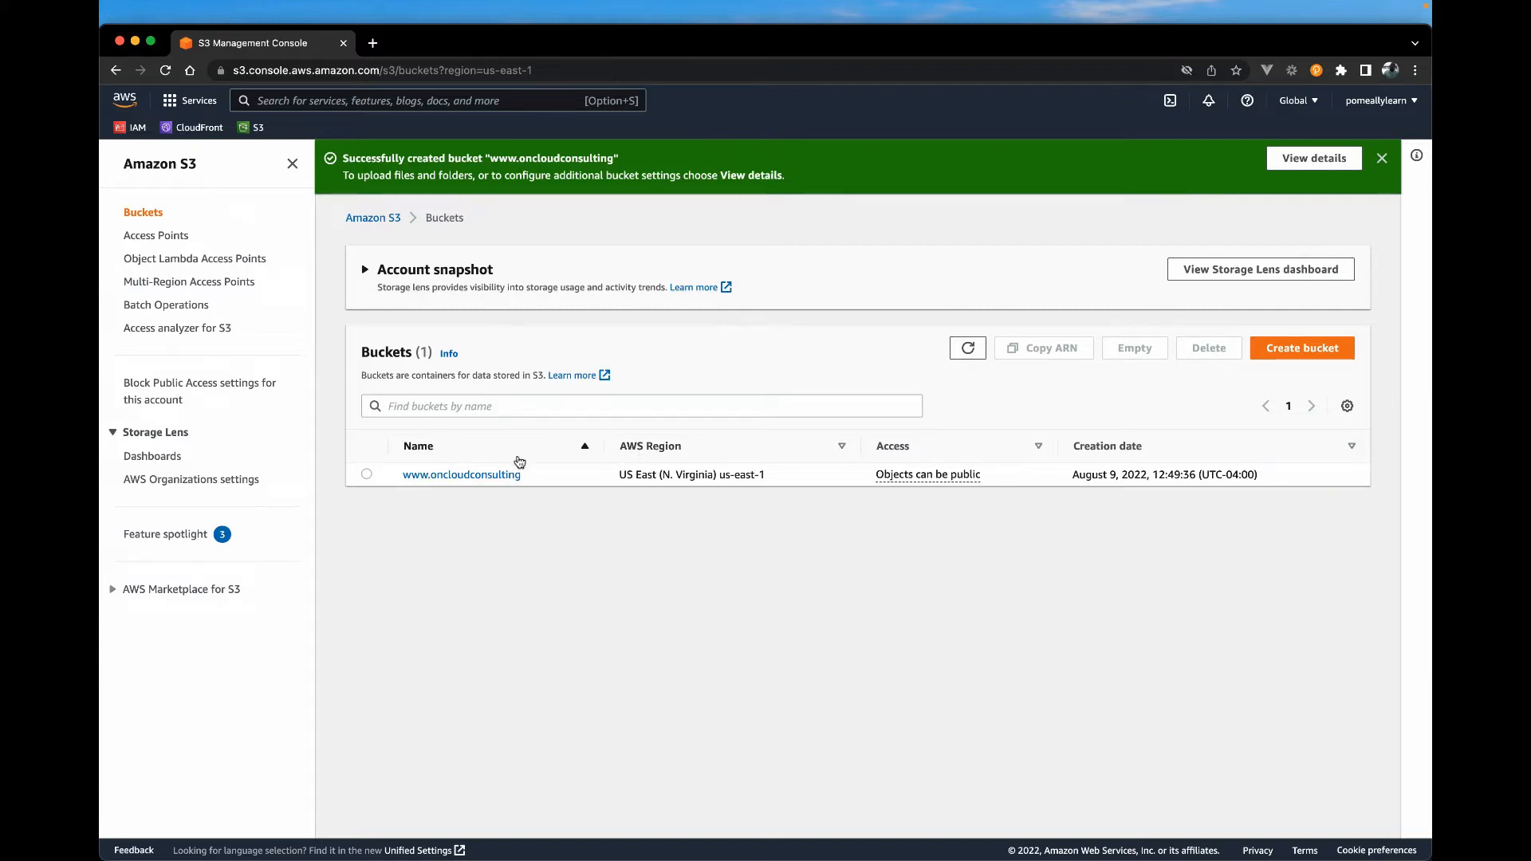
mouse_move(462, 474)
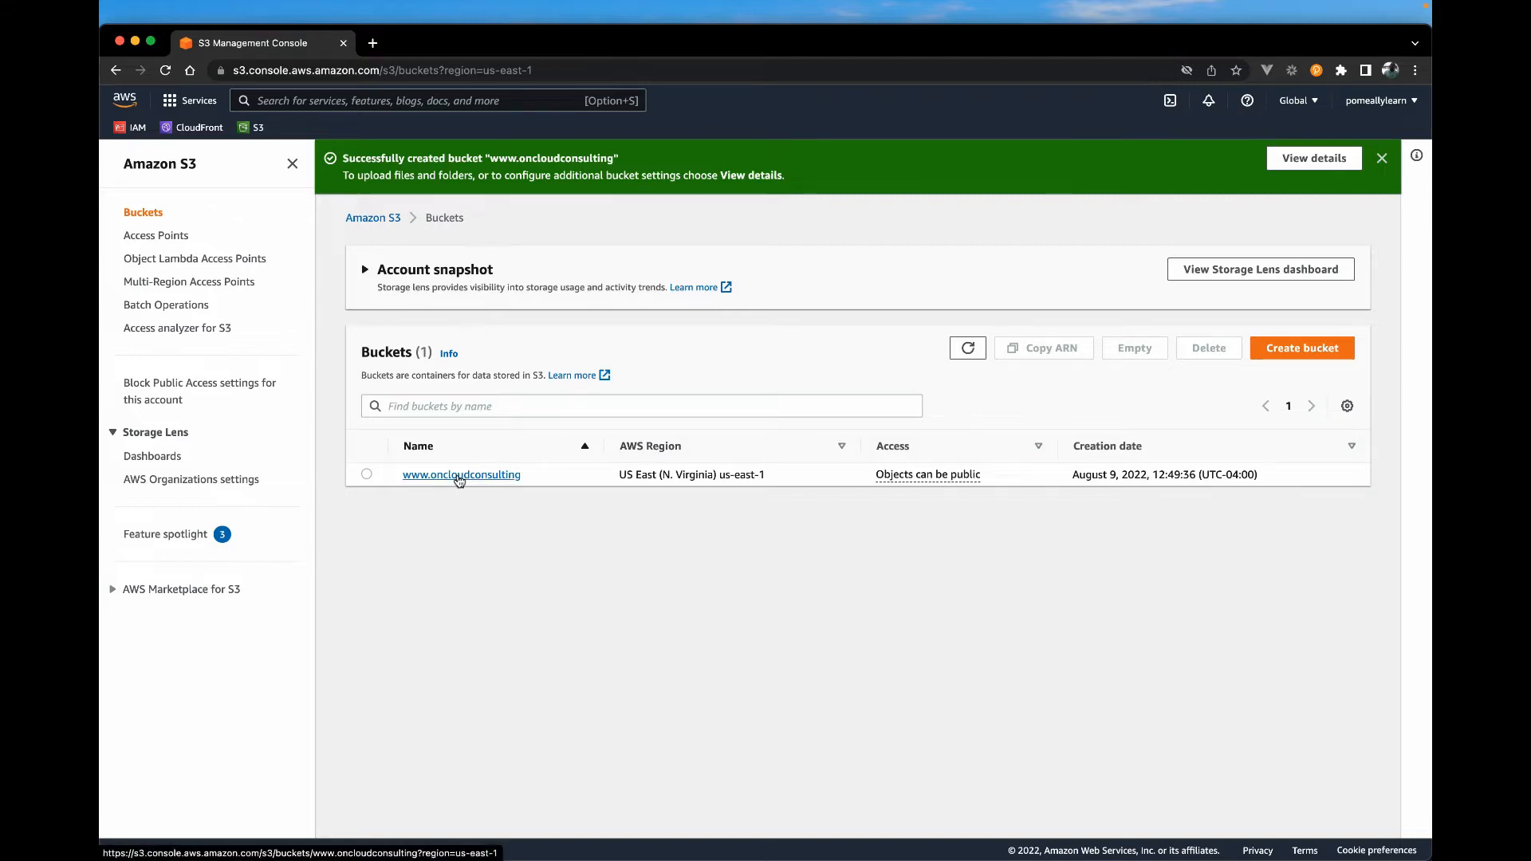
left_click(461, 475)
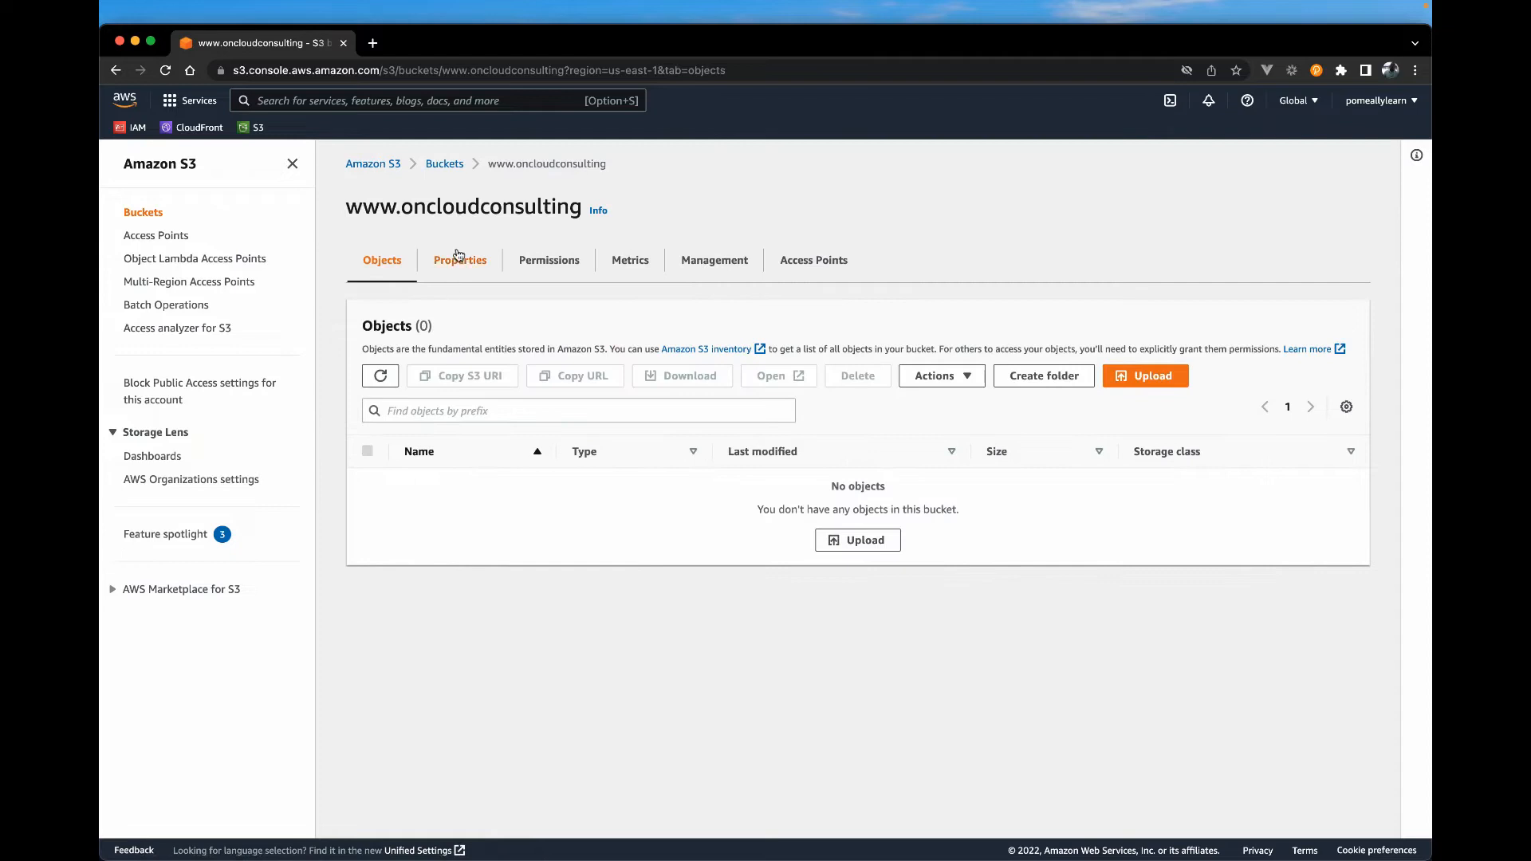
left_click(459, 260)
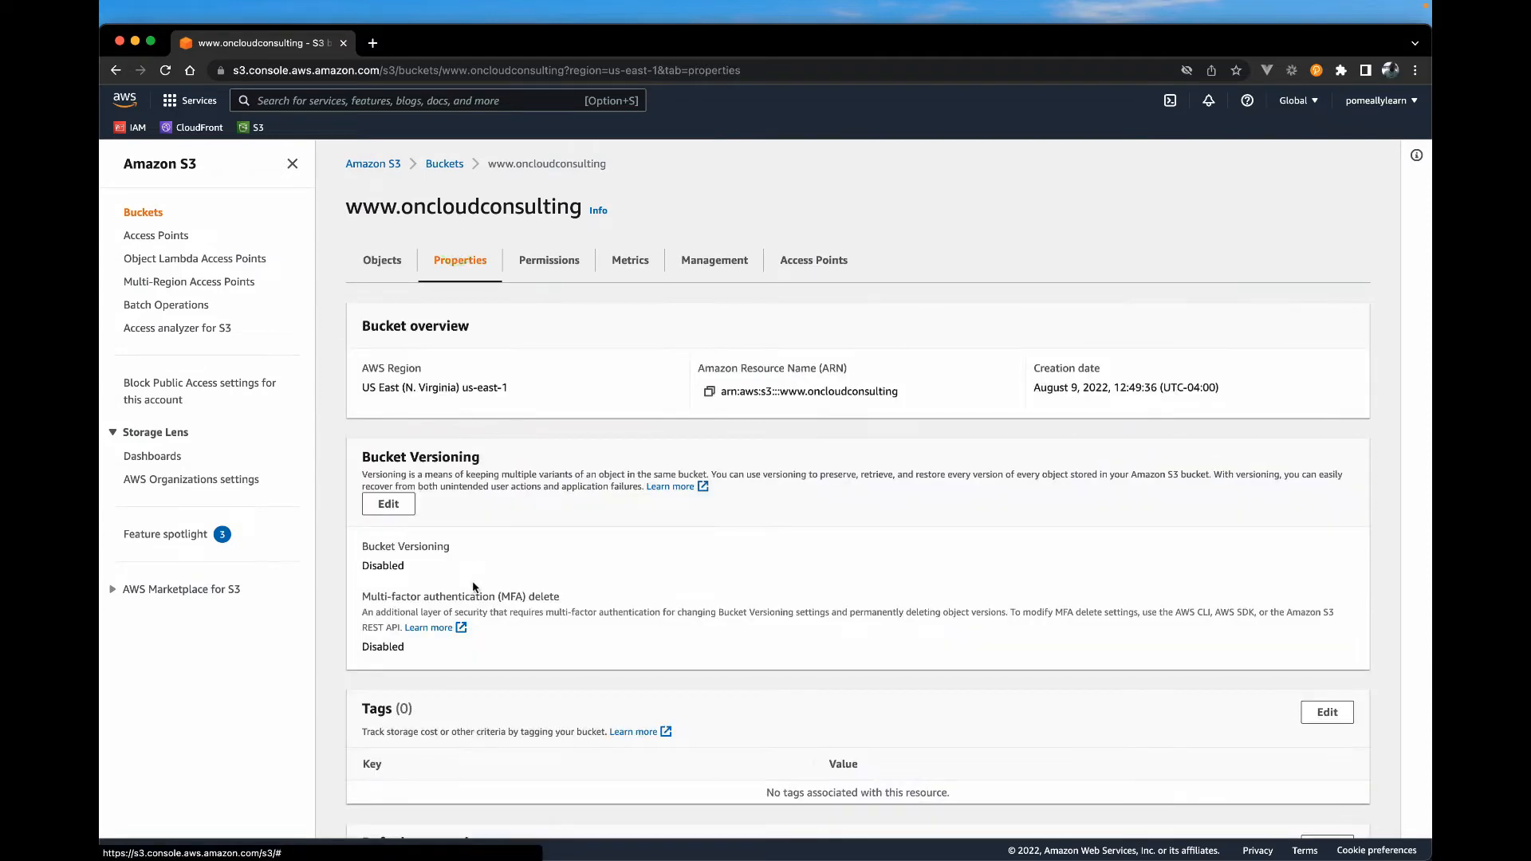
scroll("down", 3)
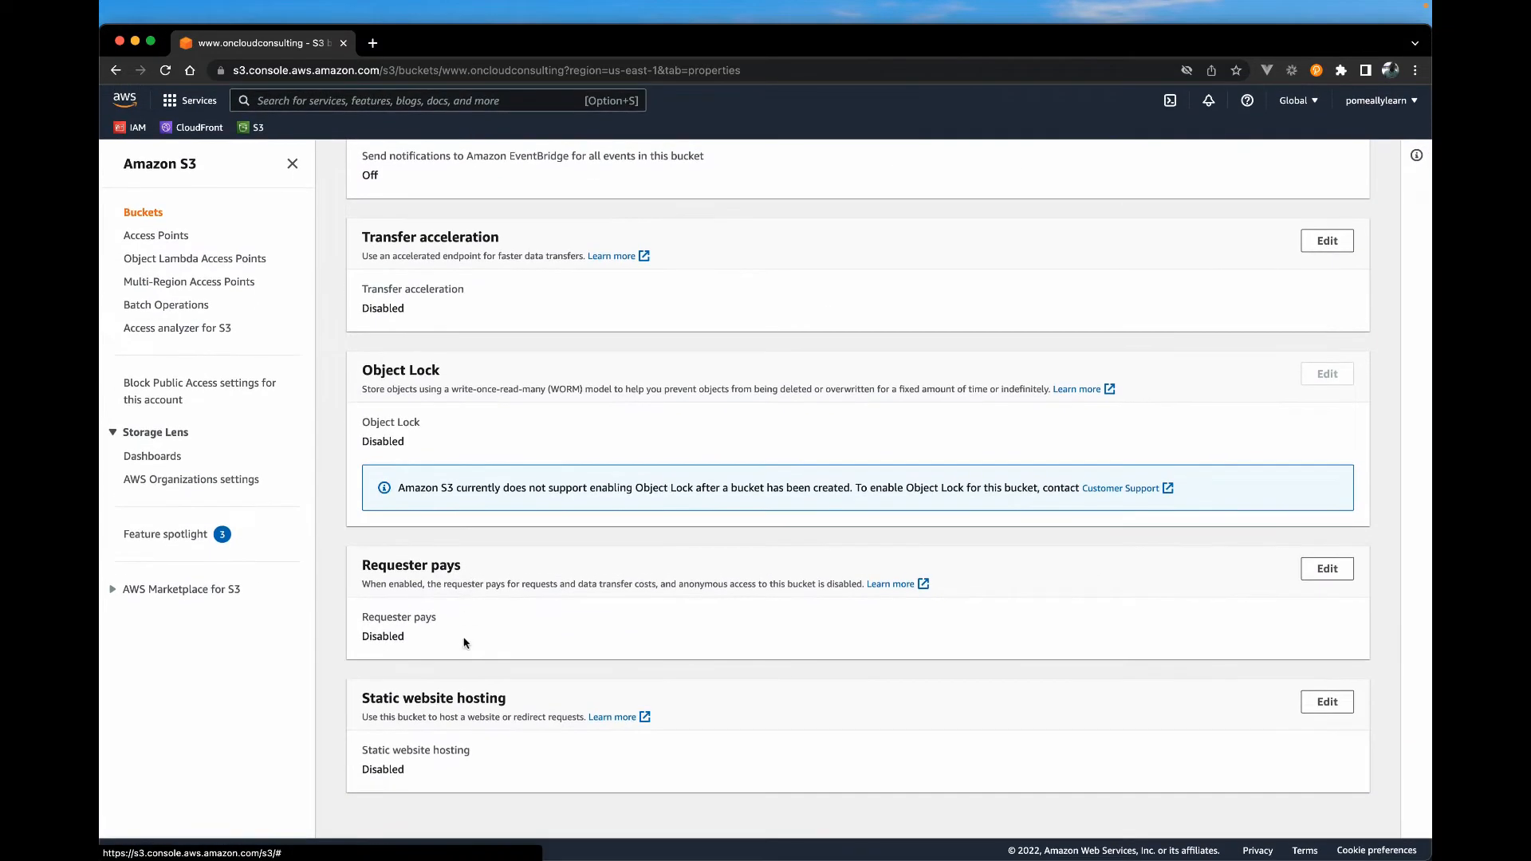
mouse_move(388, 752)
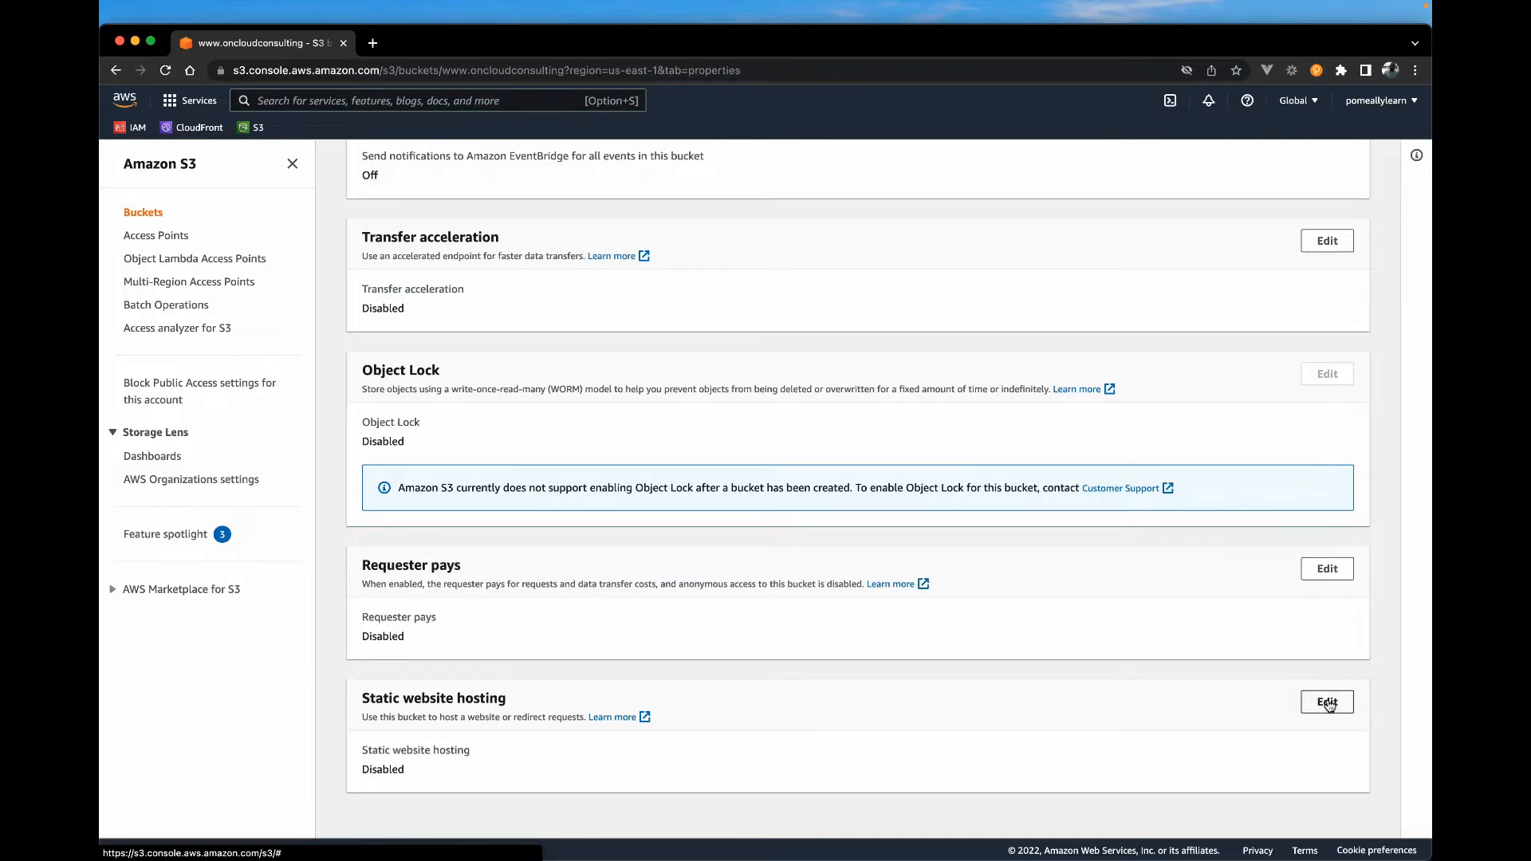
Edit Static website hosting and select Enable
left_click(1327, 701)
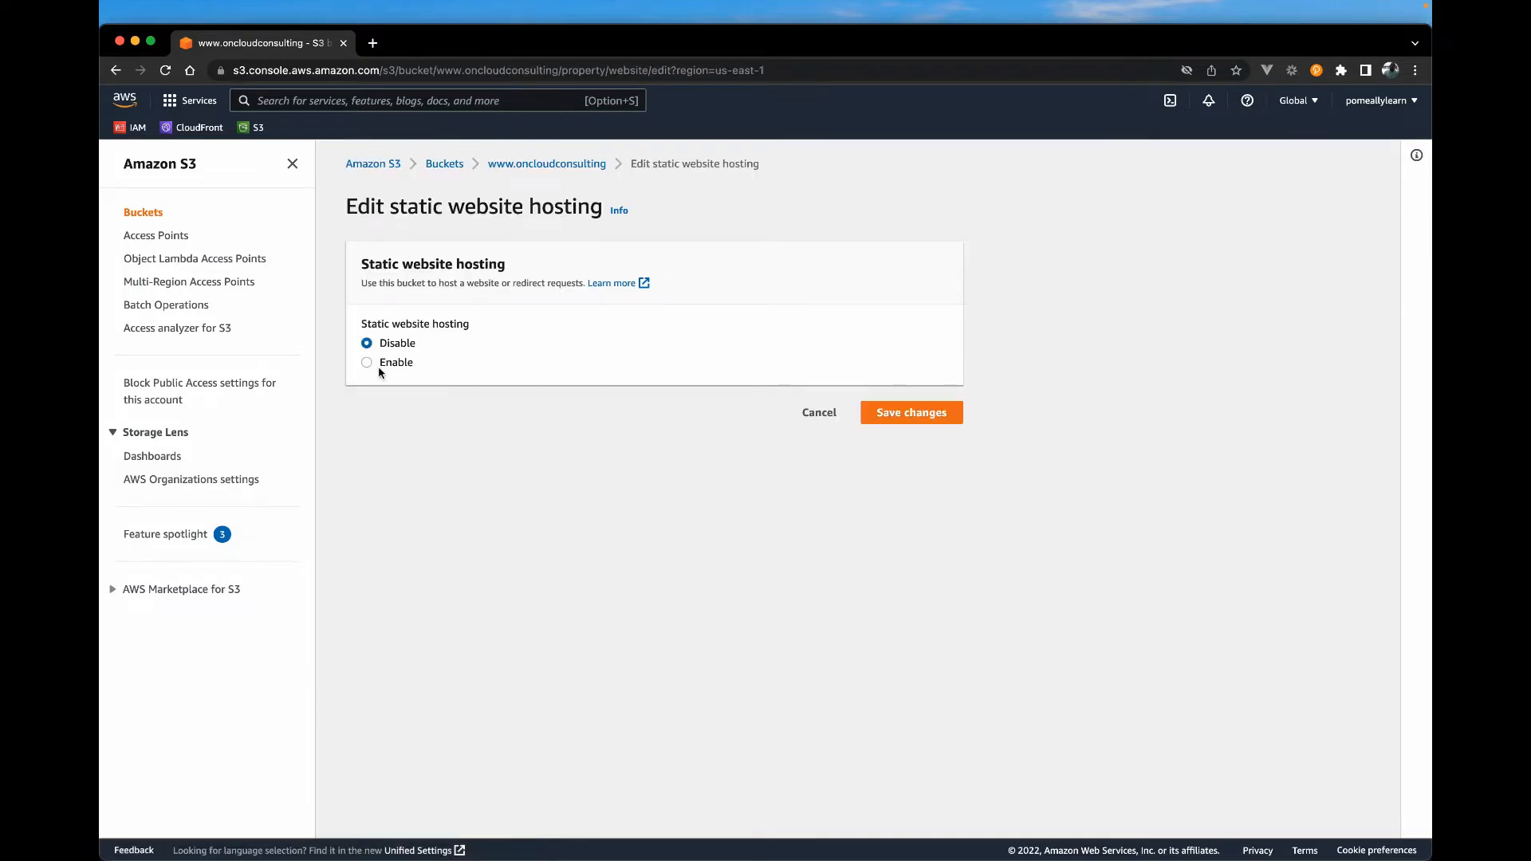
left_click(367, 363)
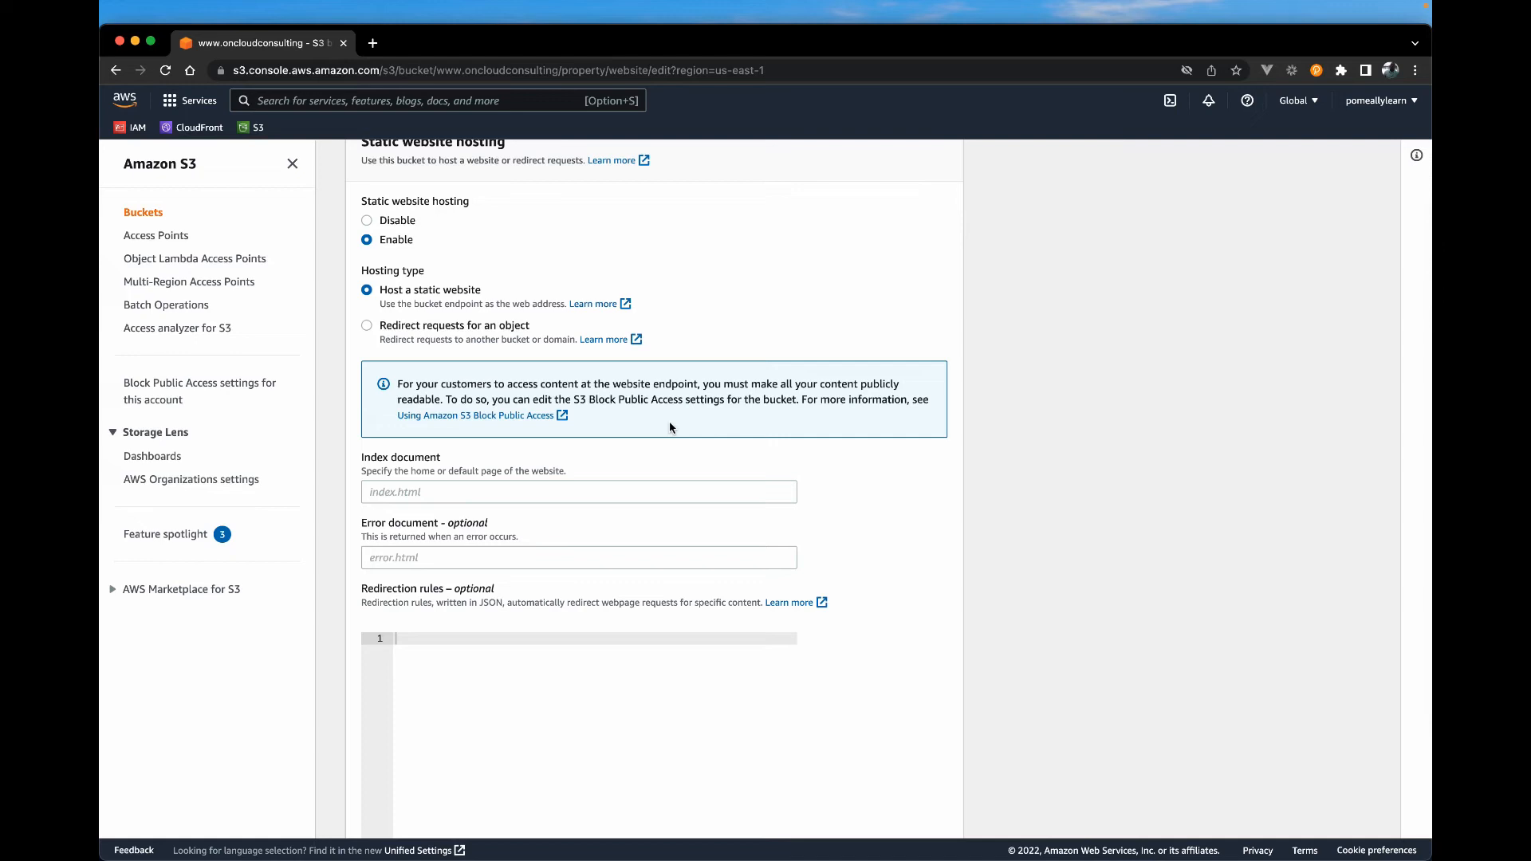
mouse_move(388, 330)
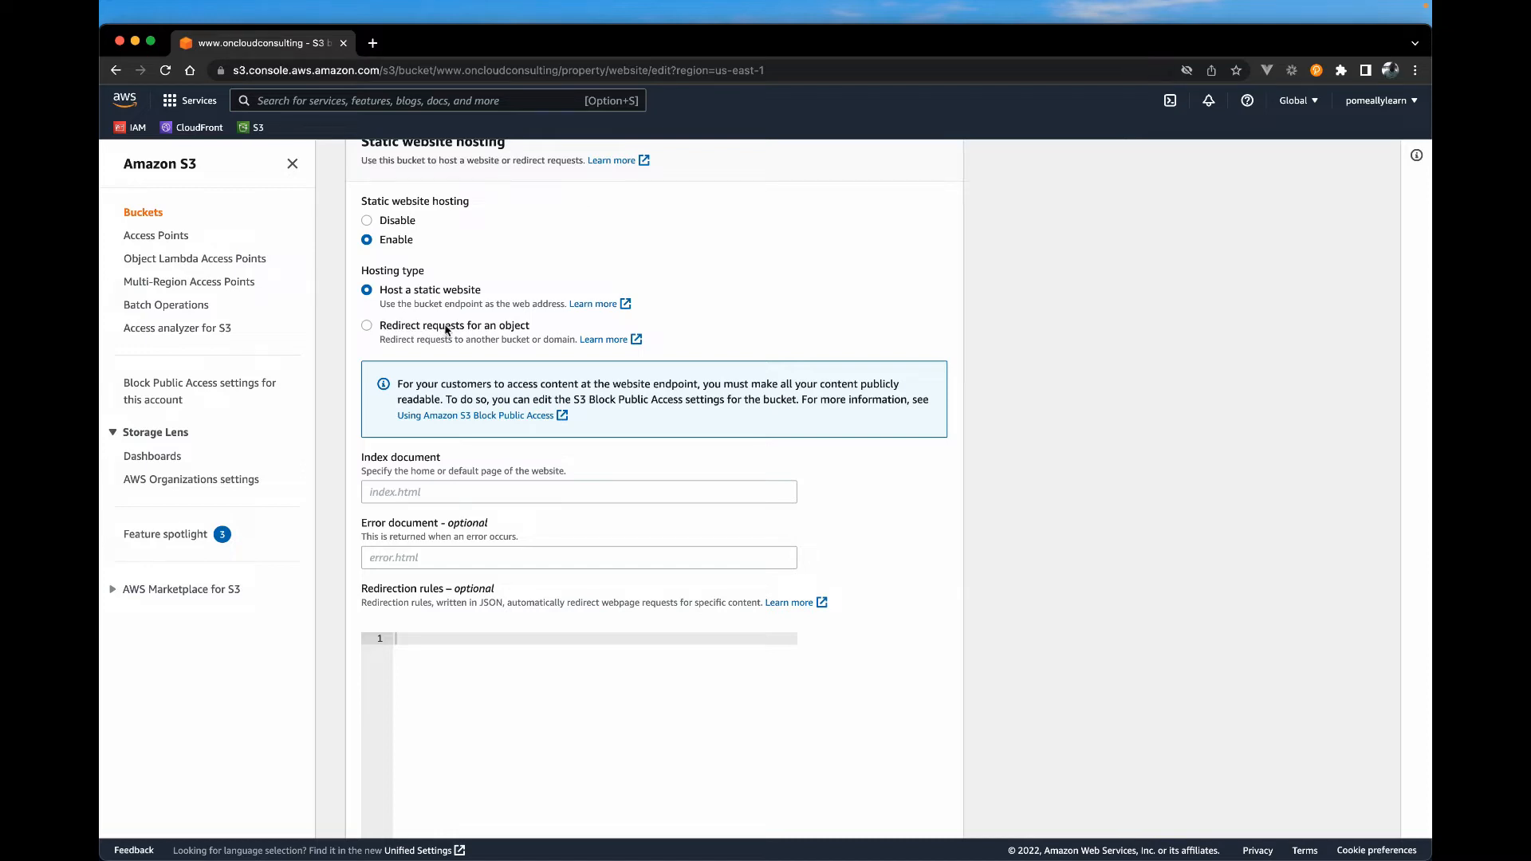
scroll("up", 3)
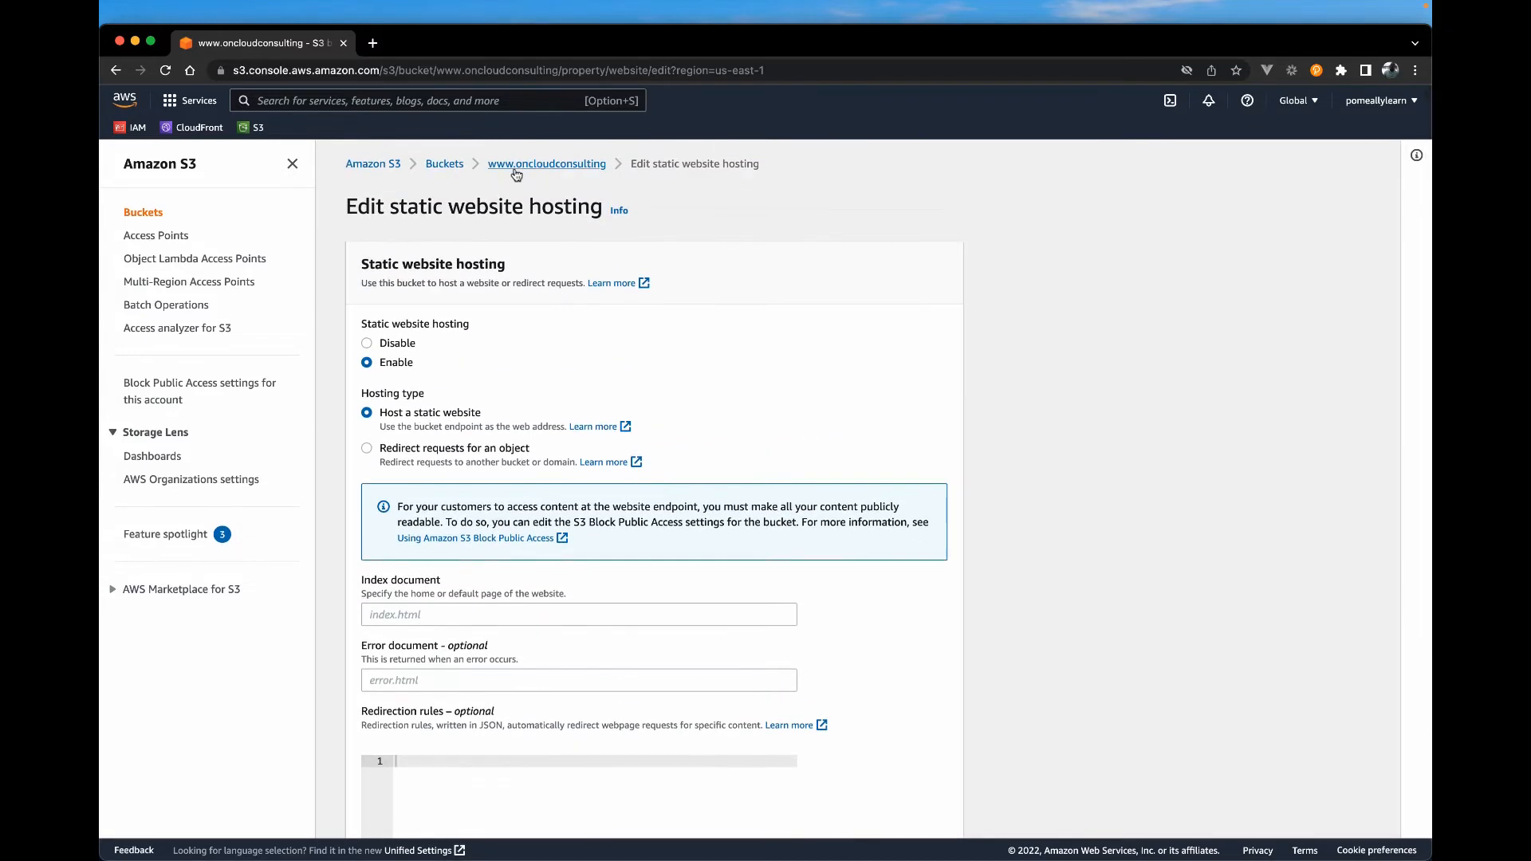
mouse_move(547, 163)
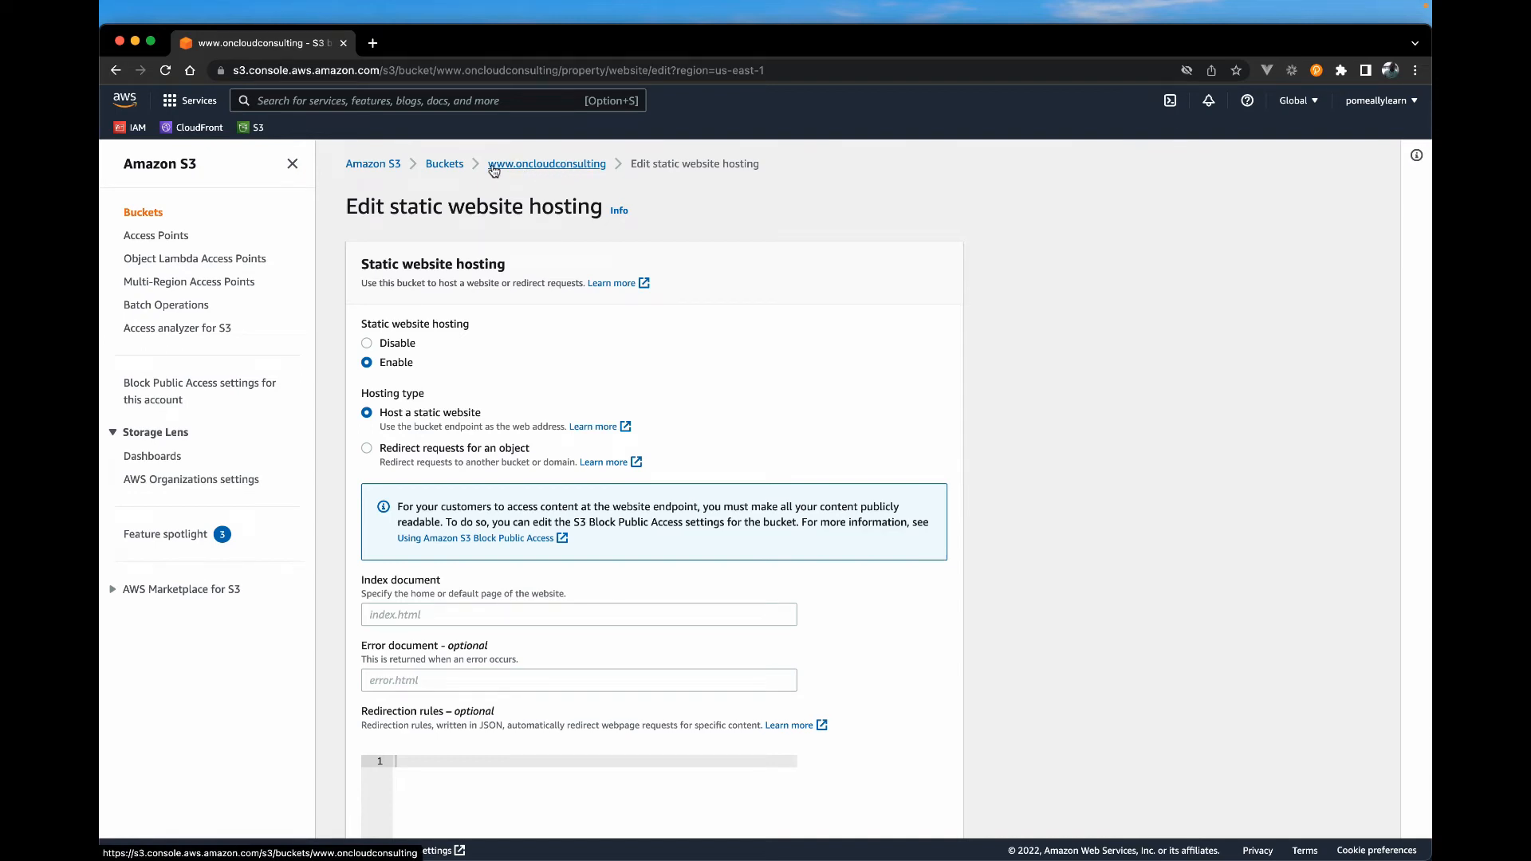
mouse_move(455, 410)
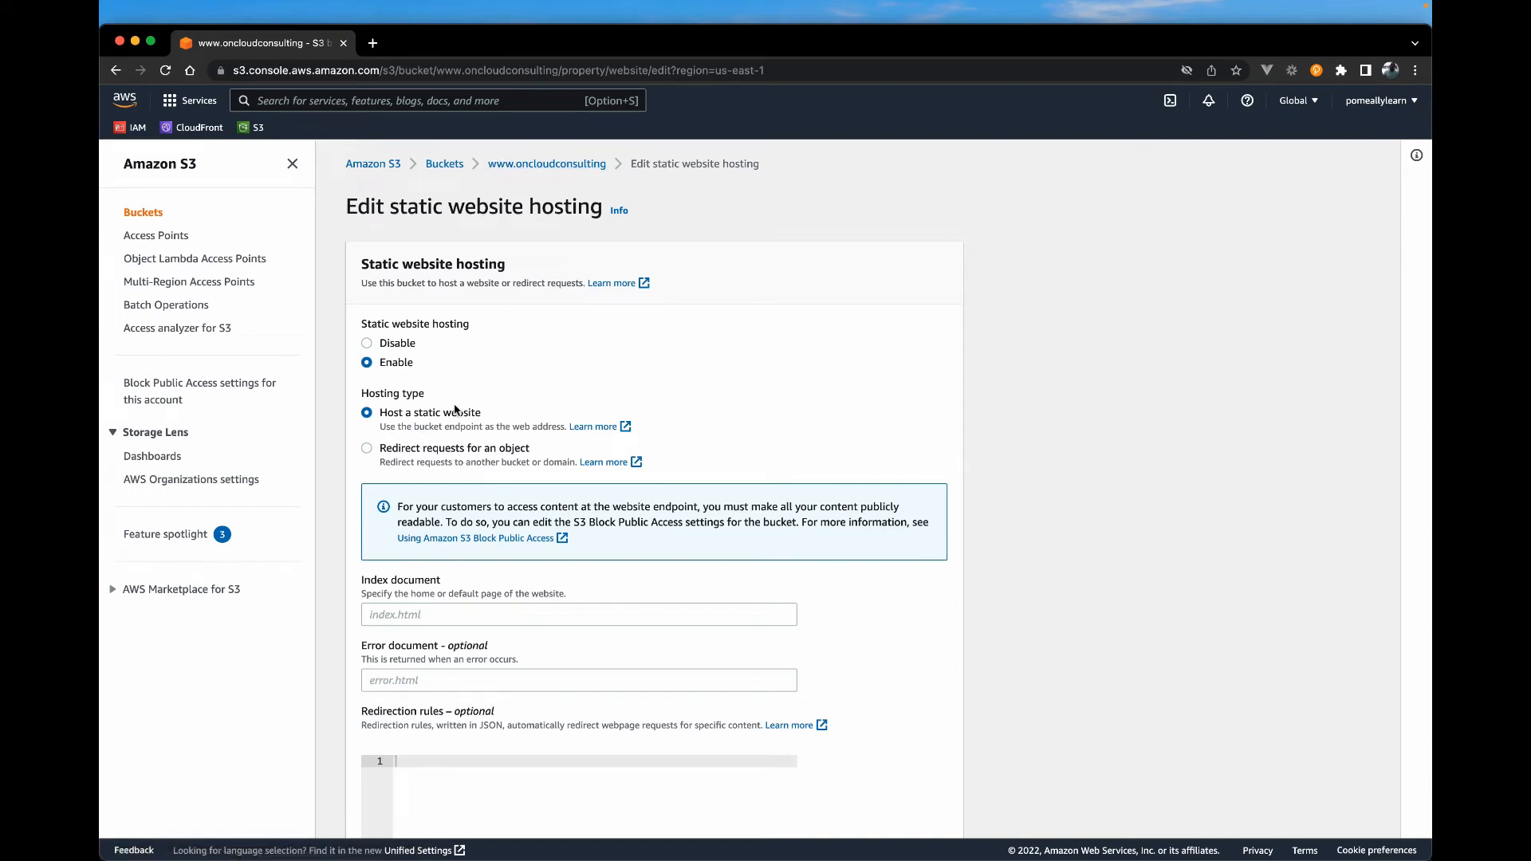
scroll("down", 3)
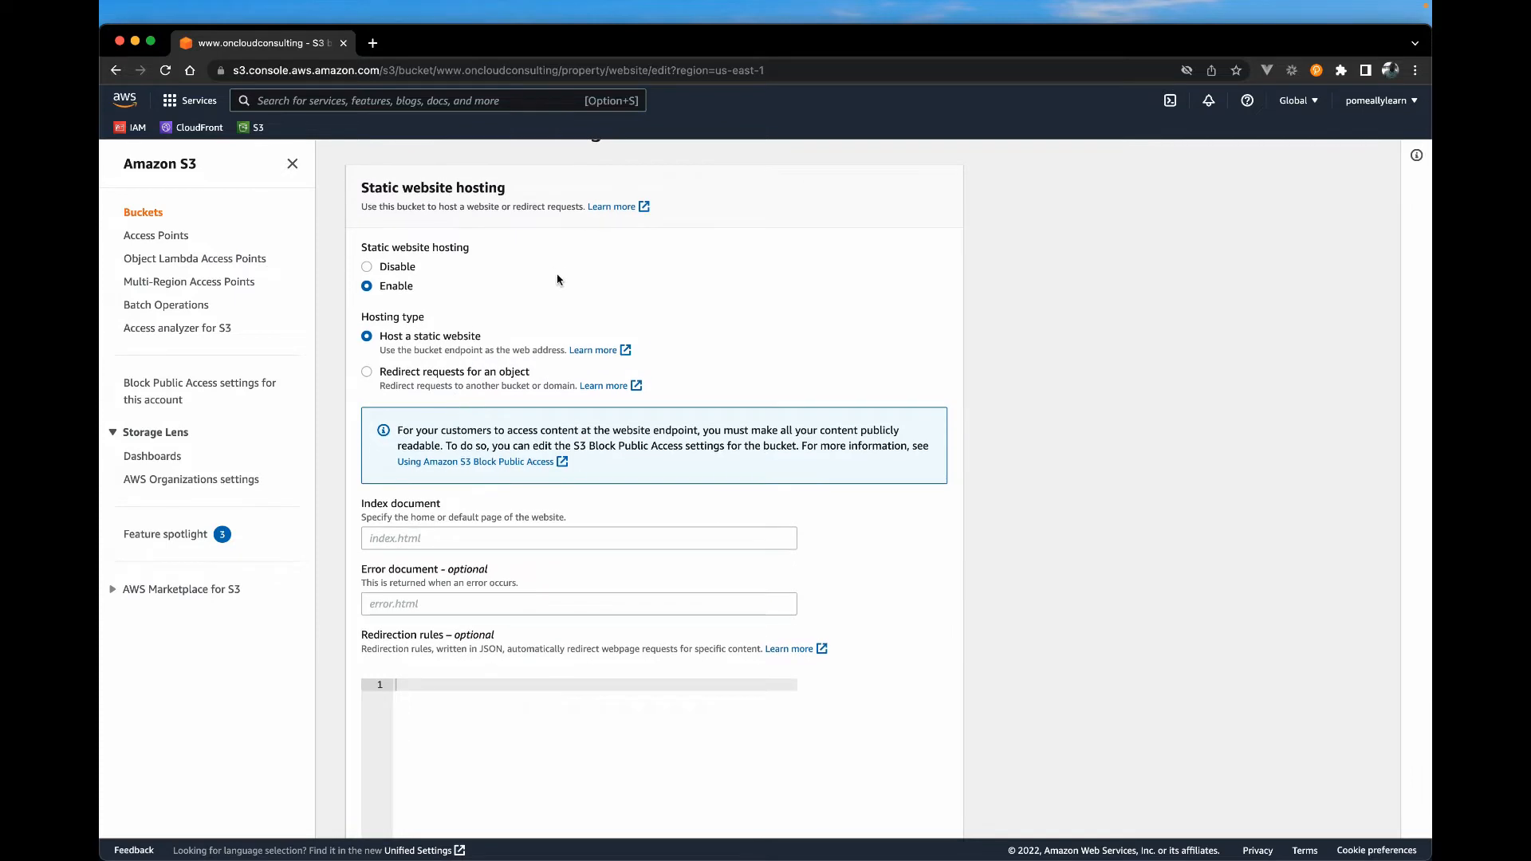
scroll("up", 3)
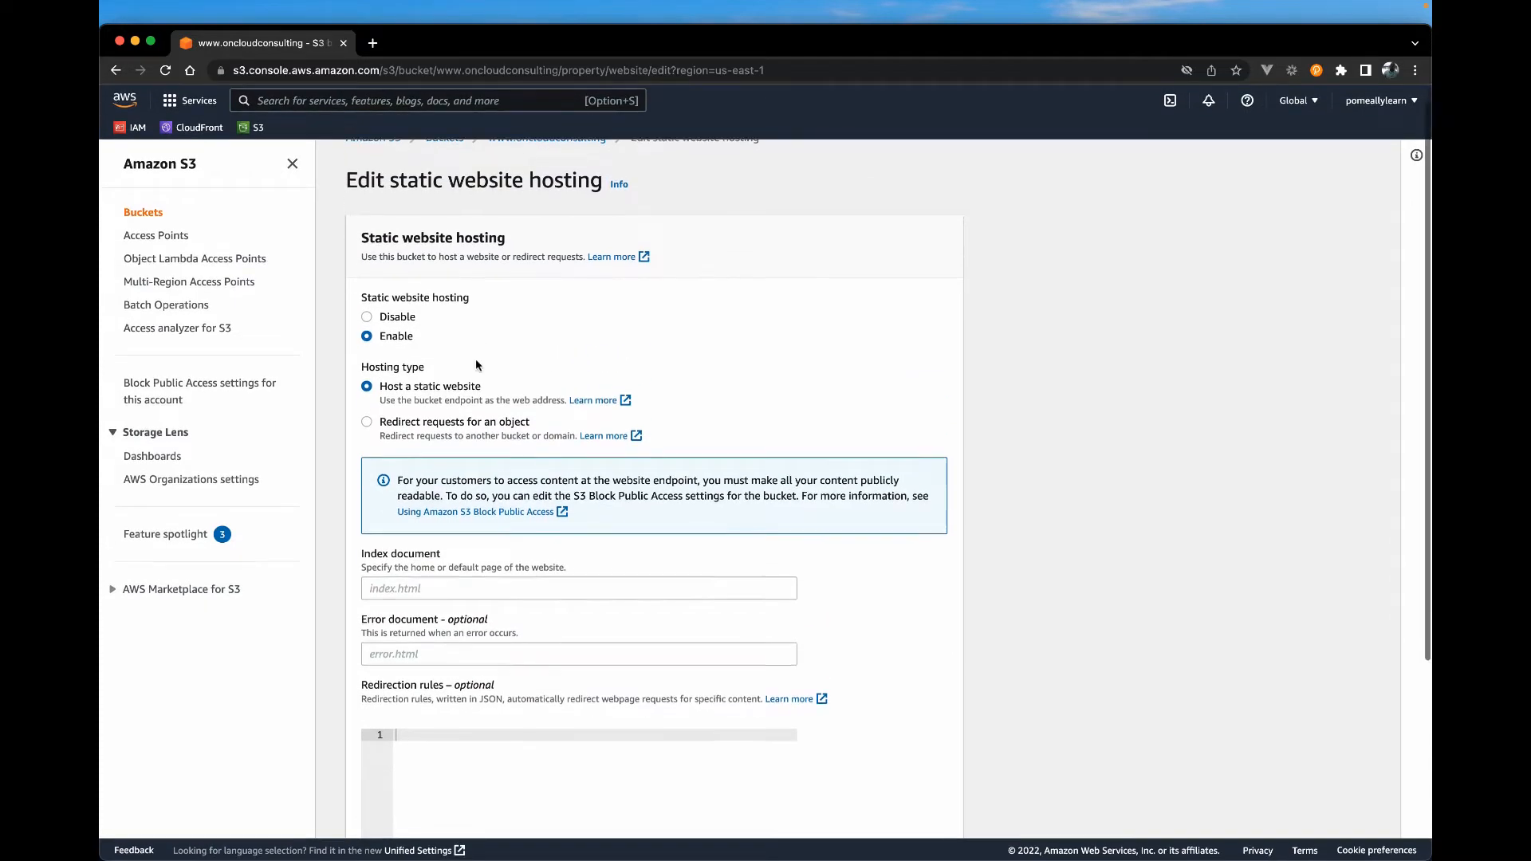
scroll("down", 3)
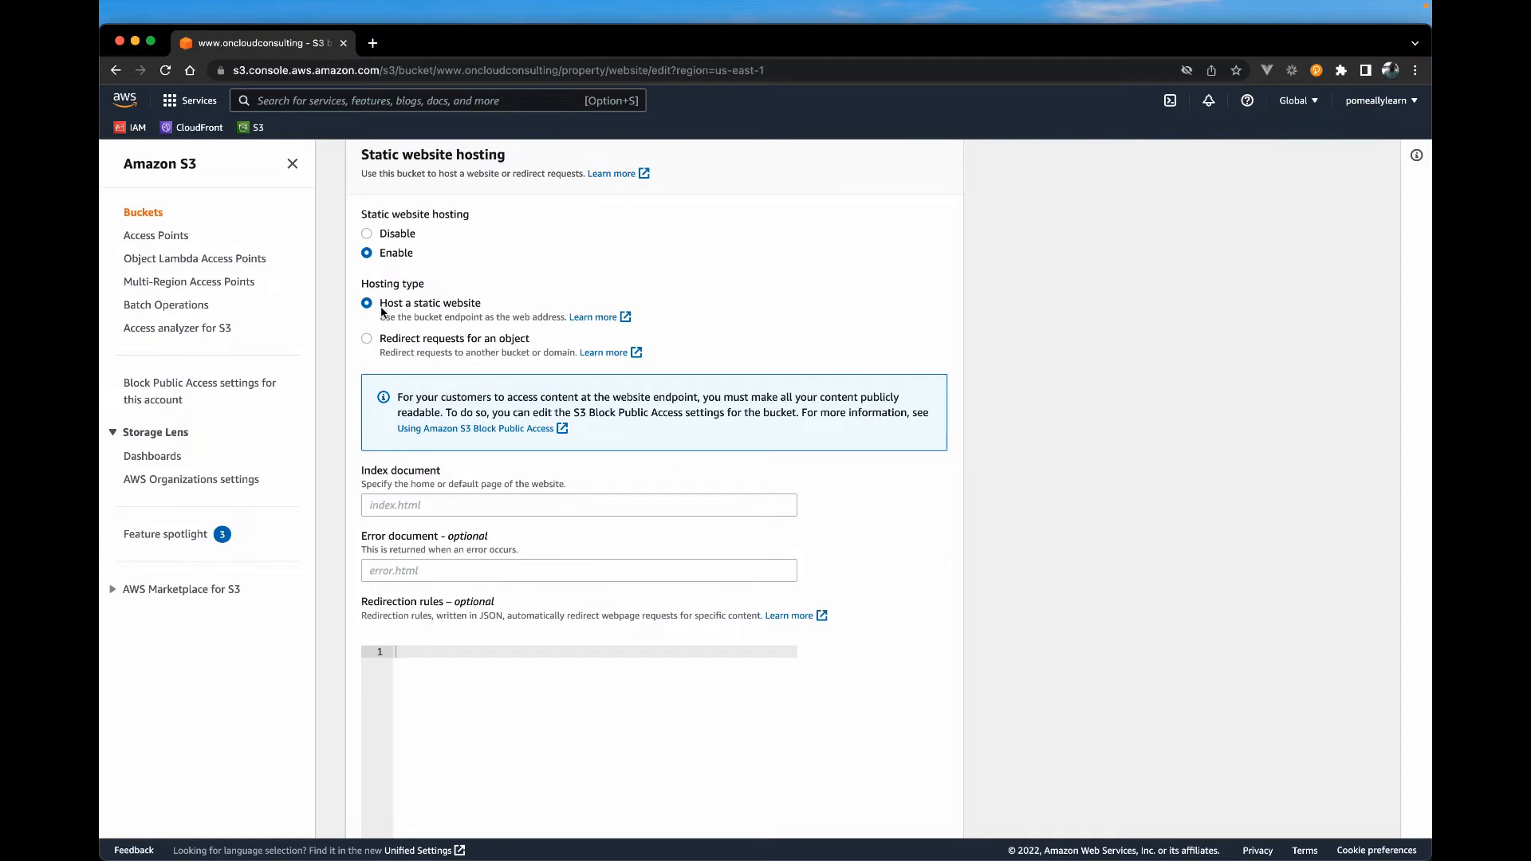
scroll("down", 3)
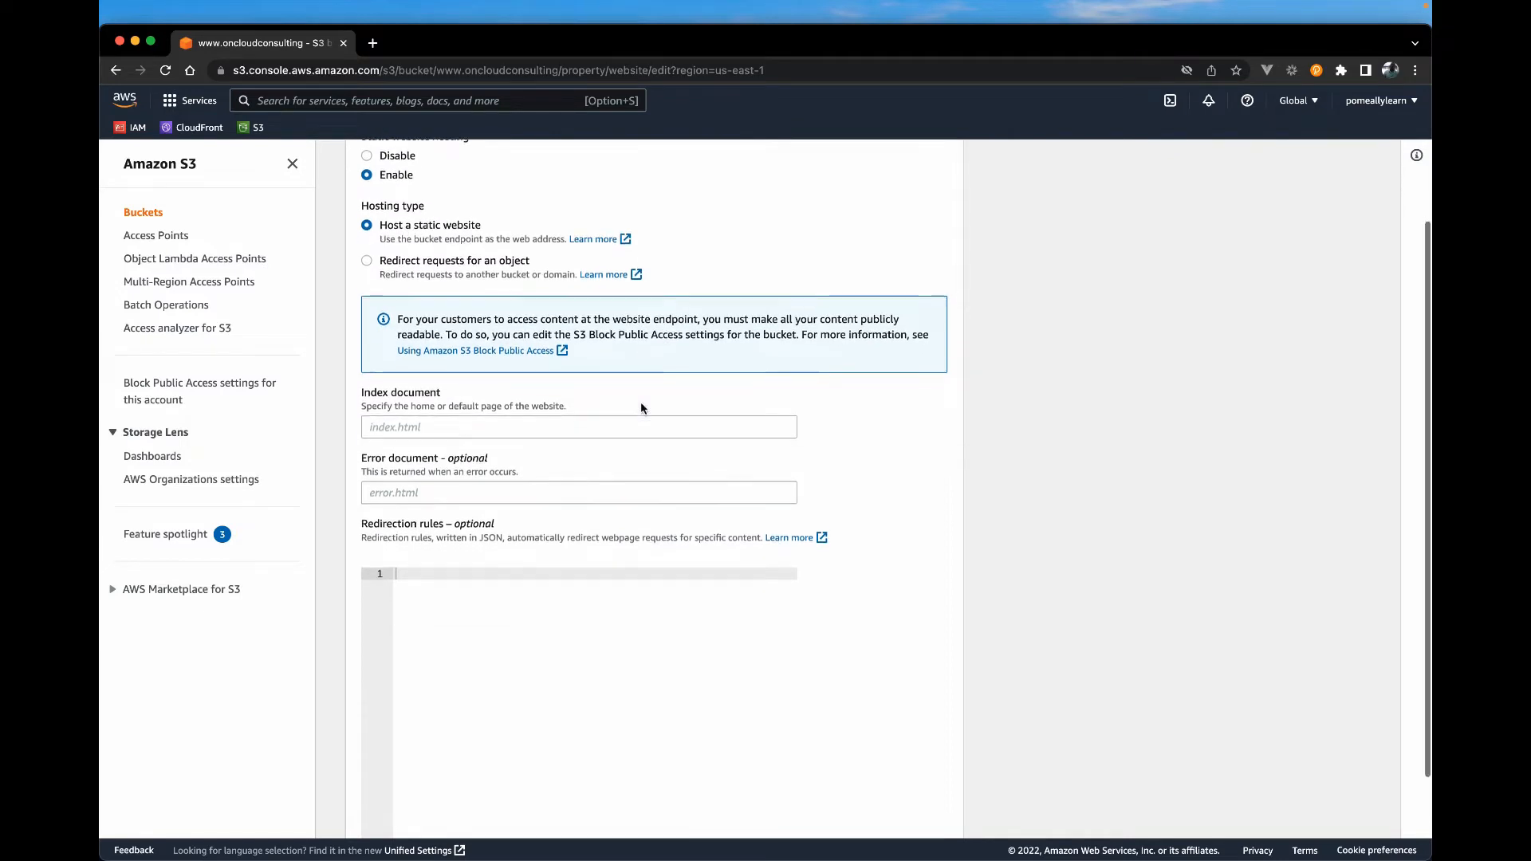
Set index.html as index document and error.html as error document, and save
type("in")
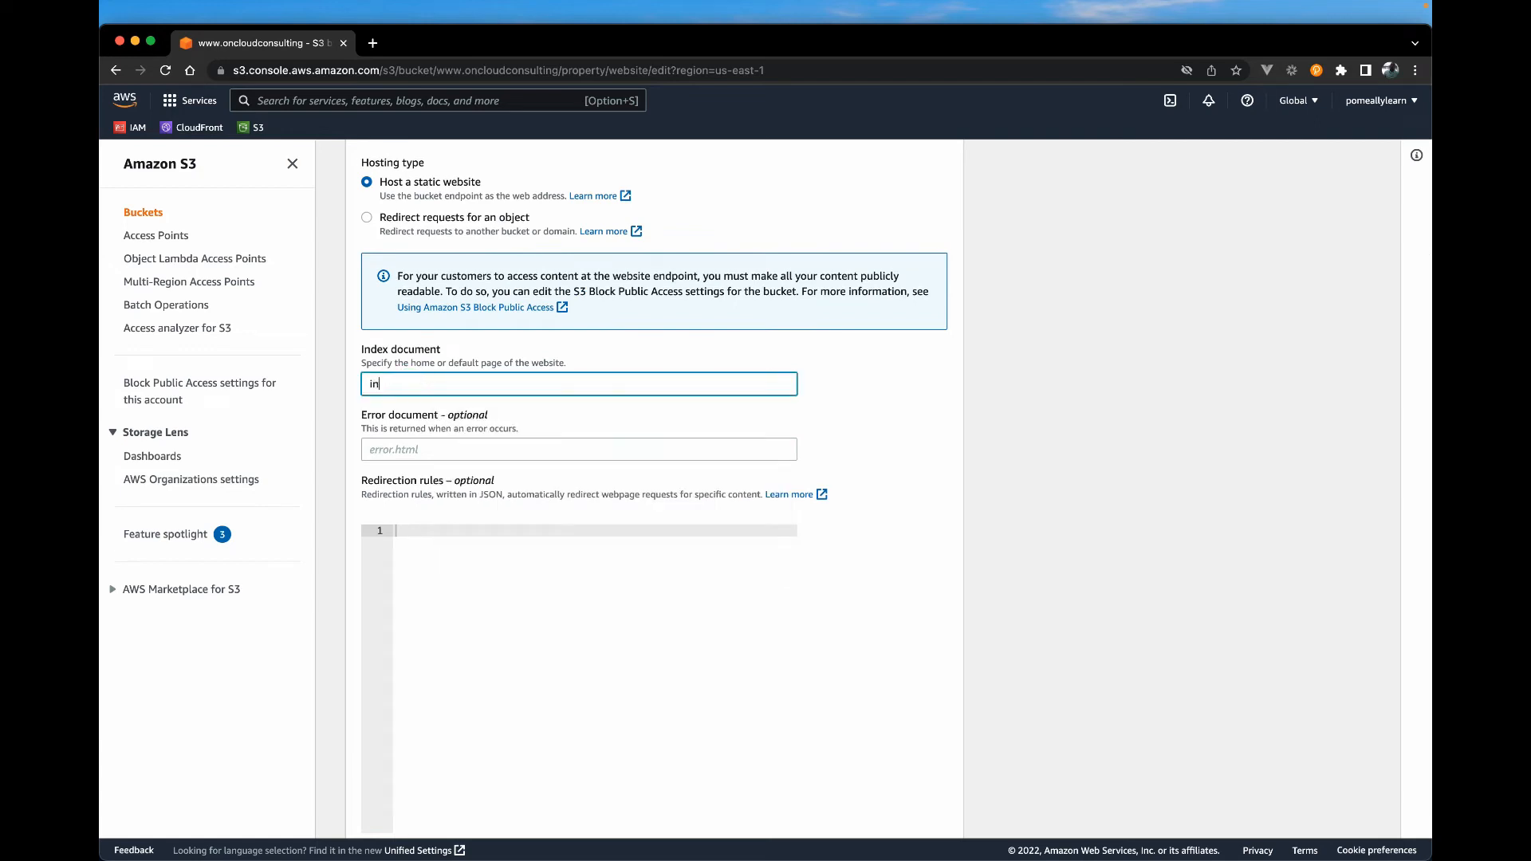
type("dex.")
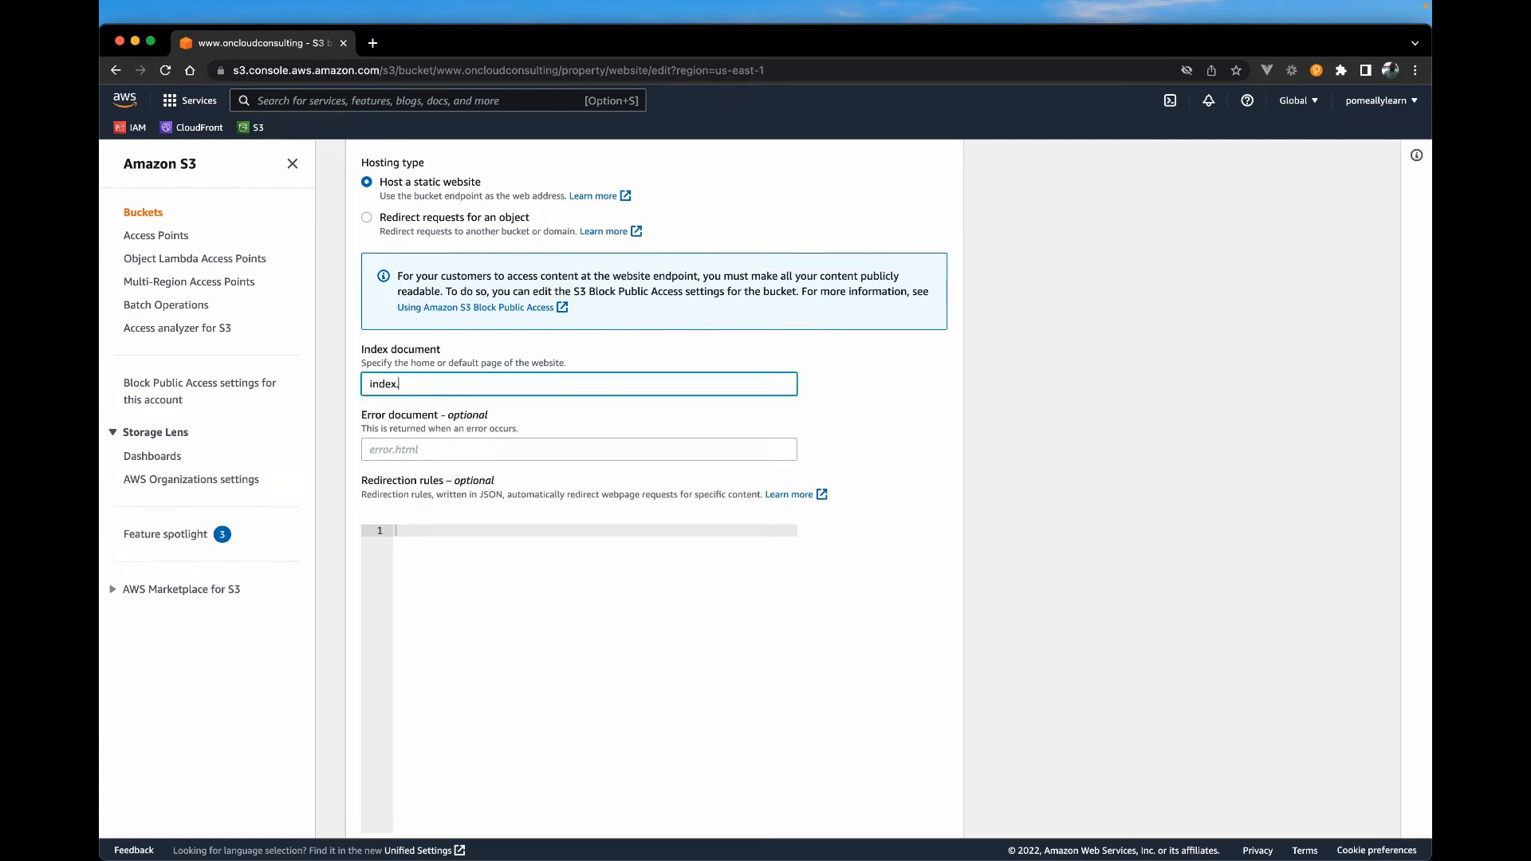
type("html")
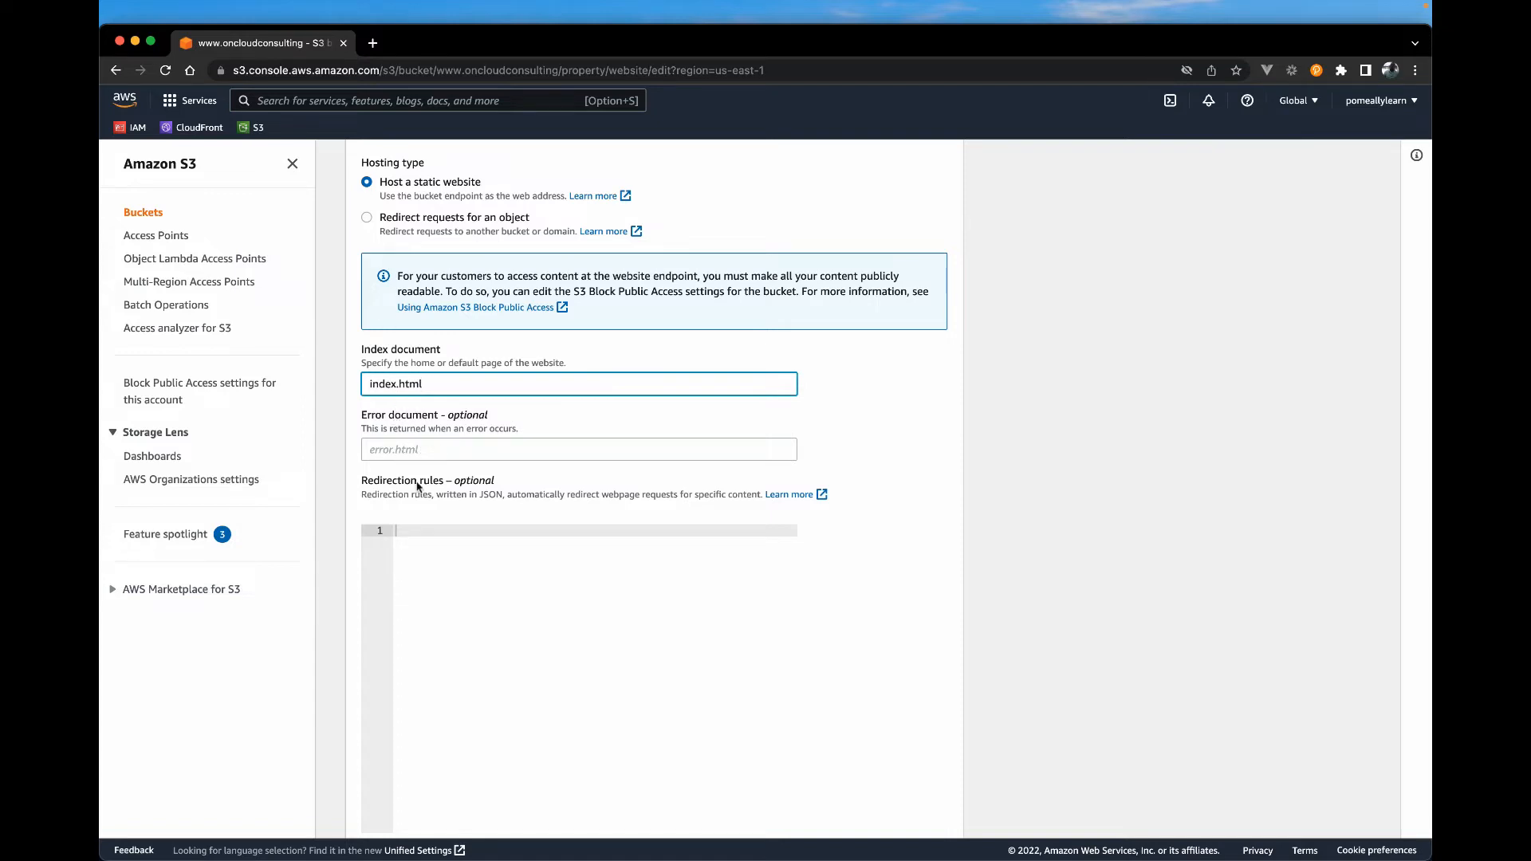
left_click(578, 449)
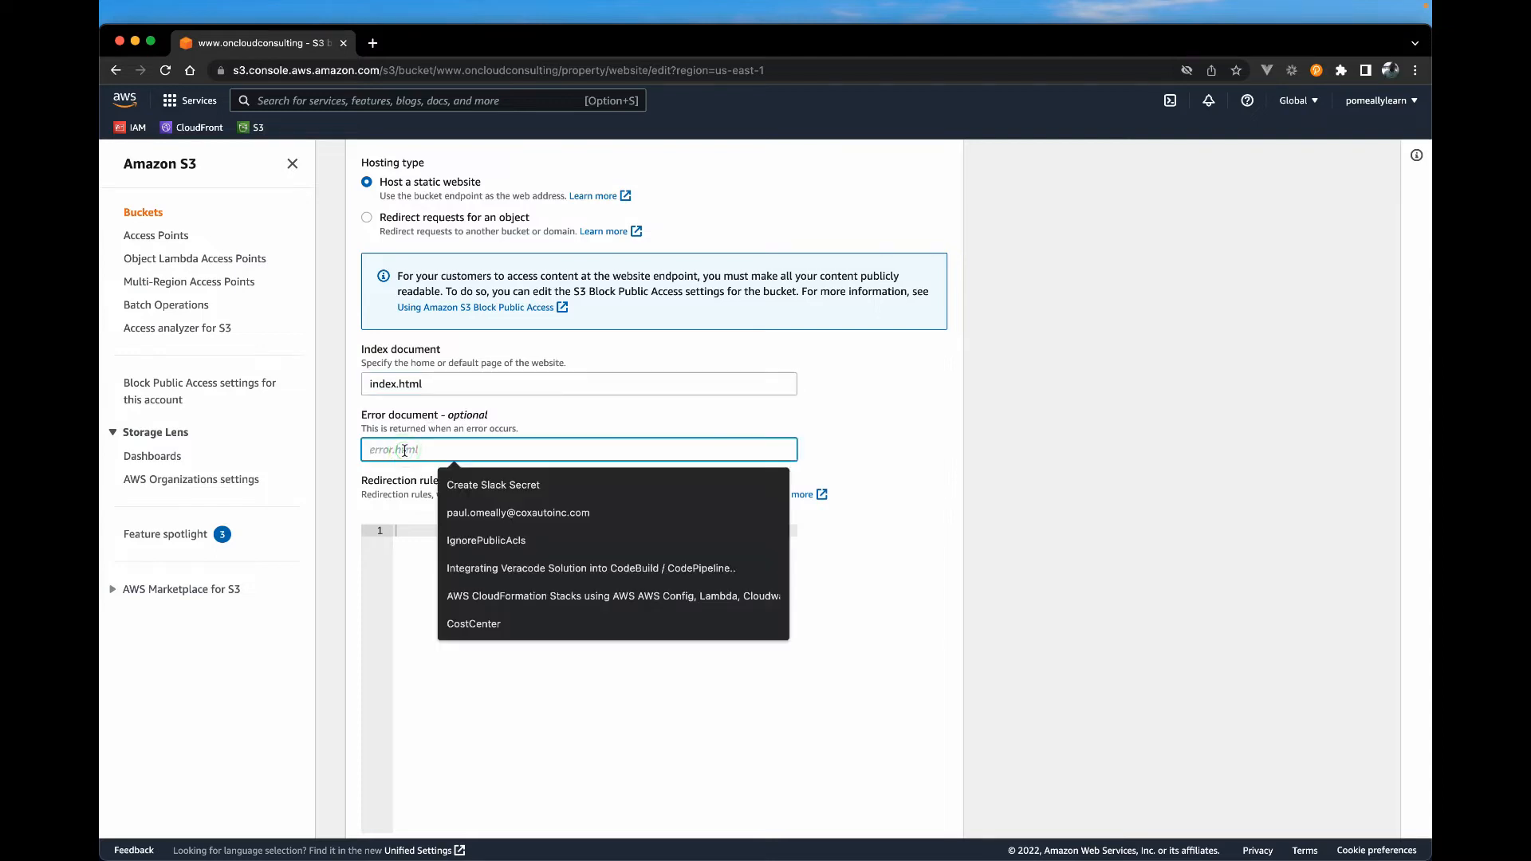
type("error.html")
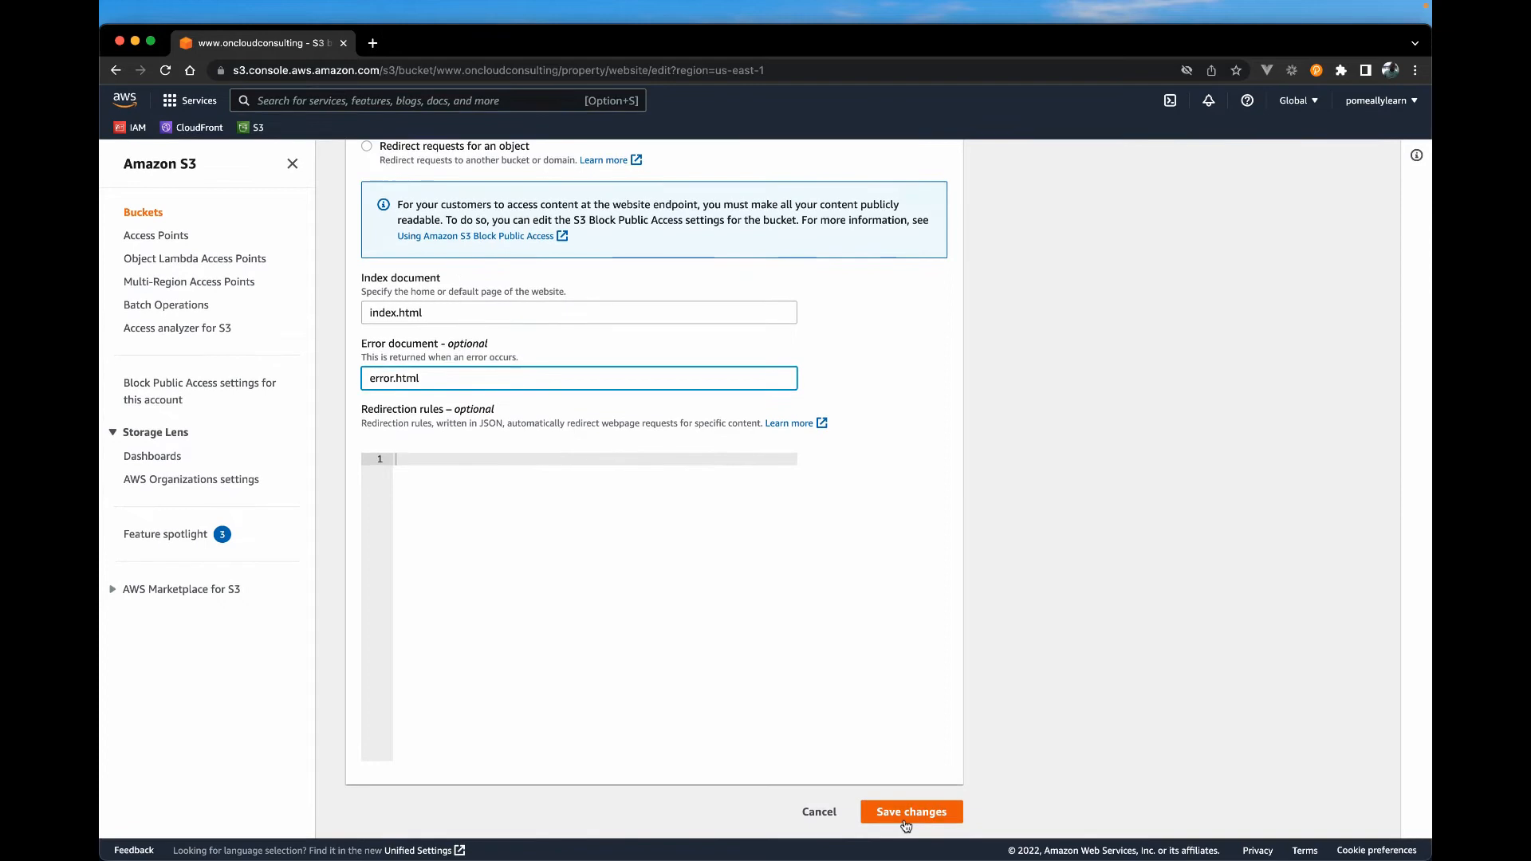
left_click(910, 812)
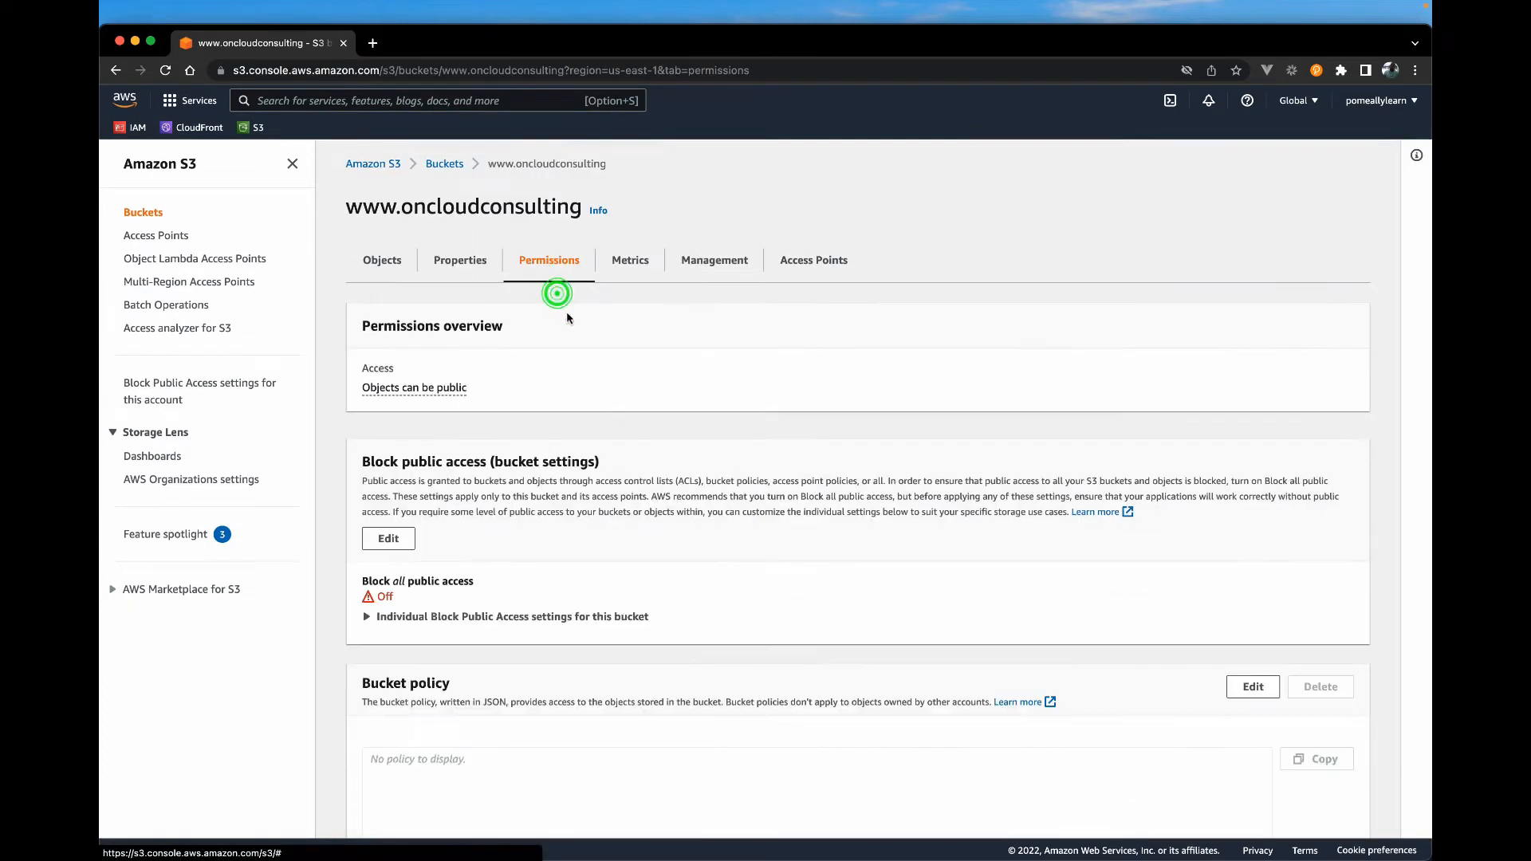
scroll("down", 3)
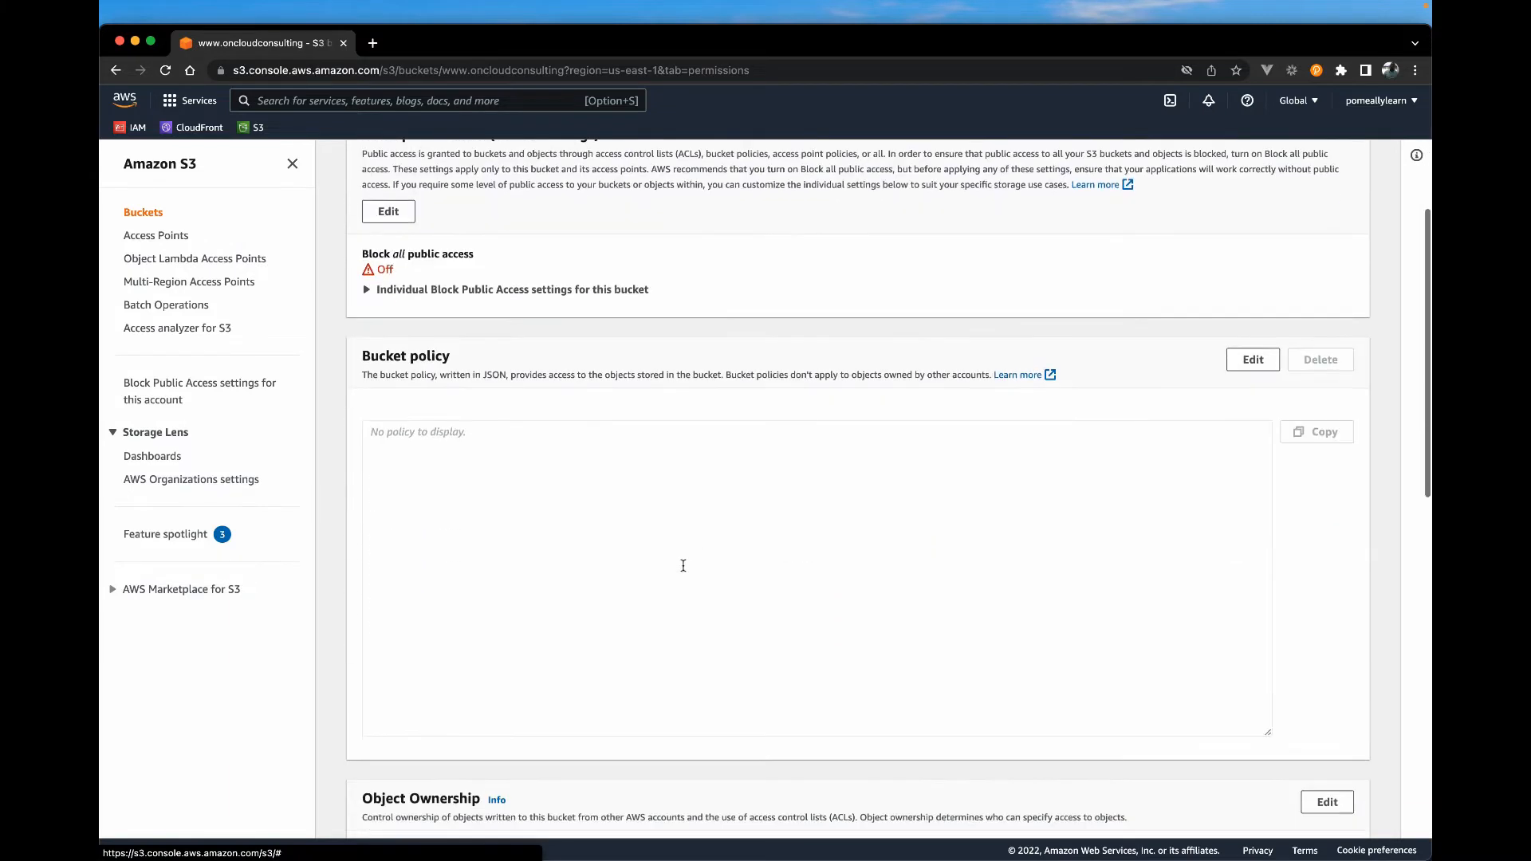
scroll("down", 3)
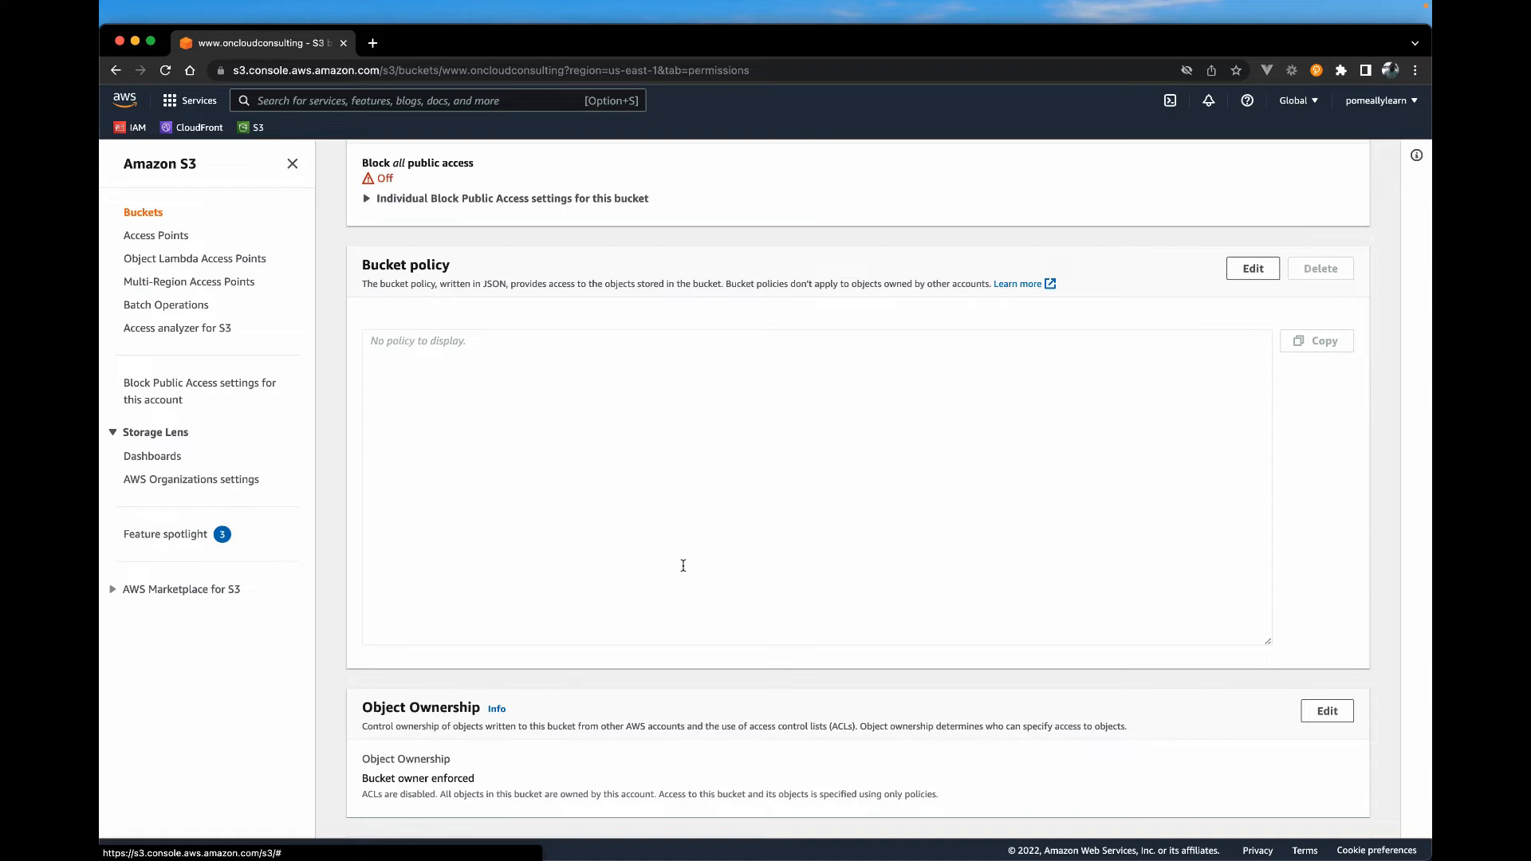
mouse_move(627, 470)
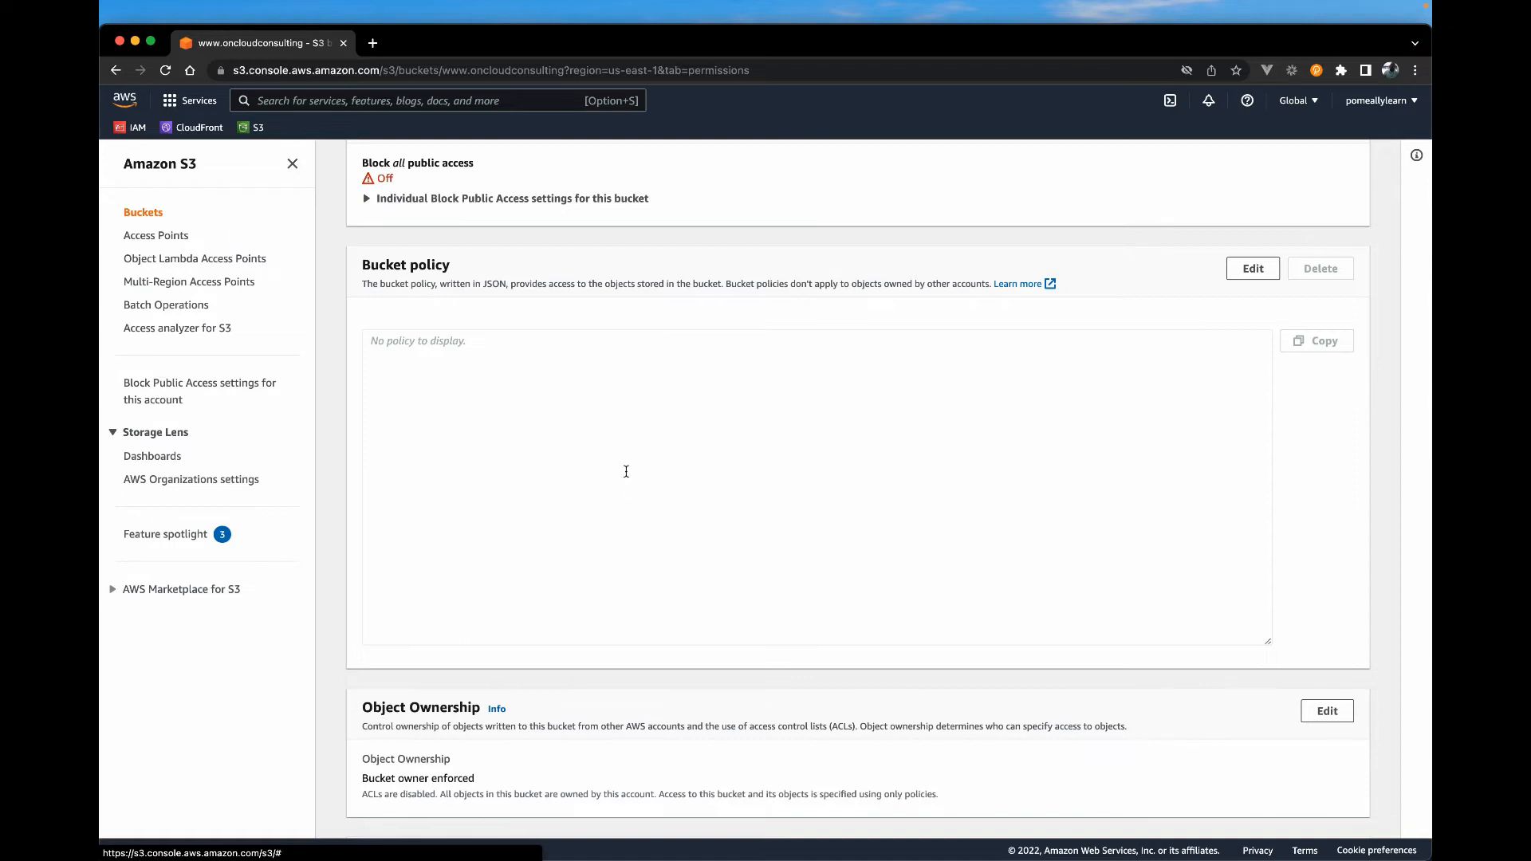
mouse_move(653, 392)
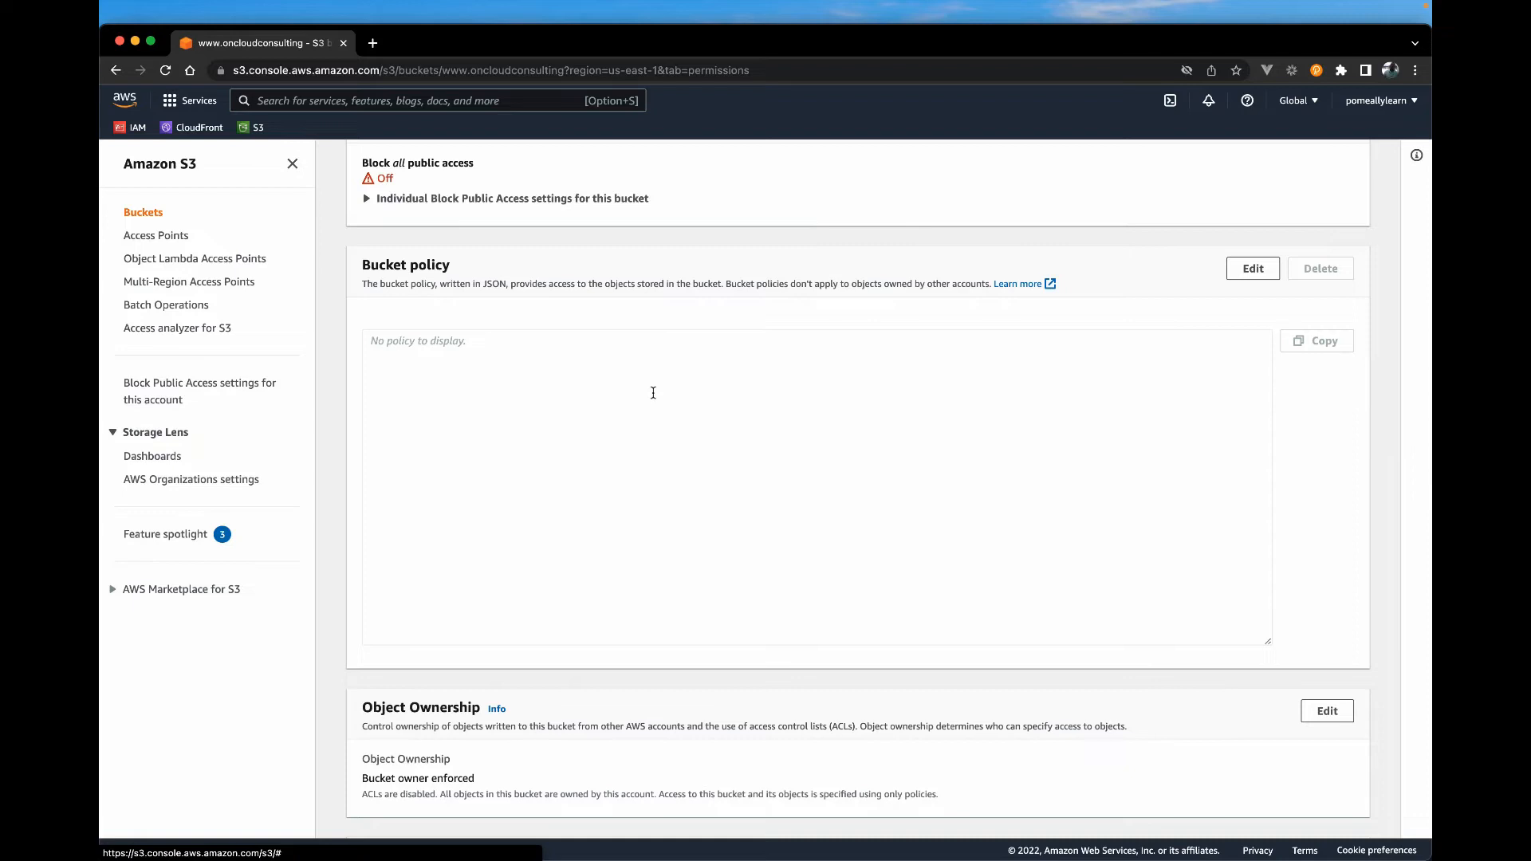
mouse_move(1219, 268)
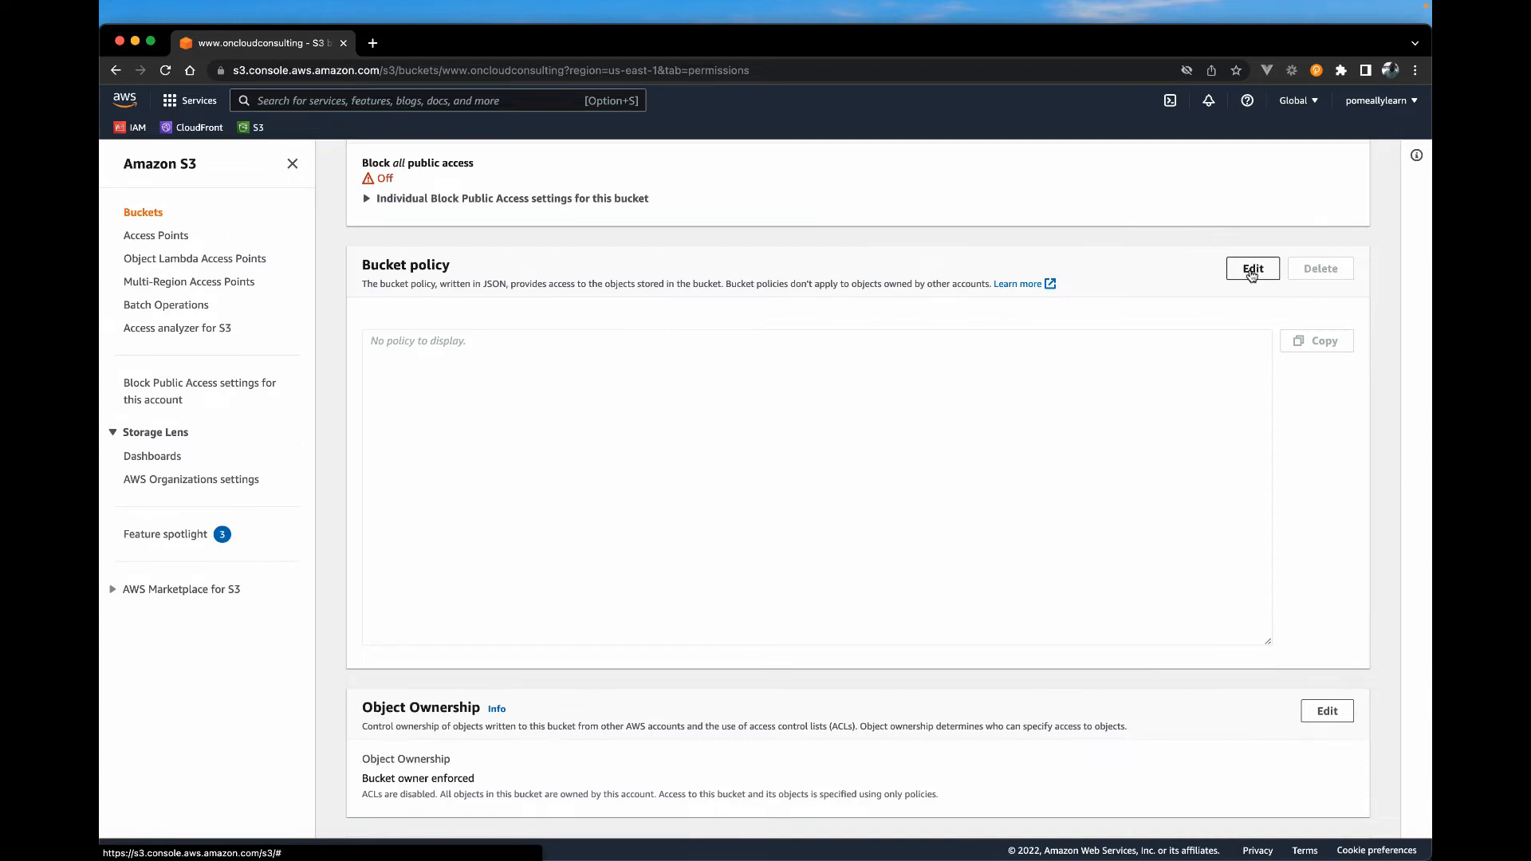
Edit the bucket policy, adding a new statement that allows the S3 GetObject action
left_click(1253, 269)
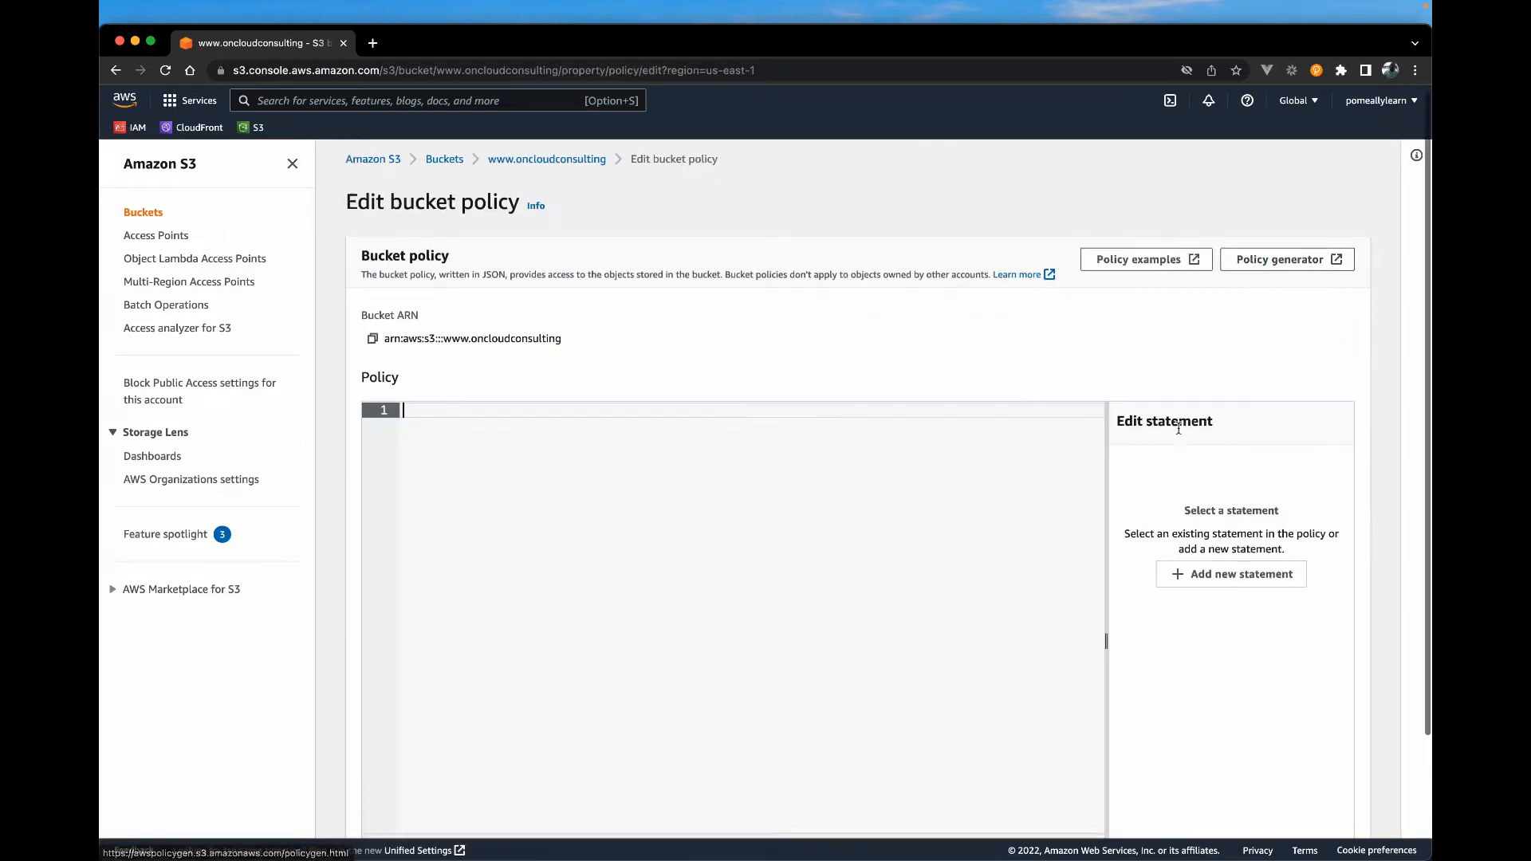
scroll("down", 3)
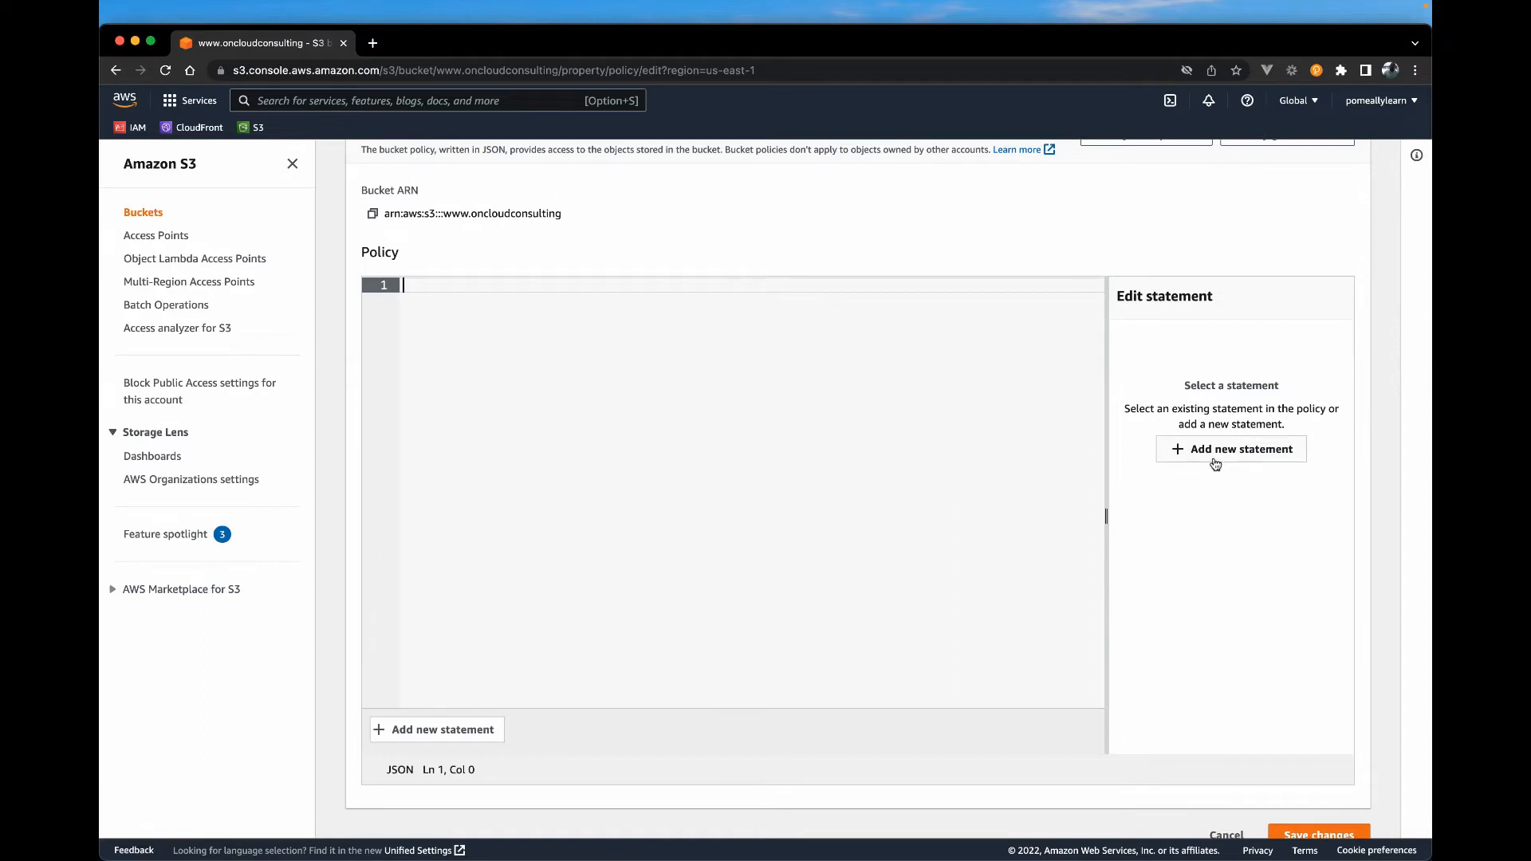
left_click(1231, 449)
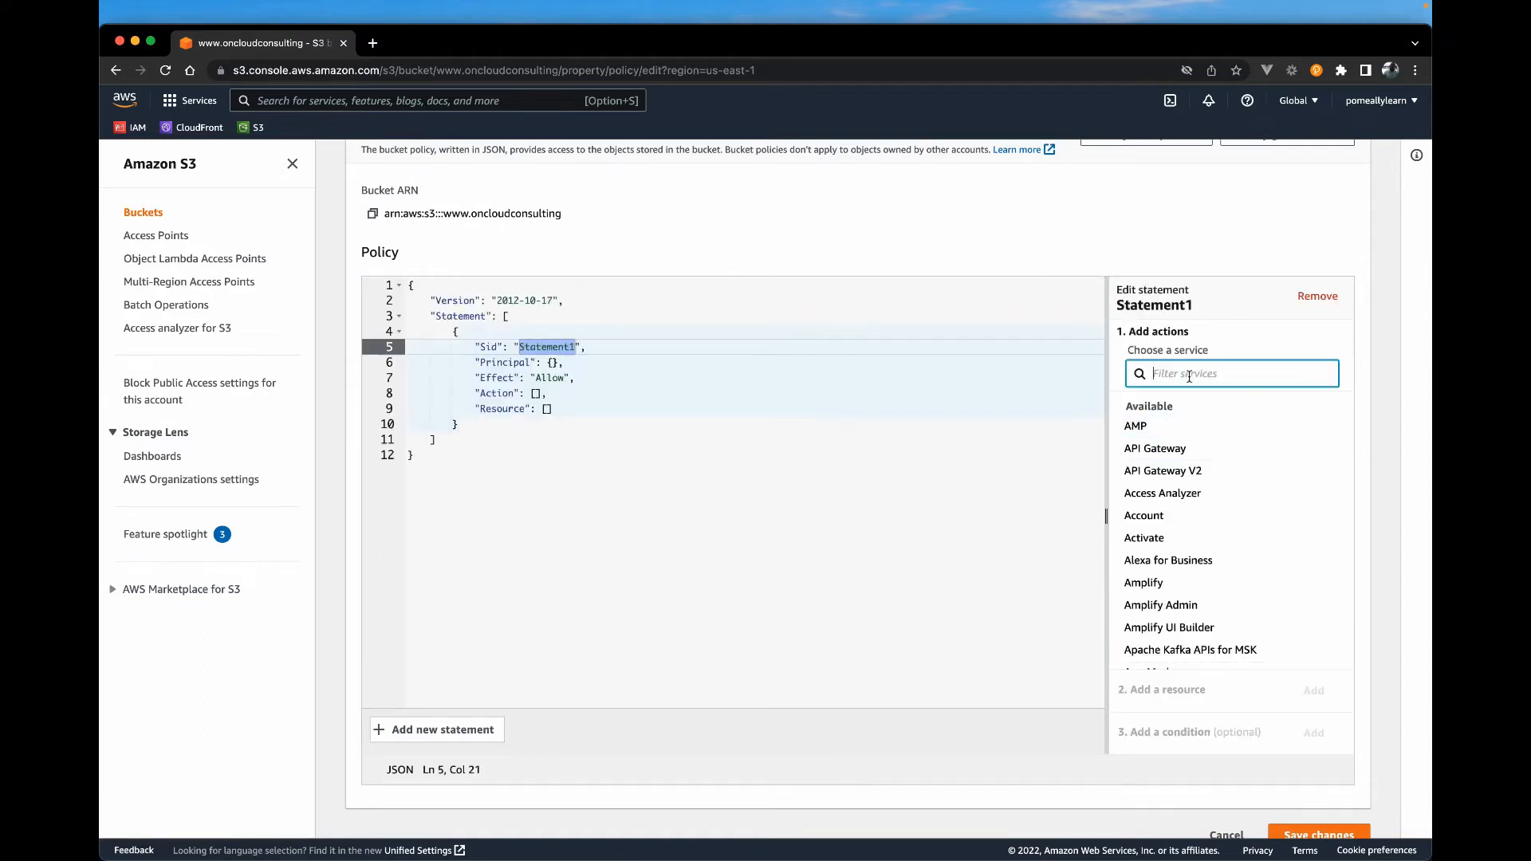
type("s3")
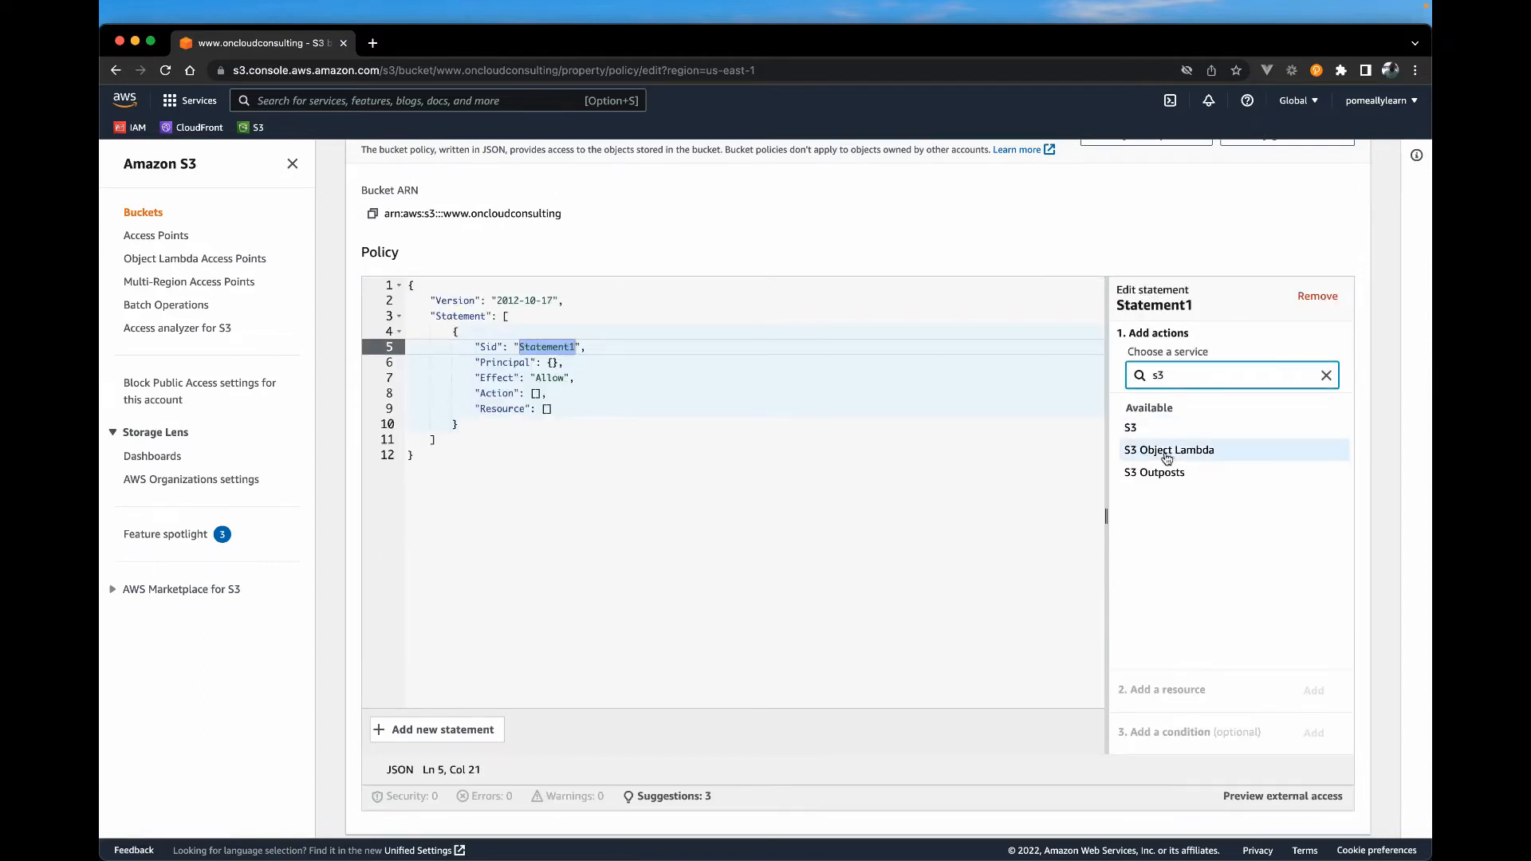
left_click(1131, 426)
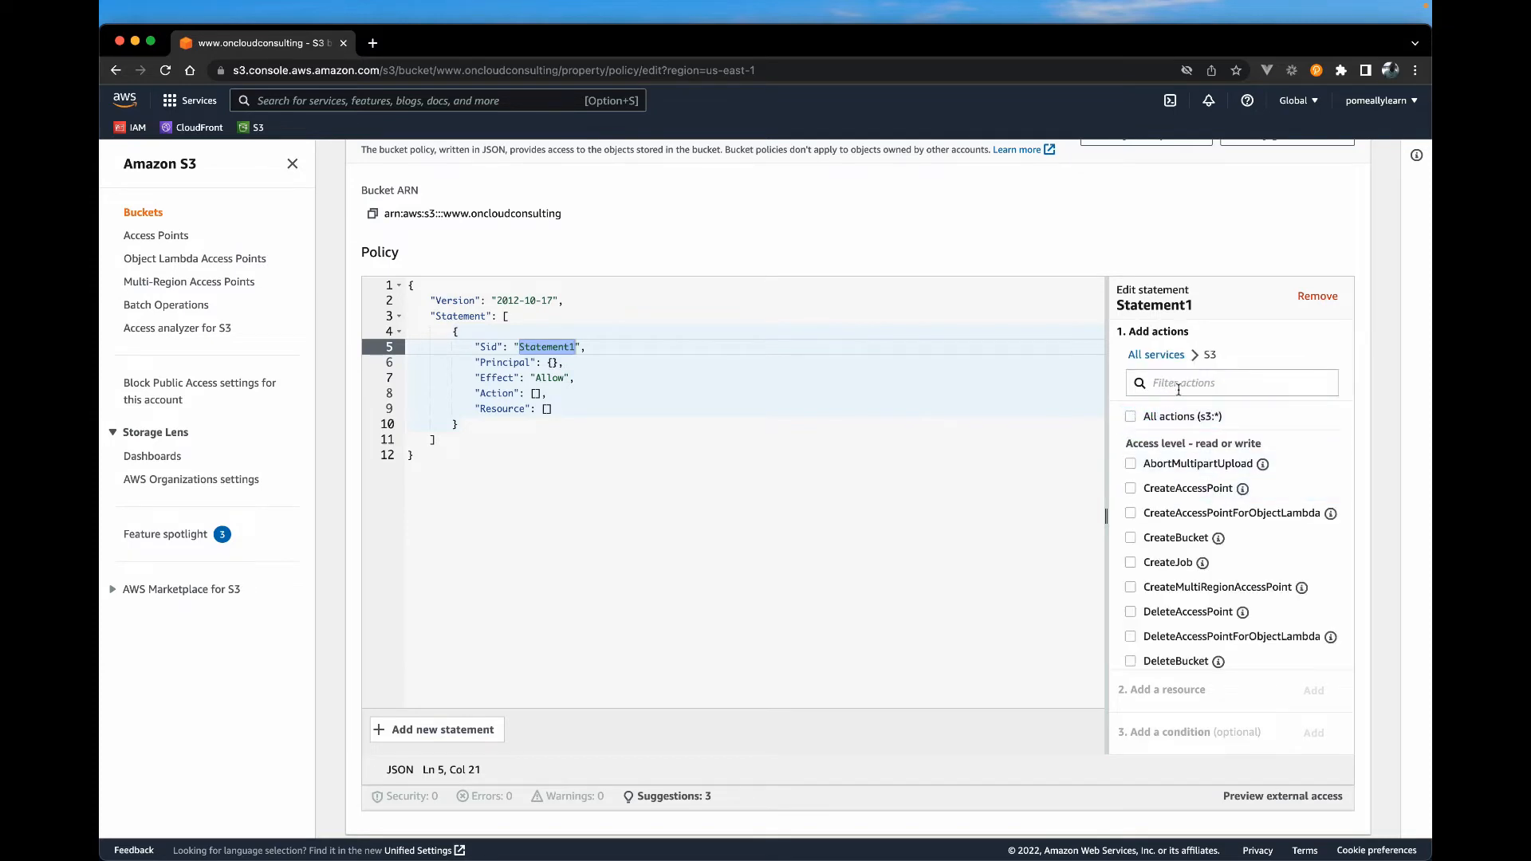
type("GetObject")
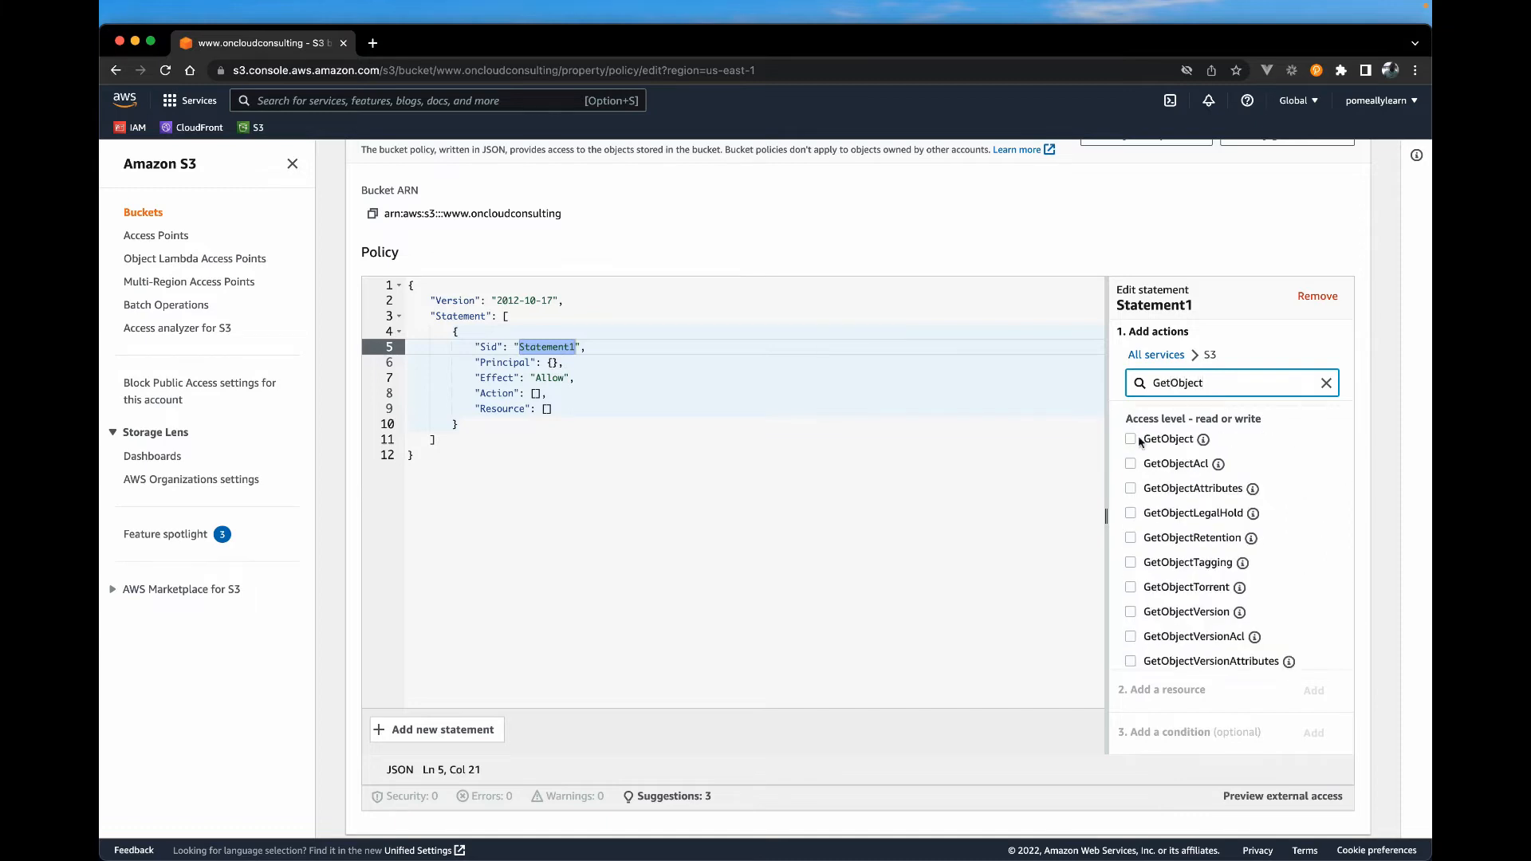
mouse_move(1167, 439)
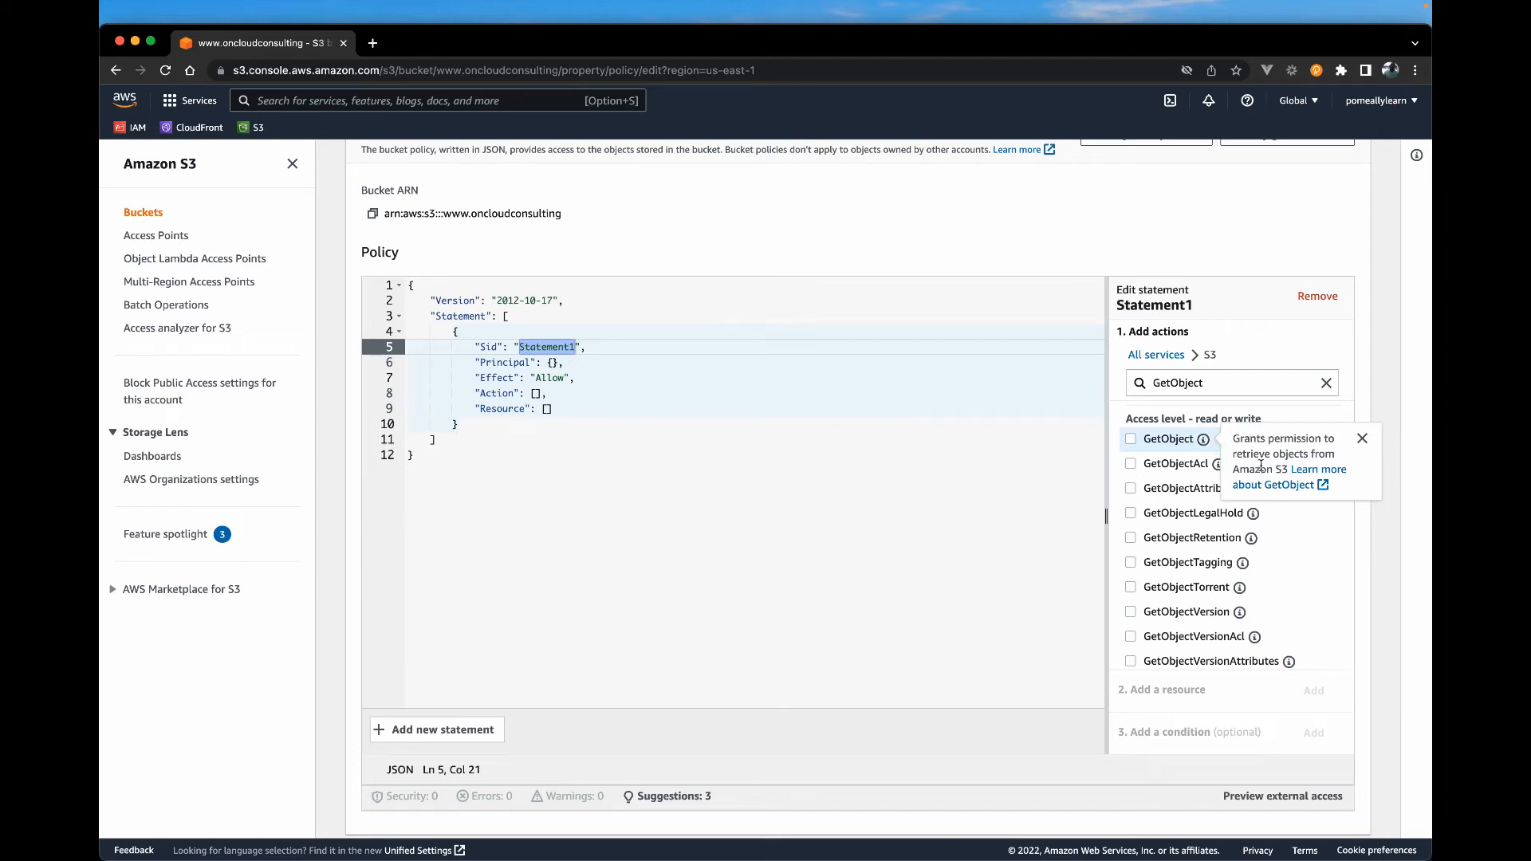
left_click(1130, 439)
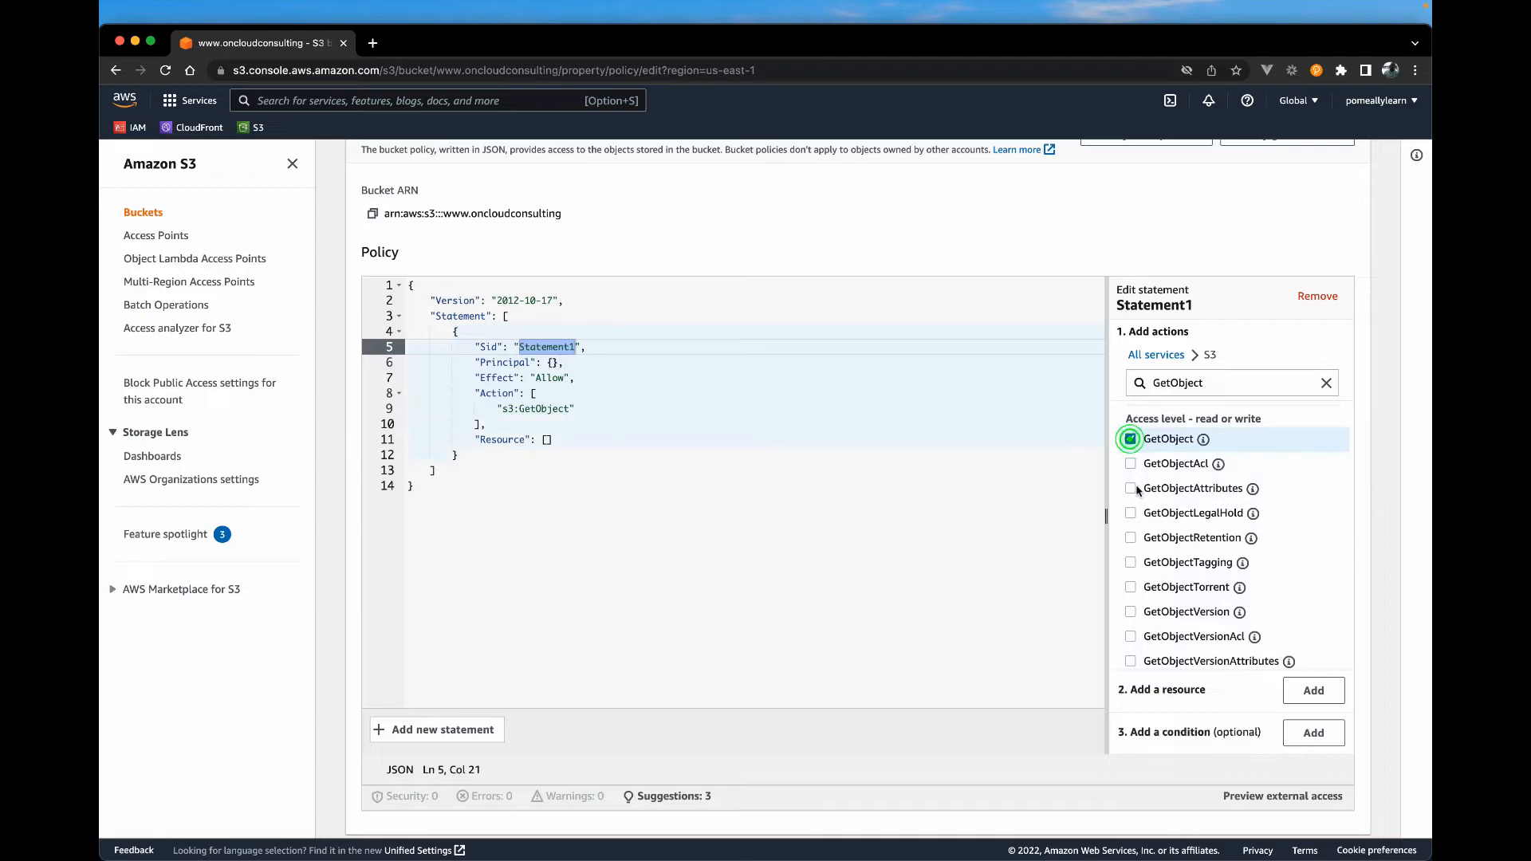
scroll("down", 3)
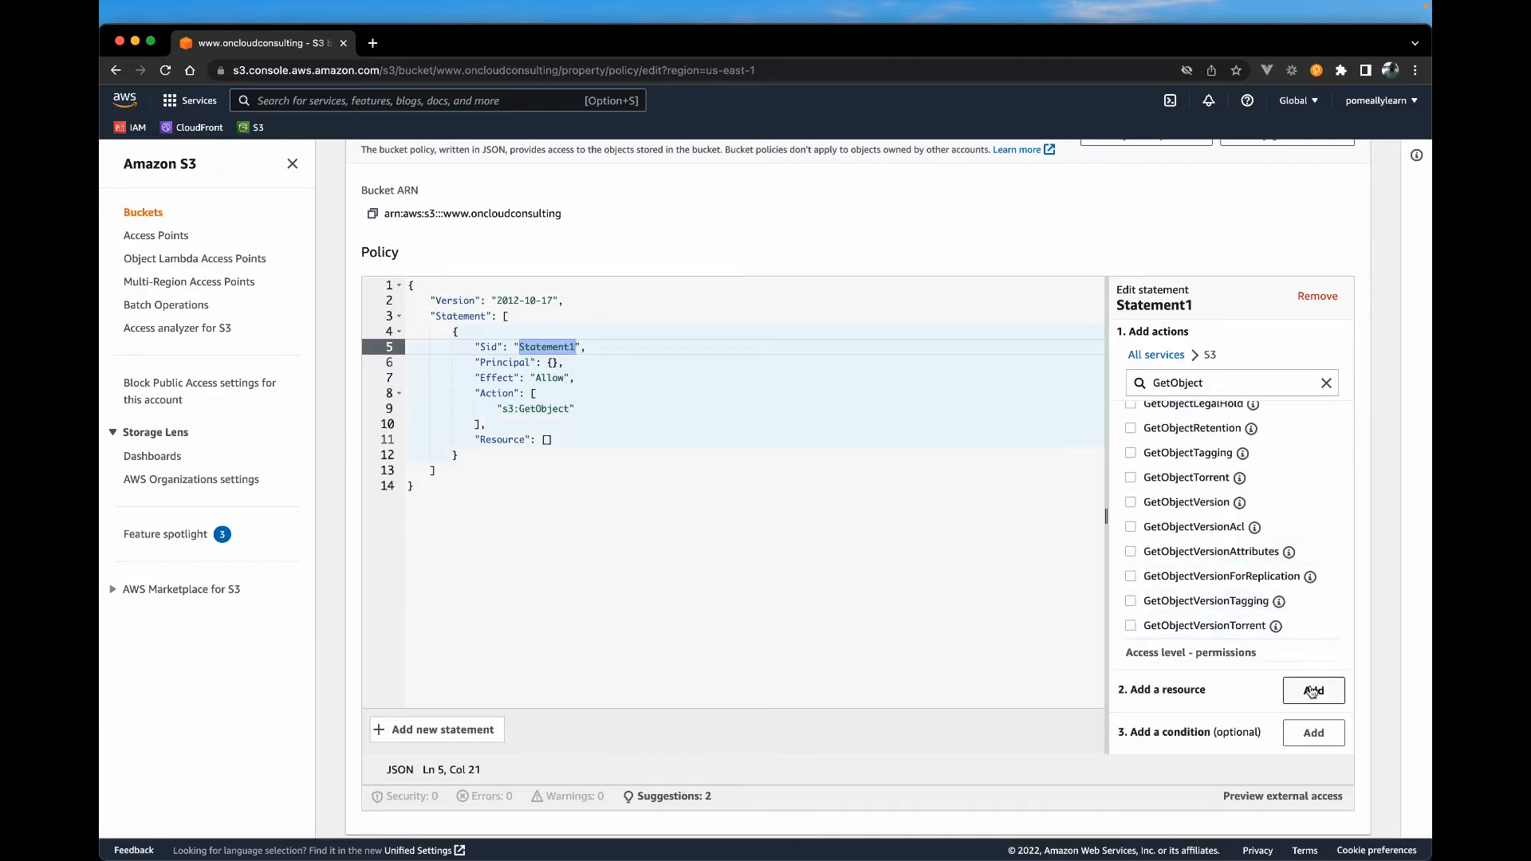
left_click(1313, 690)
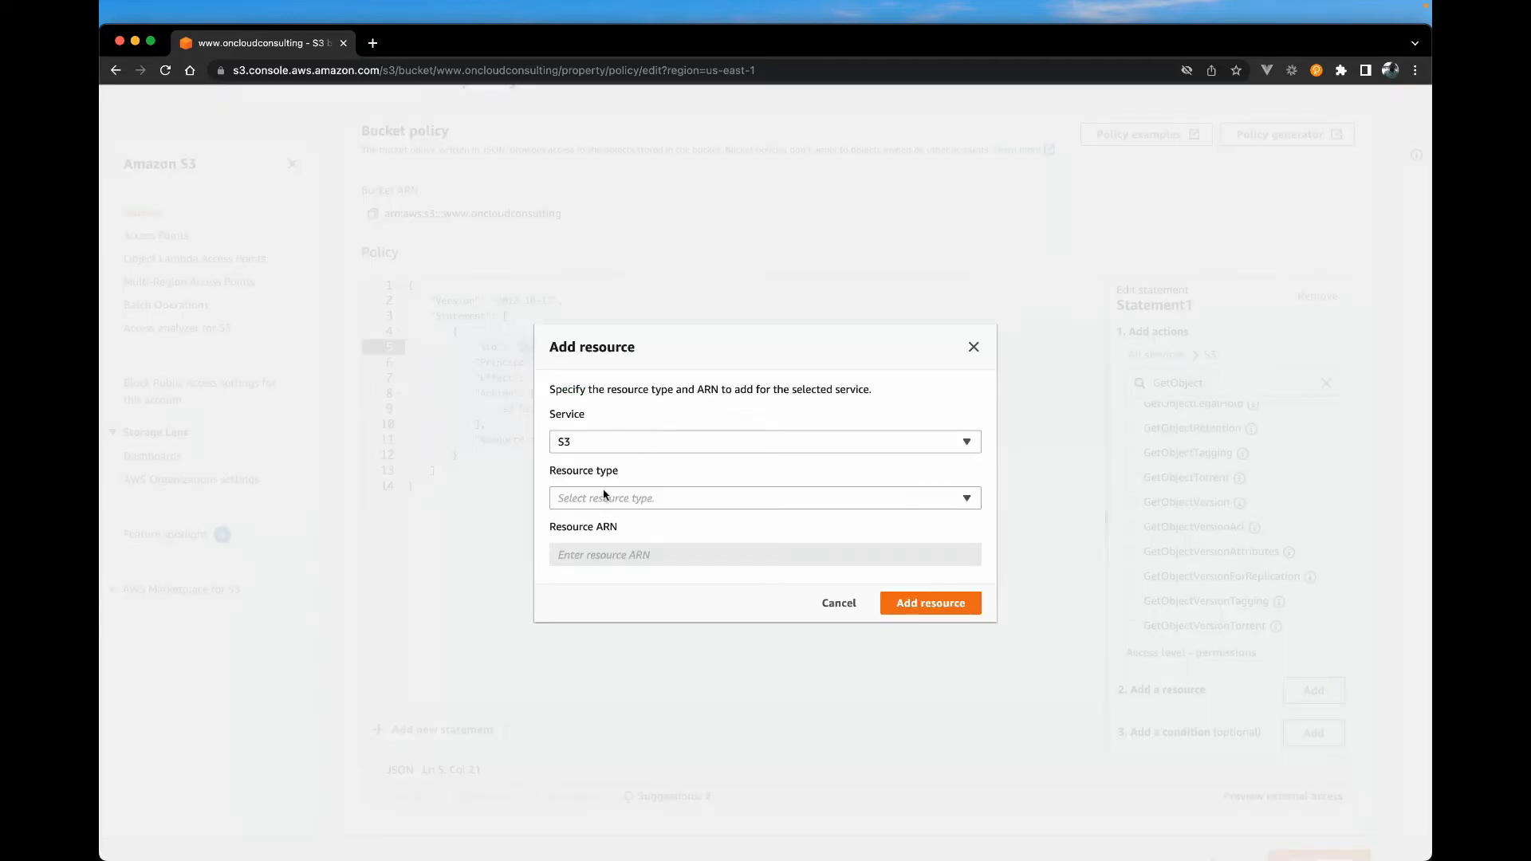
left_click(765, 498)
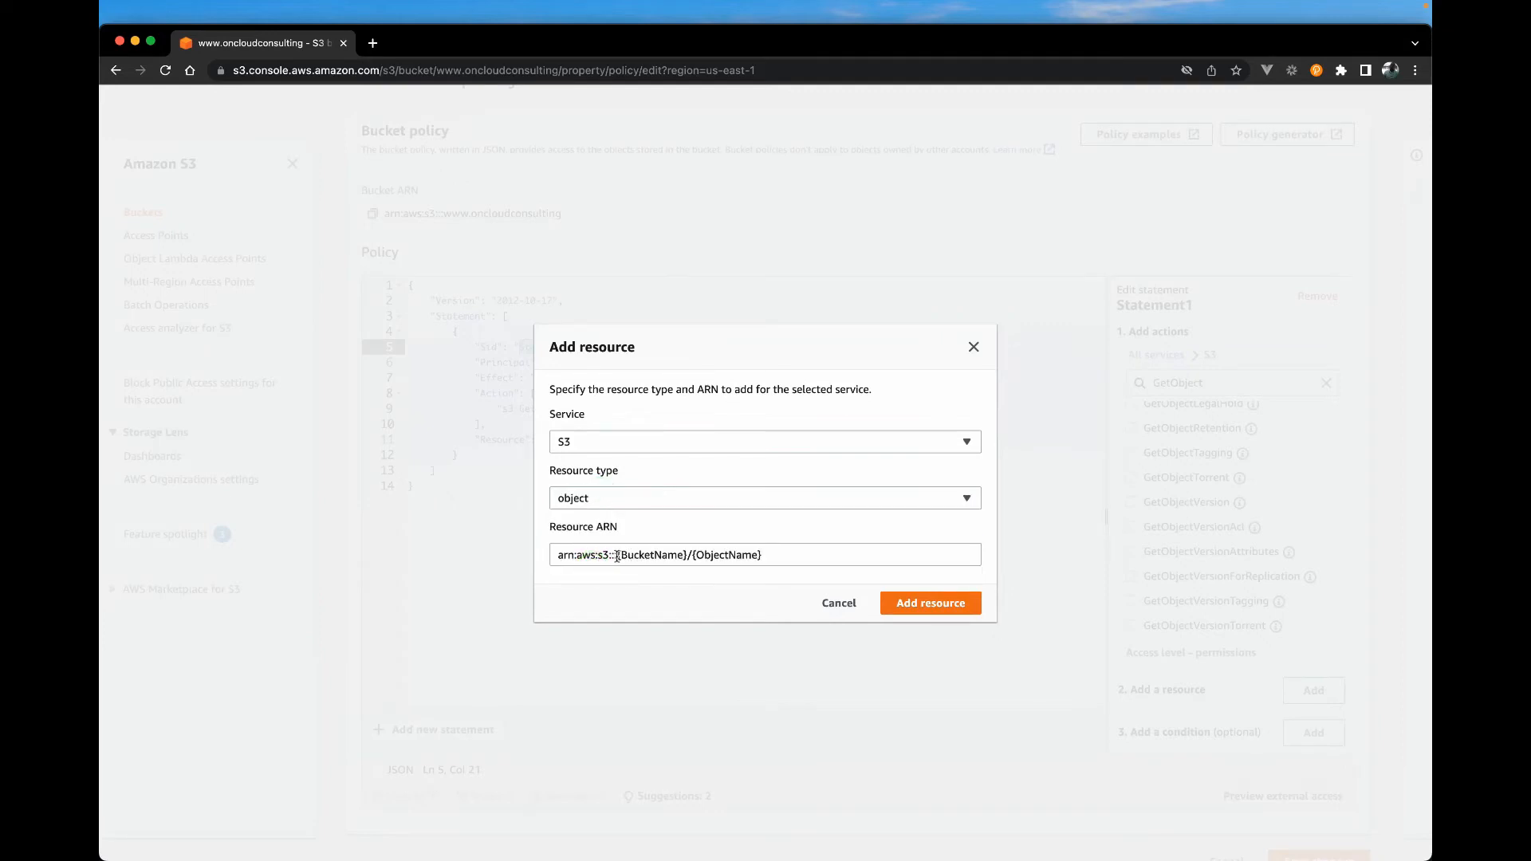
double_click(649, 555)
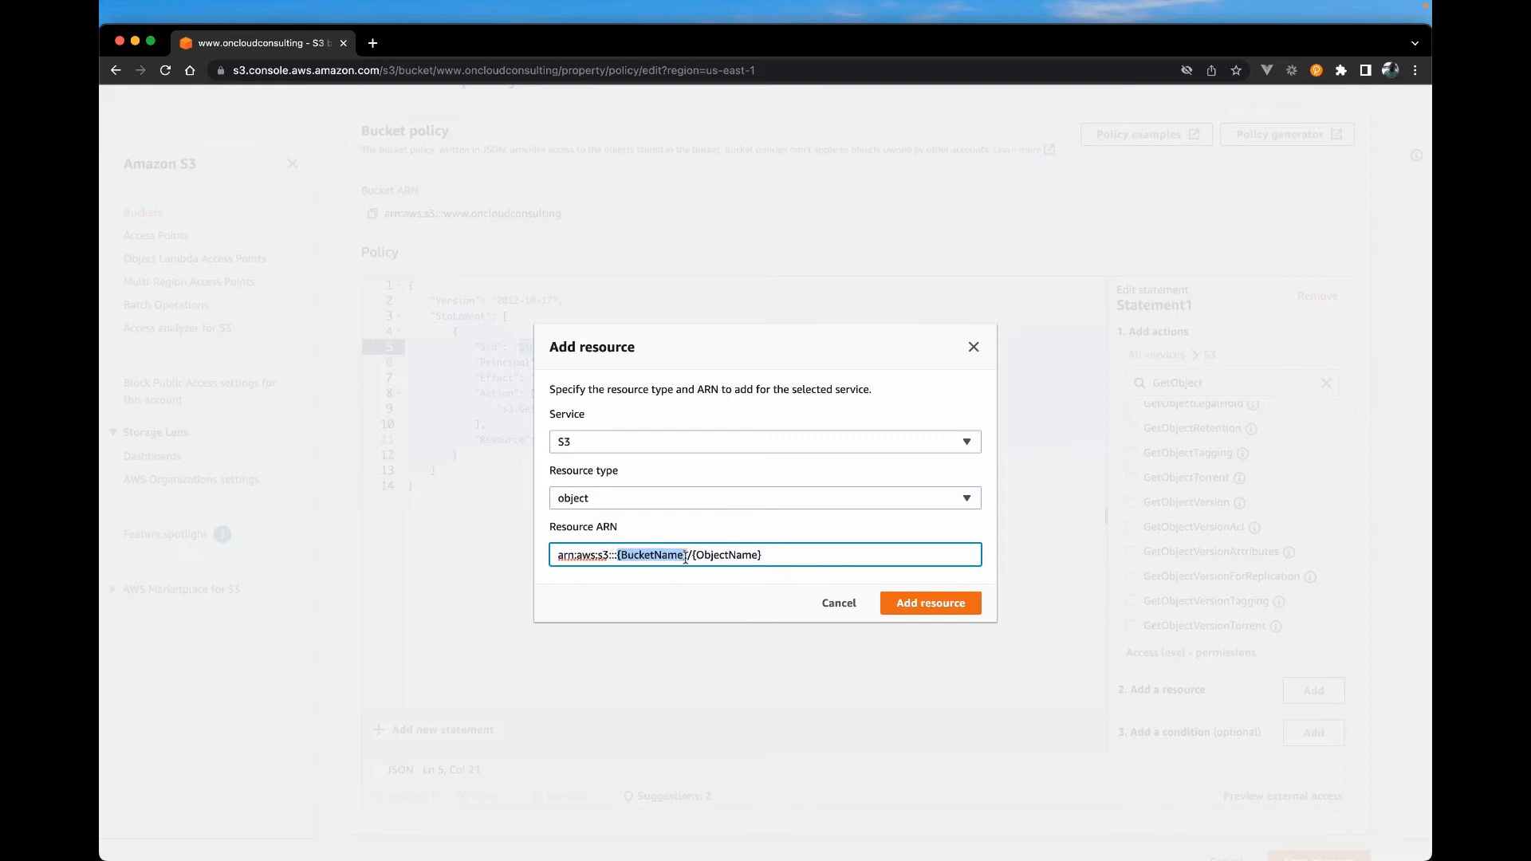
mouse_move(688, 695)
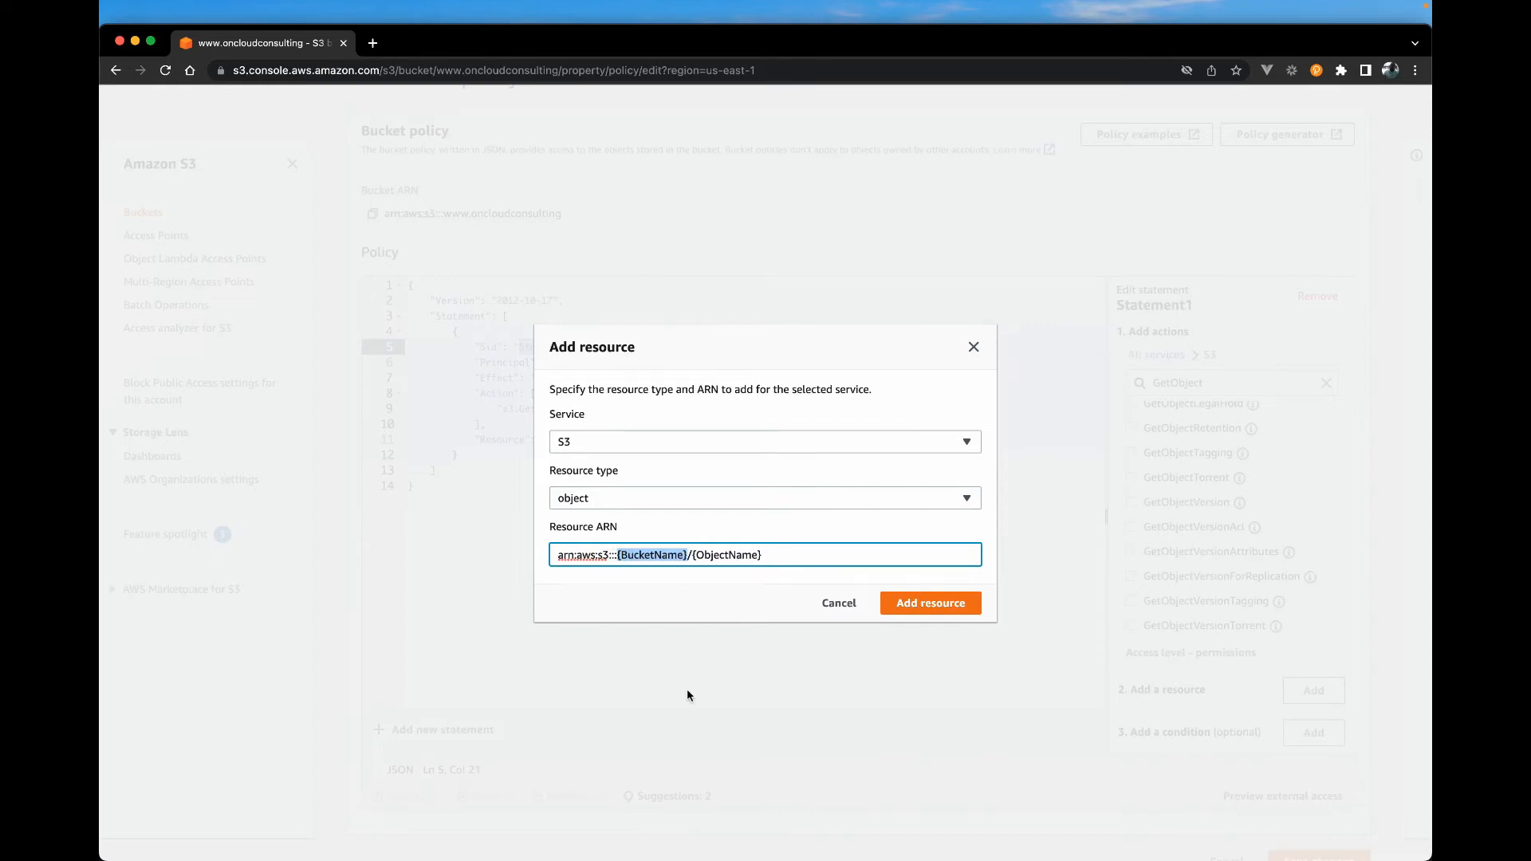
type("www.oncld")
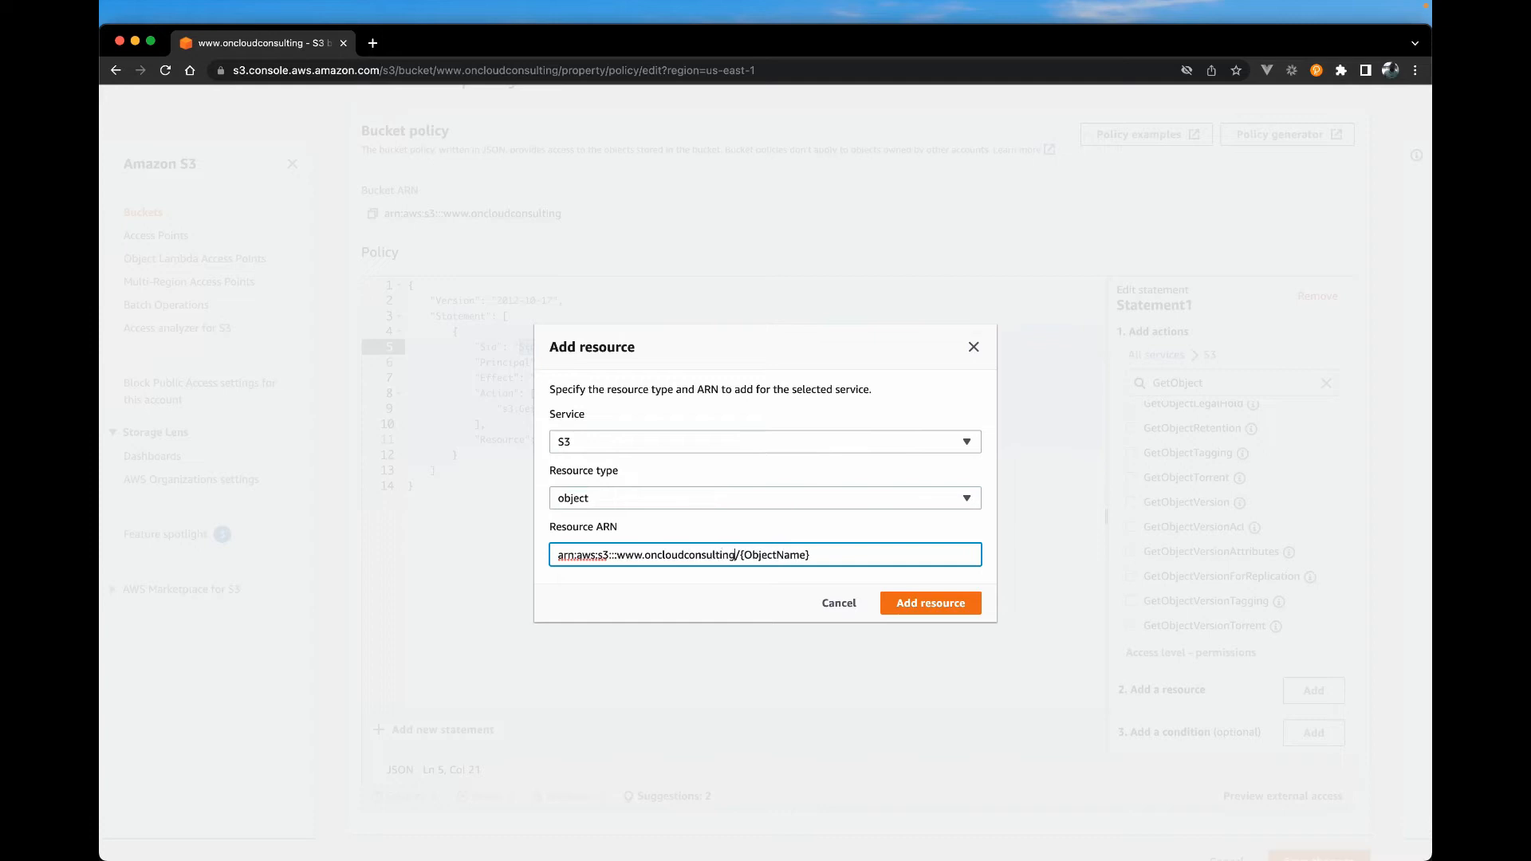
double_click(740, 555)
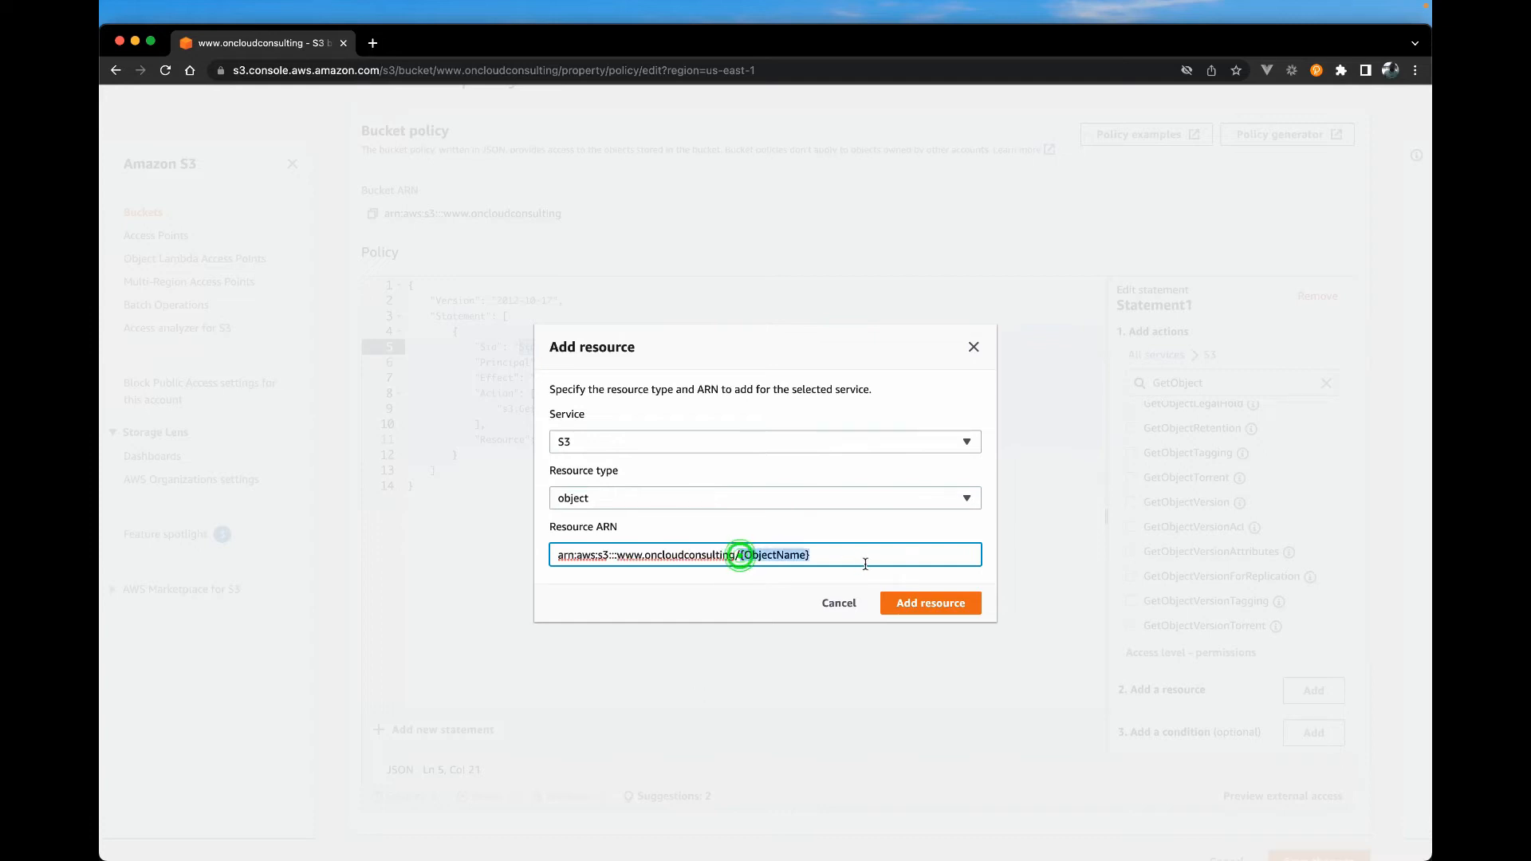
type("*")
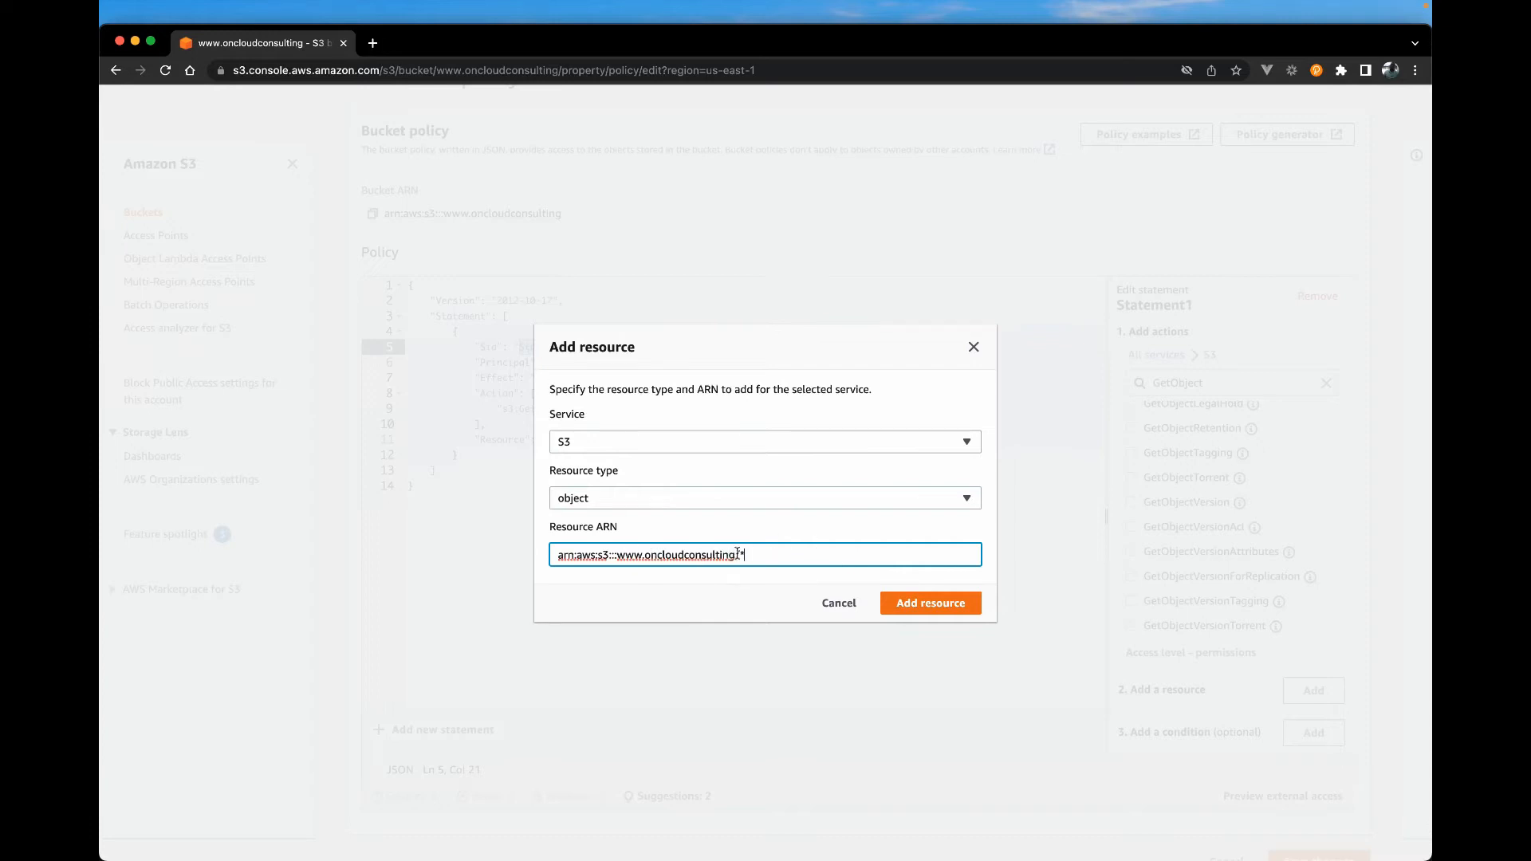
left_click(929, 603)
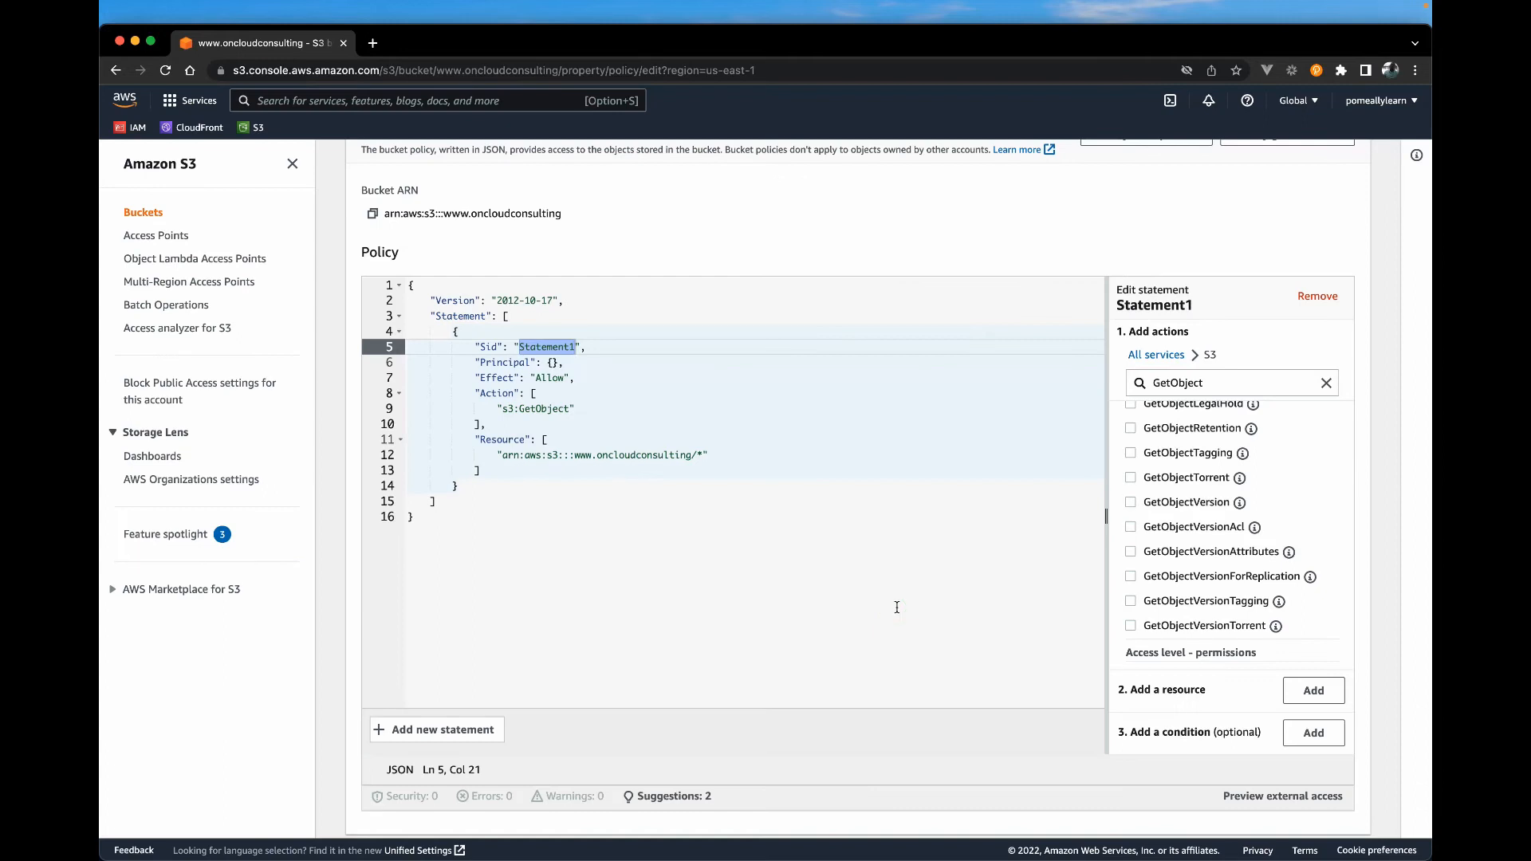
left_click(552, 362)
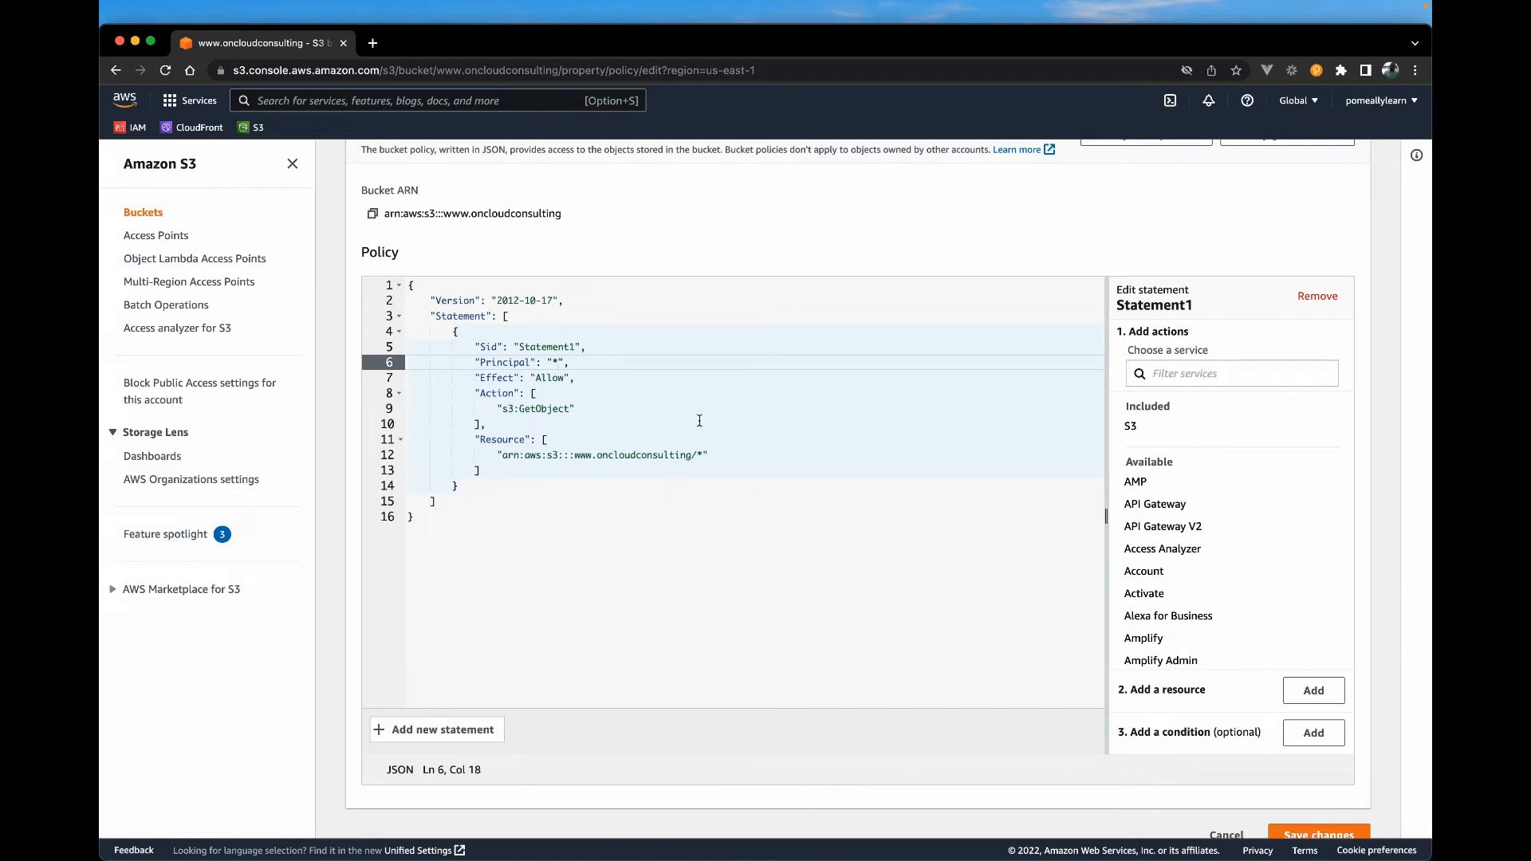
mouse_move(474, 393)
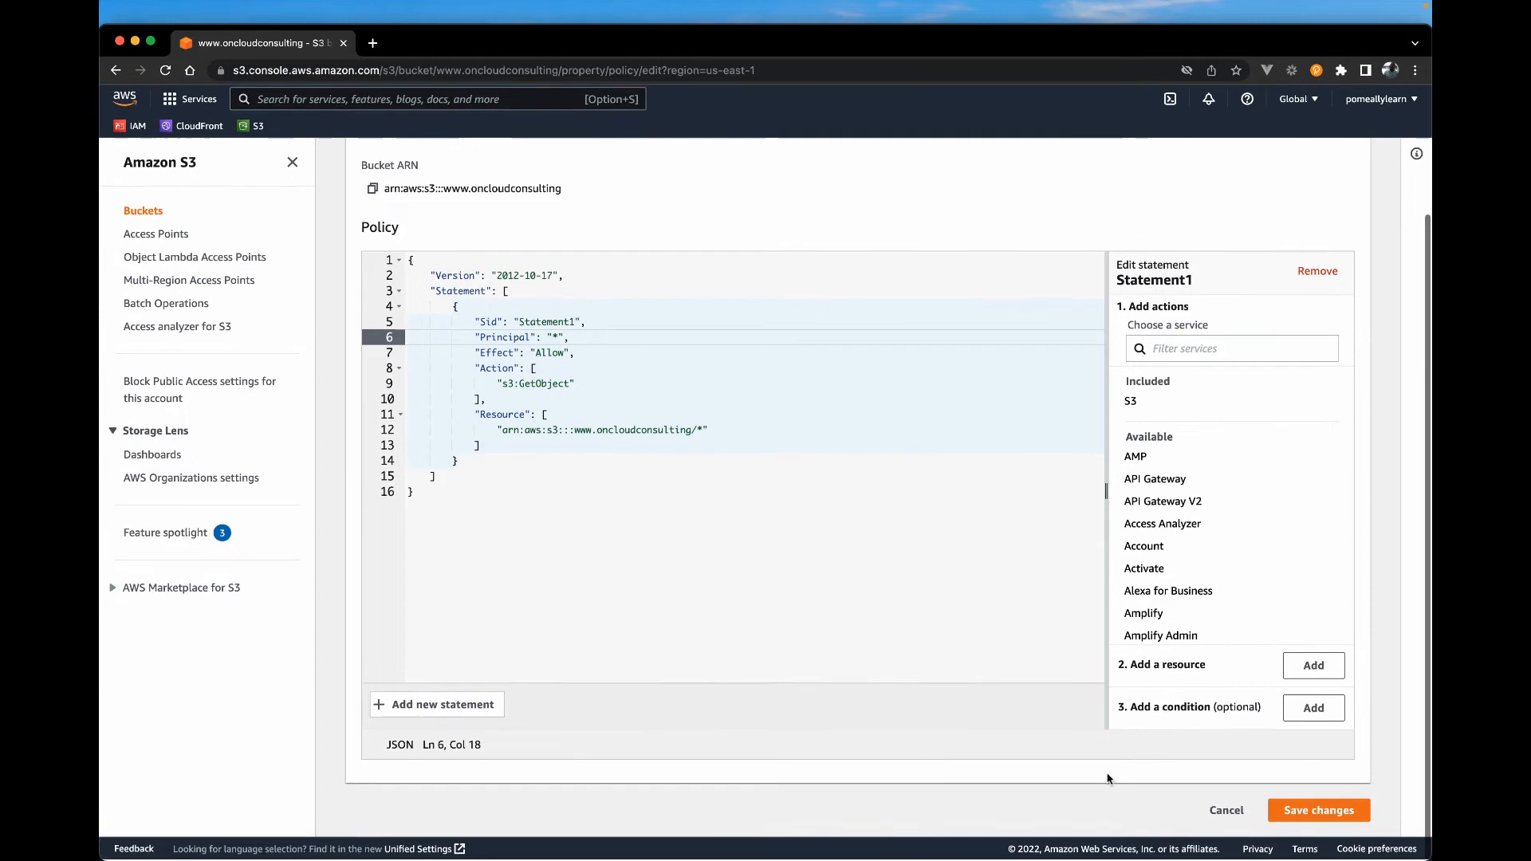
left_click(1318, 810)
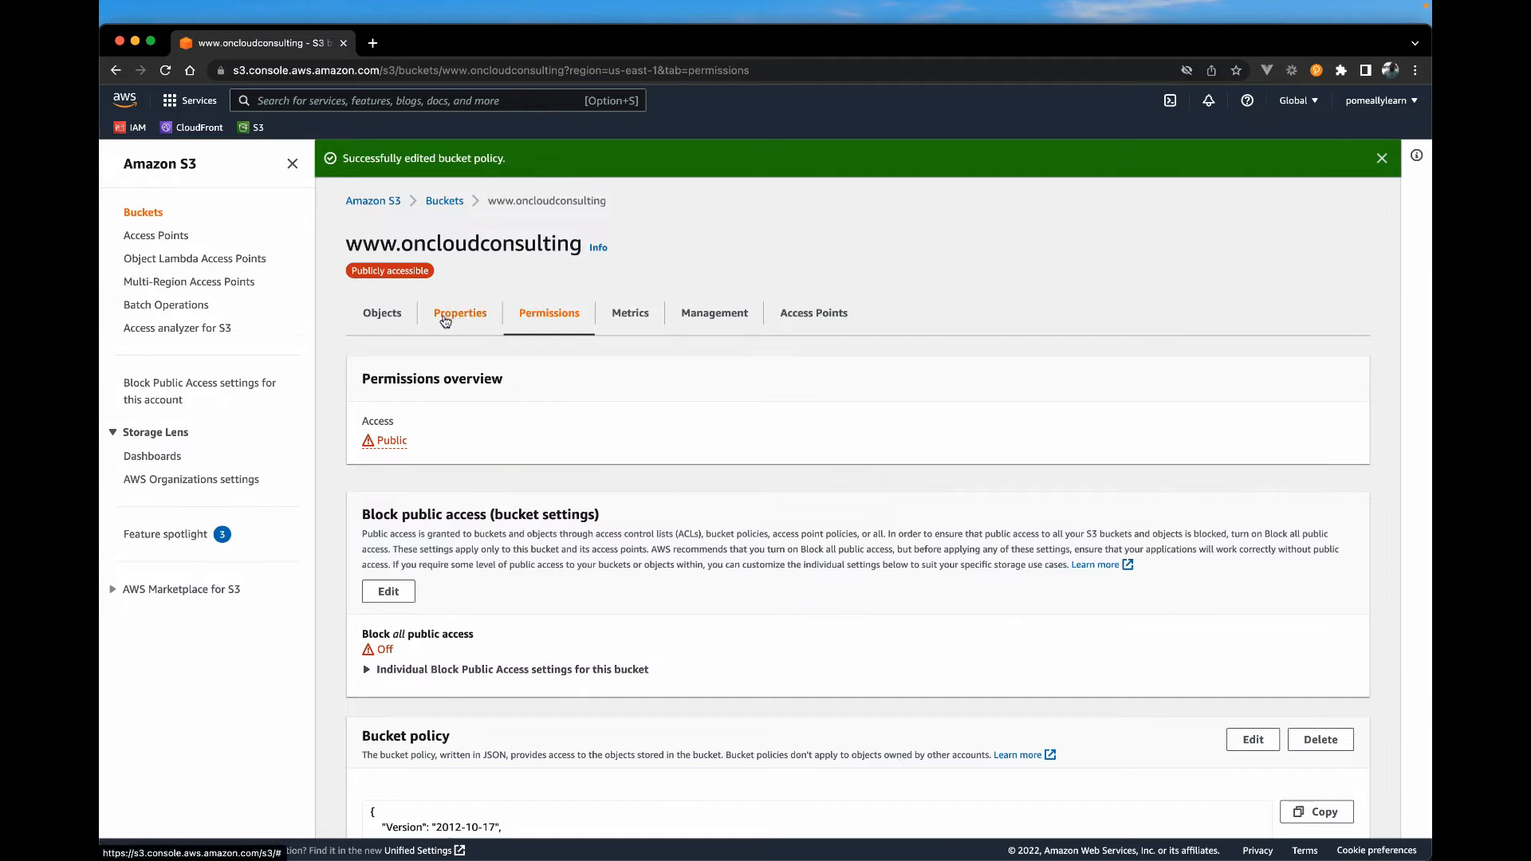
Open the website endpoint from Properties, see its 404 page, and close that tab
left_click(460, 313)
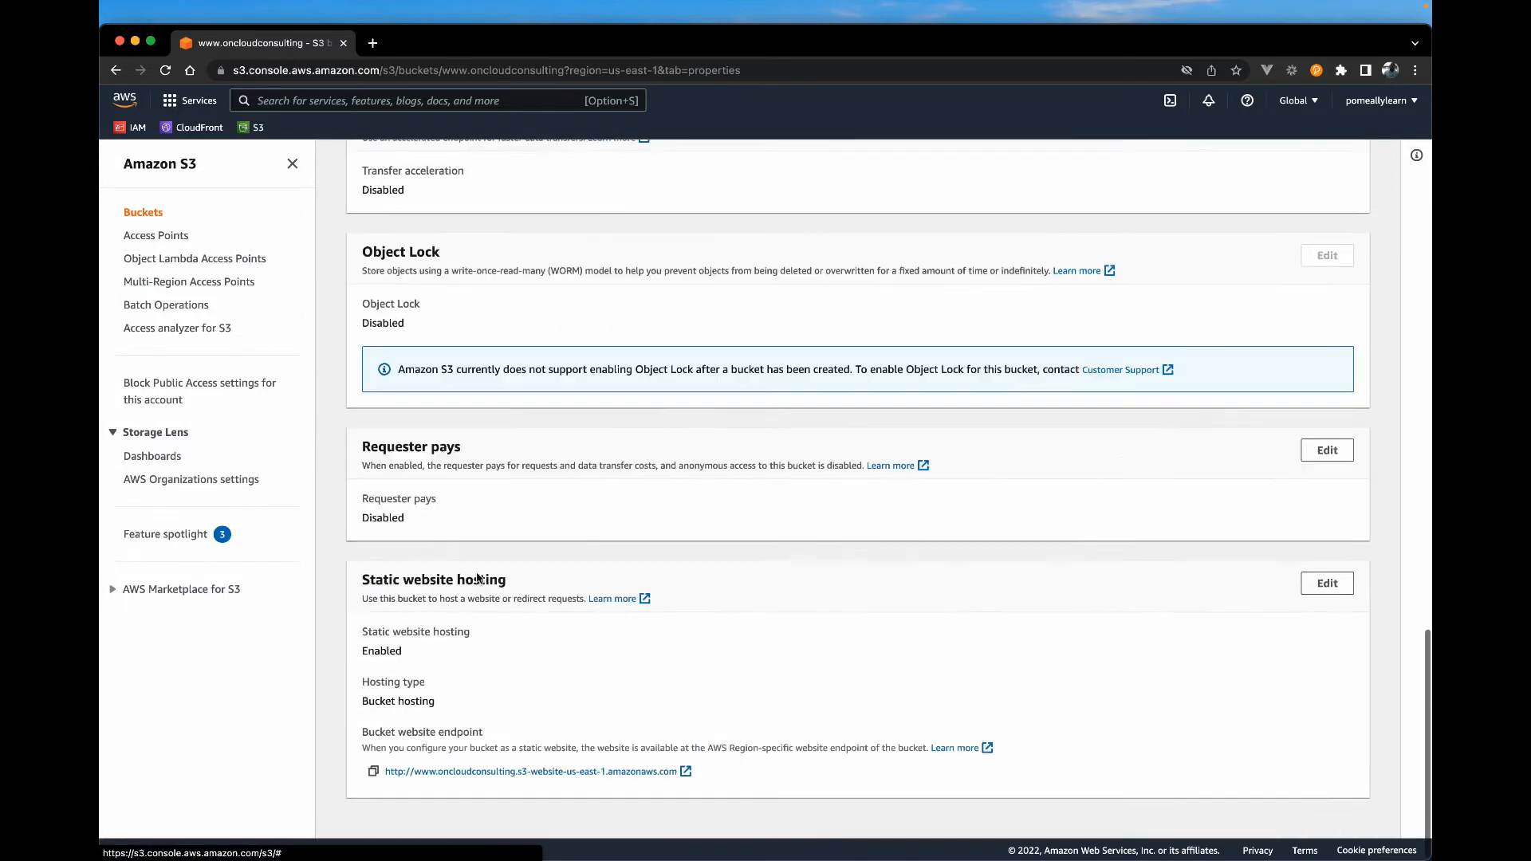
scroll("up", 3)
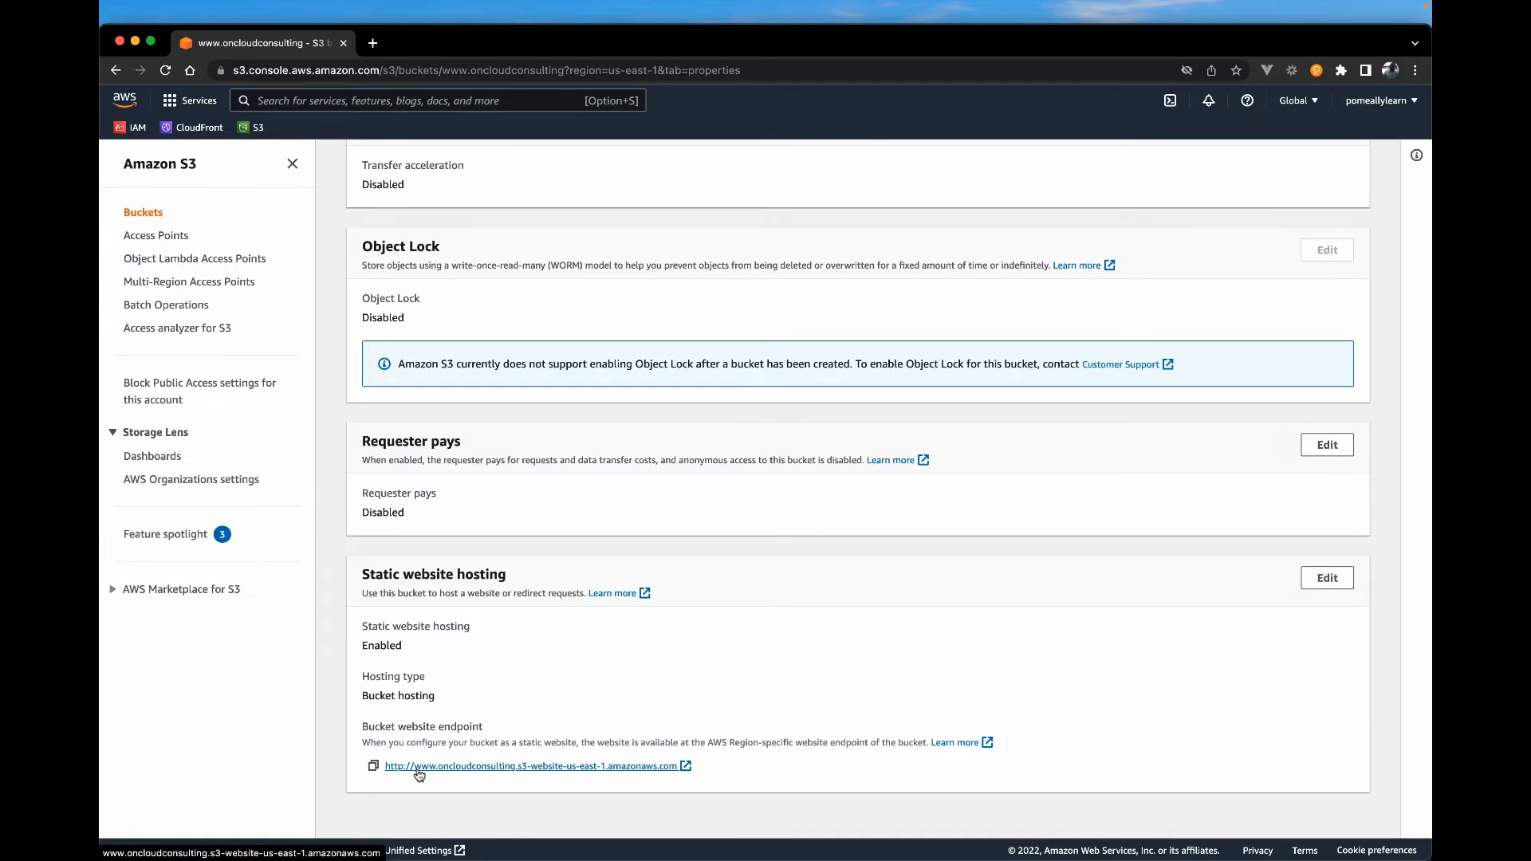
left_click(531, 765)
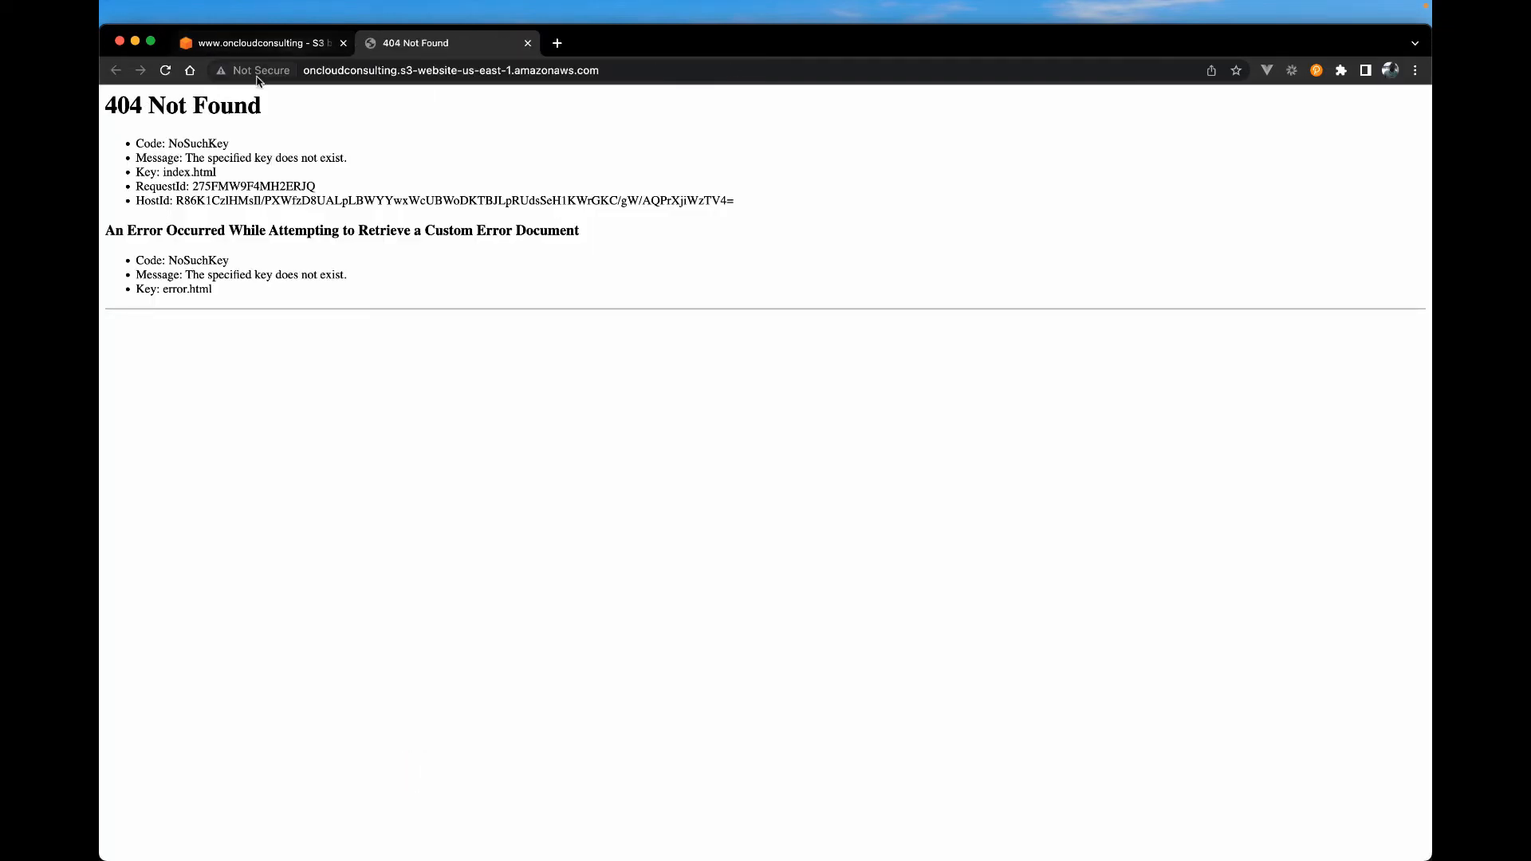
left_click(252, 42)
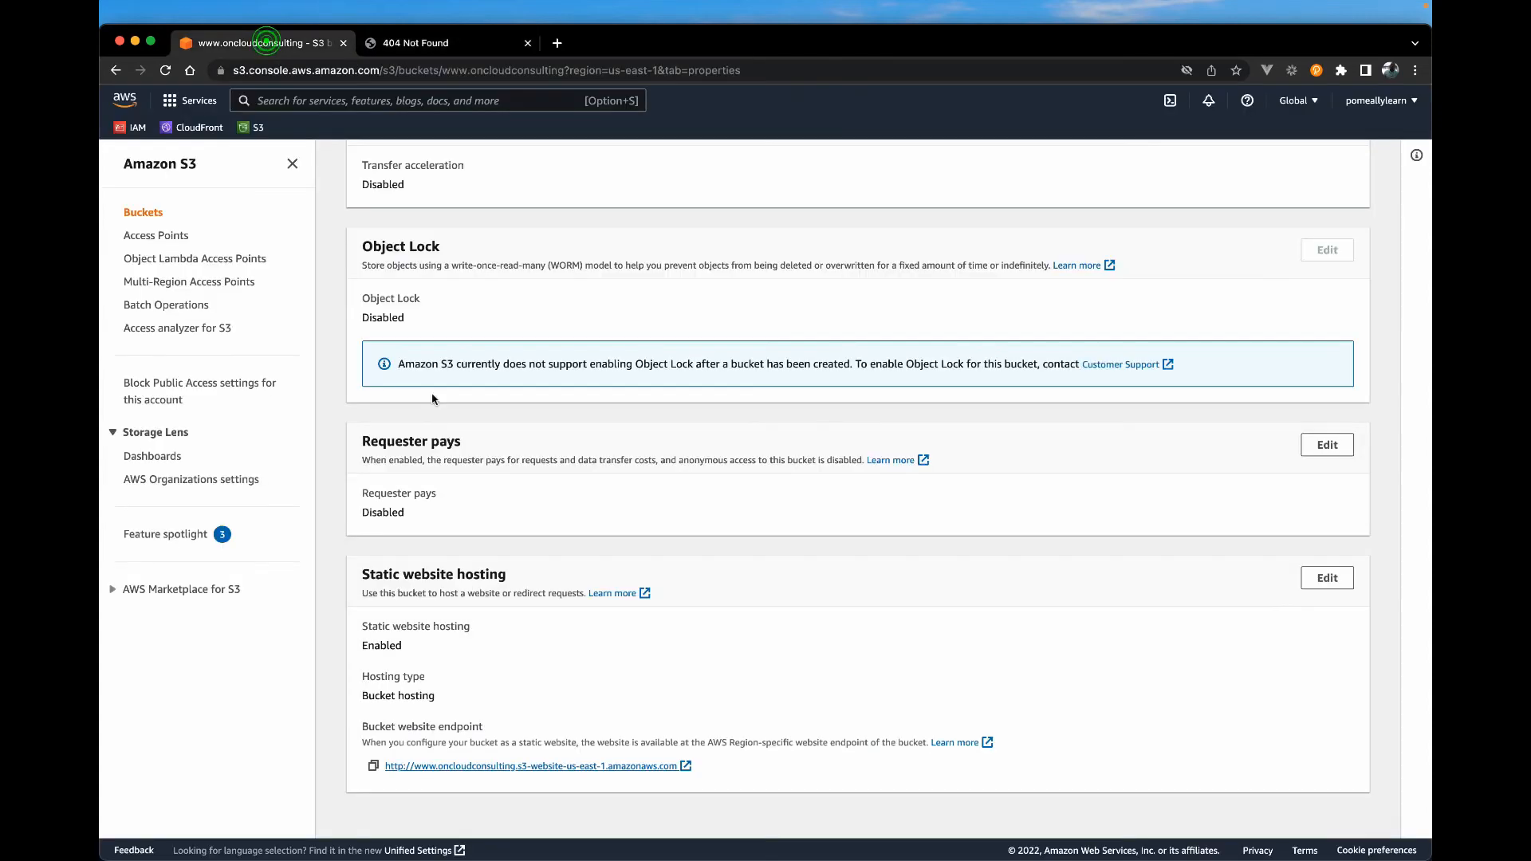
left_click(527, 43)
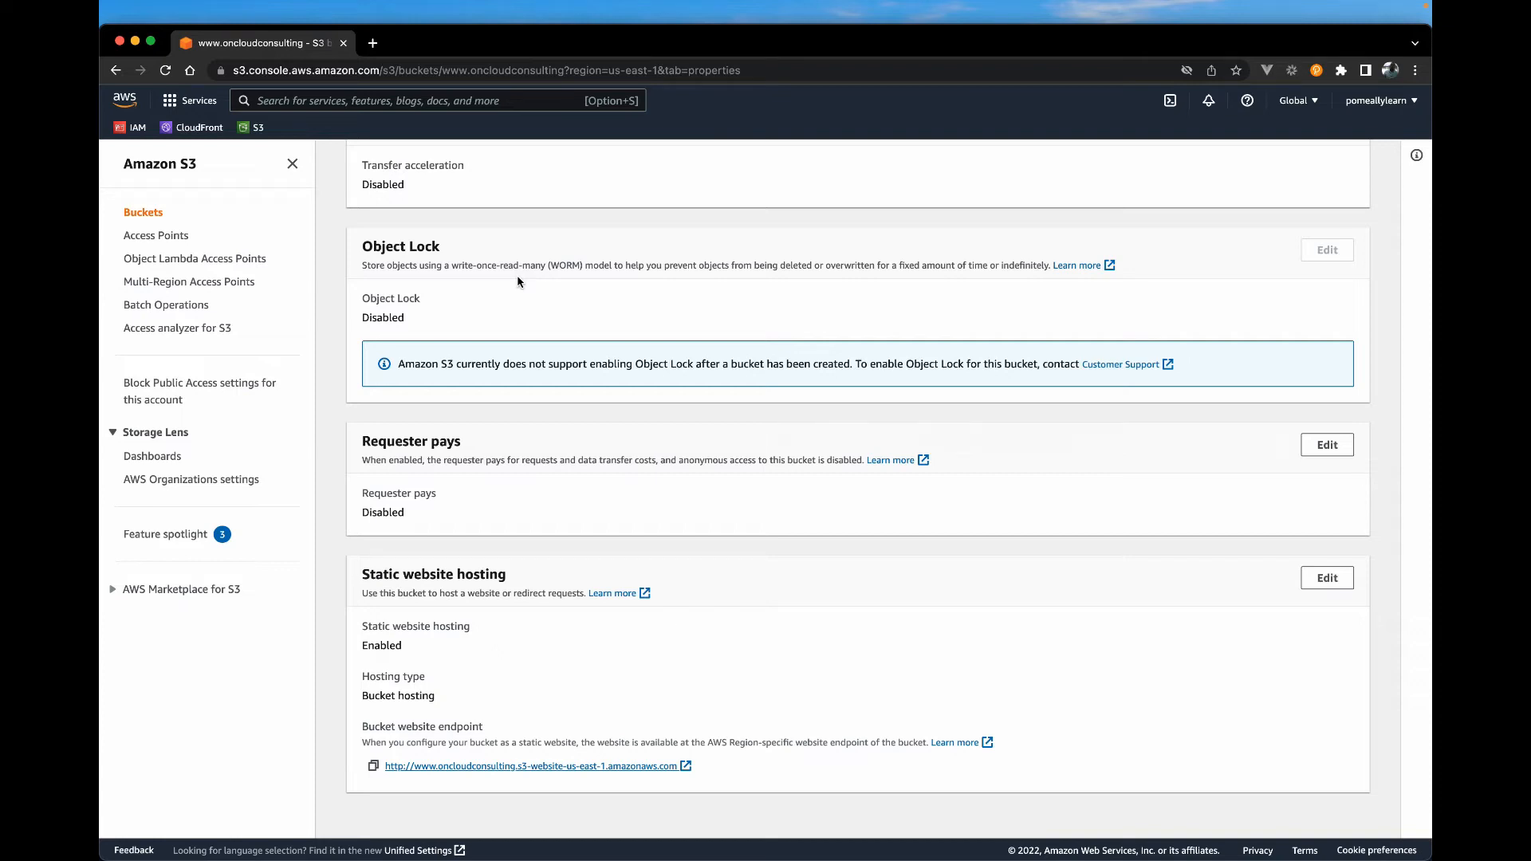
mouse_move(519, 413)
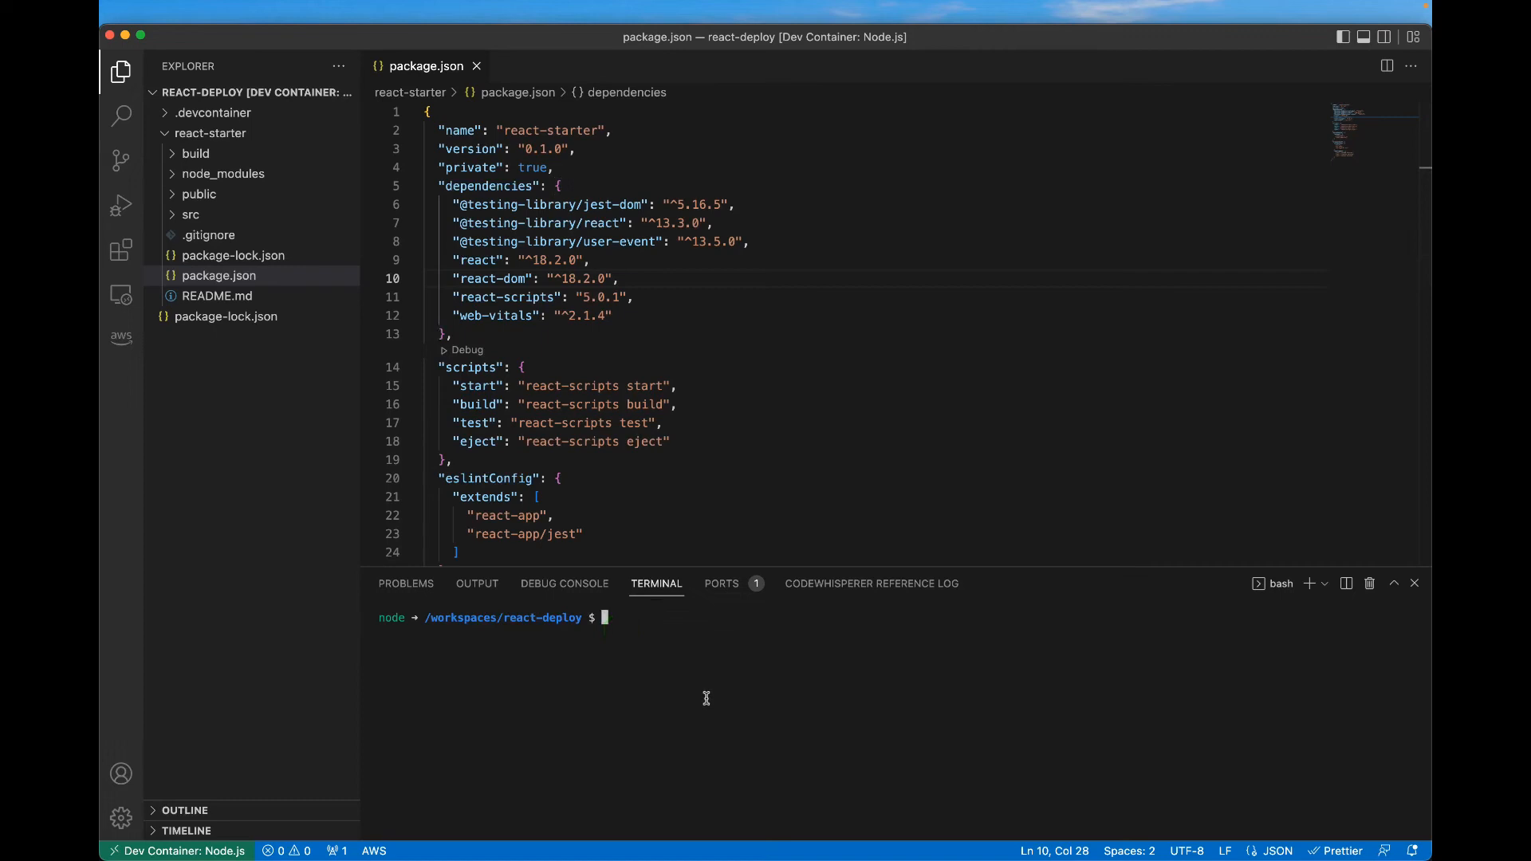
Run npm run build in the terminal from the react-starter/ project folder
type("npm run")
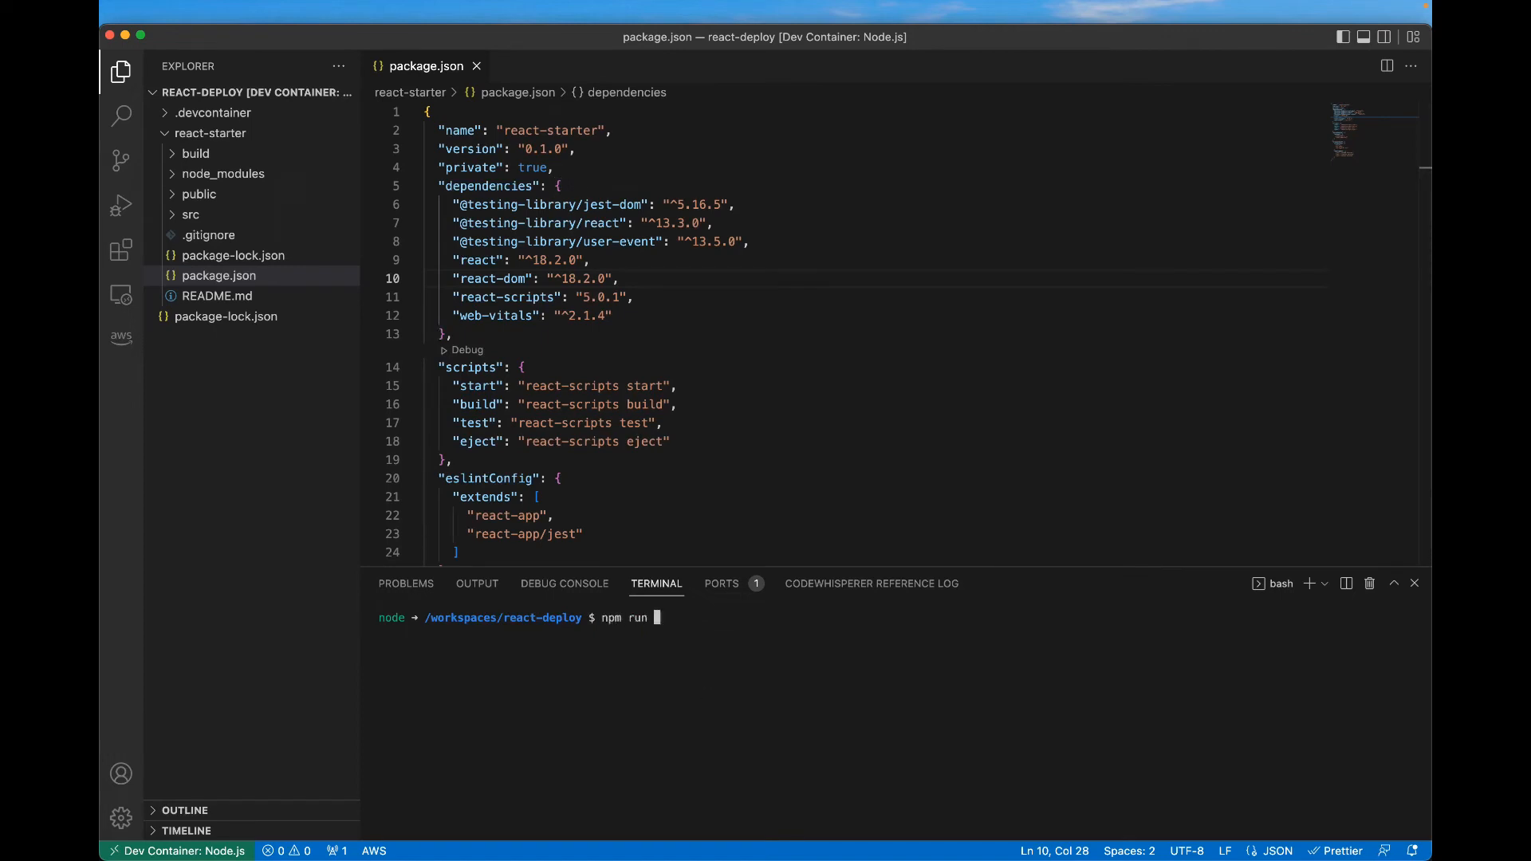
type("build")
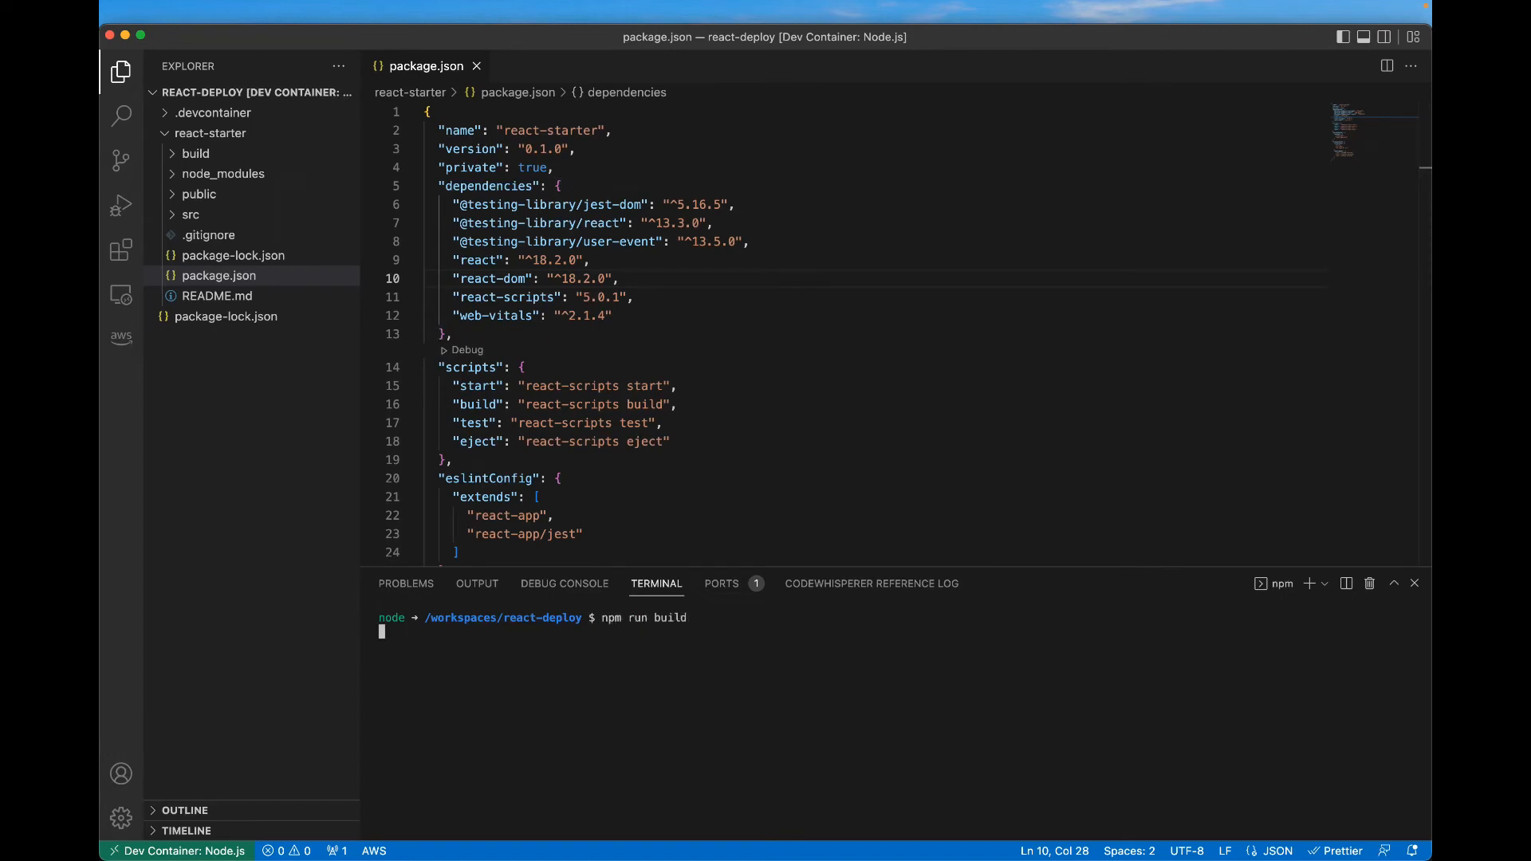
key("Return")
type("ls")
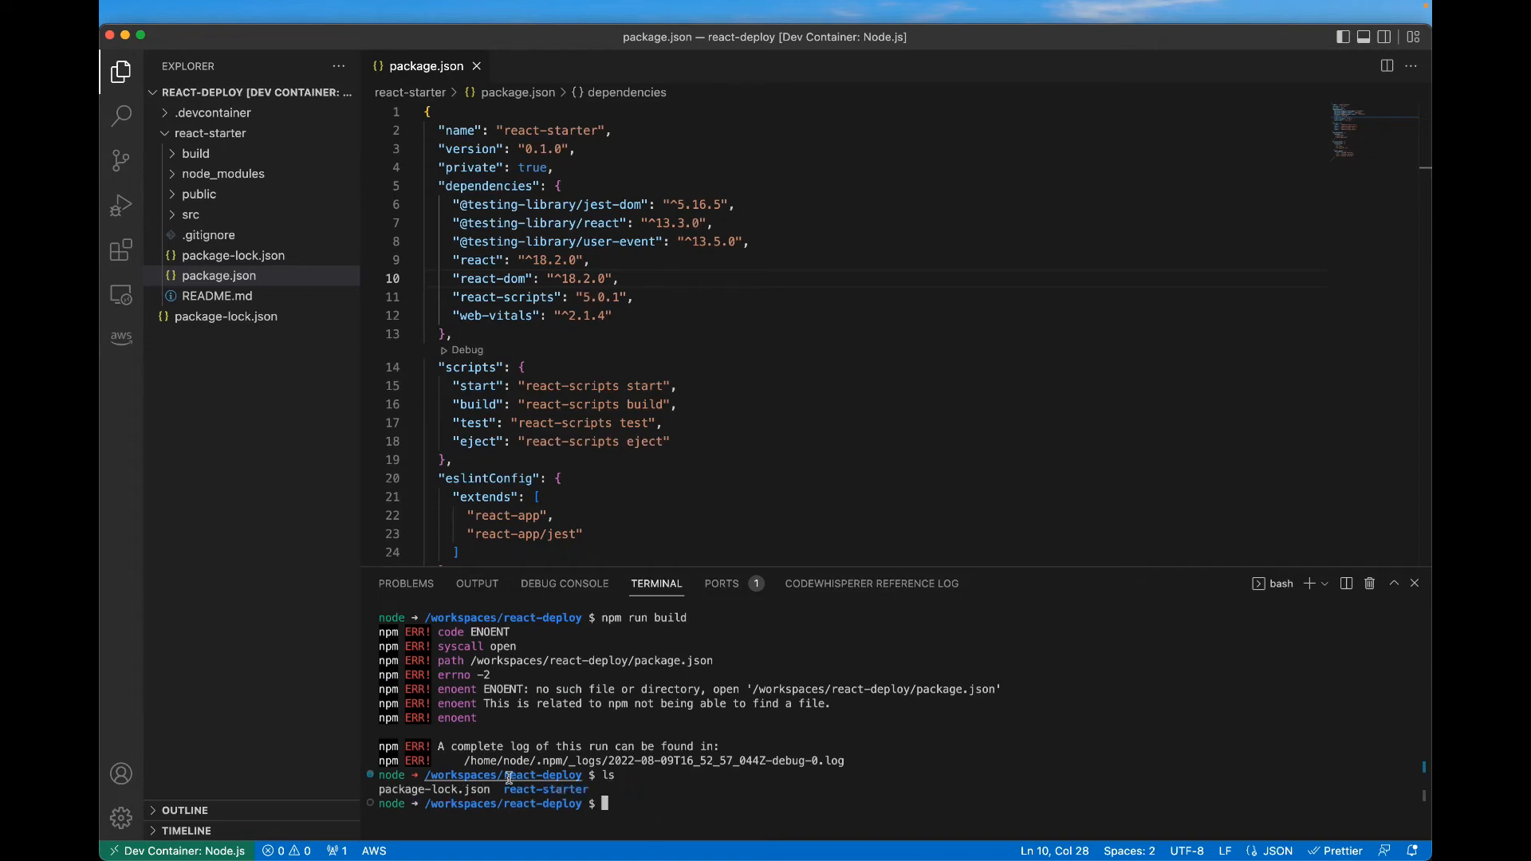
double_click(545, 788)
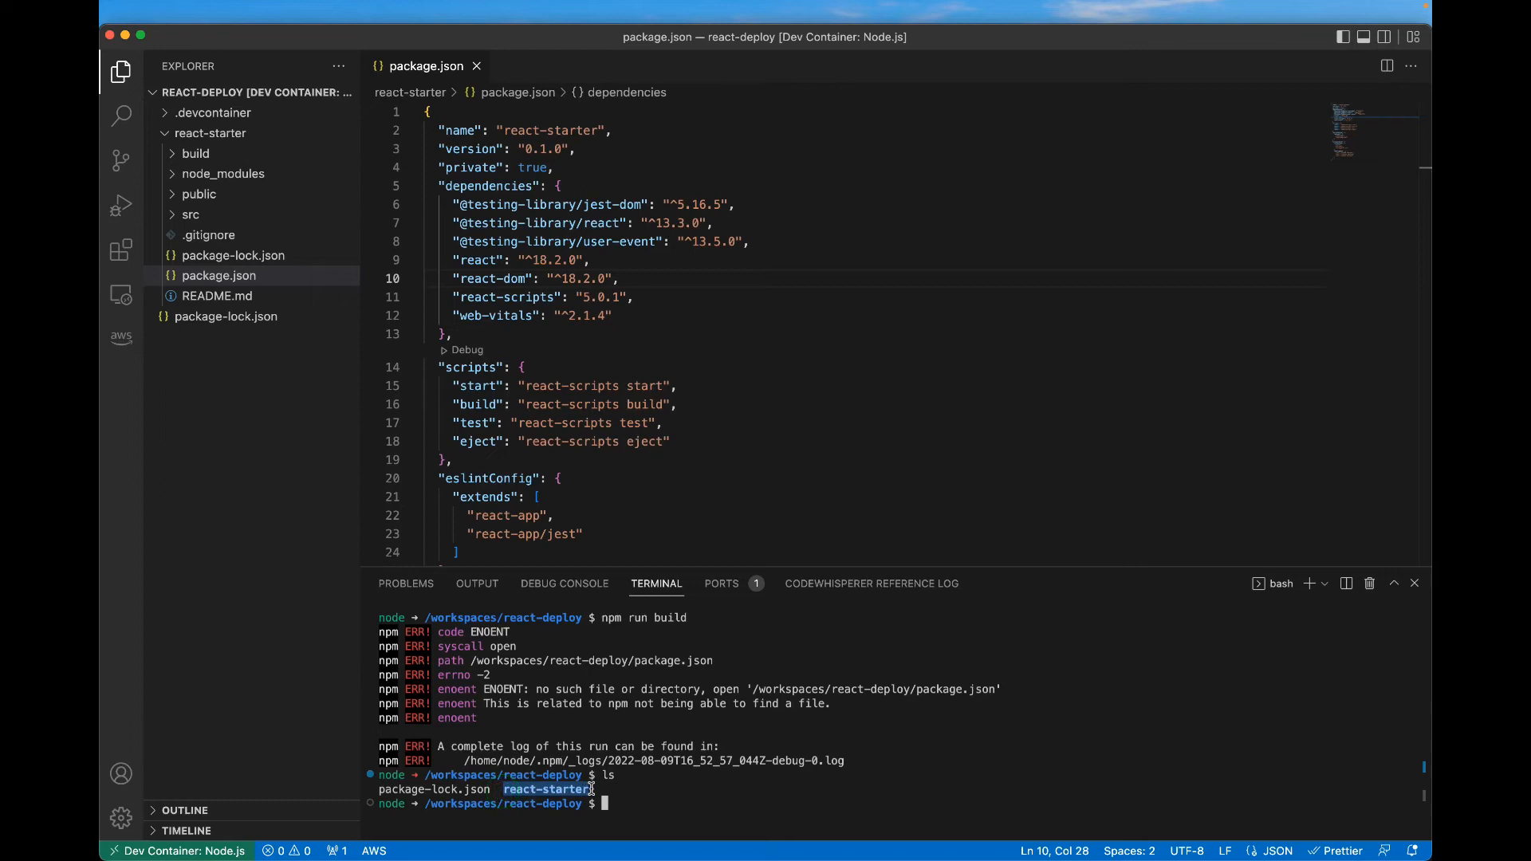
type("cd")
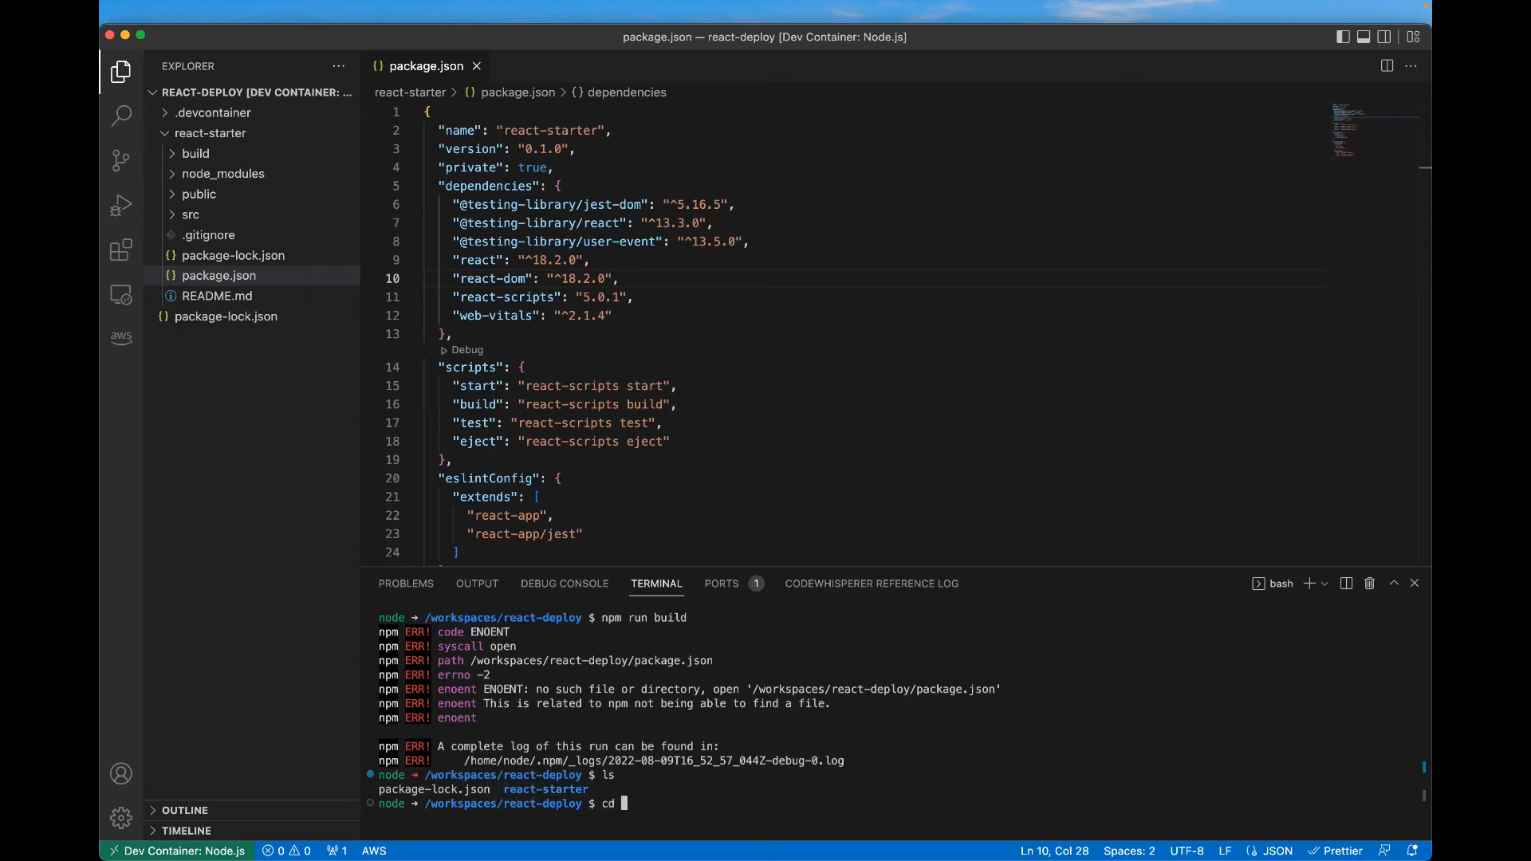
type("react-starter/")
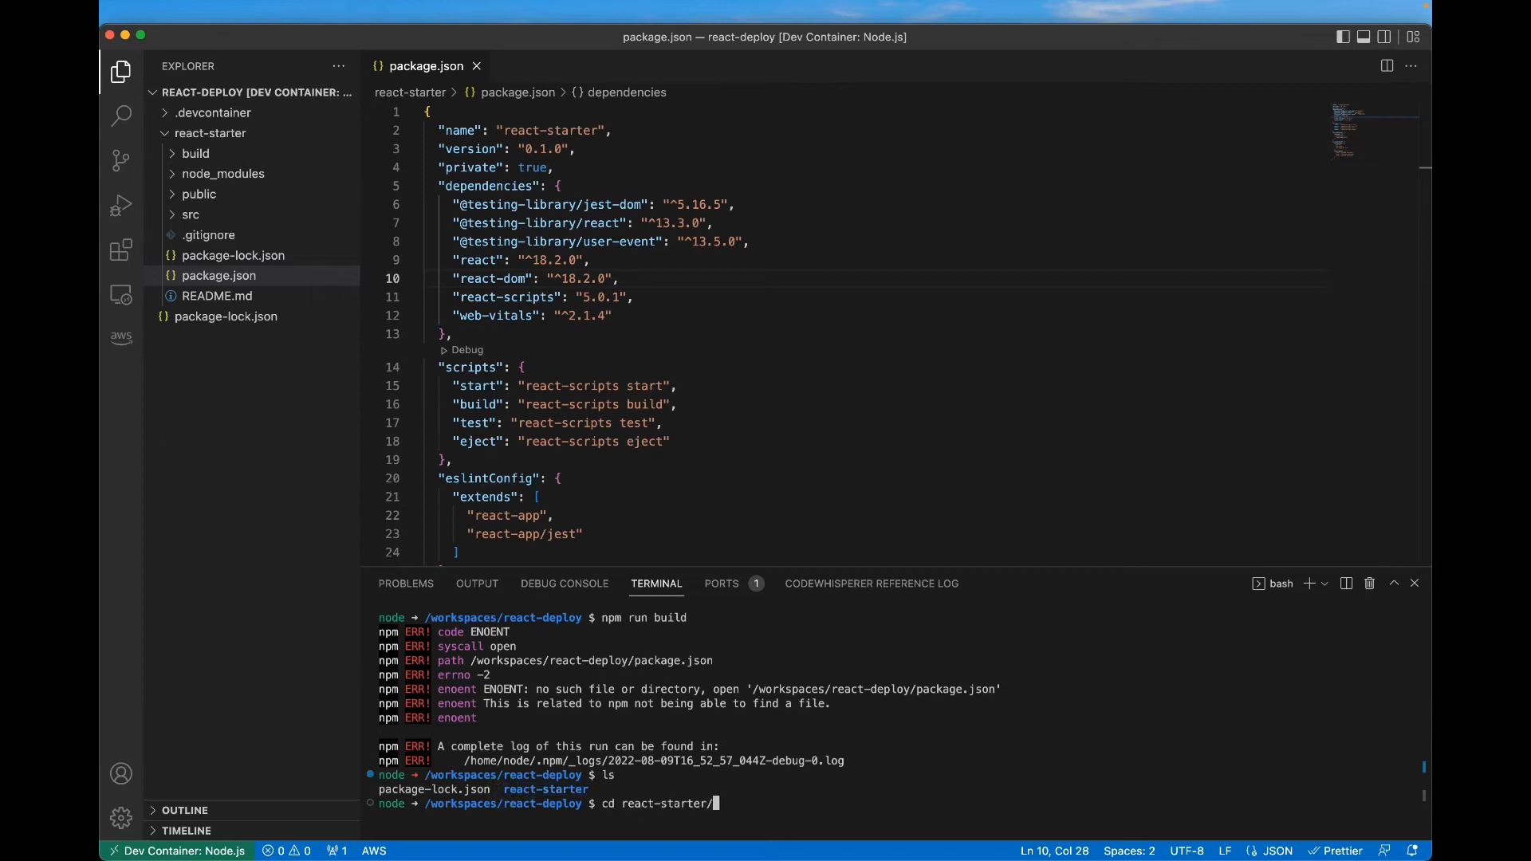
key("Return")
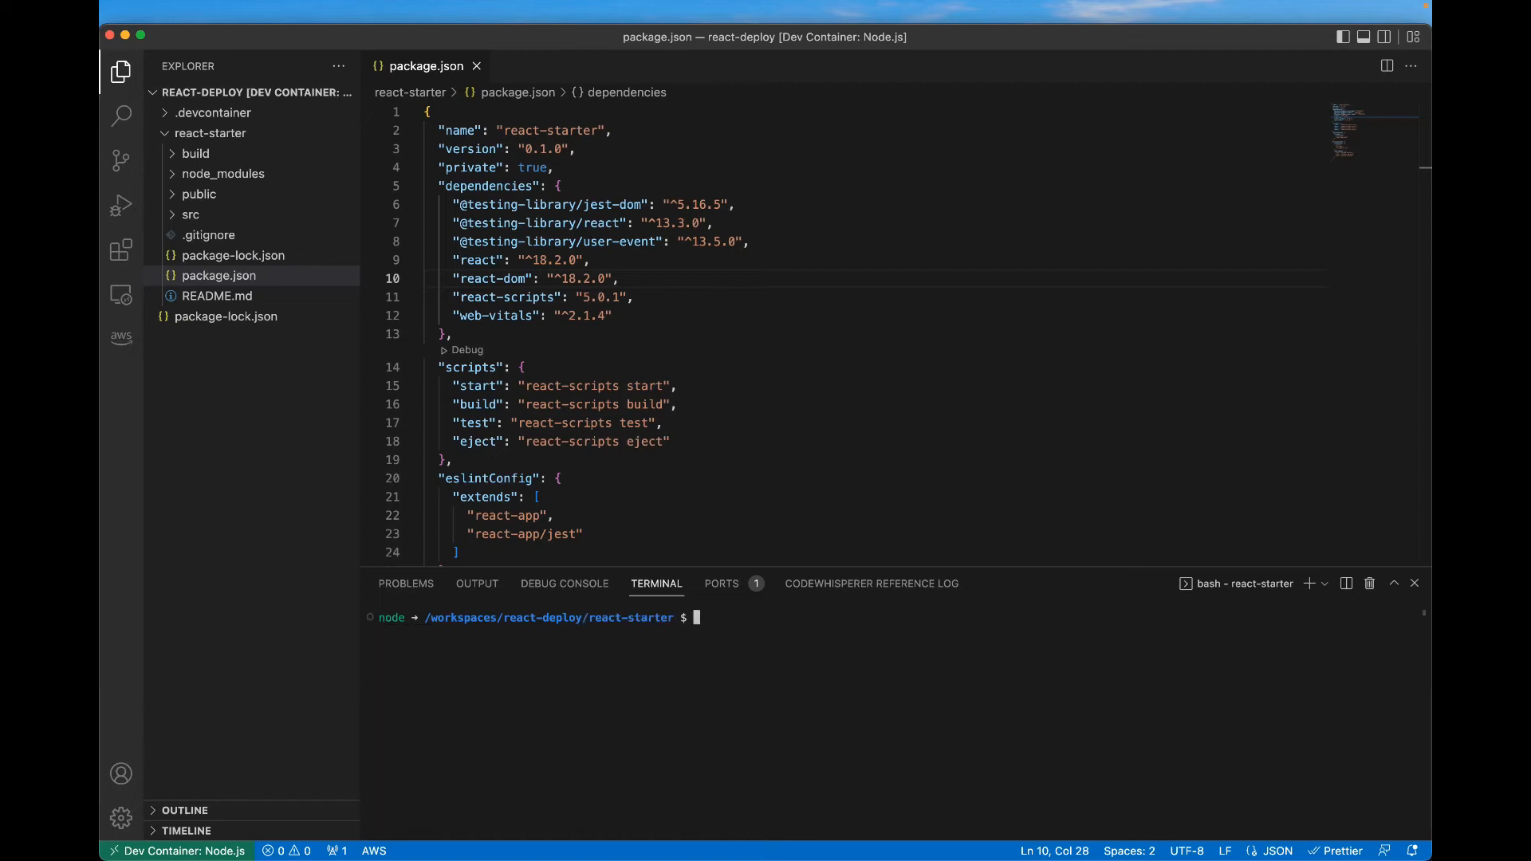
type("npm")
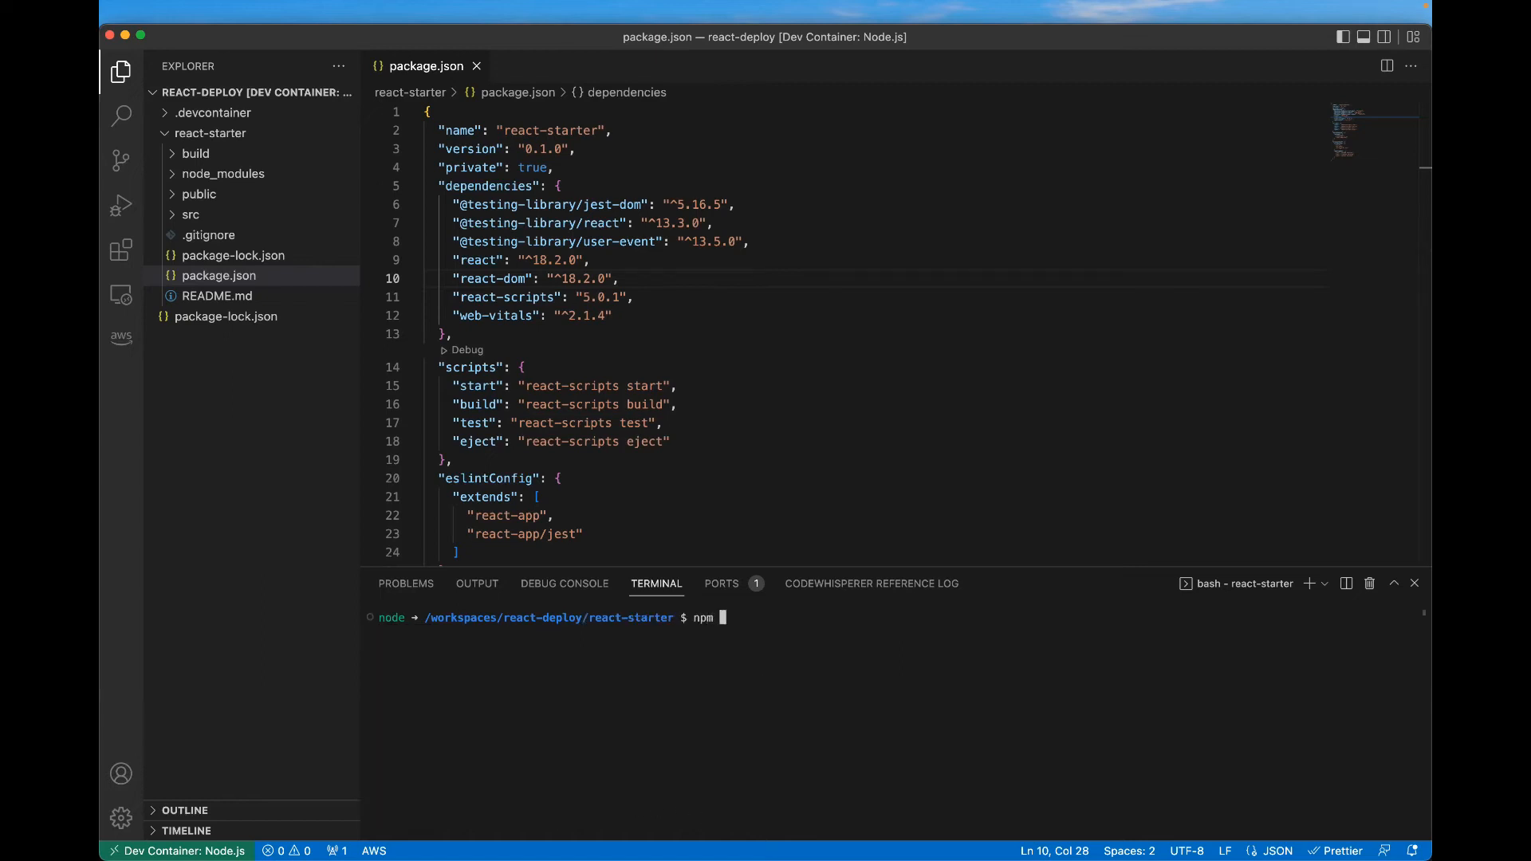
type("run build")
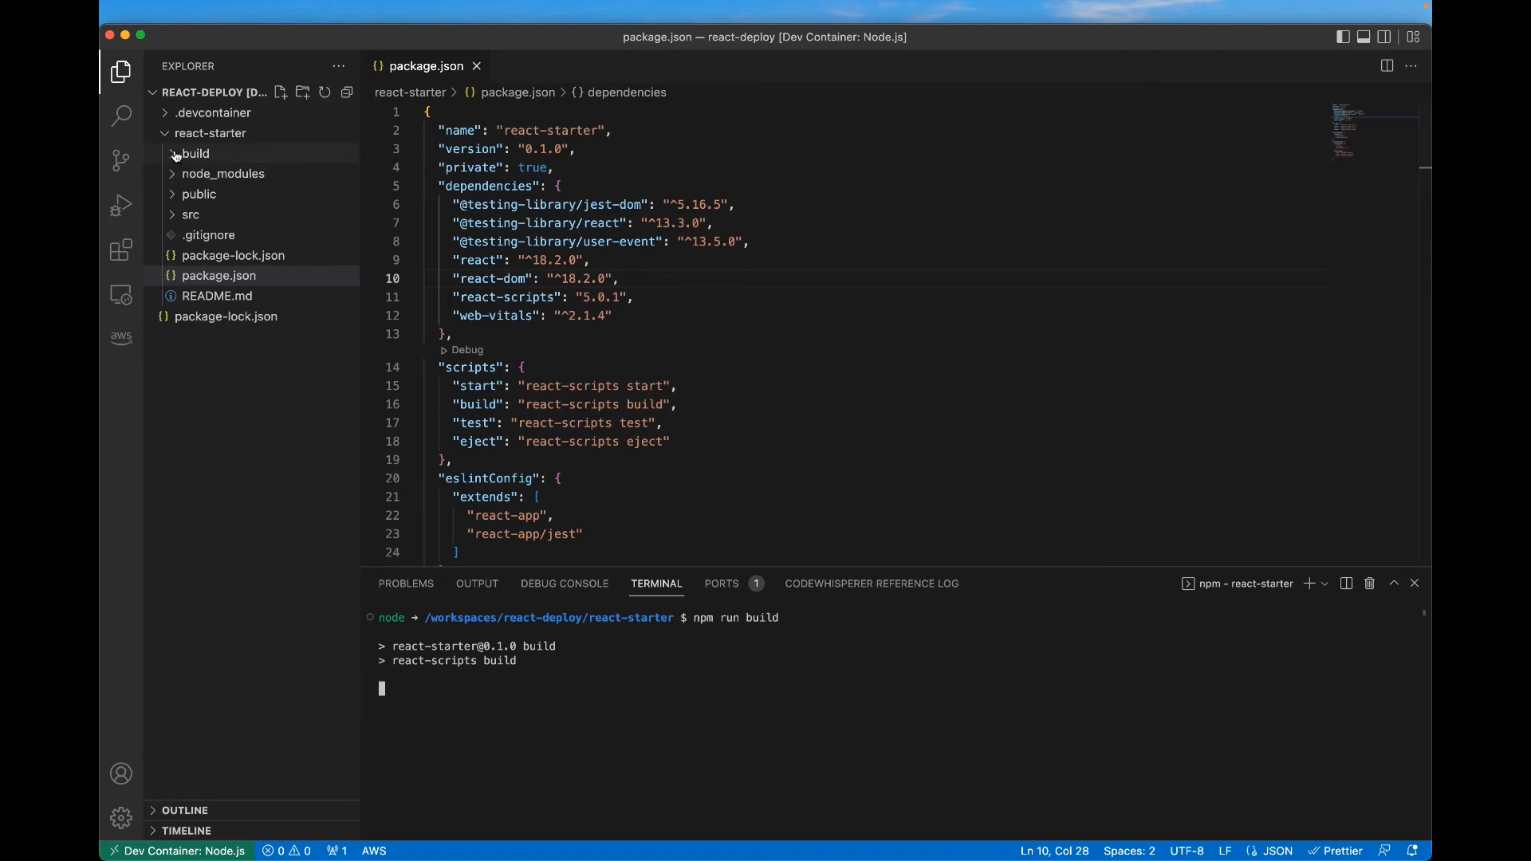
left_click(195, 153)
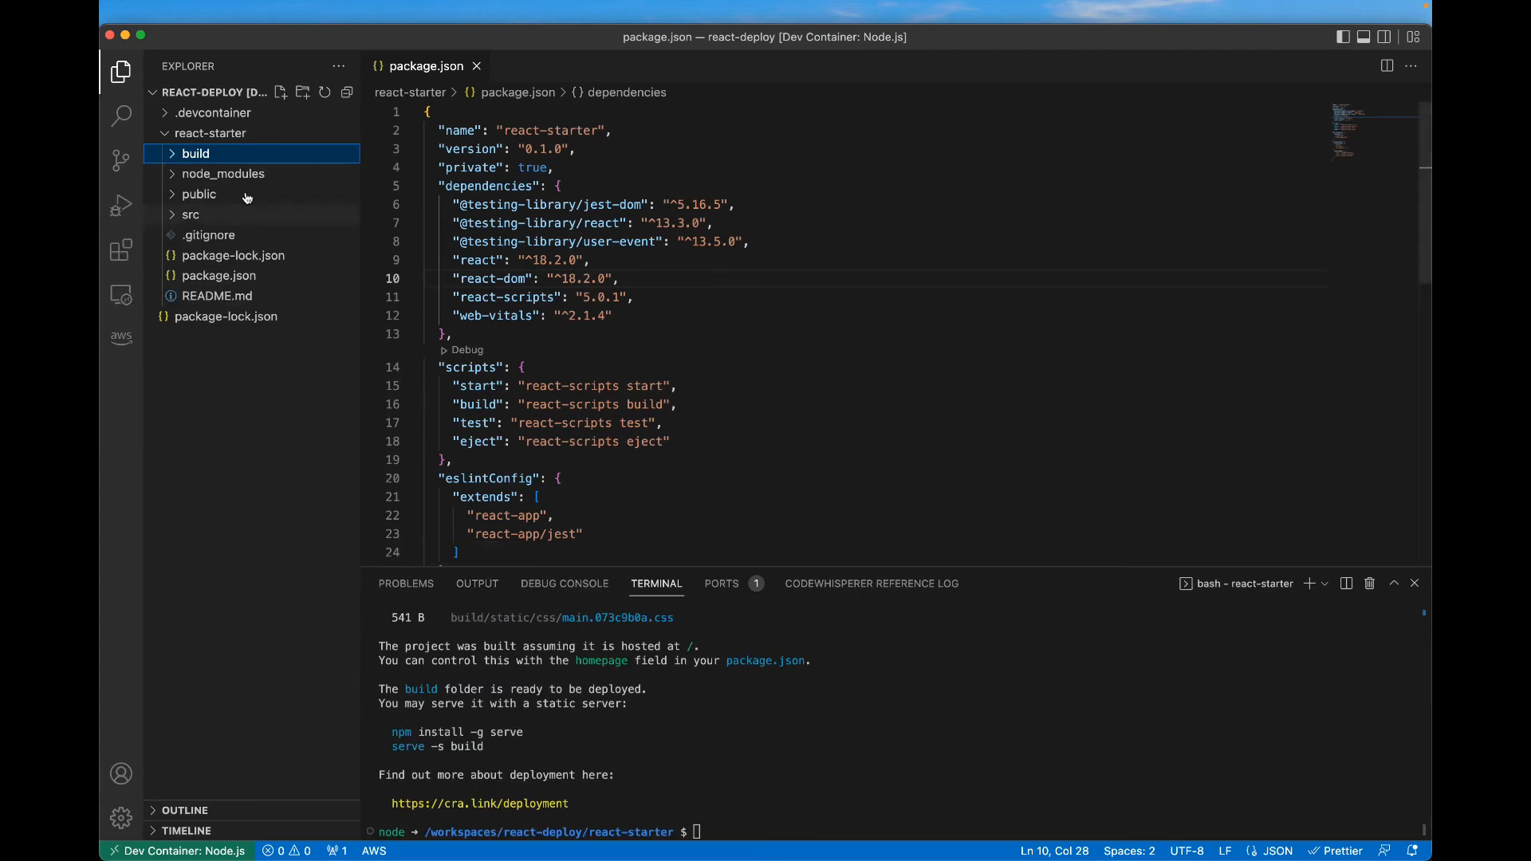
Expand the build folder in VS Code to reveal static, index.html and manifest files
left_click(195, 153)
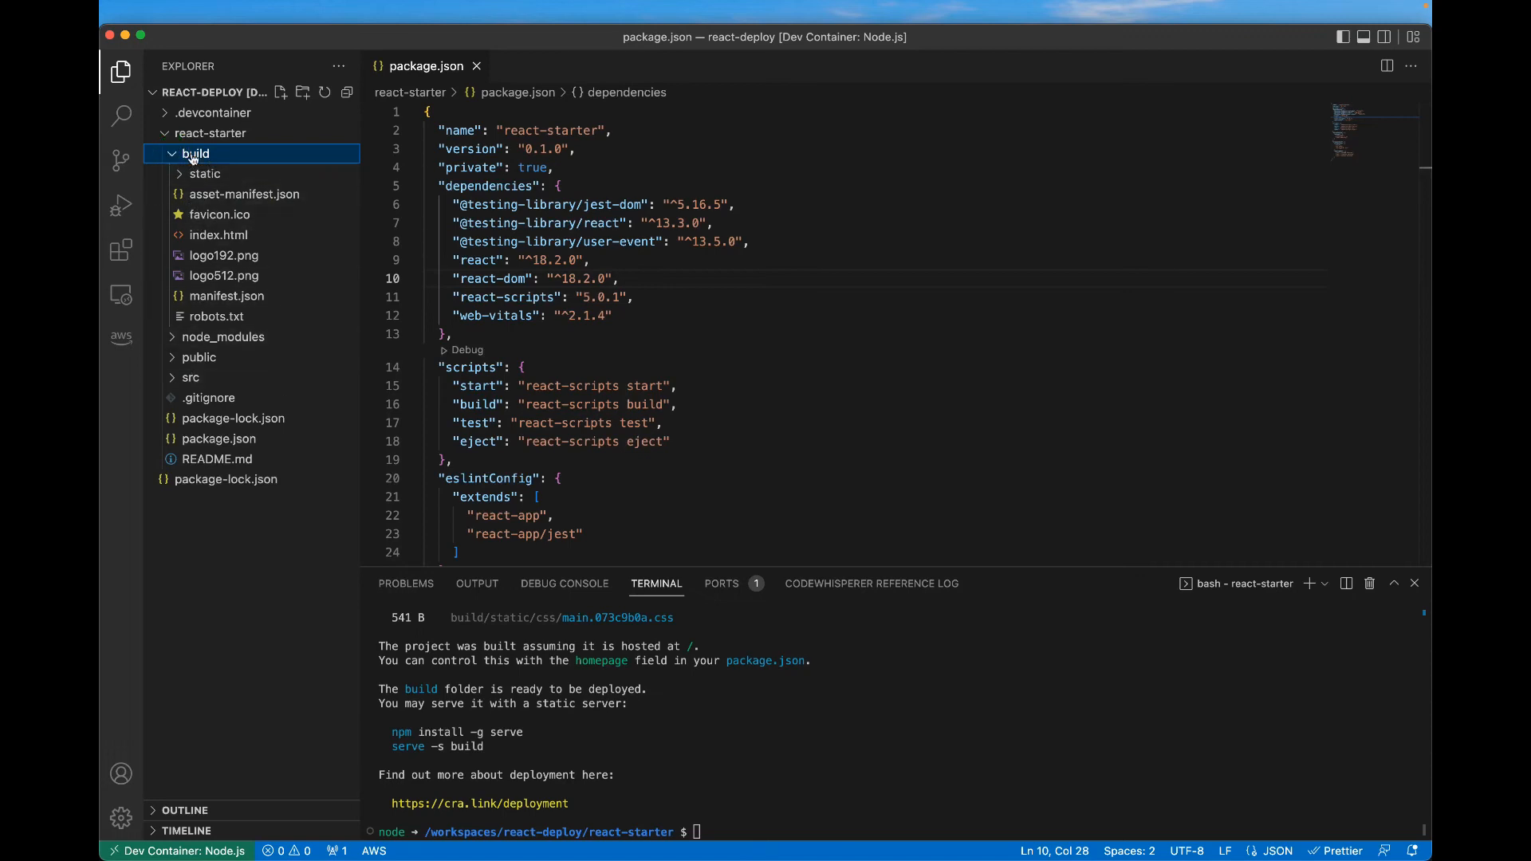
mouse_move(615, 336)
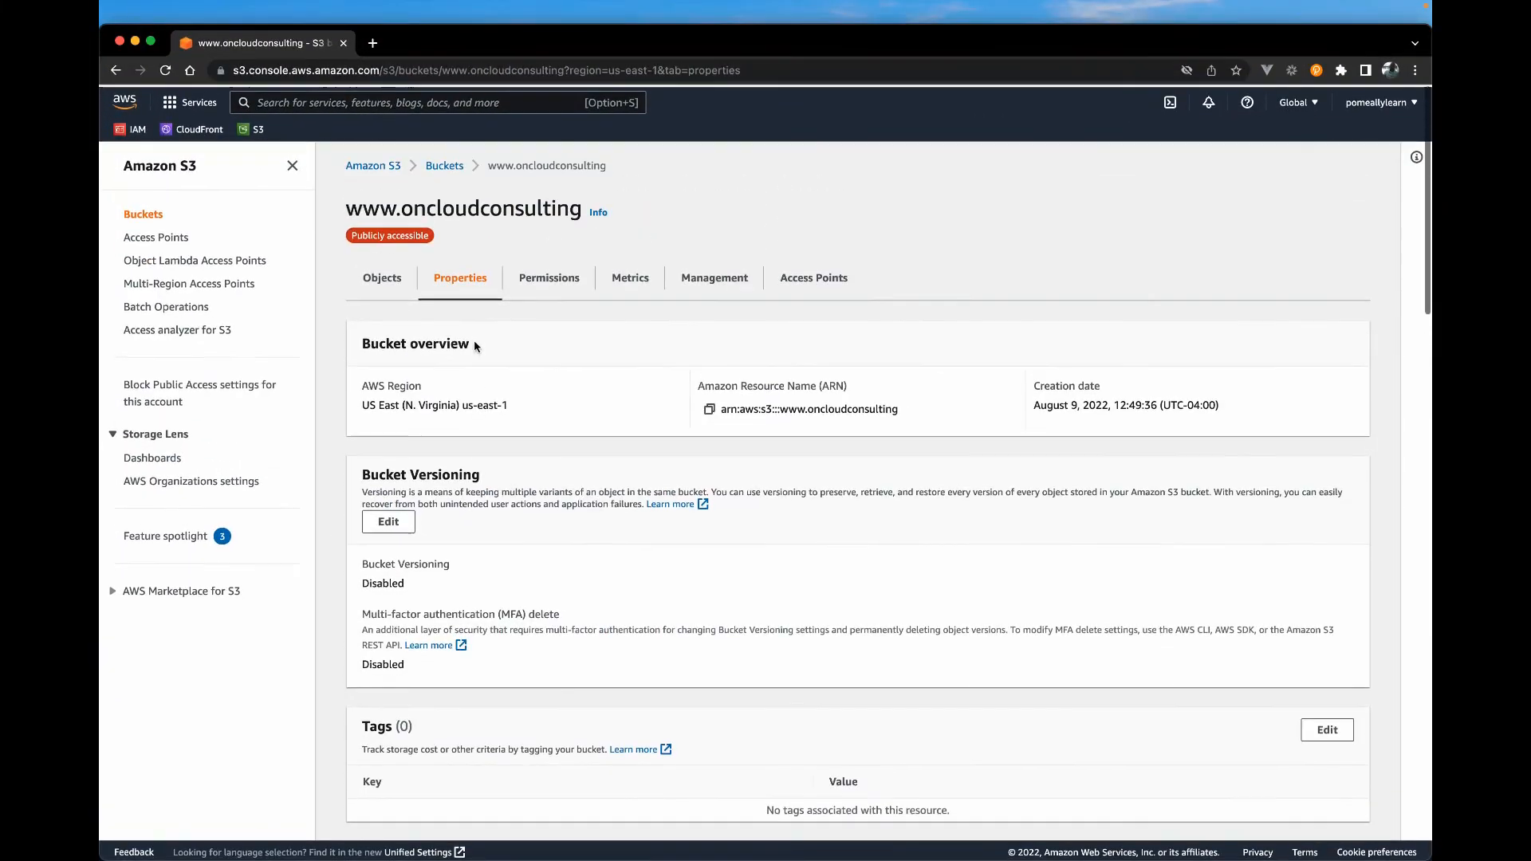
left_click(382, 278)
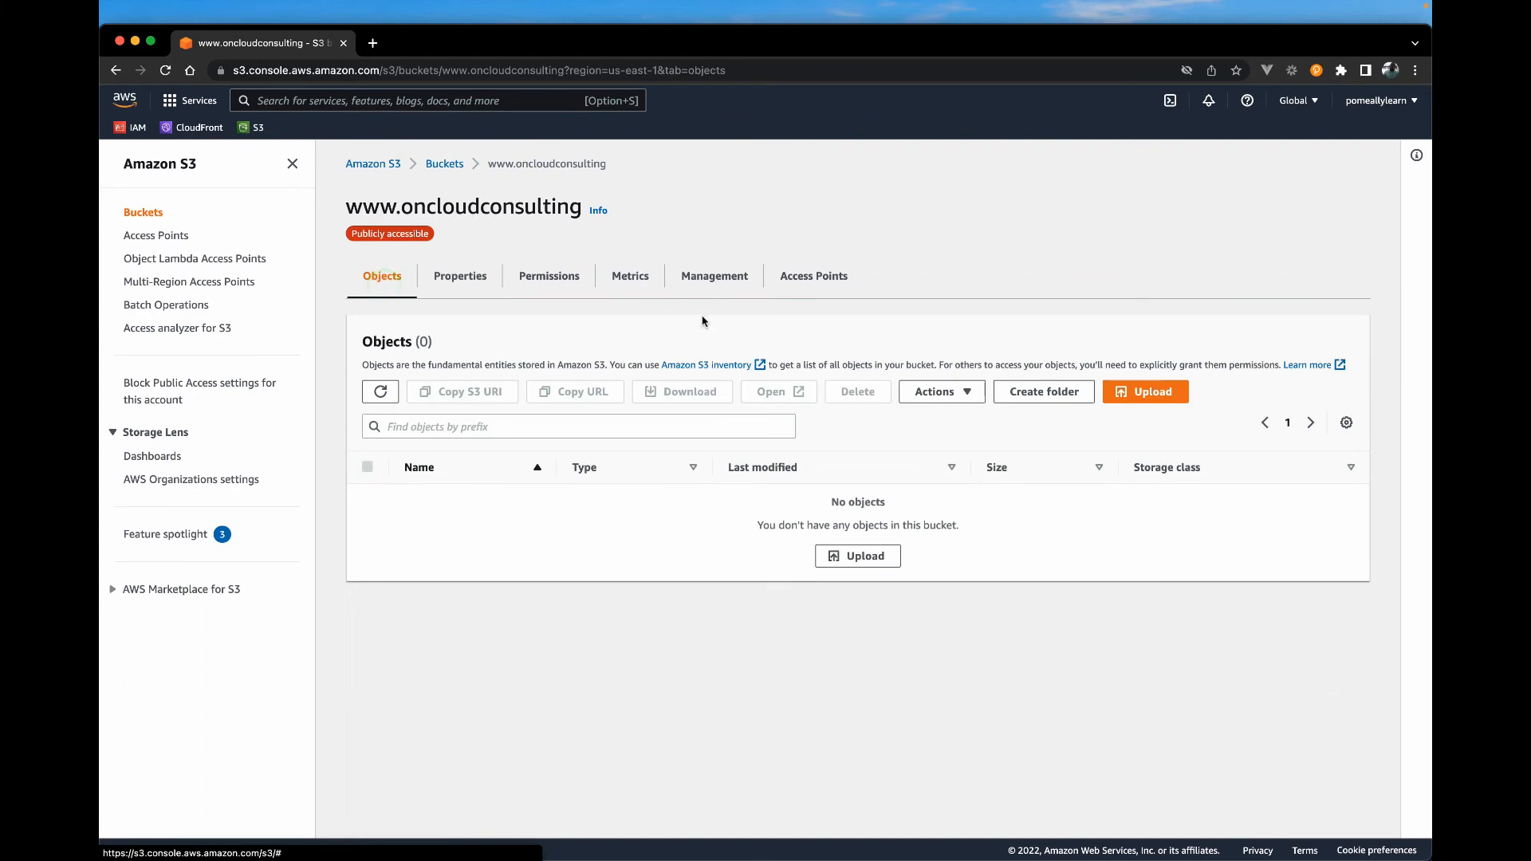
left_click(1144, 391)
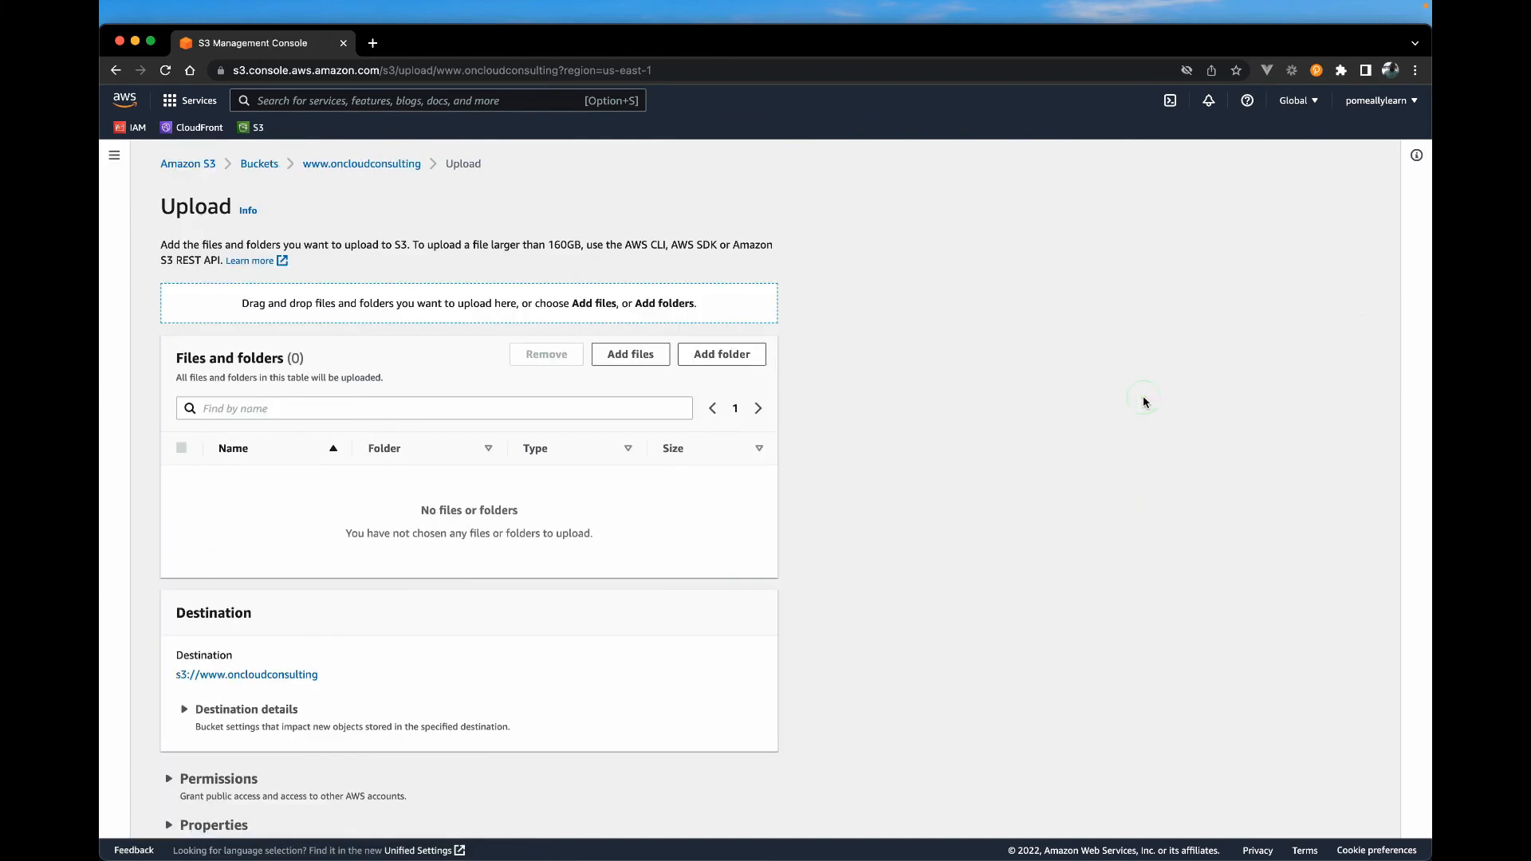
mouse_move(418, 516)
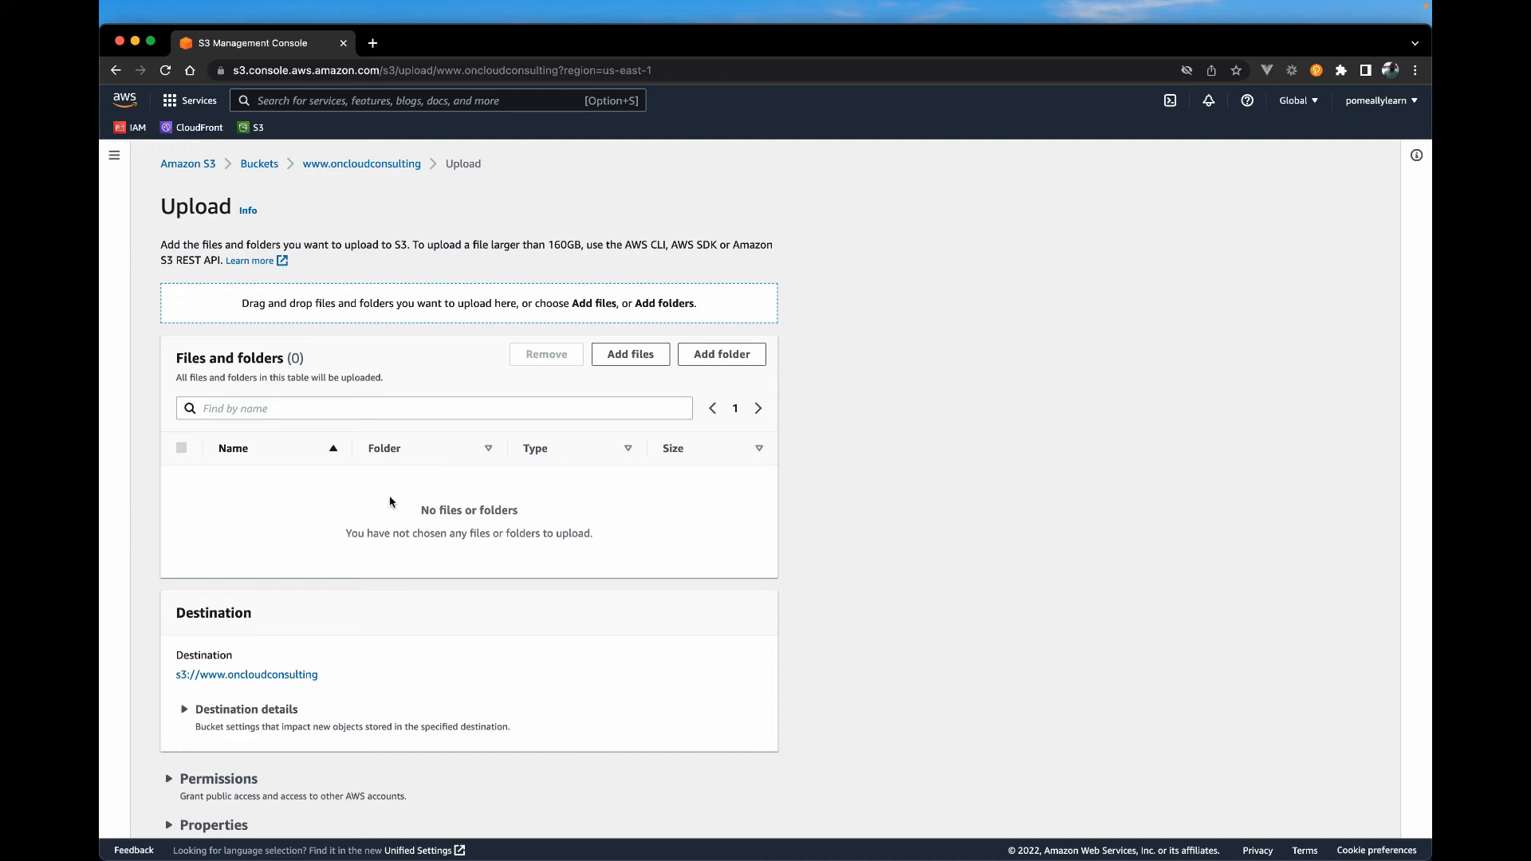
left_click(630, 353)
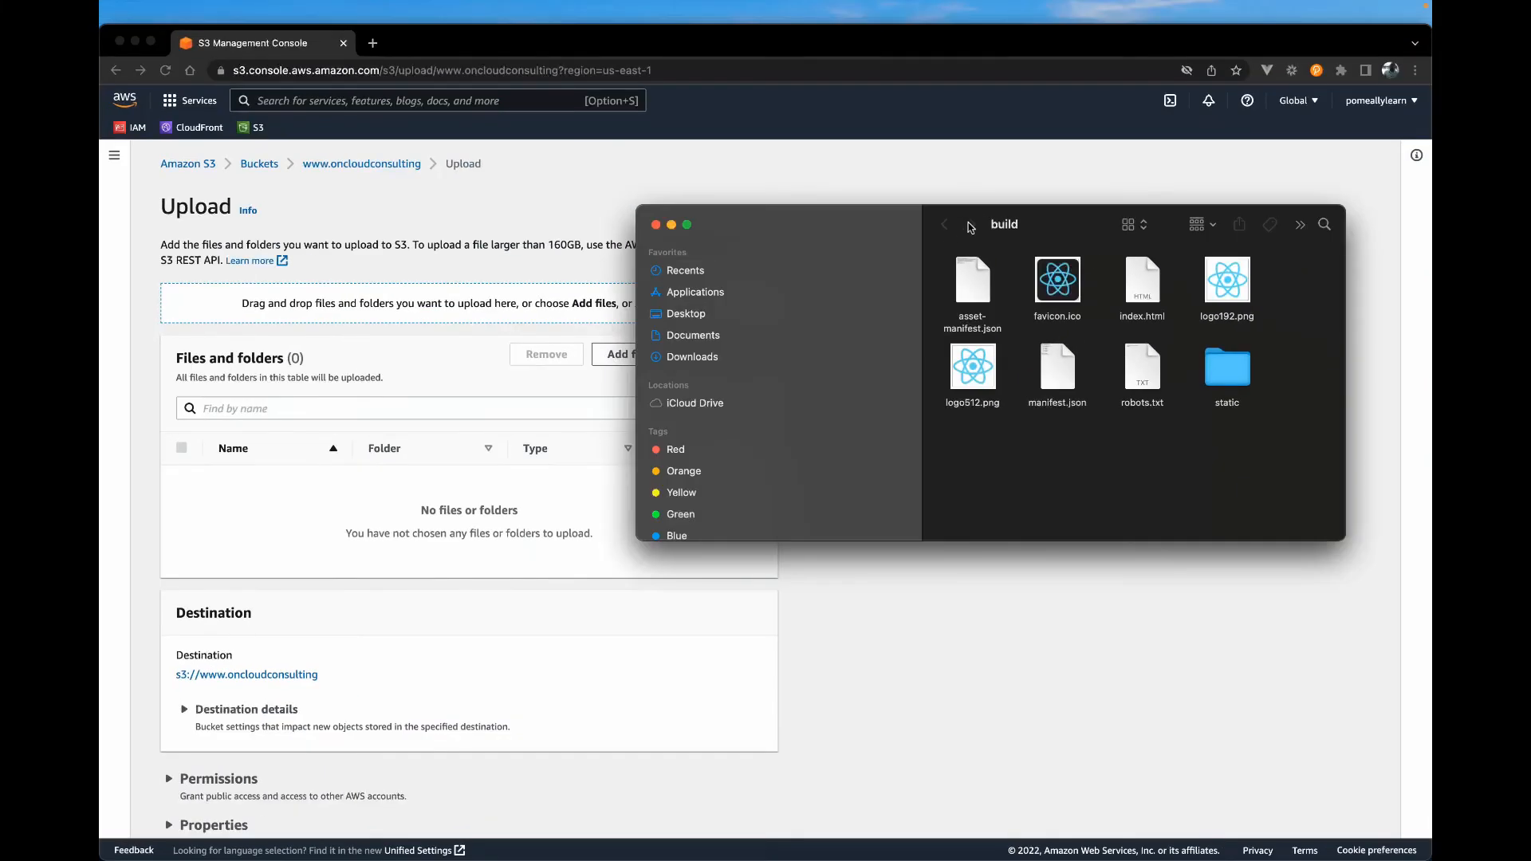
mouse_move(710, 313)
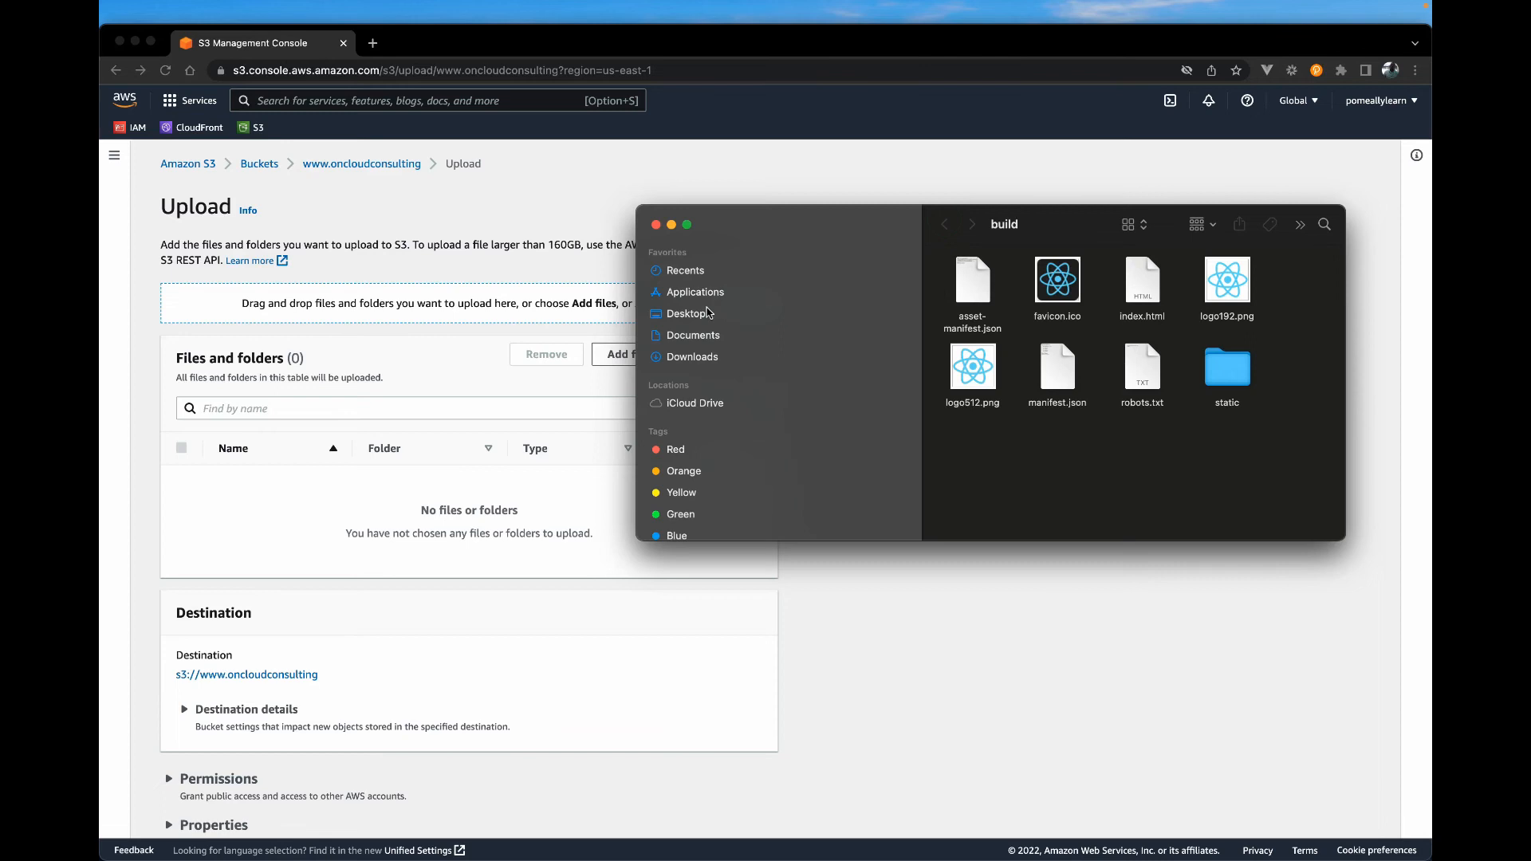
Add all files from Desktop/react-deploy/react-starter/build to the upload list
left_click(687, 313)
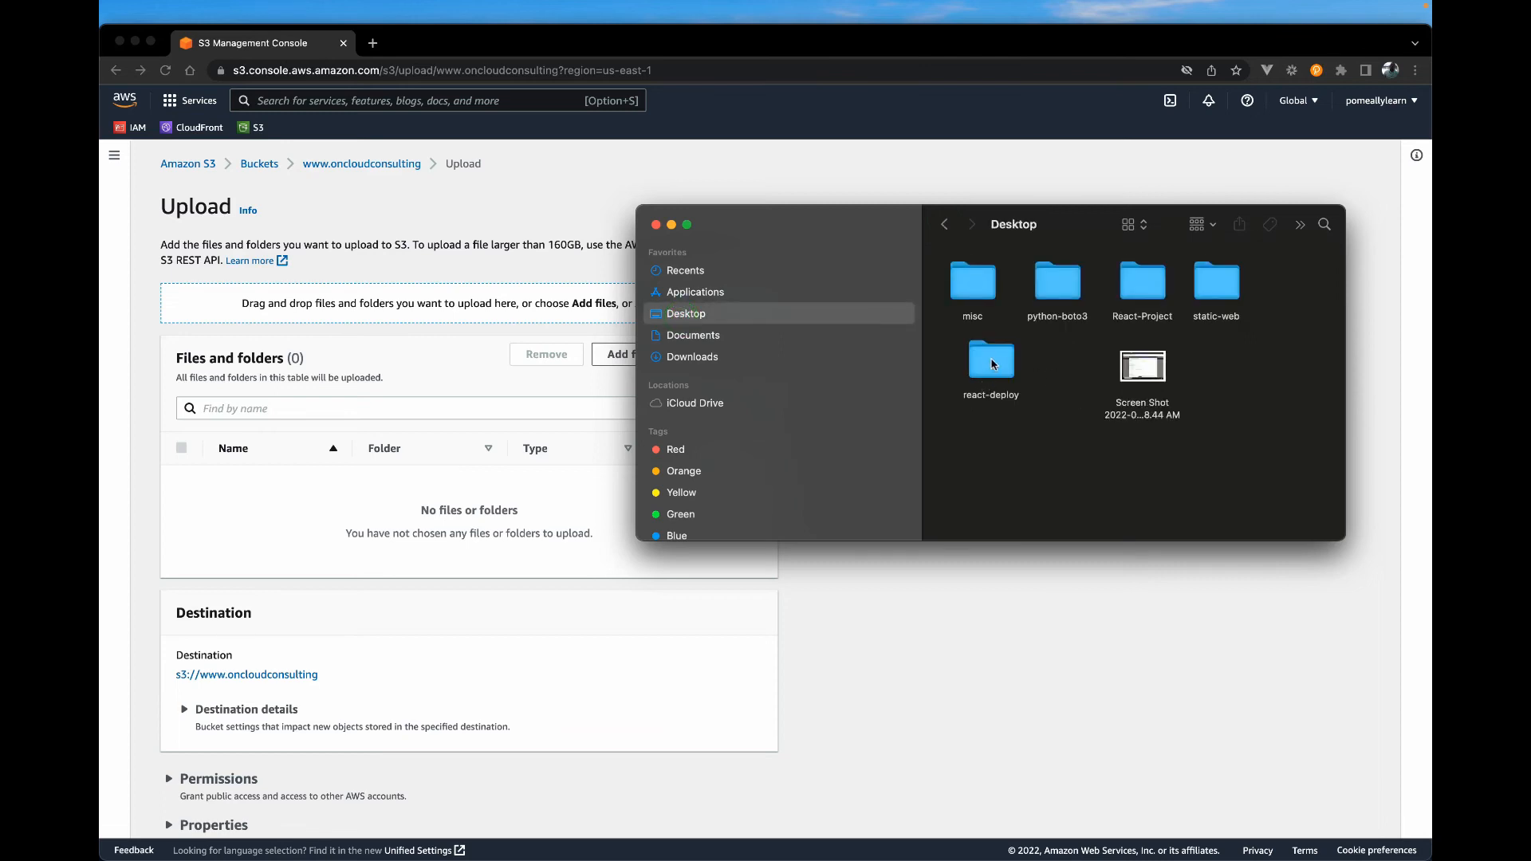
double_click(991, 359)
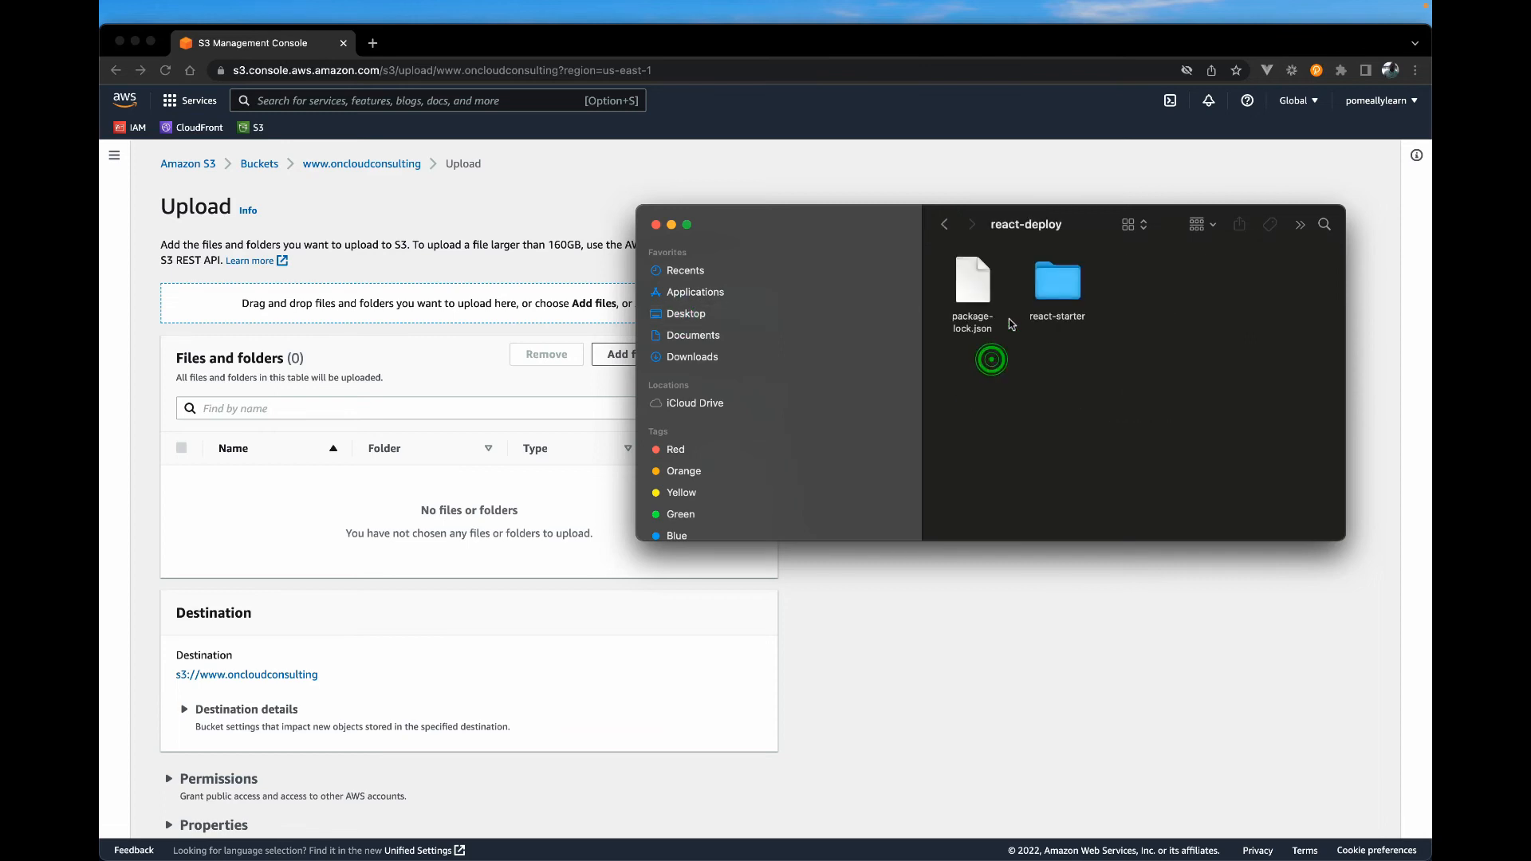
double_click(1057, 283)
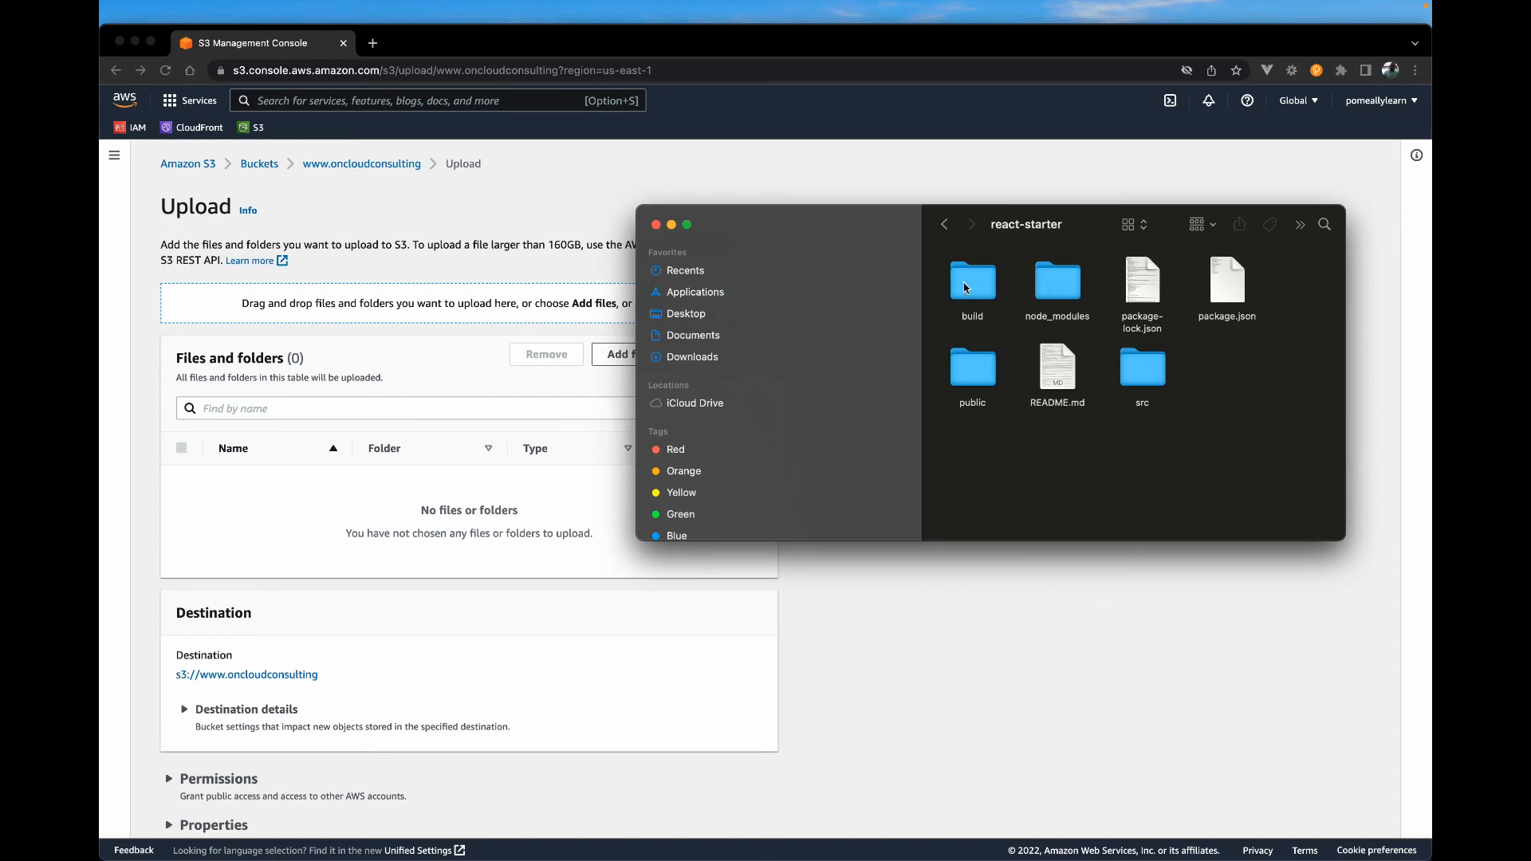
double_click(971, 283)
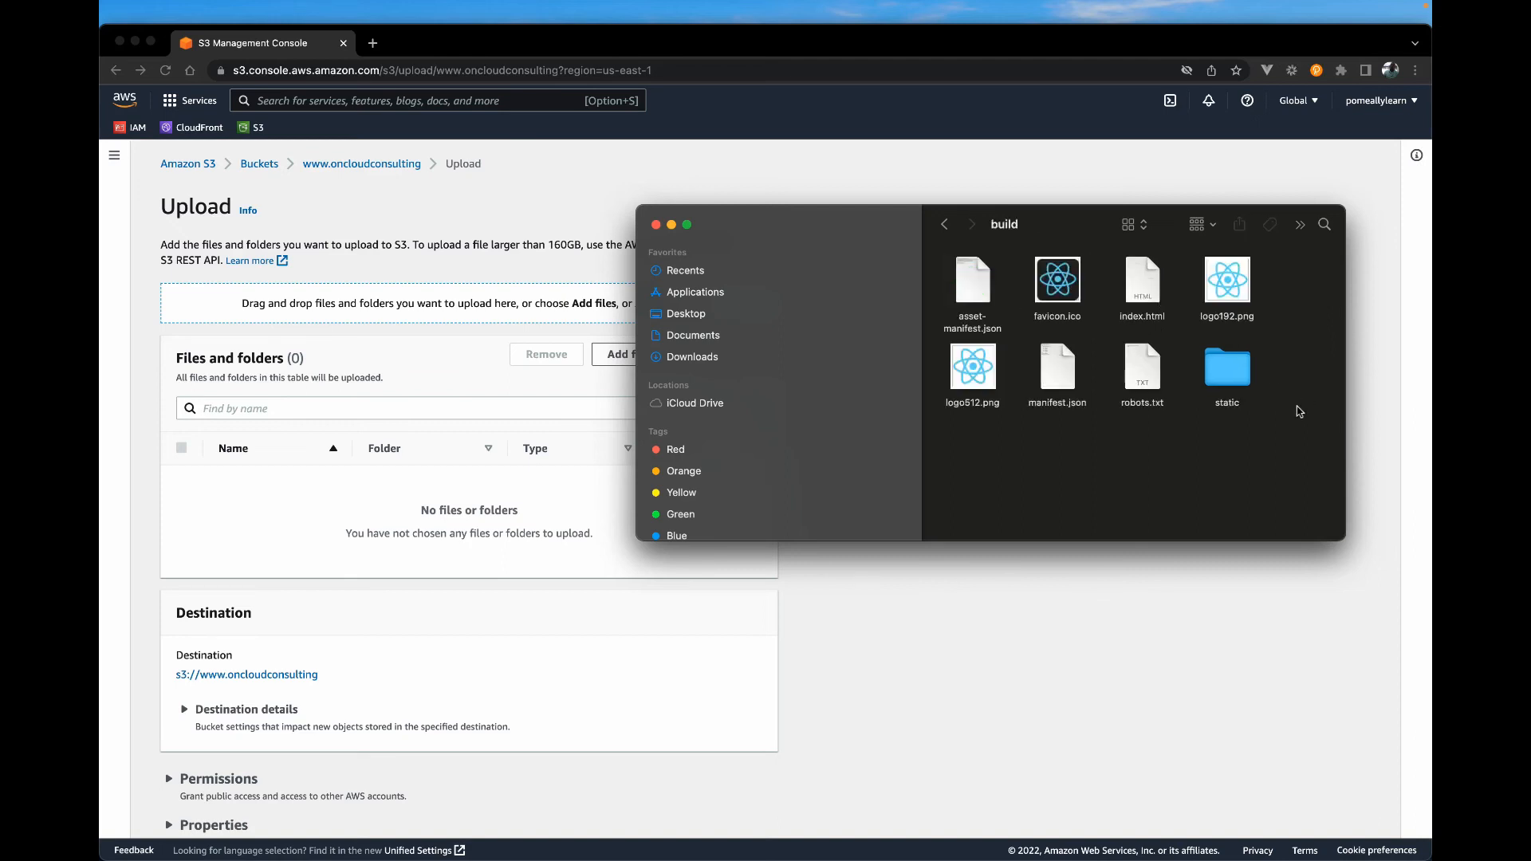
key("cmd+a")
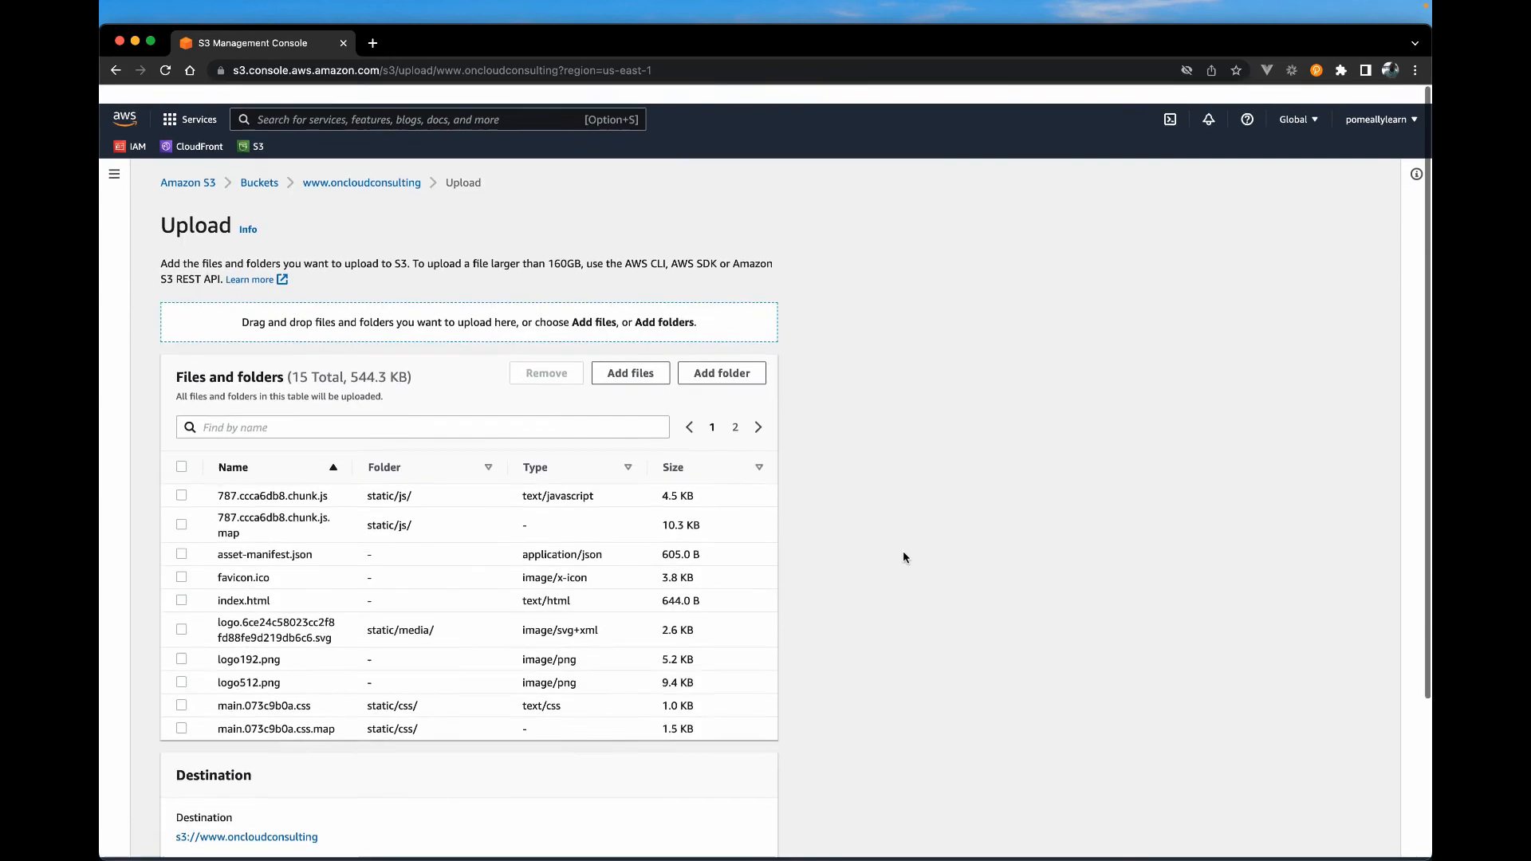
Upload the 15 build files (544.3 KB) and return to the bucket
scroll("down", 3)
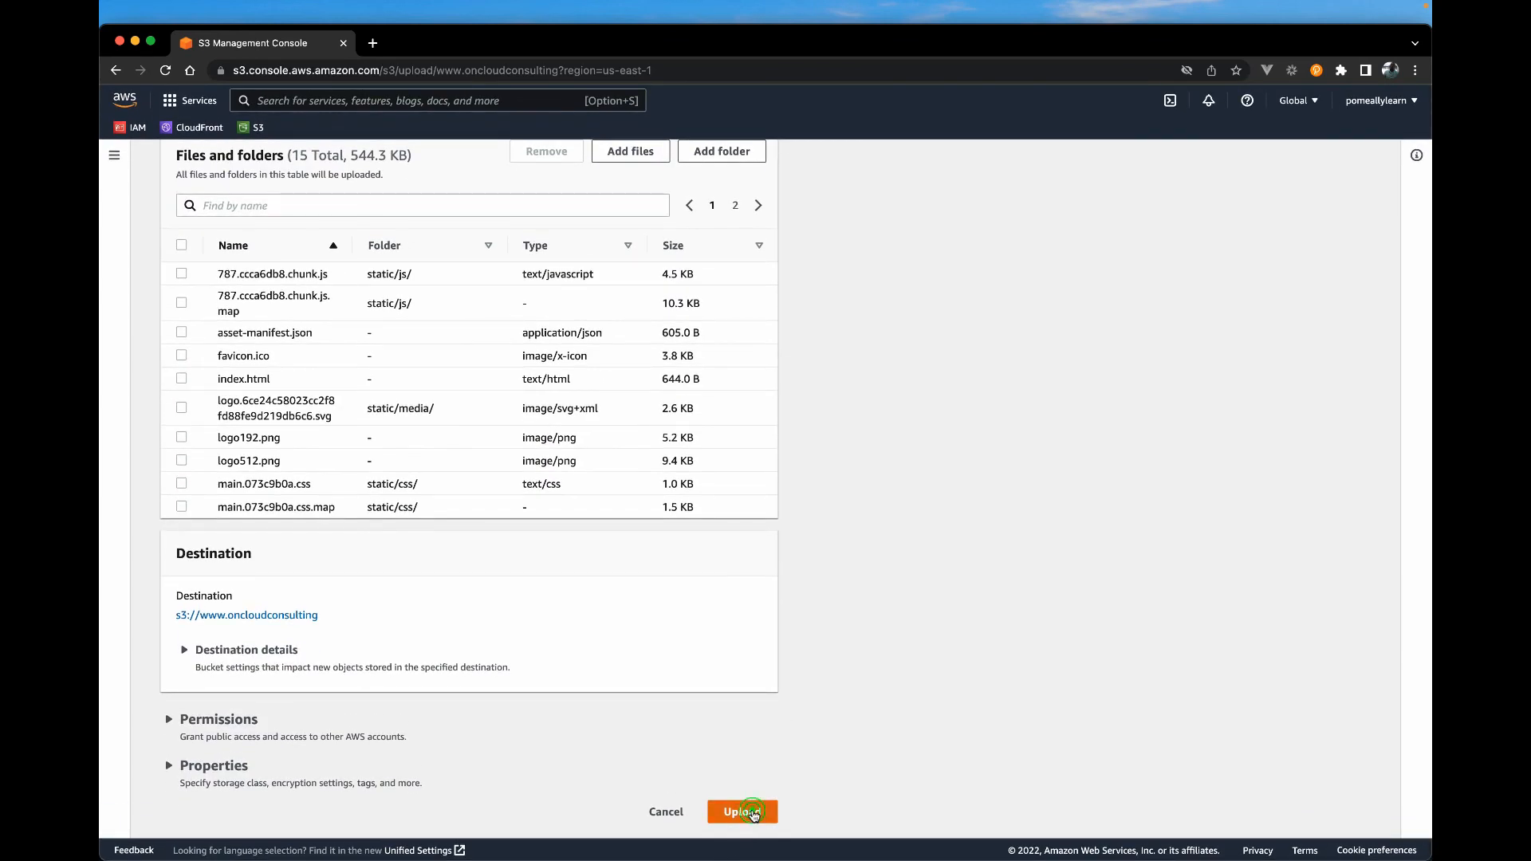
left_click(741, 811)
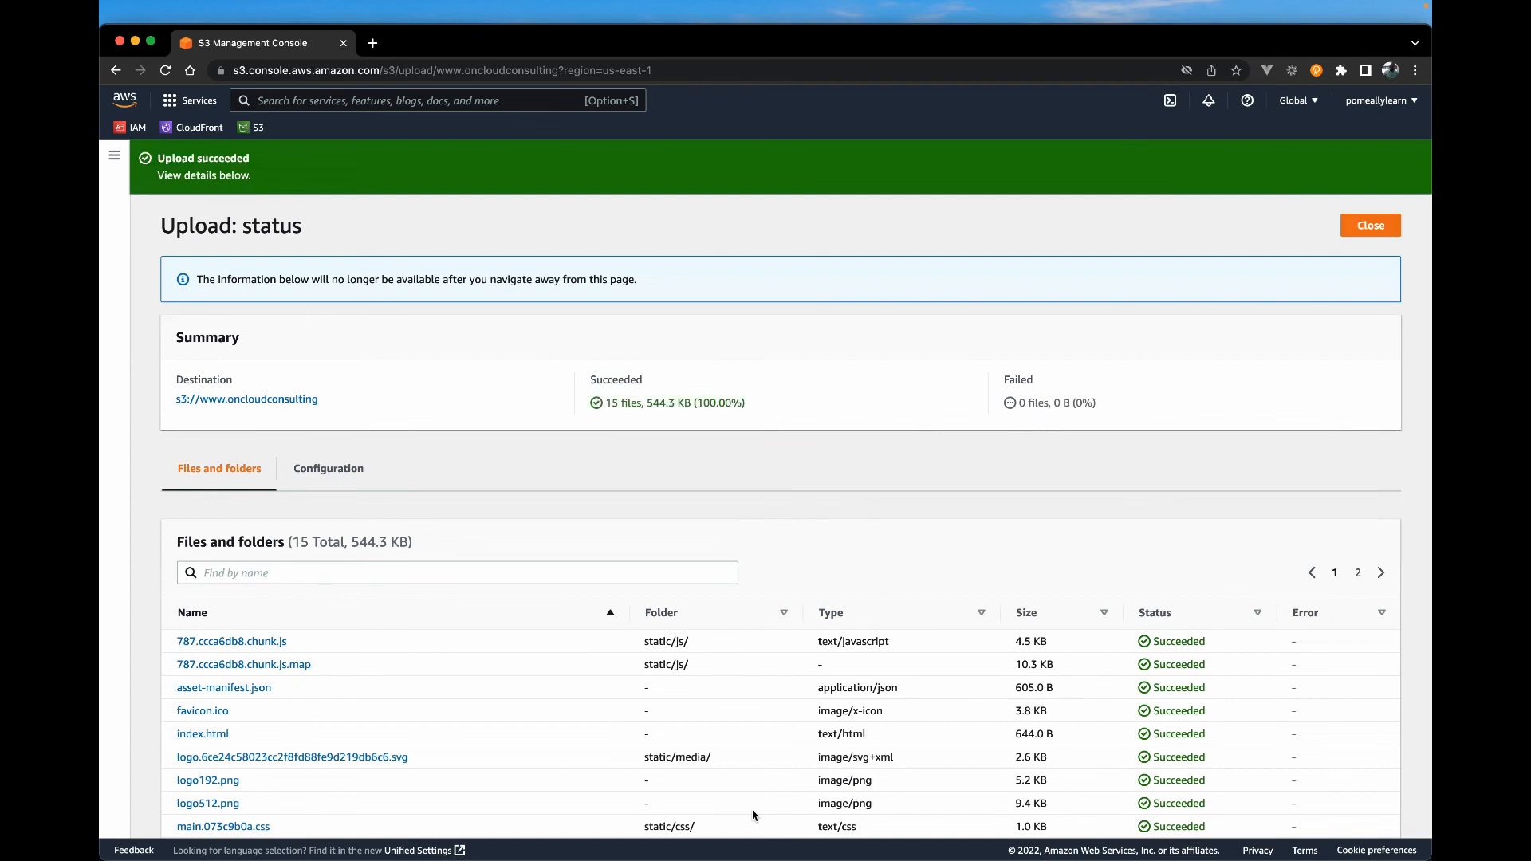
mouse_move(1370, 225)
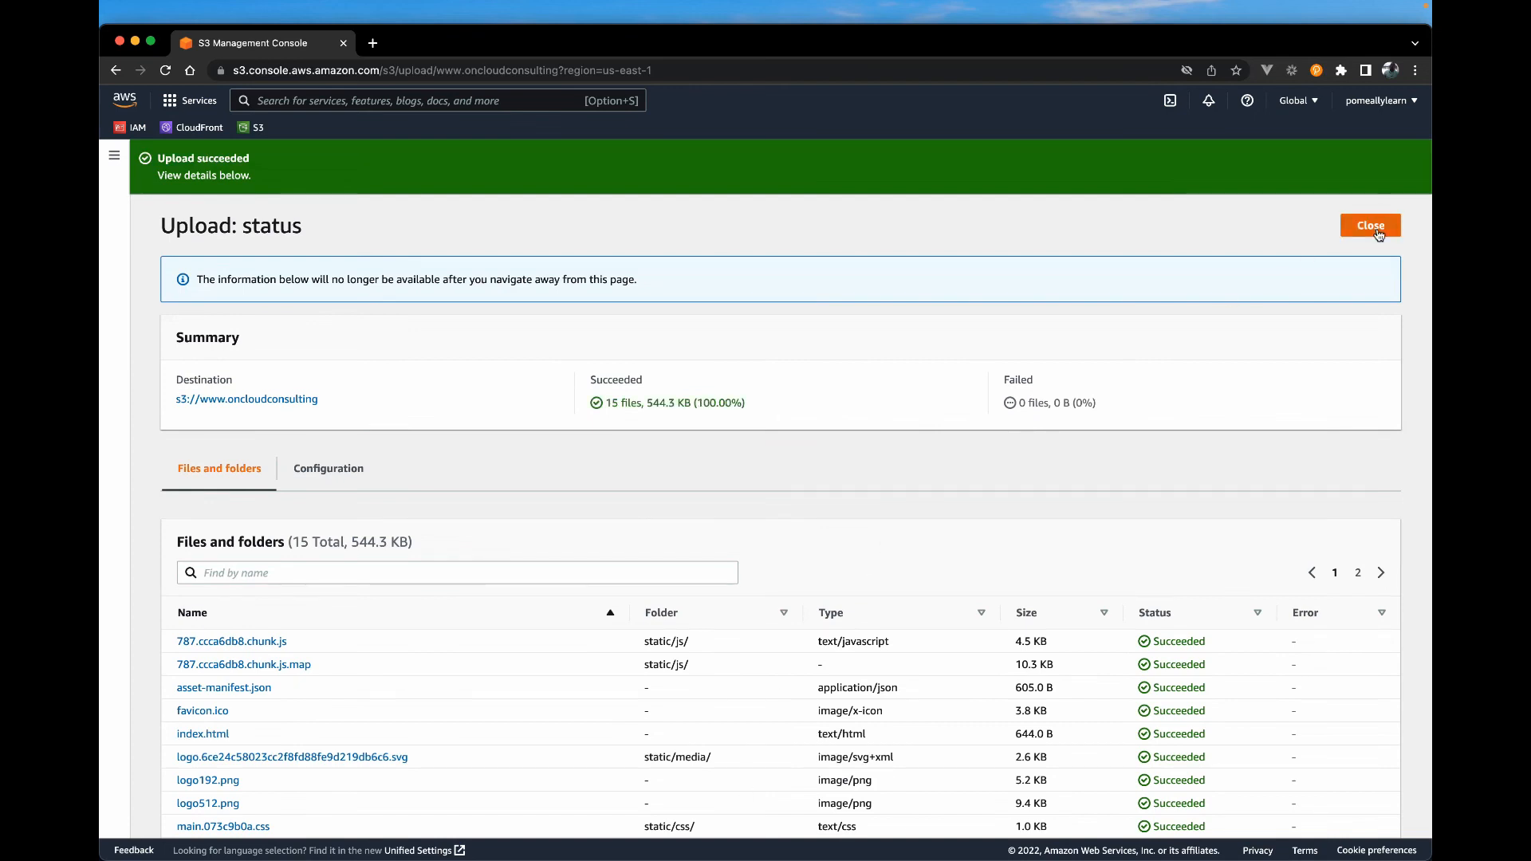
left_click(1370, 225)
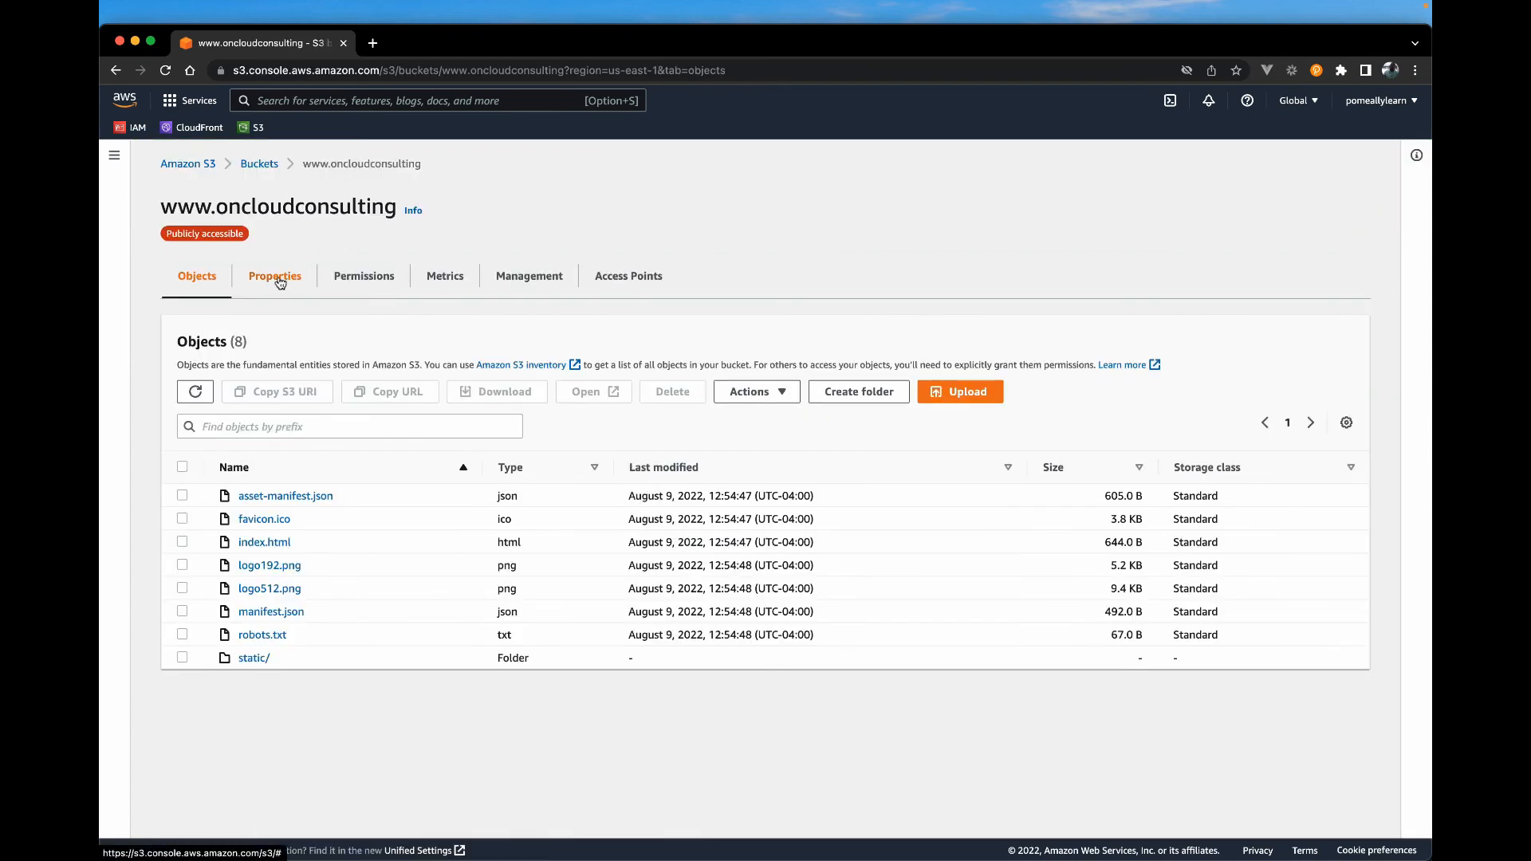
Open the Static website hosting endpoint from the bucket Properties in a new tab
left_click(274, 277)
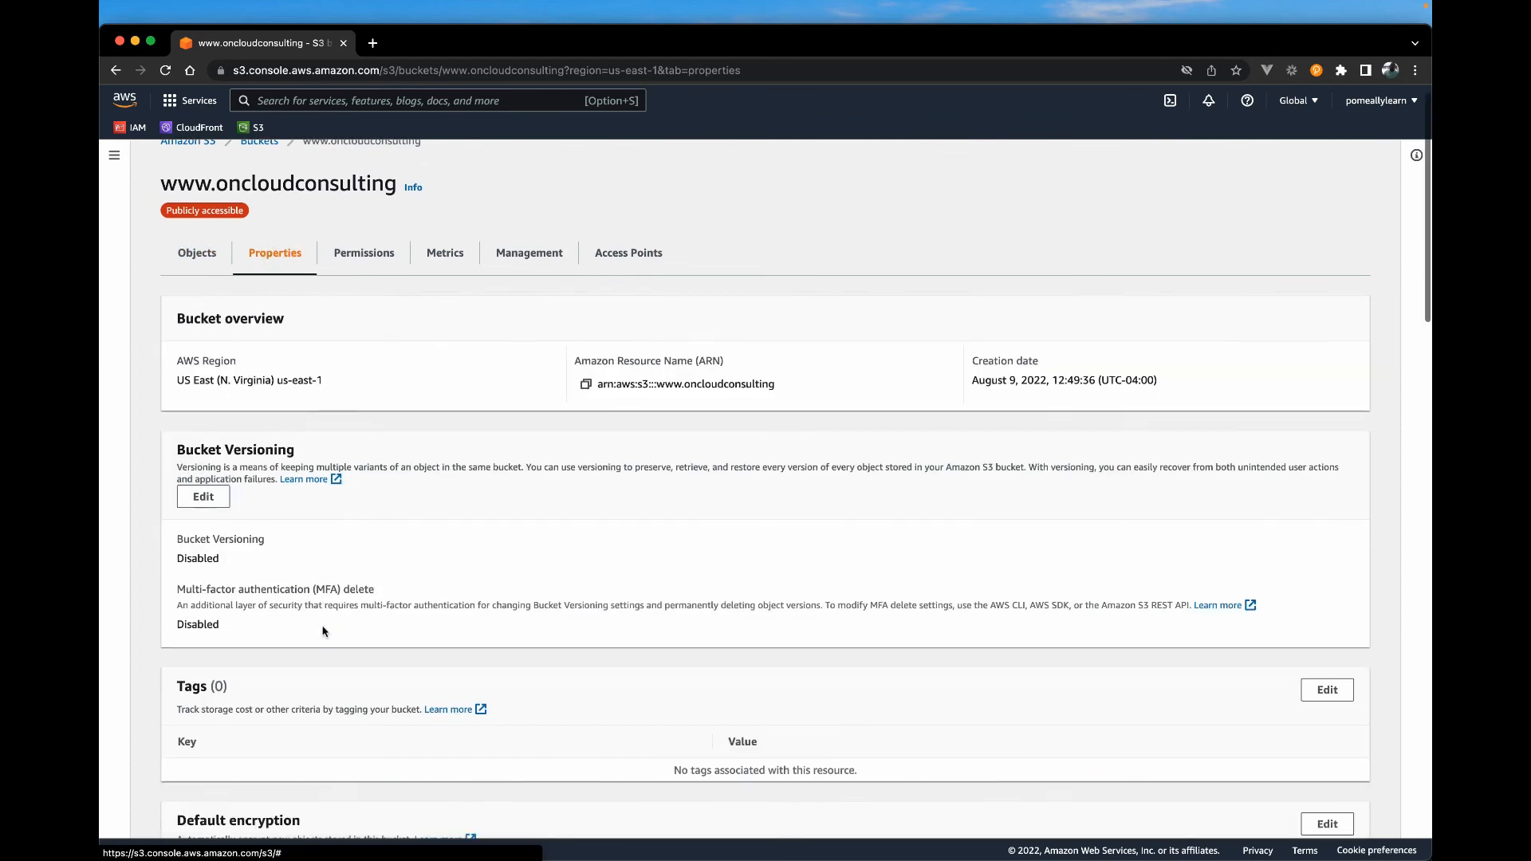
scroll("down", 3)
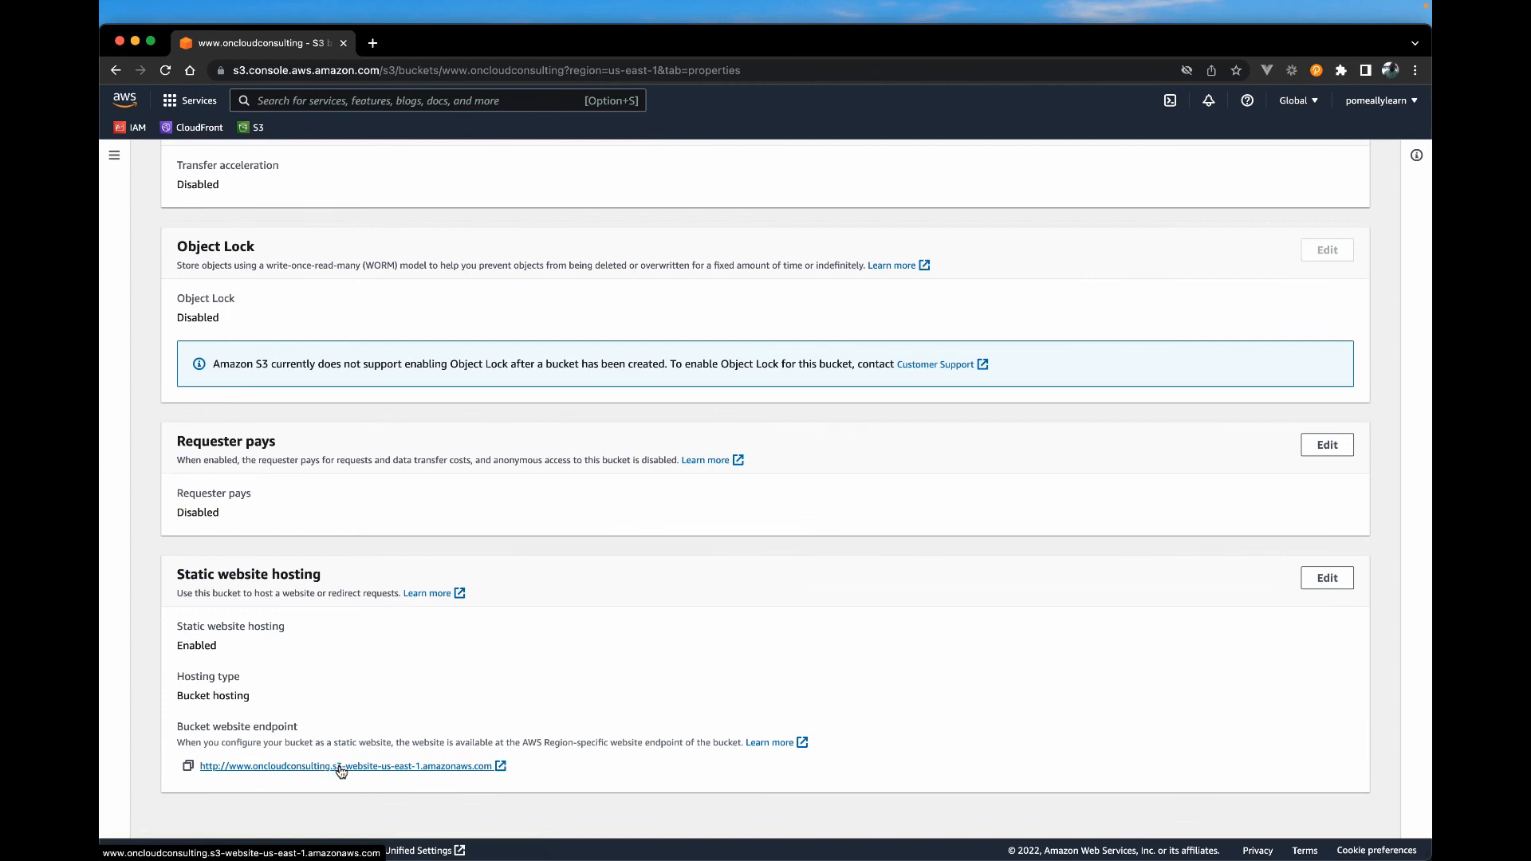
left_click(344, 766)
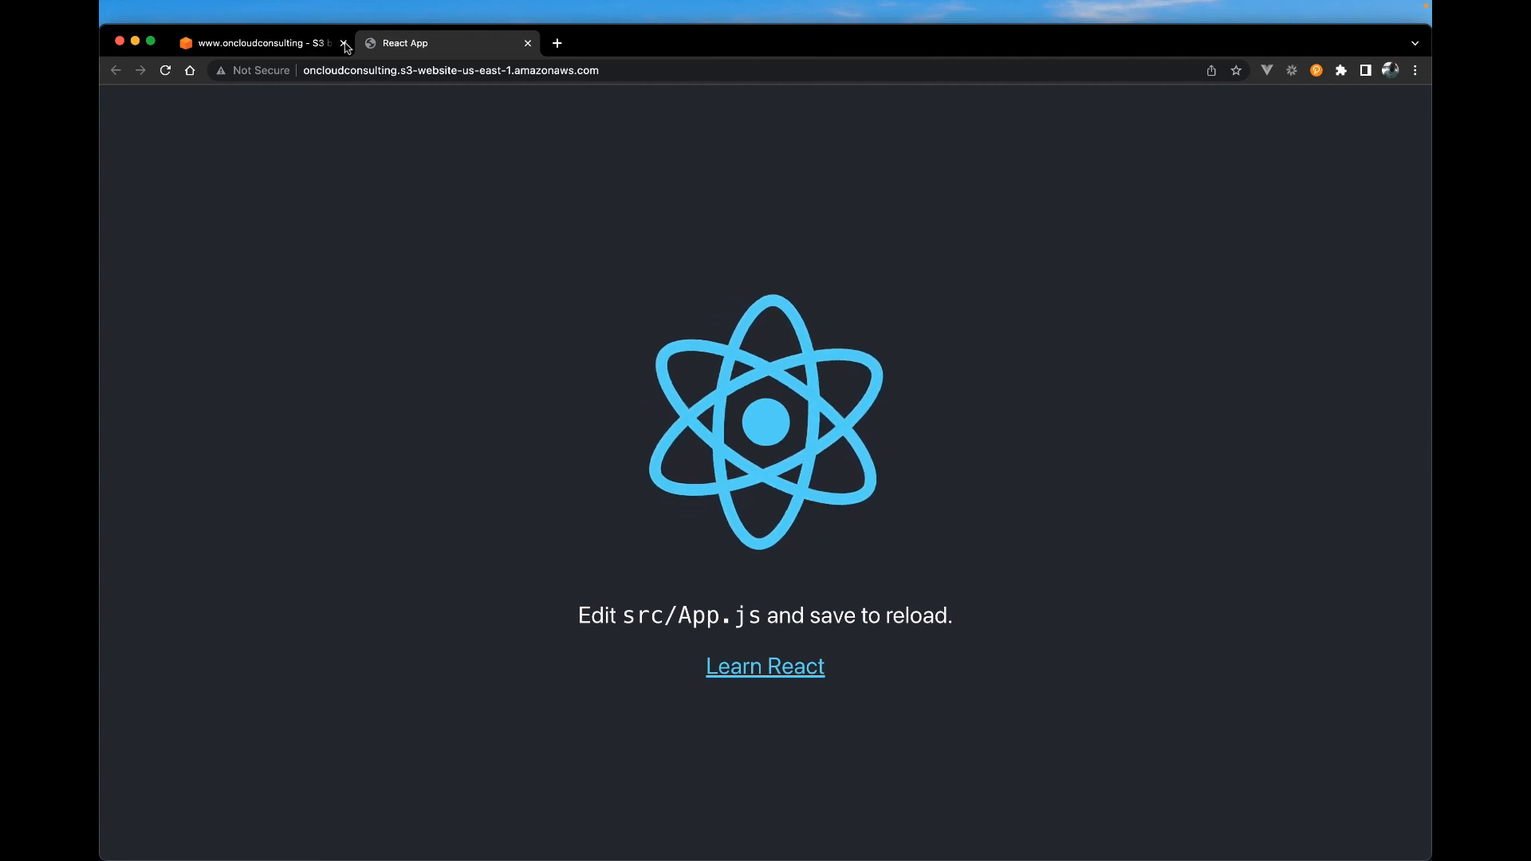
mouse_move(450, 223)
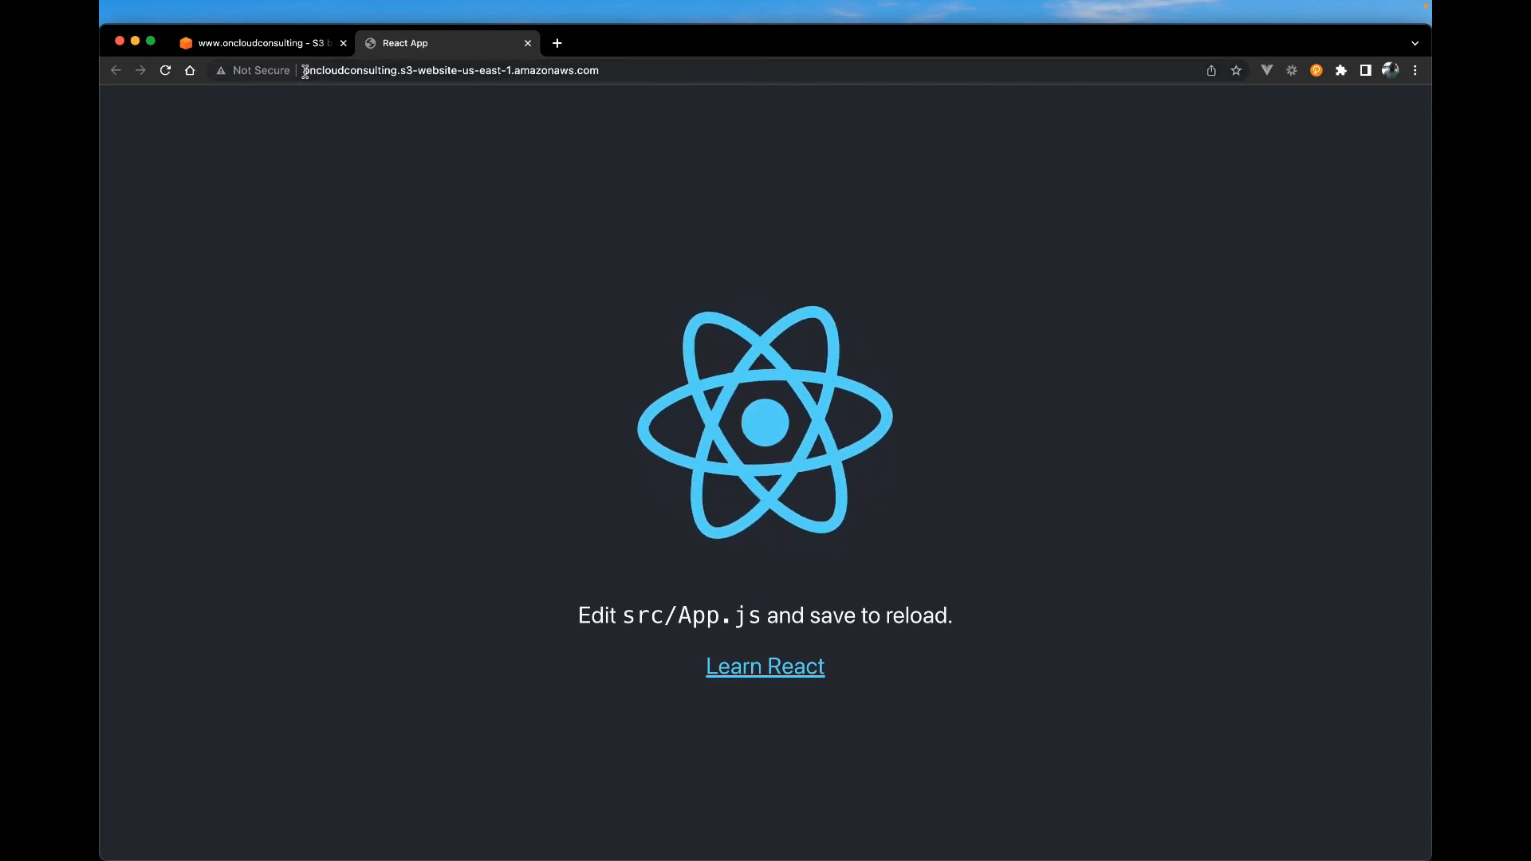
View Chrome's site info showing the S3 endpoint connection is not secure
left_click(260, 71)
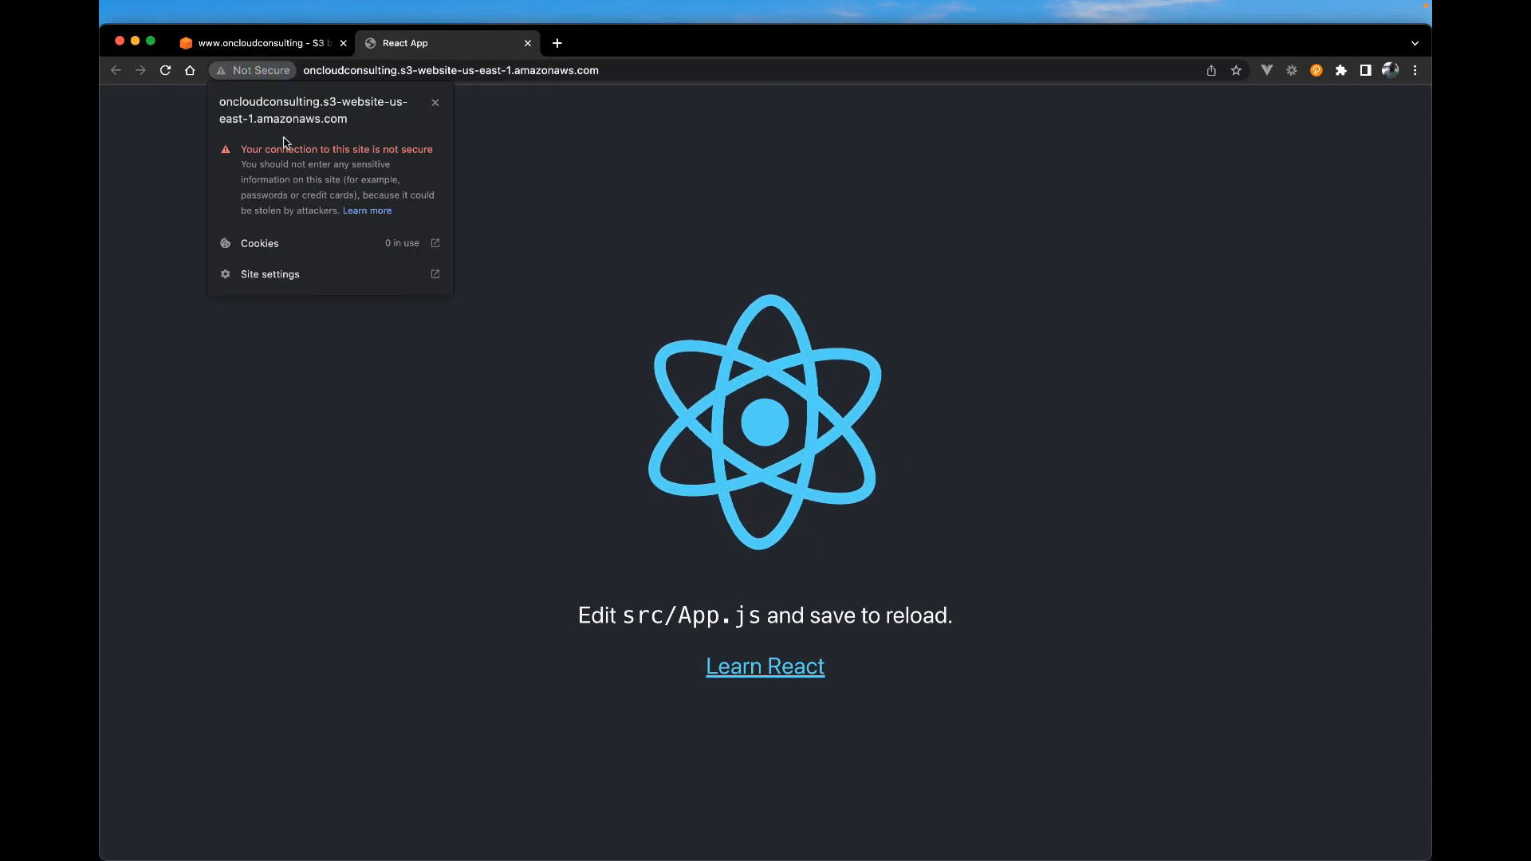
mouse_move(289, 162)
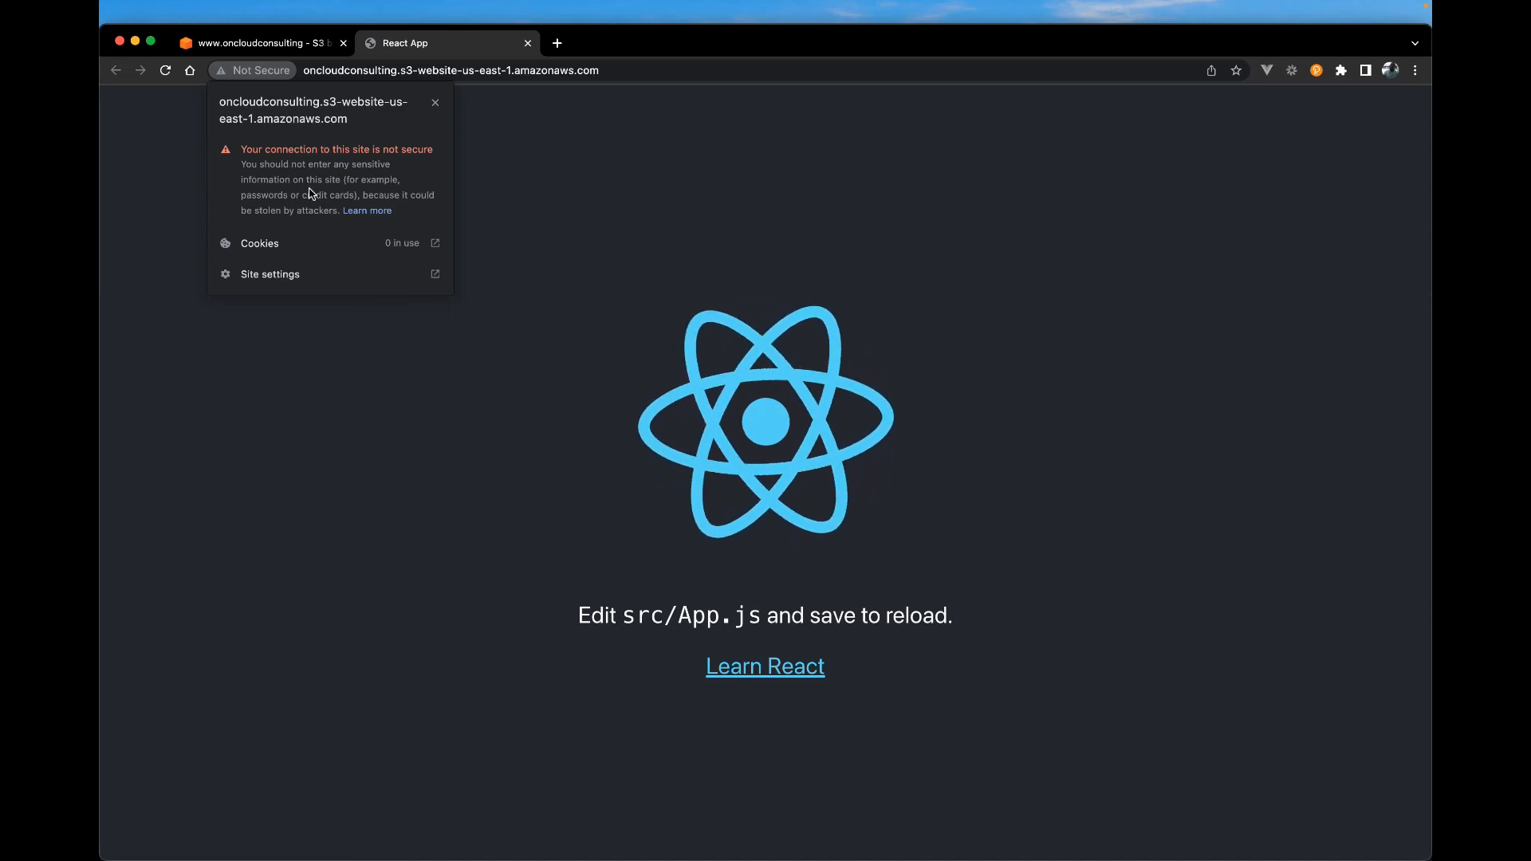
mouse_move(334, 392)
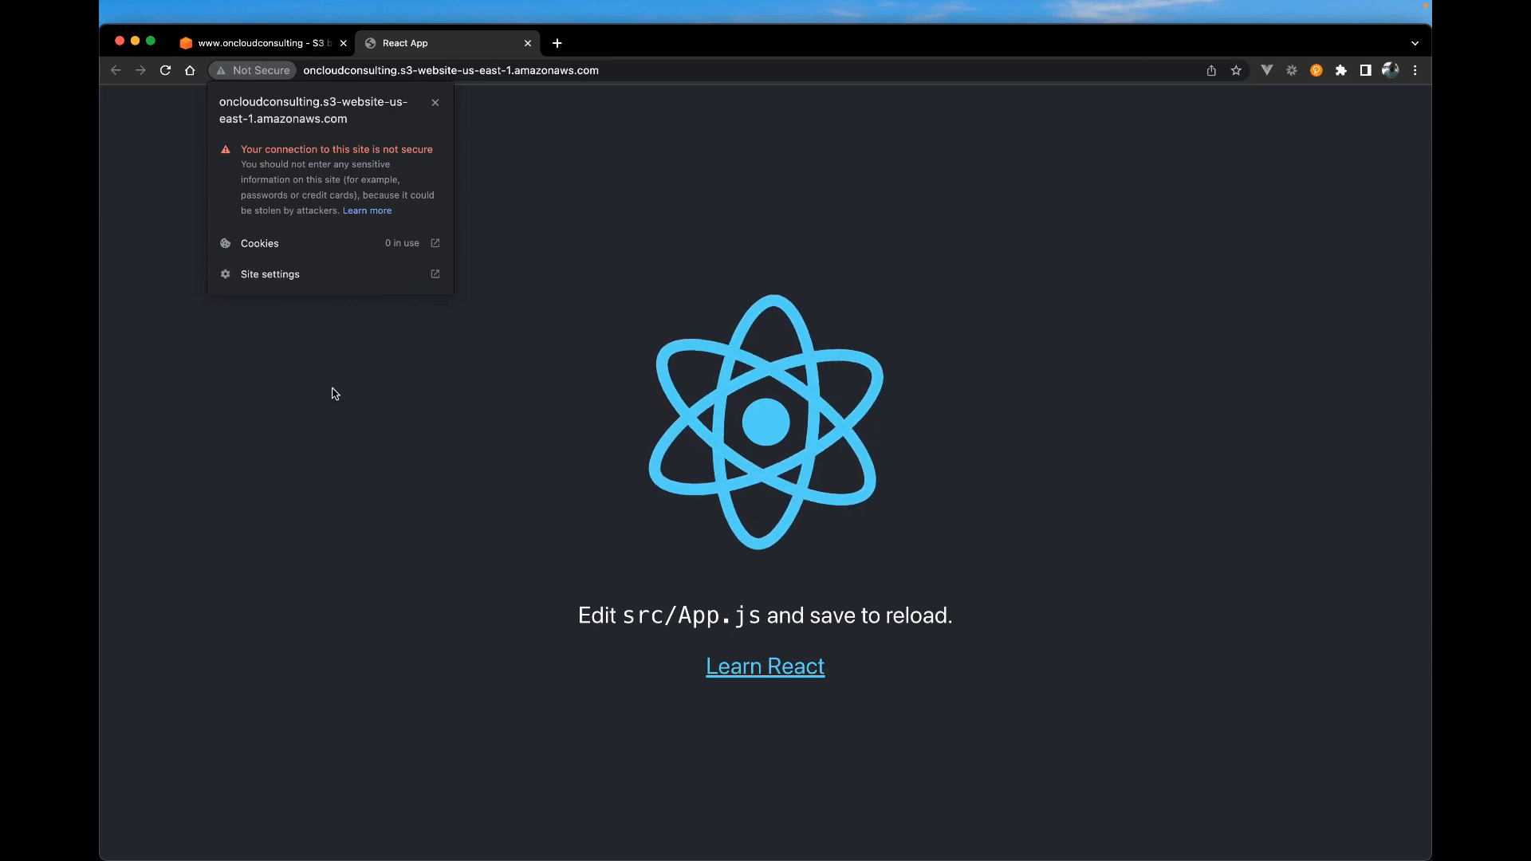